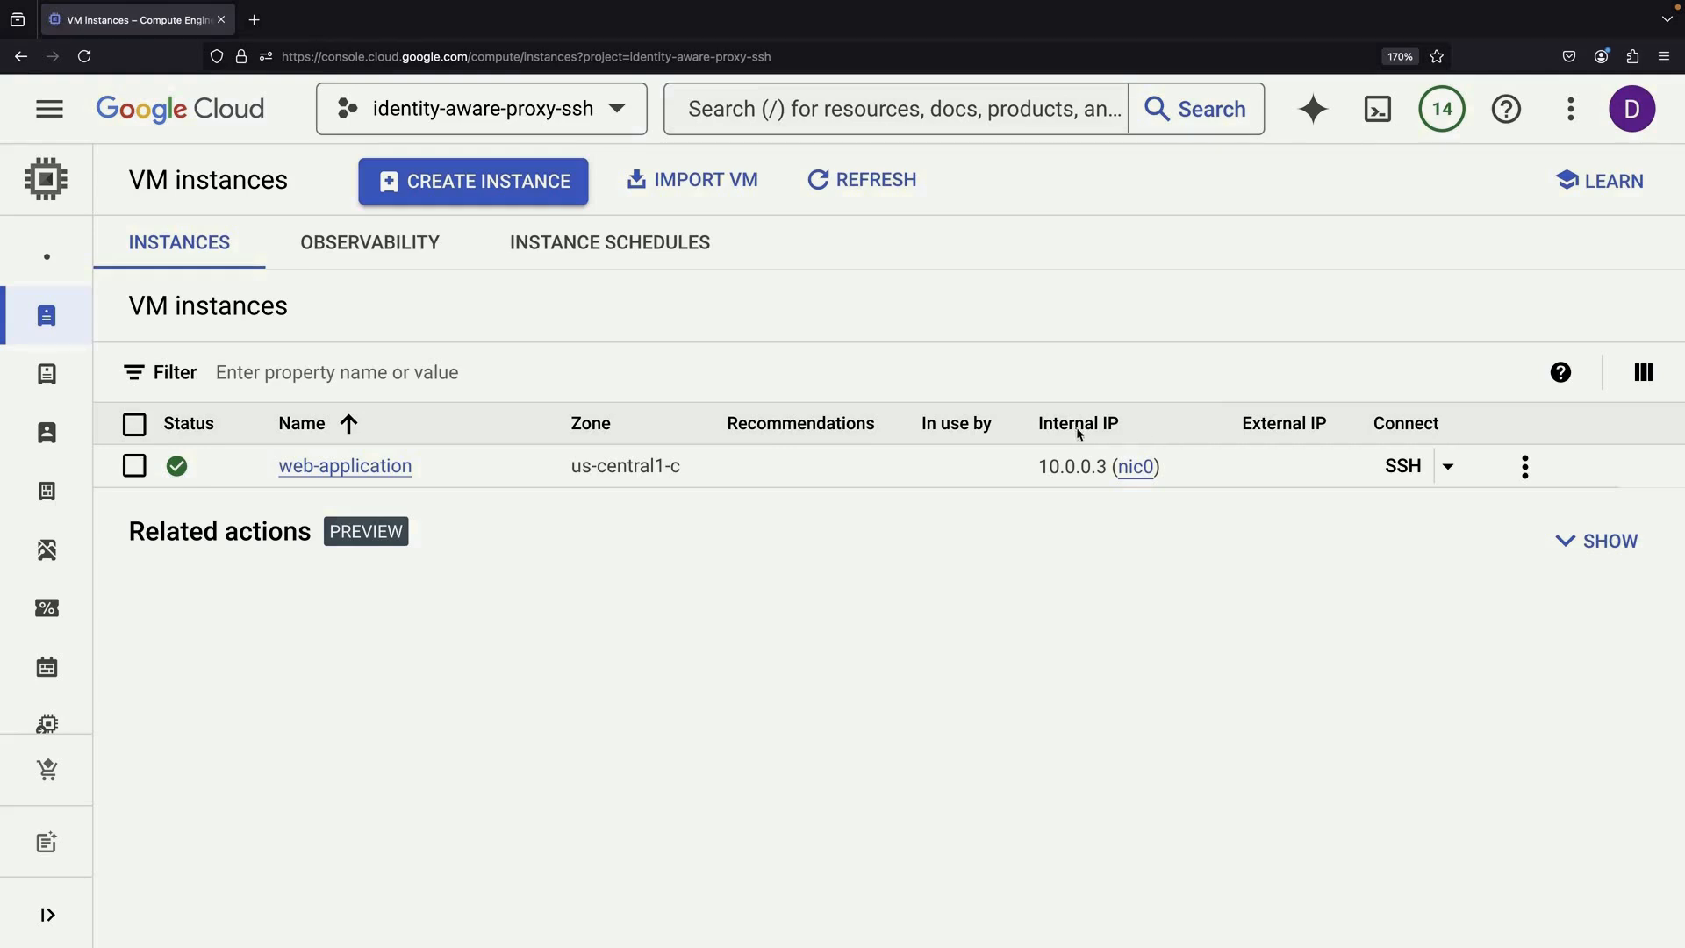
{"action": "mouse_move", "coordinate": [1247, 475]}
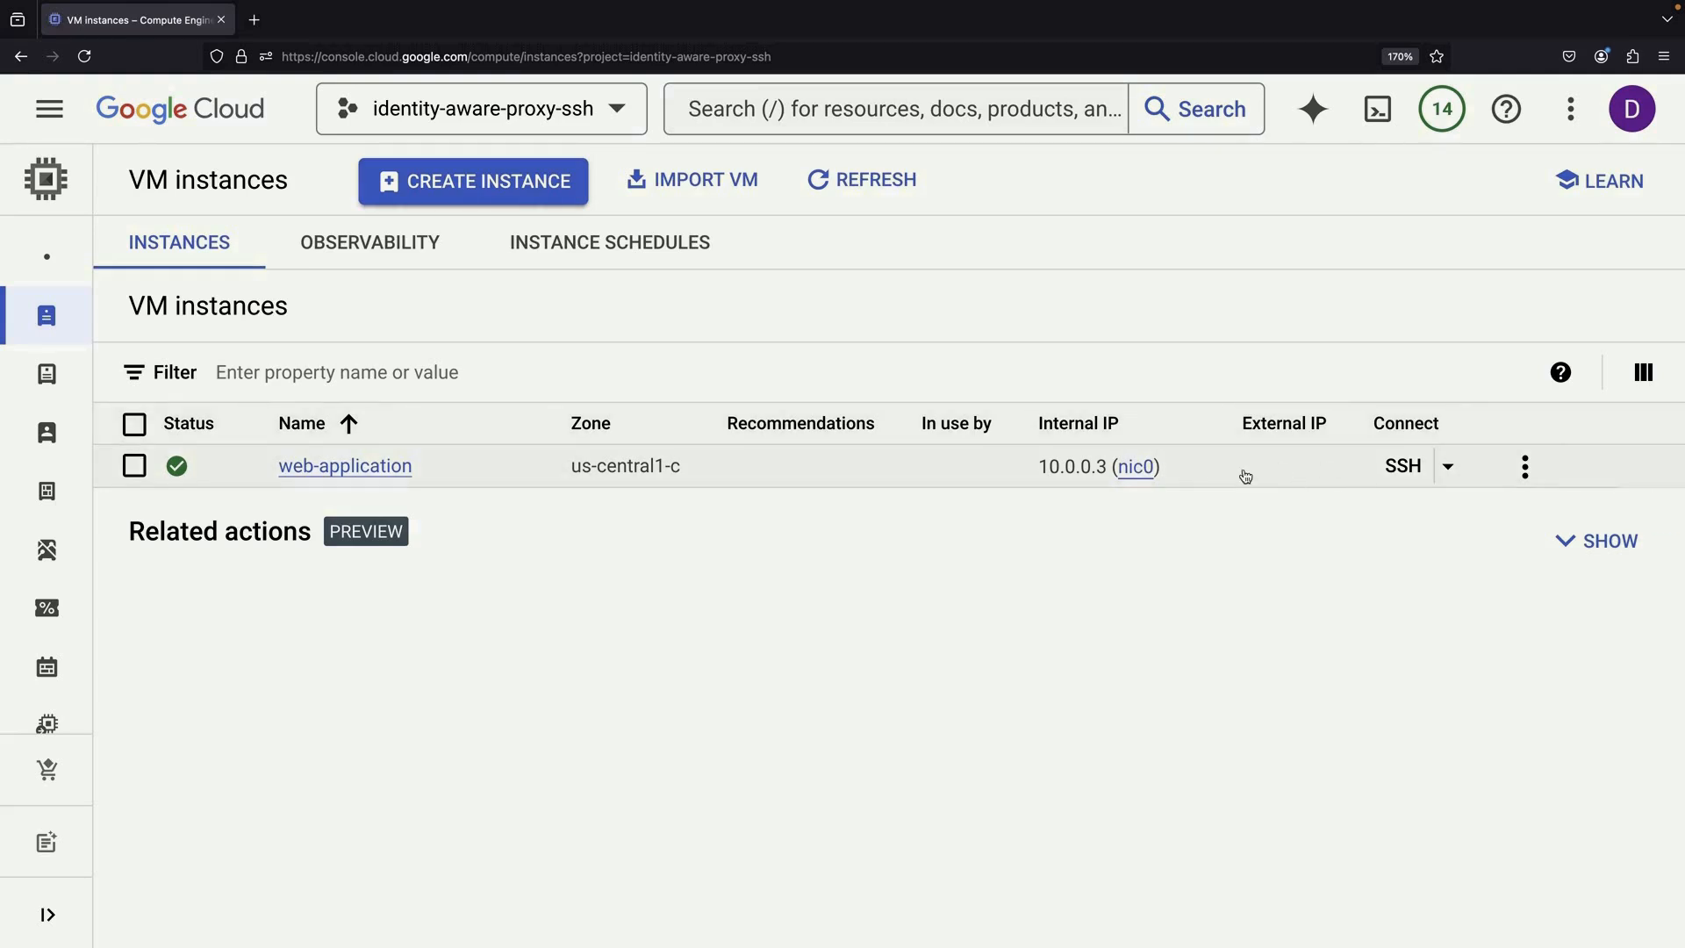
{"action": "mouse_move", "coordinate": [1223, 597]}
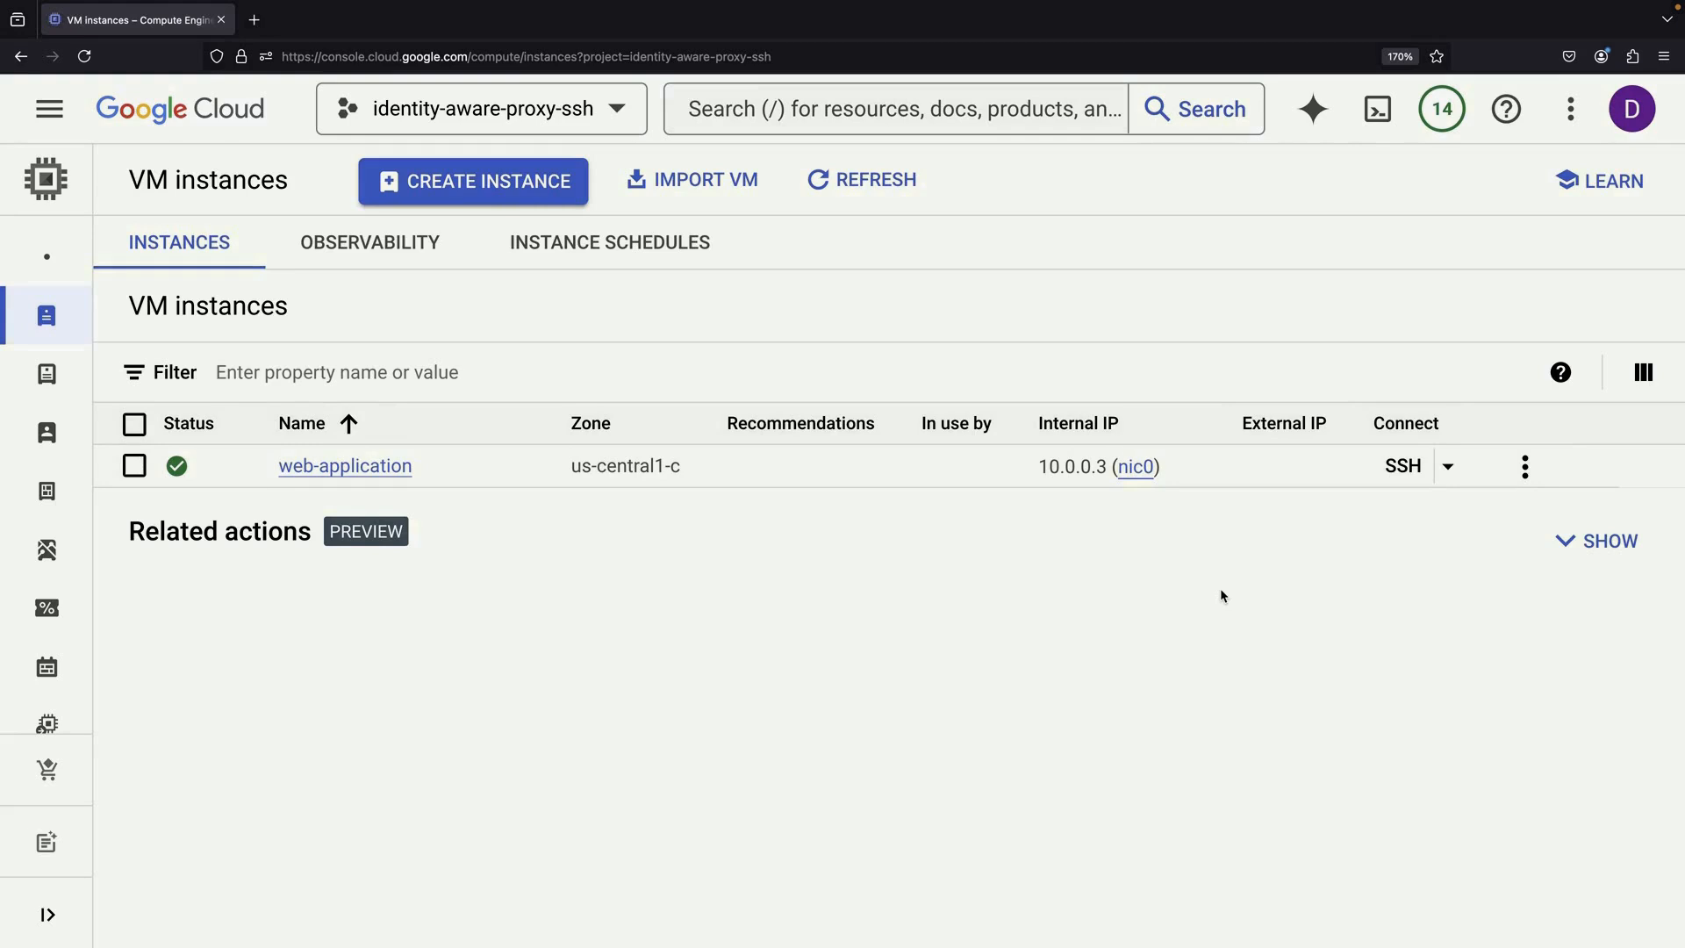
{"action": "mouse_move", "coordinate": [1008, 585]}
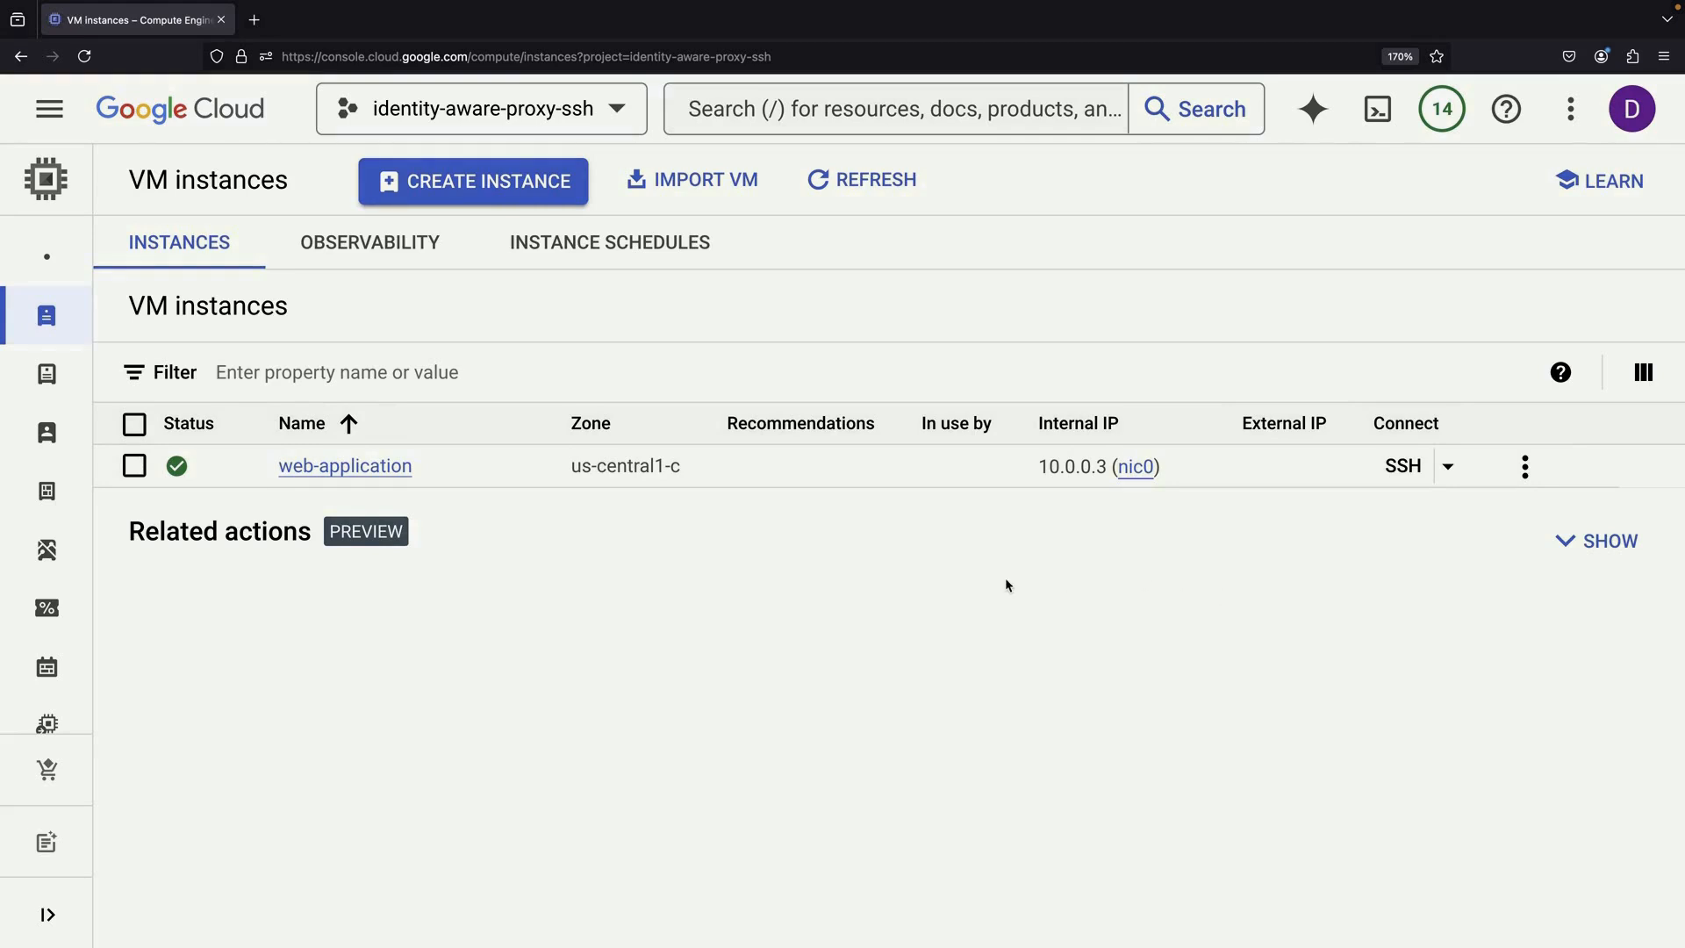
{"action": "mouse_move", "coordinate": [677, 555]}
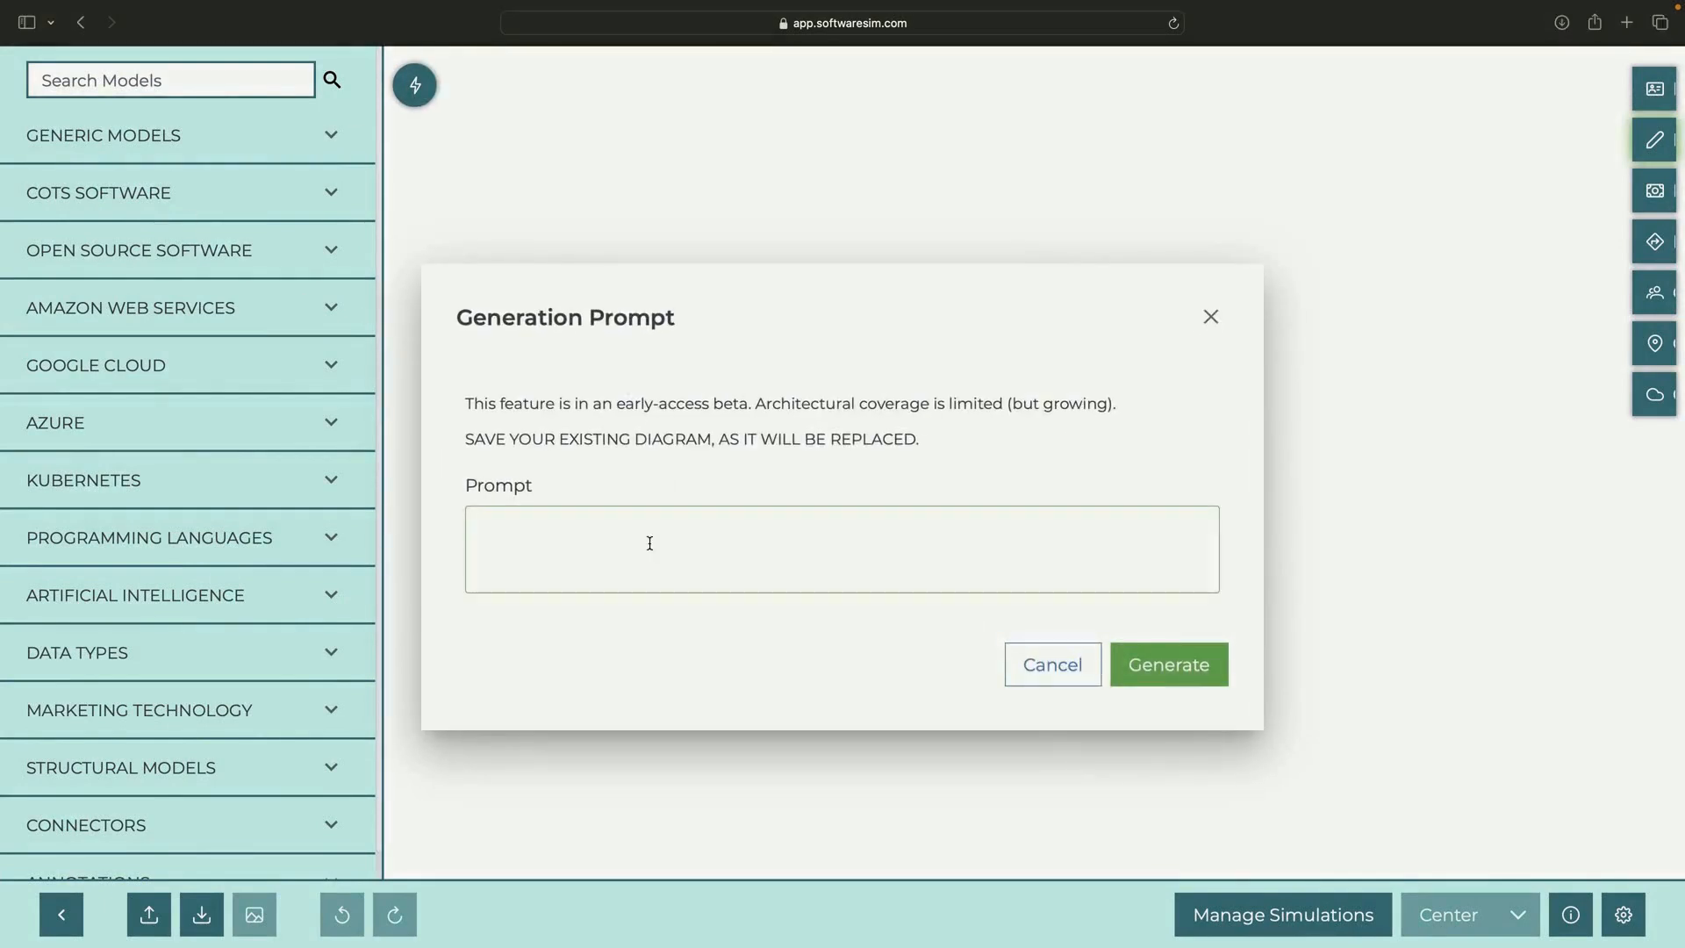
Generate a diagram from the prompt 'Private virtual machine (Compute Engine) maintained via identity-aware proxy'.
{"action": "type", "text": "Private virtual ma"}
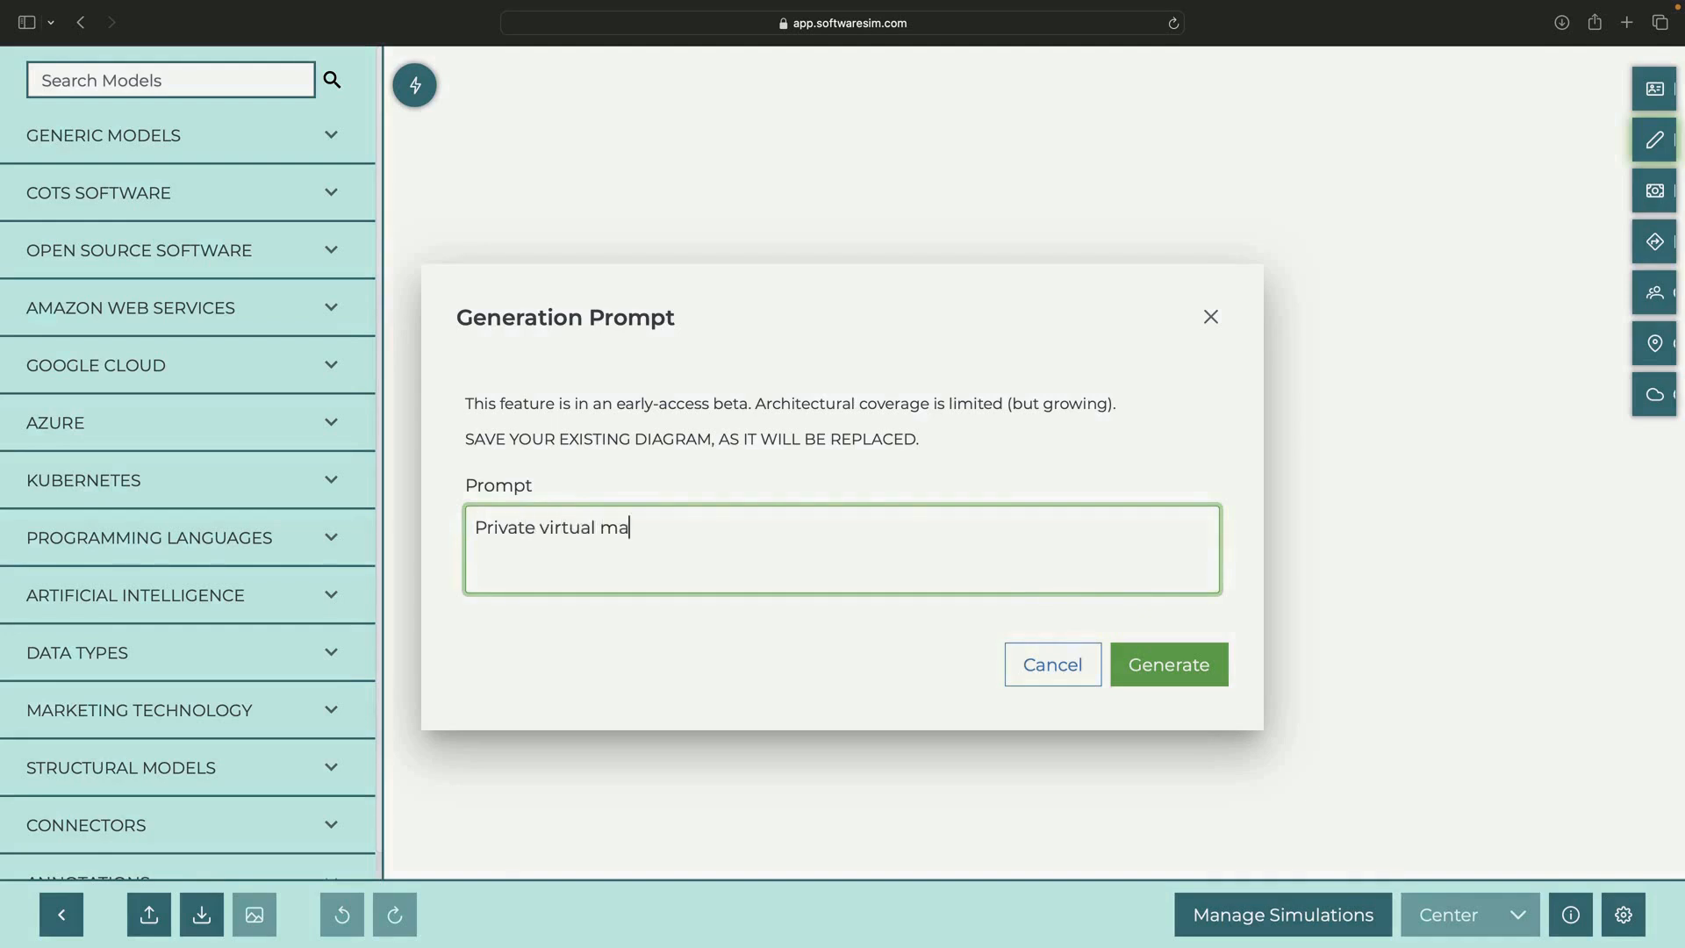
{"action": "type", "text": "chine (Compute Engine) maintained via"}
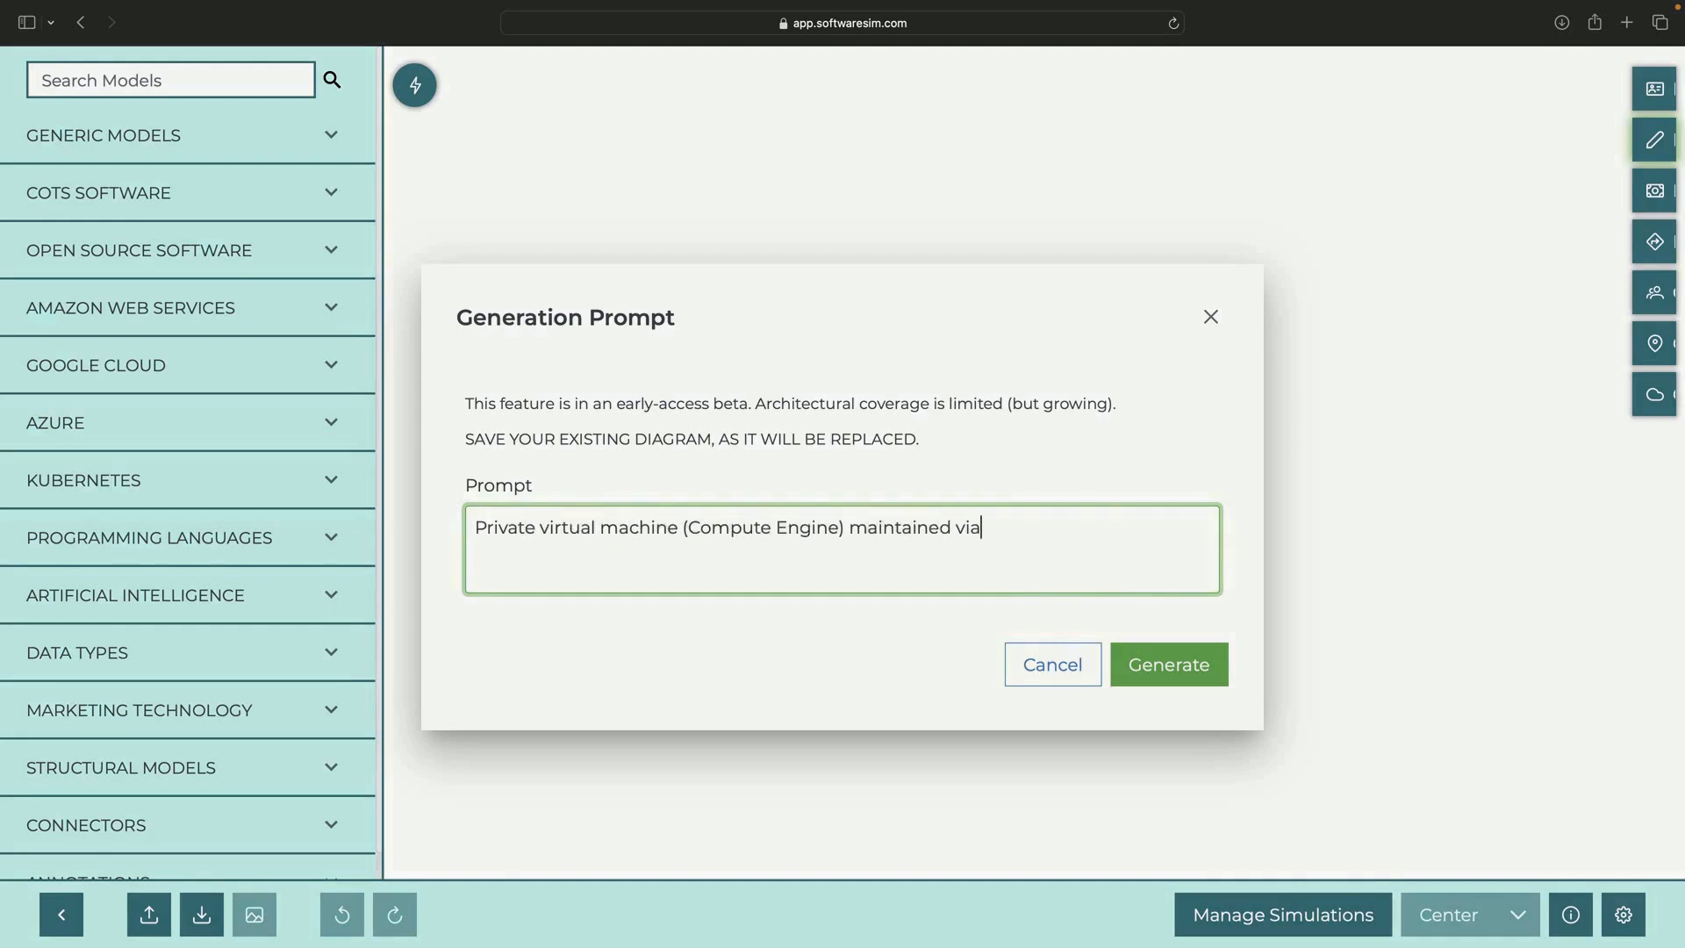
{"action": "type", "text": "identity-aware proxy"}
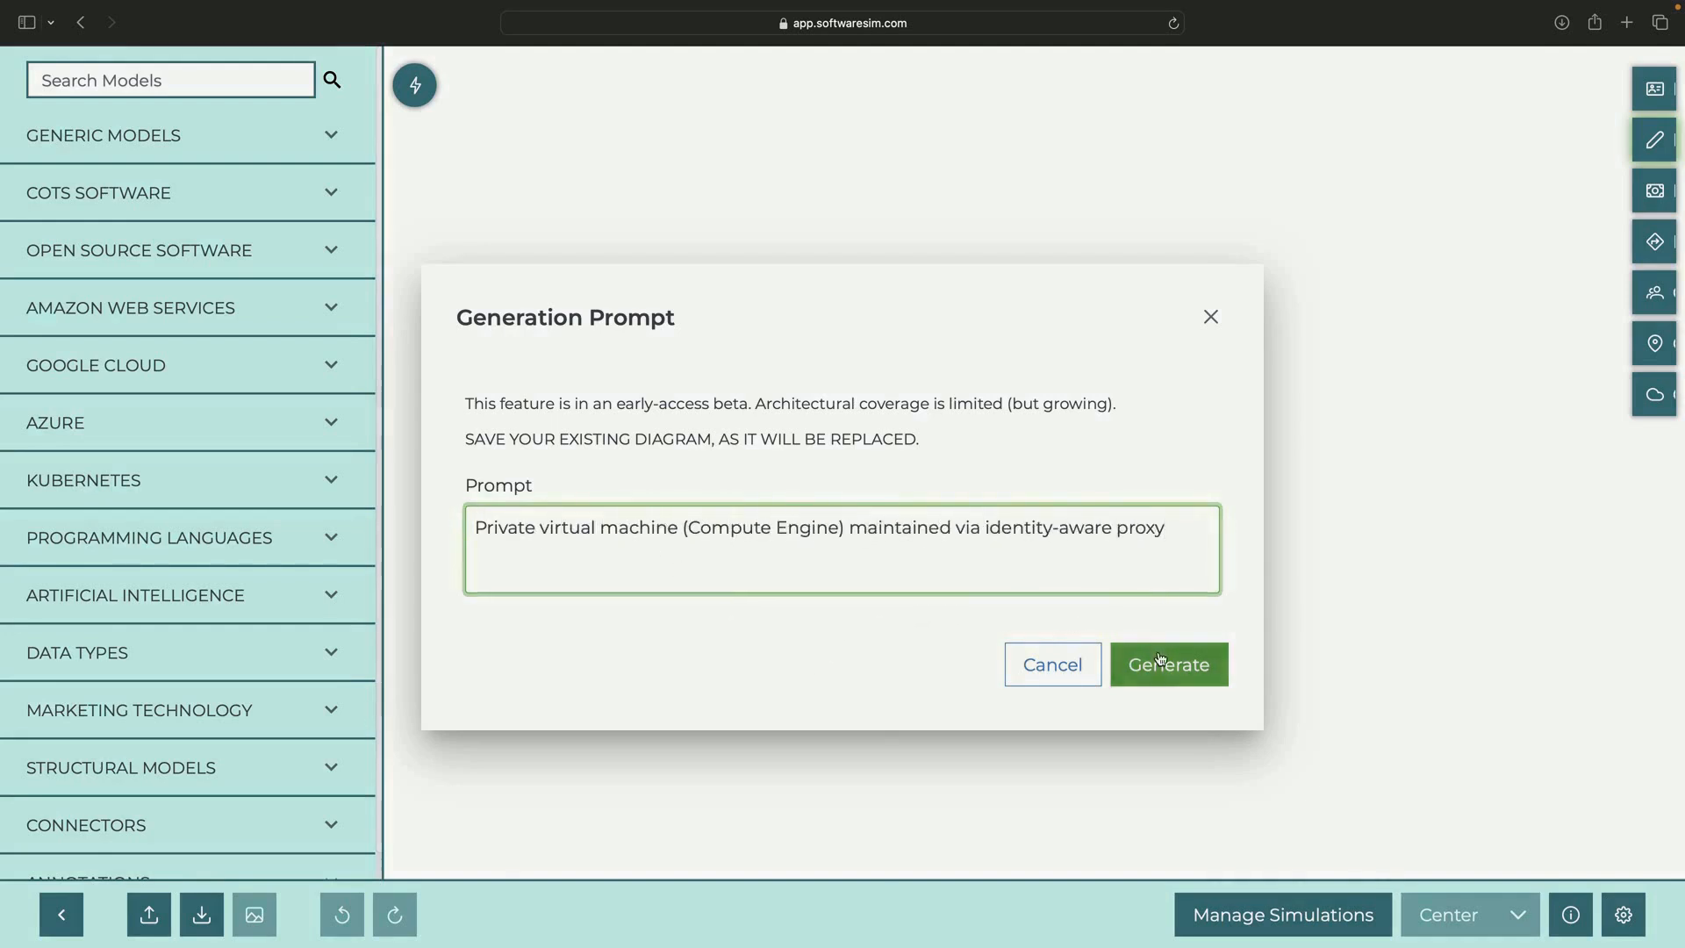
{"action": "left_click", "coordinate": [1169, 664]}
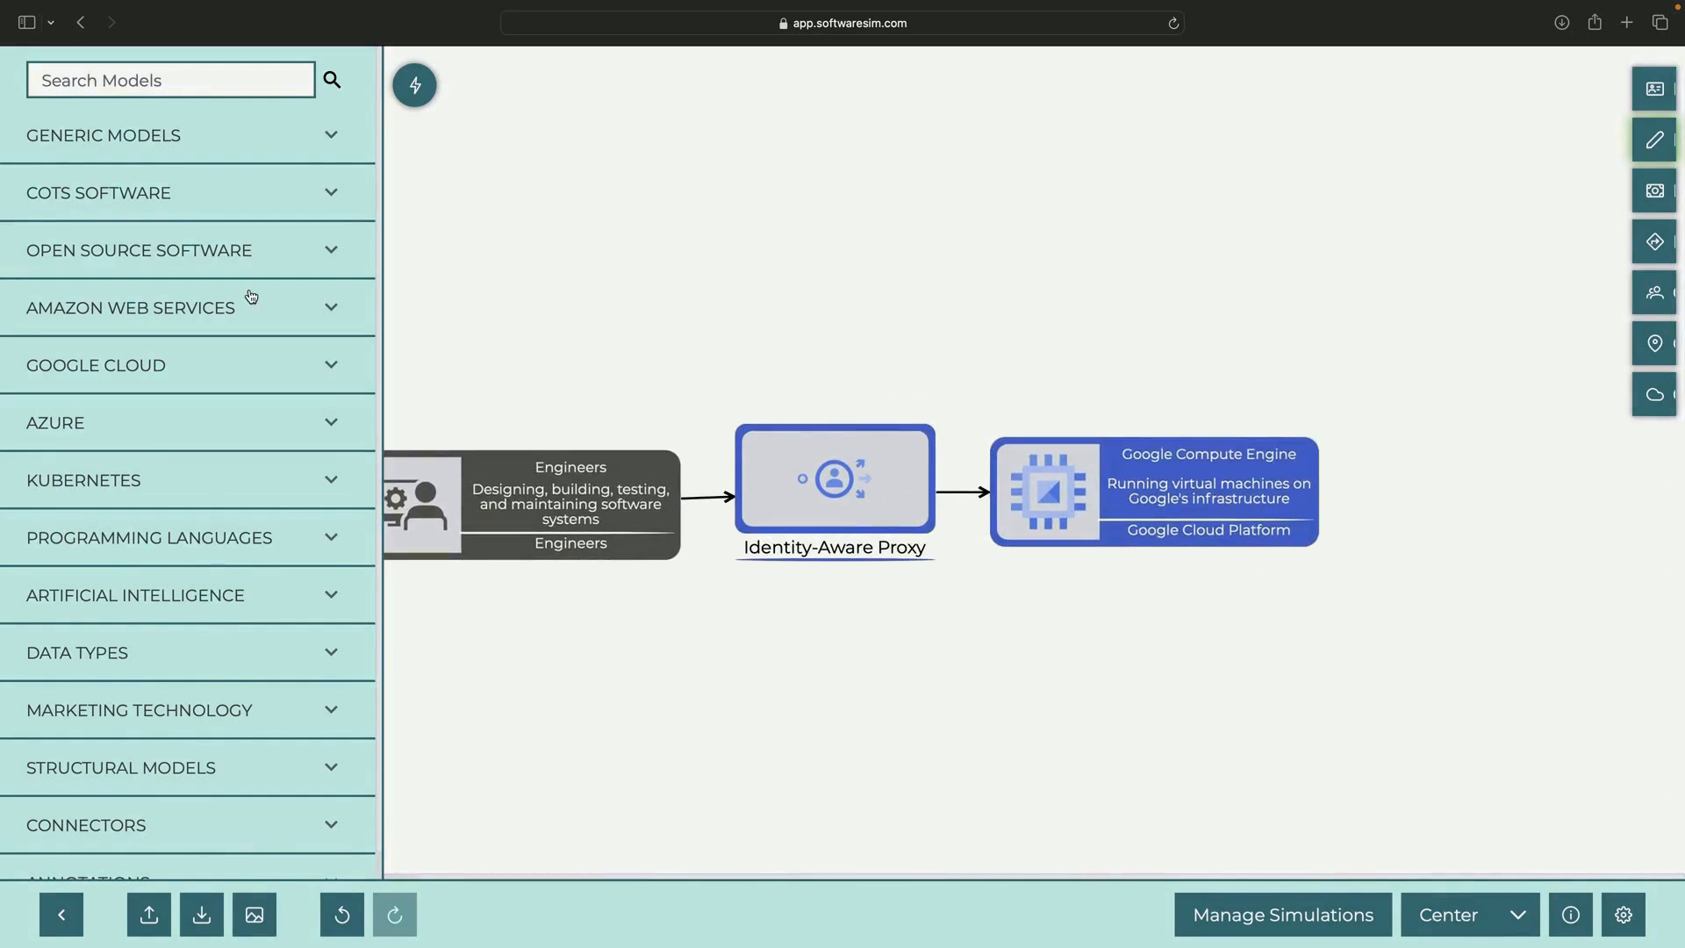
Add a described Cloud Load Balancing block feeding Compute Engine and set Compute Engine's location to us-central1.
{"action": "type", "text": "load balanc"}
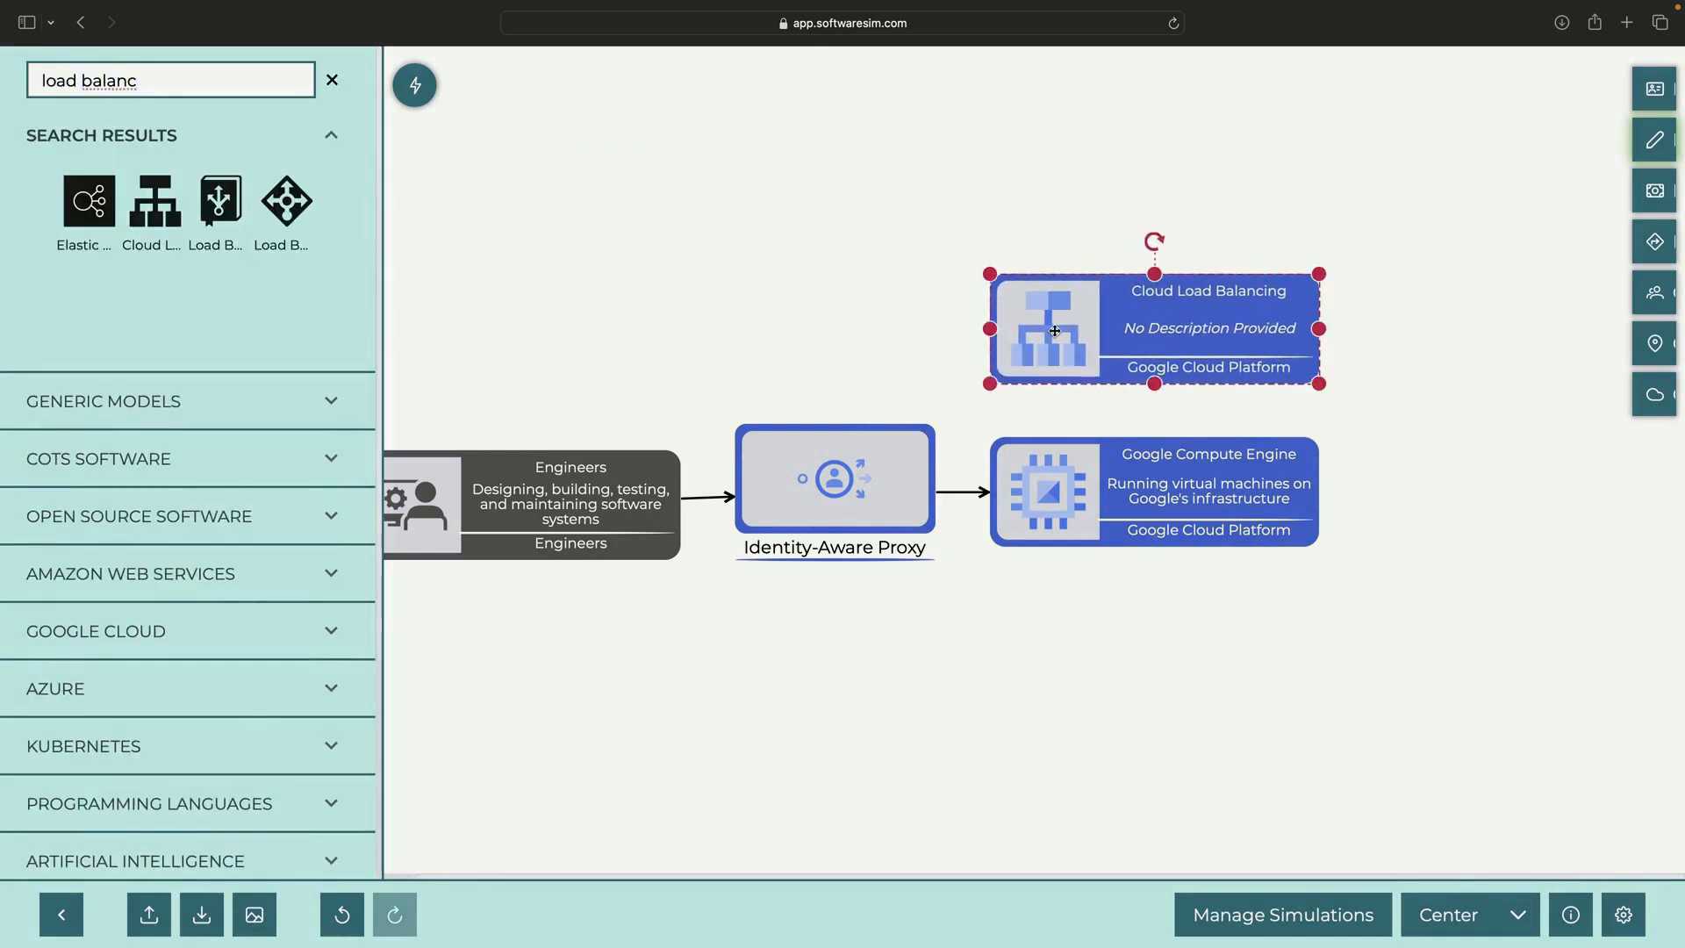
{"action": "double_click", "coordinate": [1054, 330]}
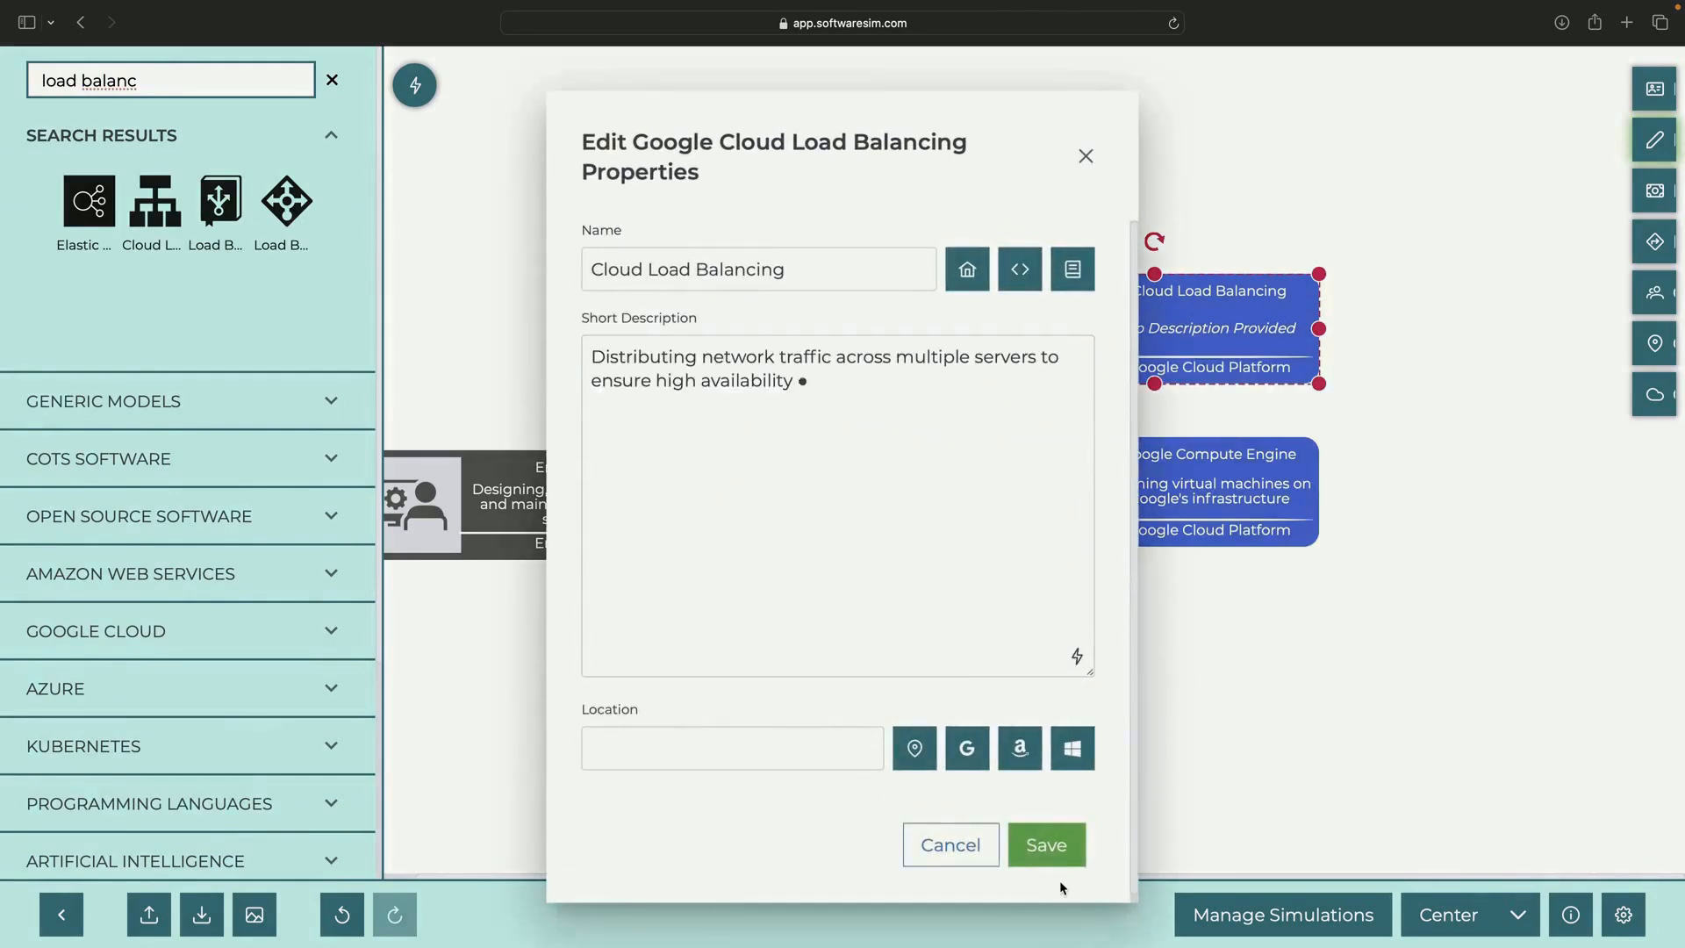
{"action": "left_click", "coordinate": [1046, 845]}
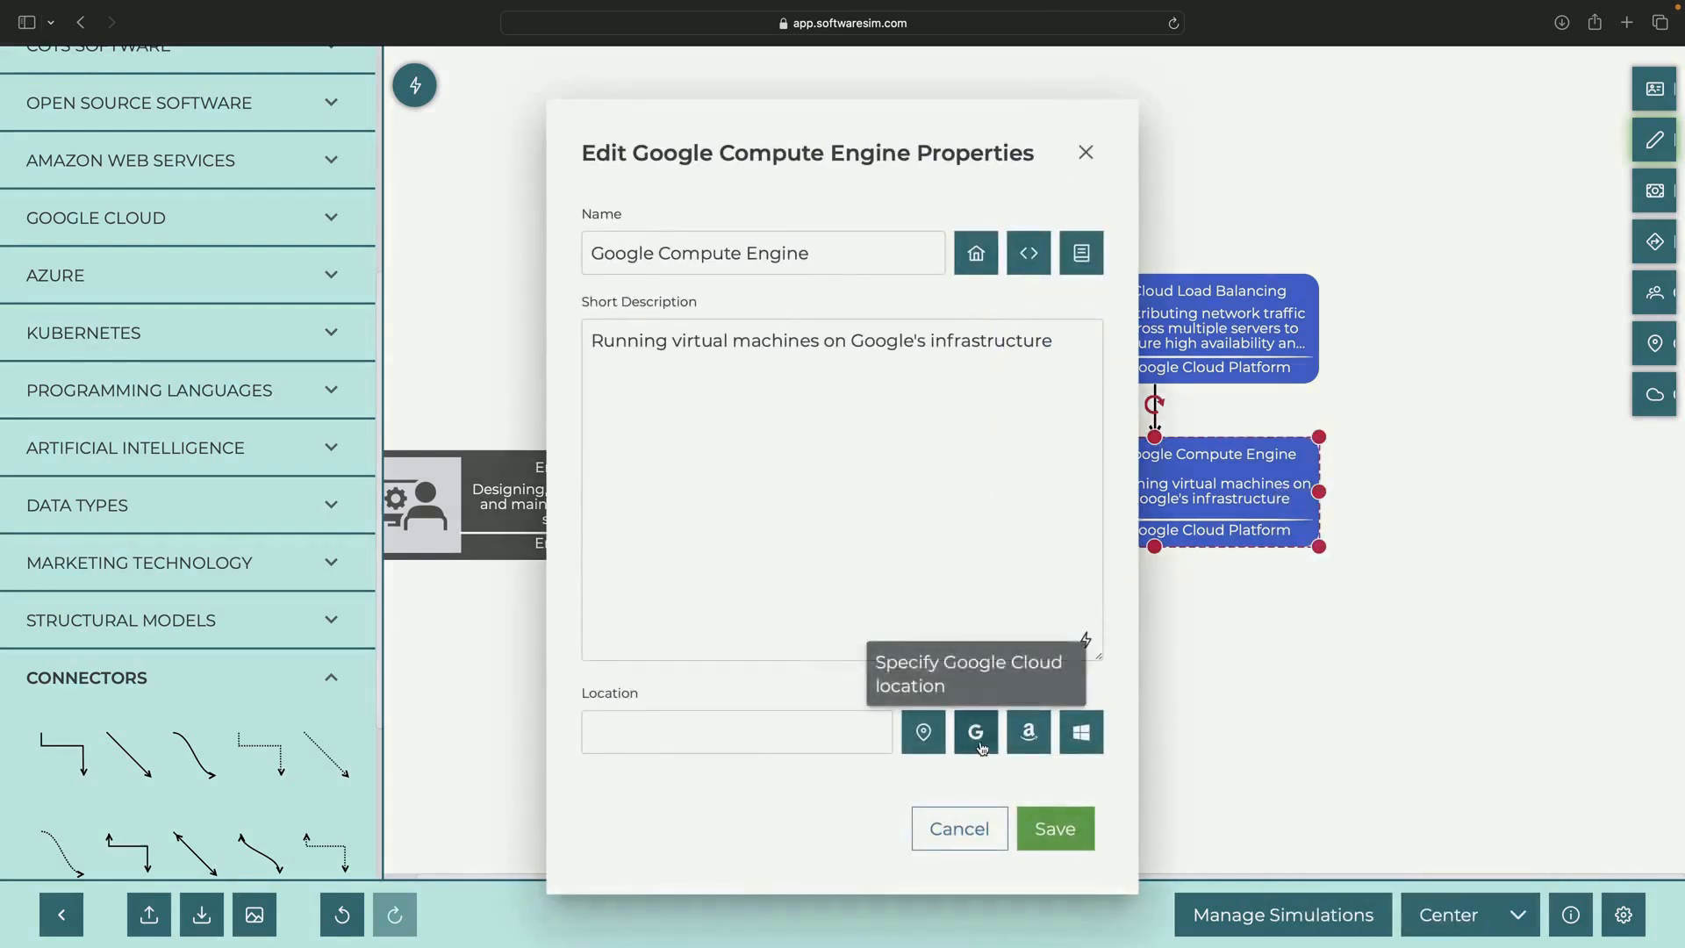
{"action": "left_click", "coordinate": [976, 732]}
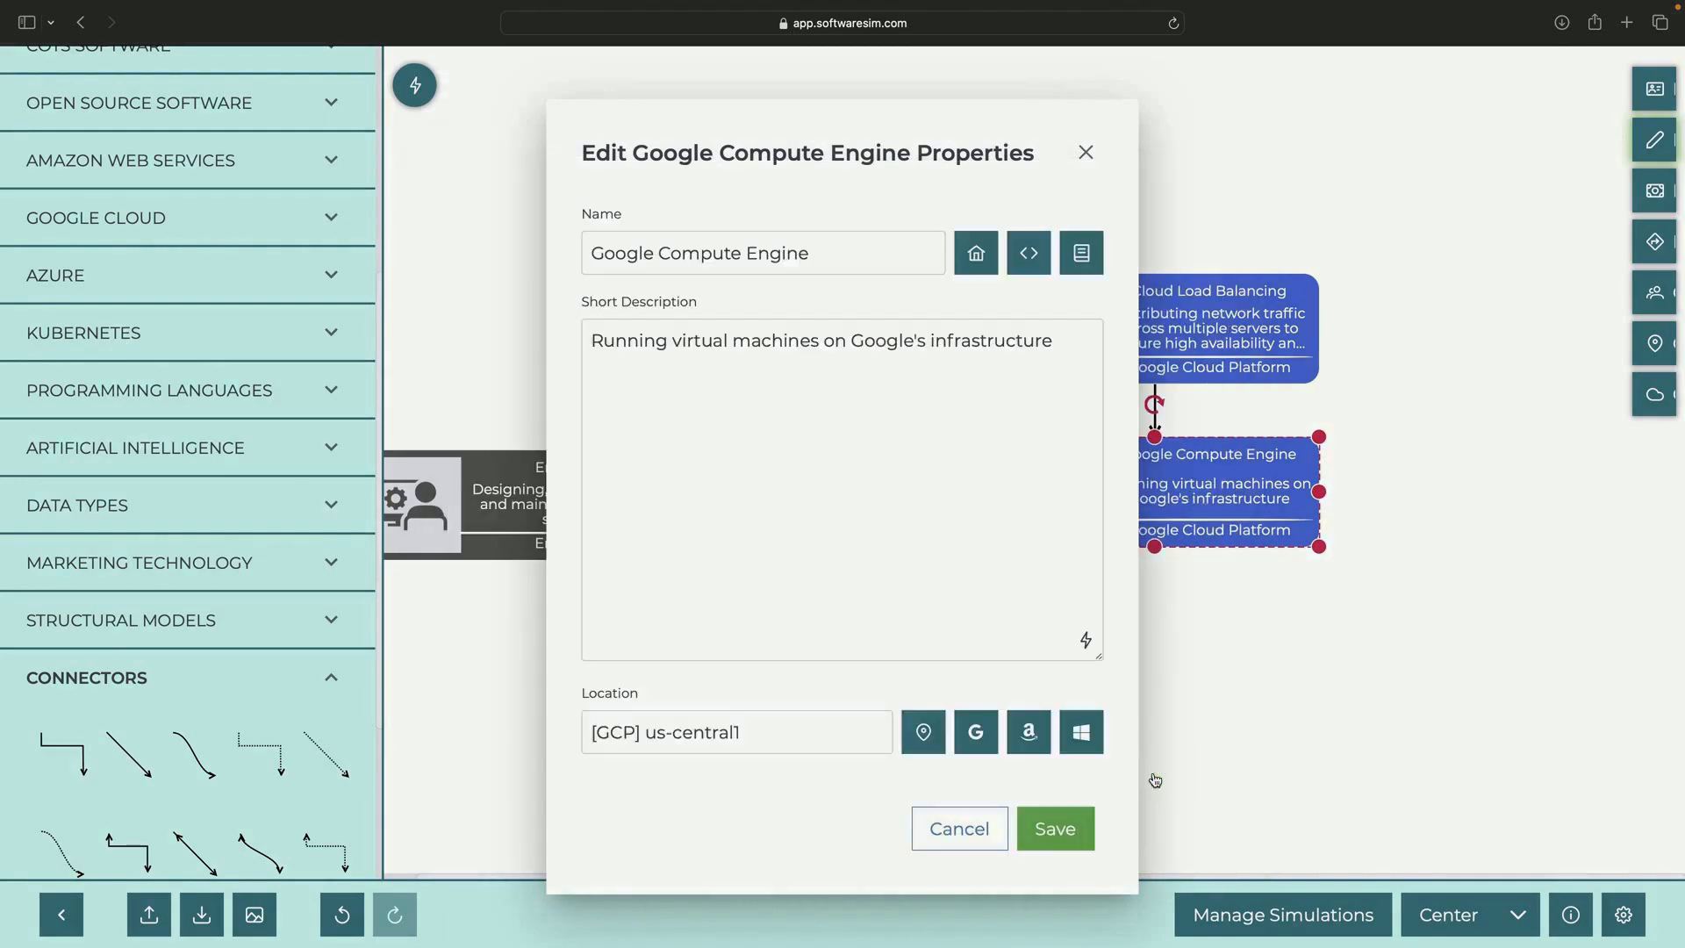
{"action": "left_click", "coordinate": [1055, 828]}
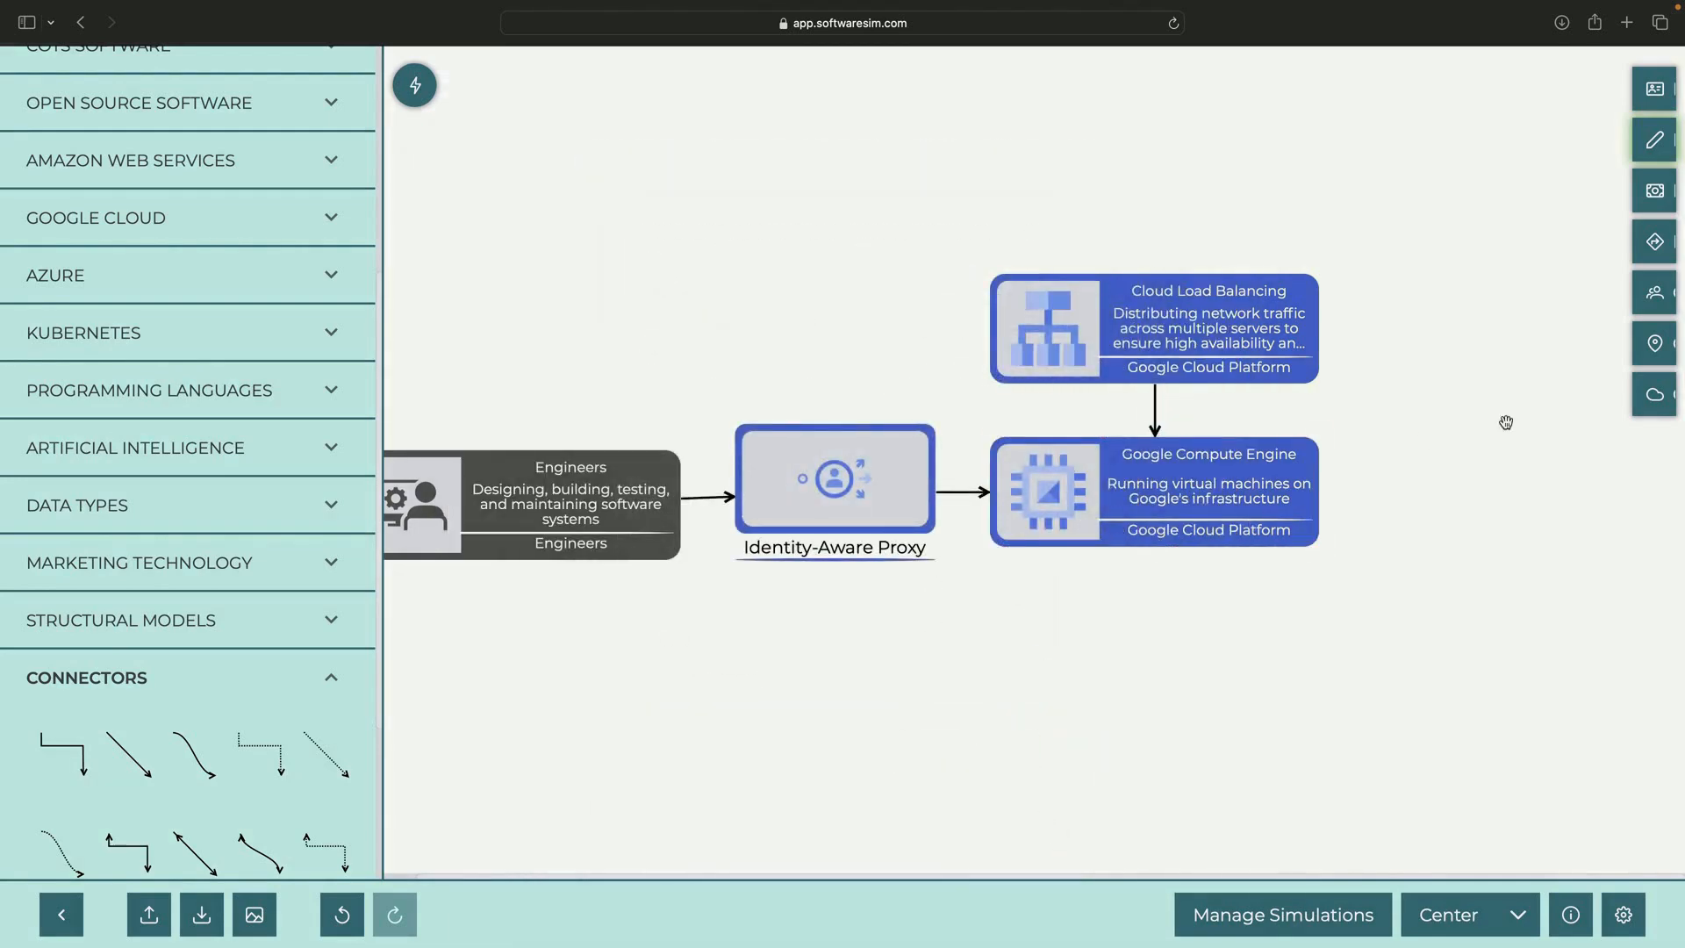
Show the Compute Engine pin and all GCP regions on the Geographic Lens map.
{"action": "left_click", "coordinate": [1654, 342]}
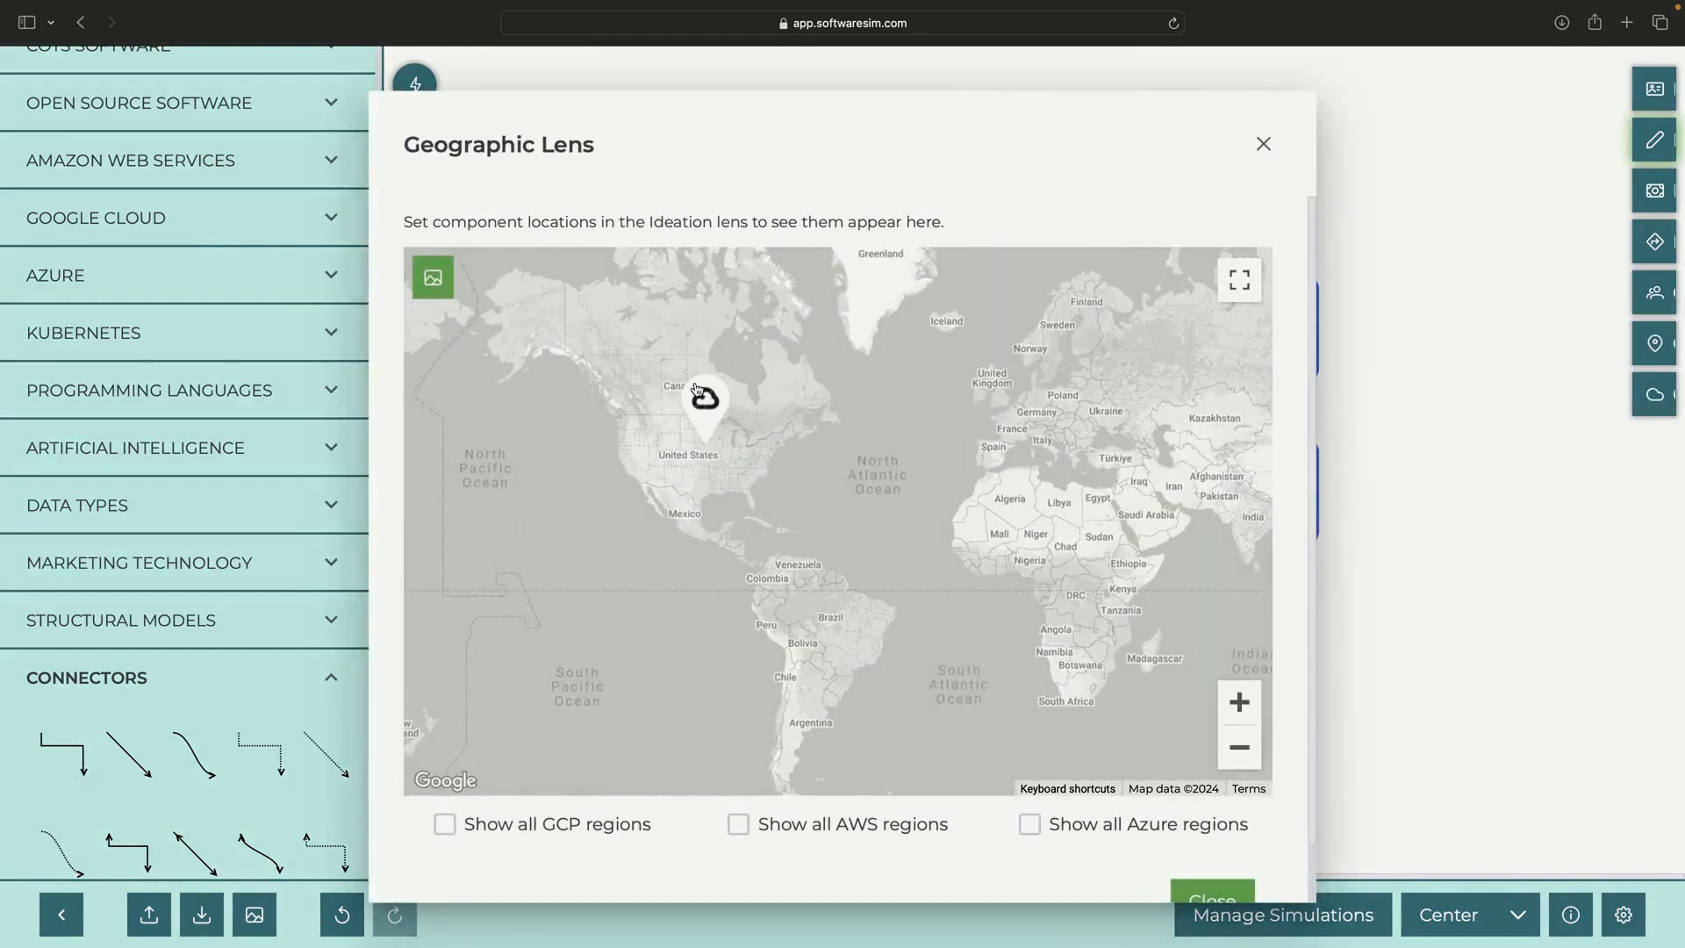
{"action": "mouse_move", "coordinate": [710, 422]}
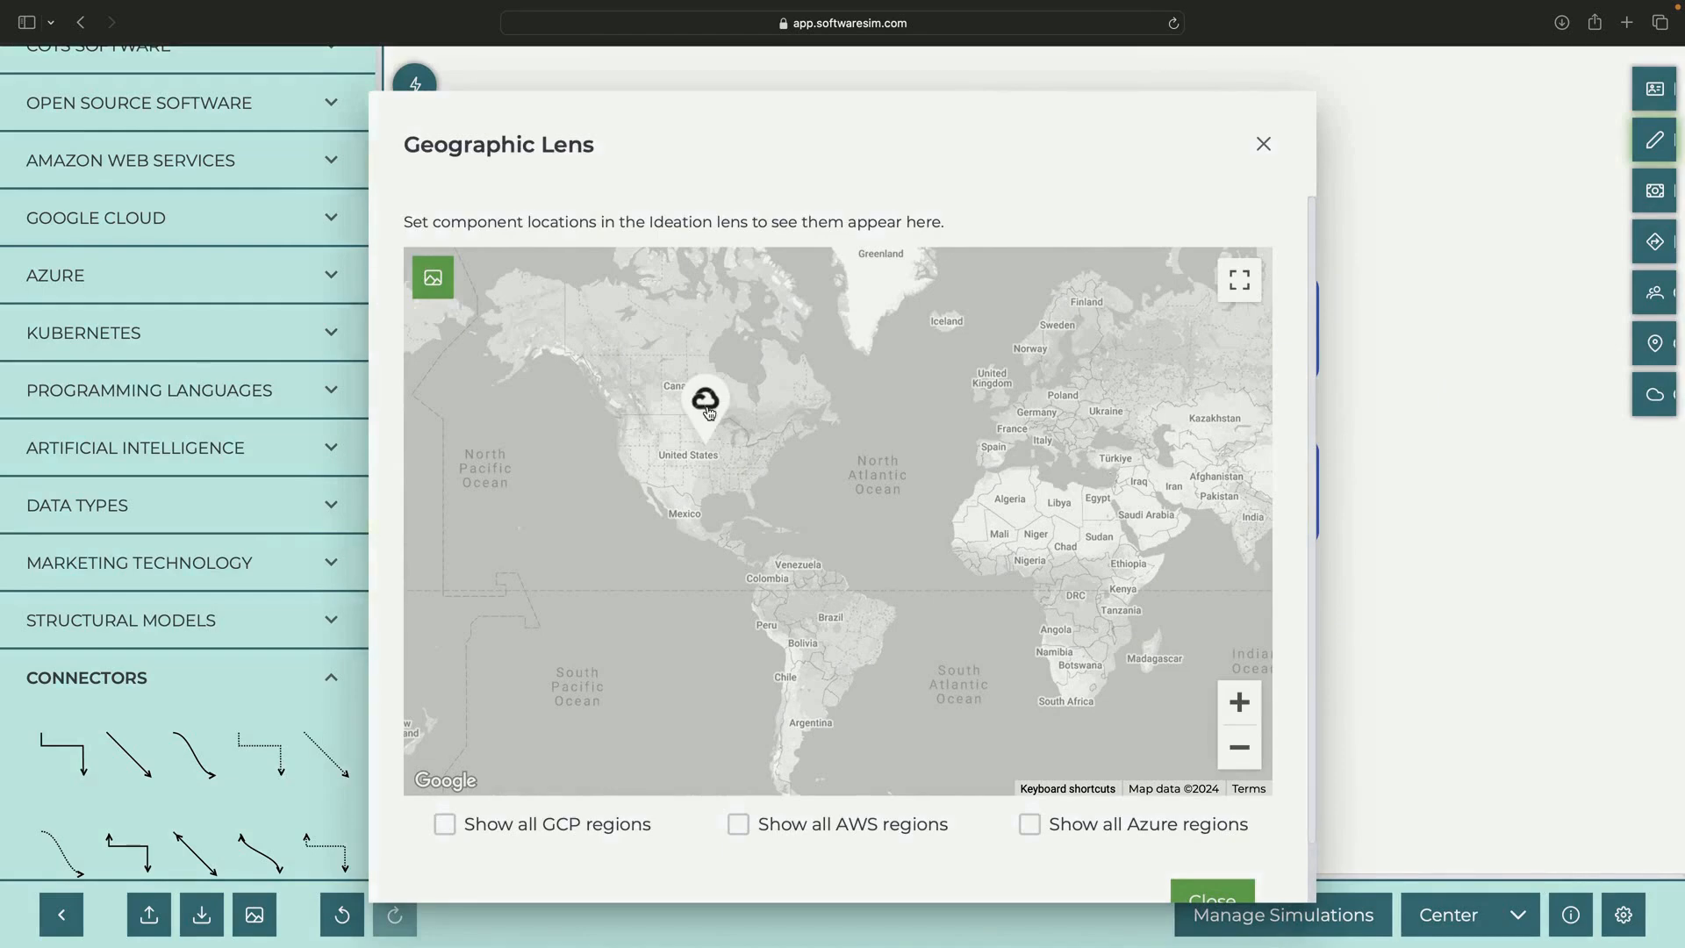
{"action": "left_click", "coordinate": [706, 404]}
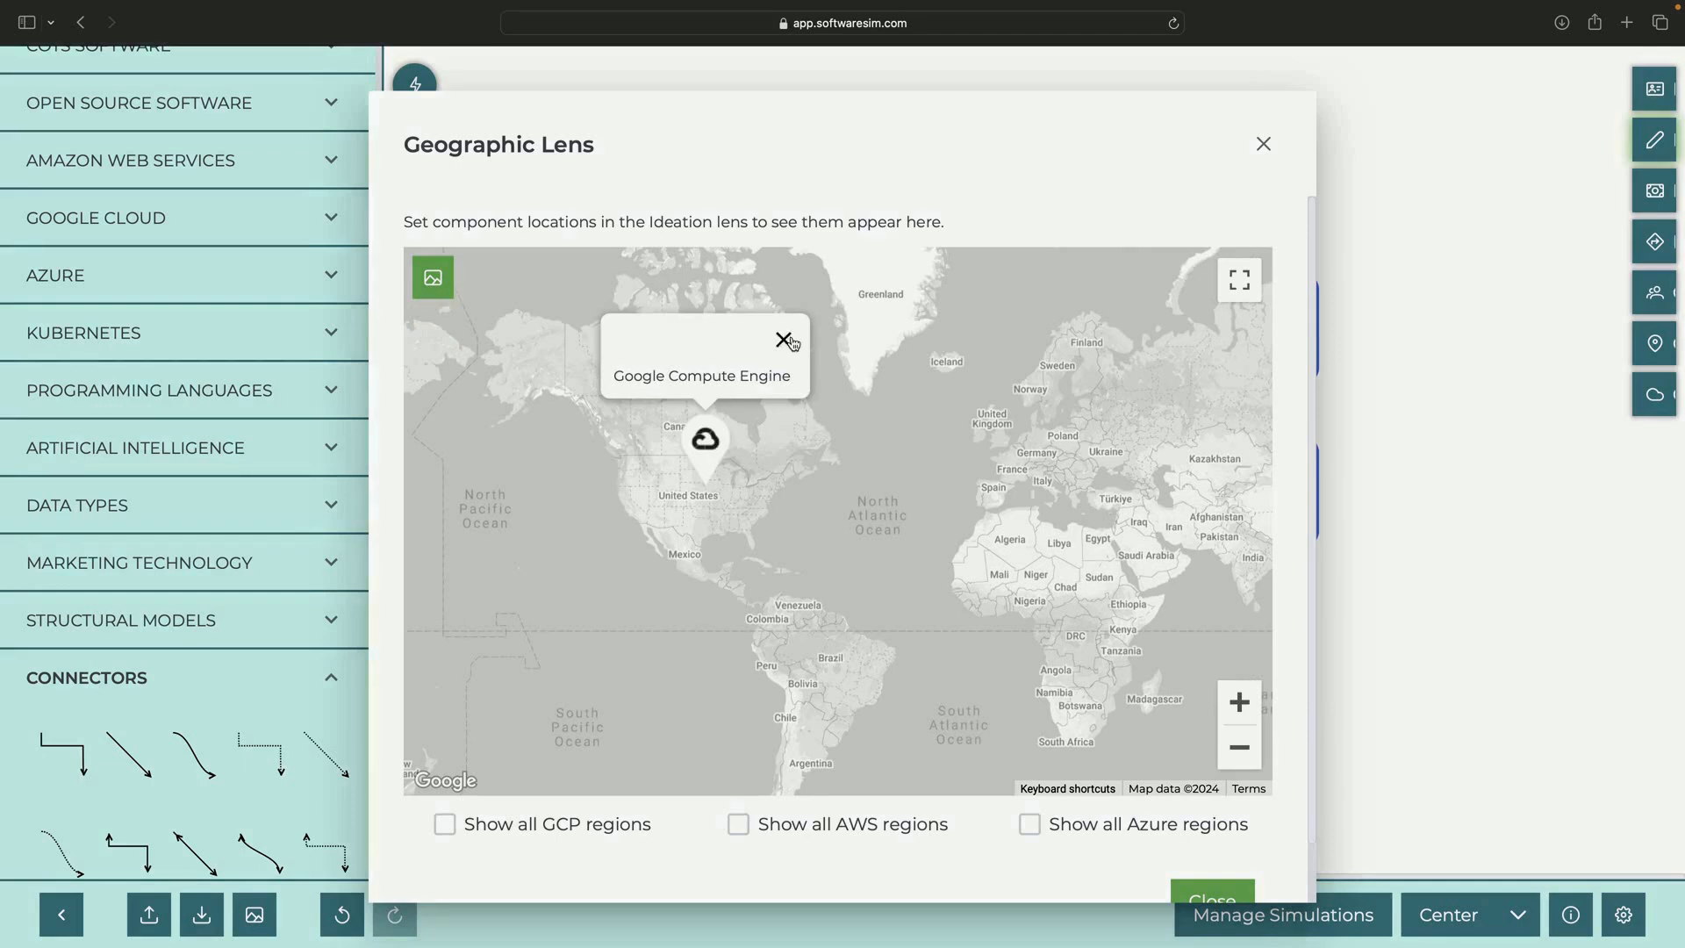
{"action": "left_click", "coordinate": [781, 341]}
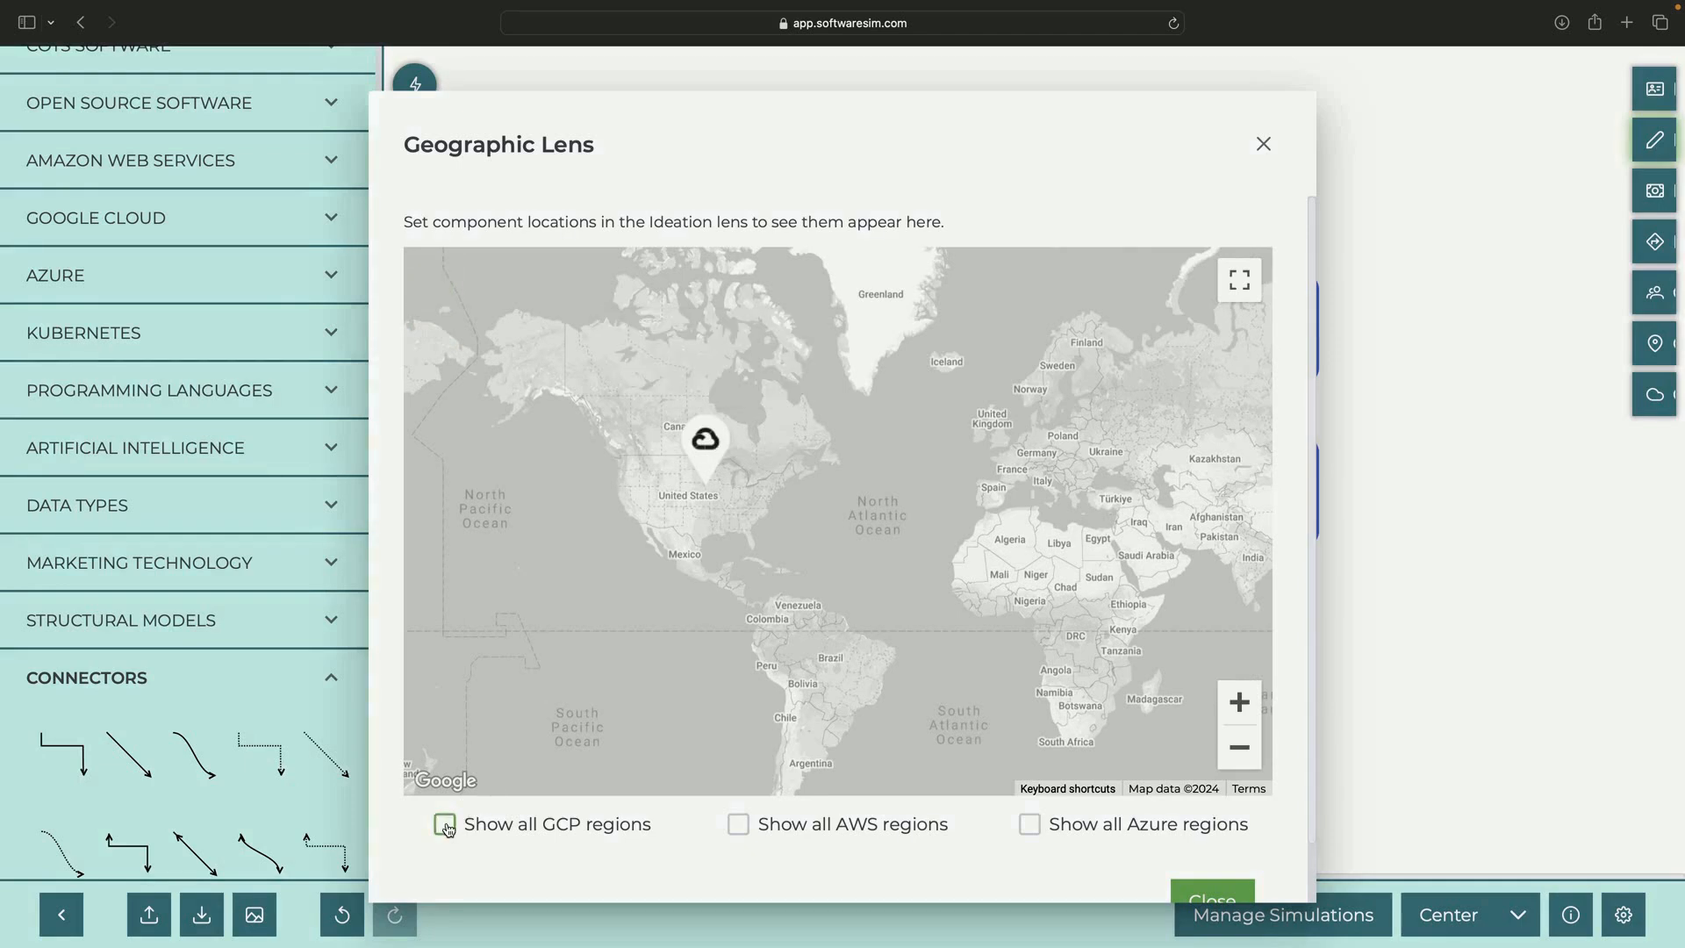
{"action": "left_click", "coordinate": [445, 825]}
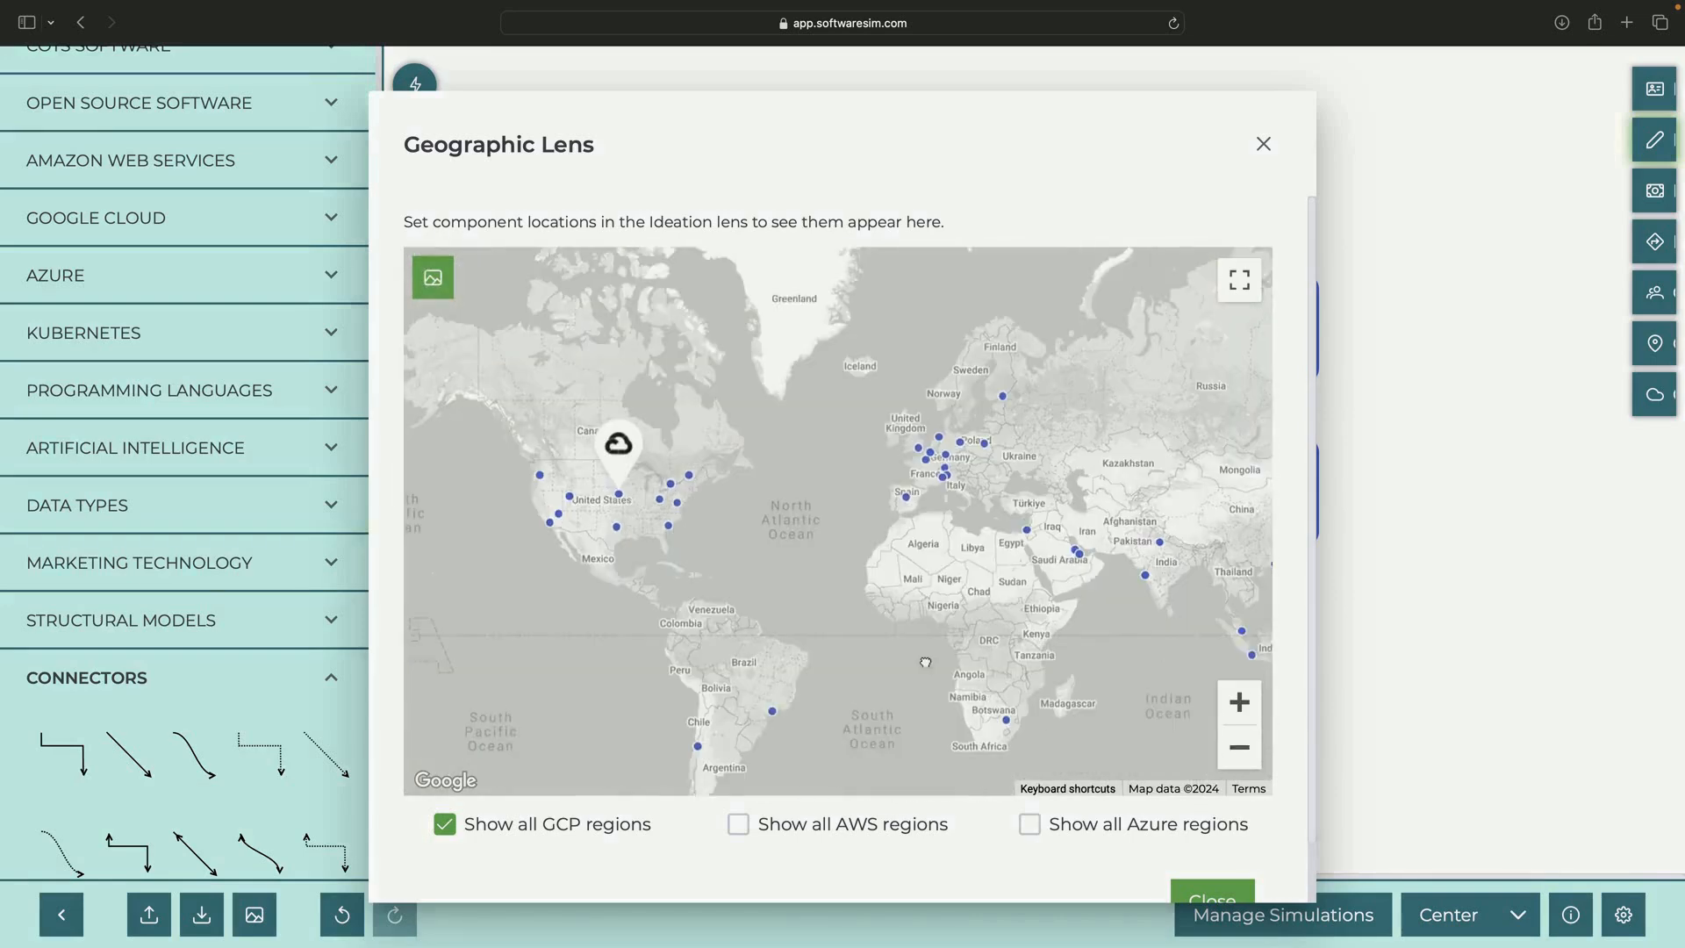
{"action": "left_click", "coordinate": [1264, 144]}
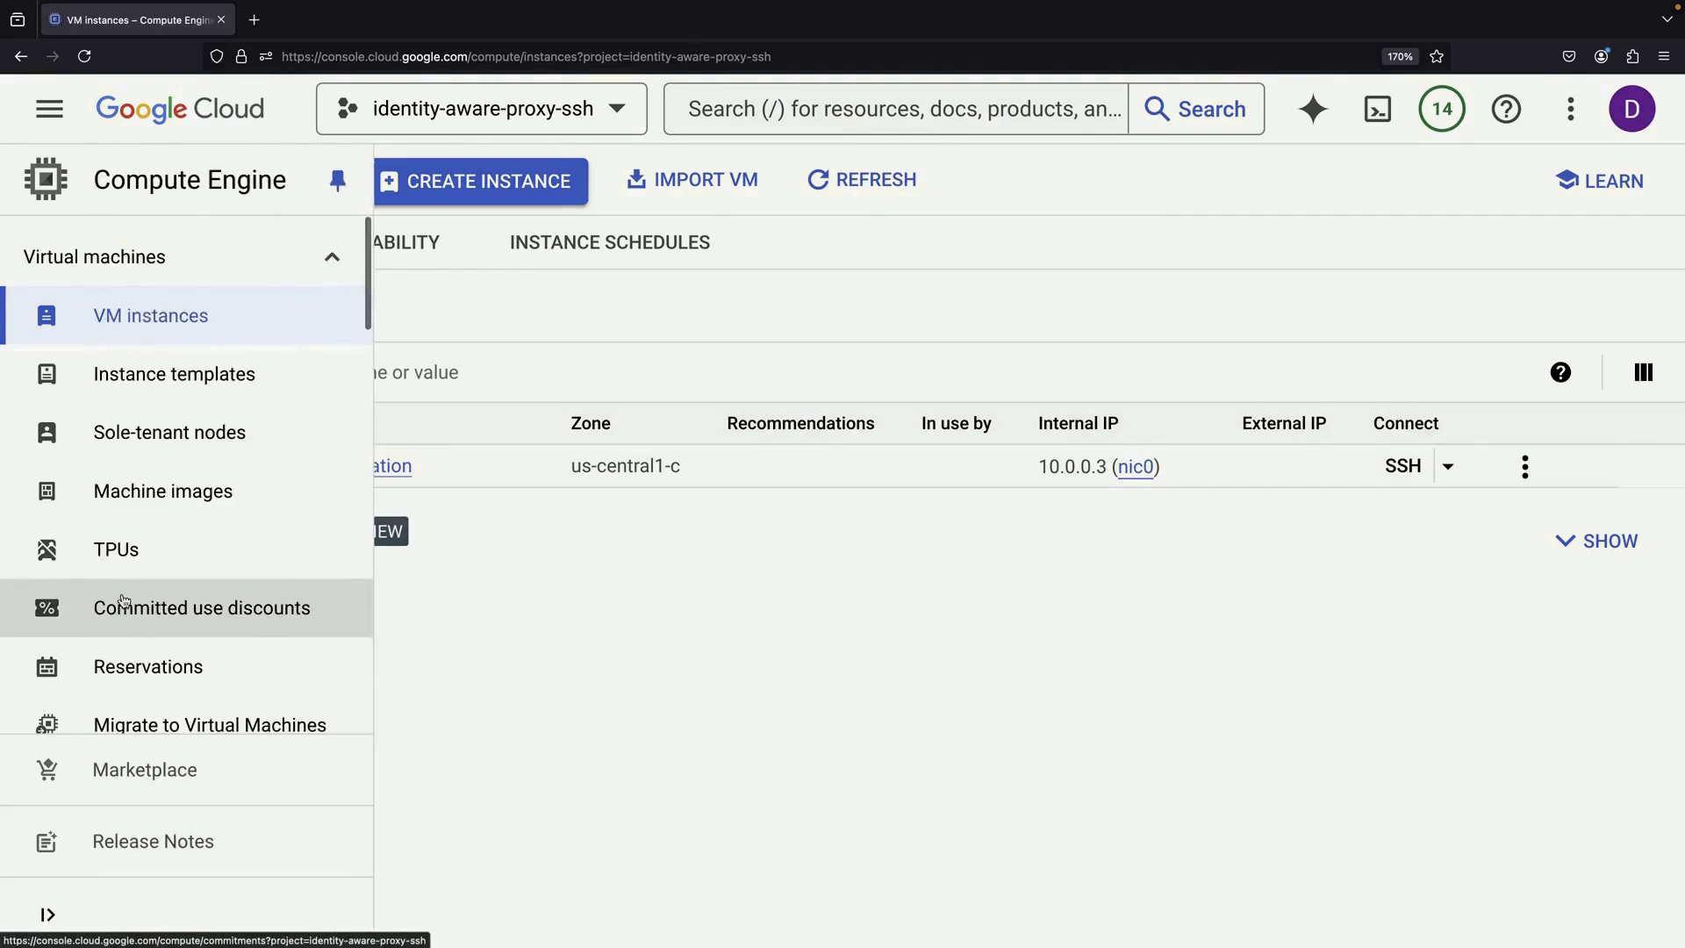
Start a new unmanaged instance group named web-application from the Instance groups page.
{"action": "scroll", "scroll_direction": "down", "scroll_amount": 3}
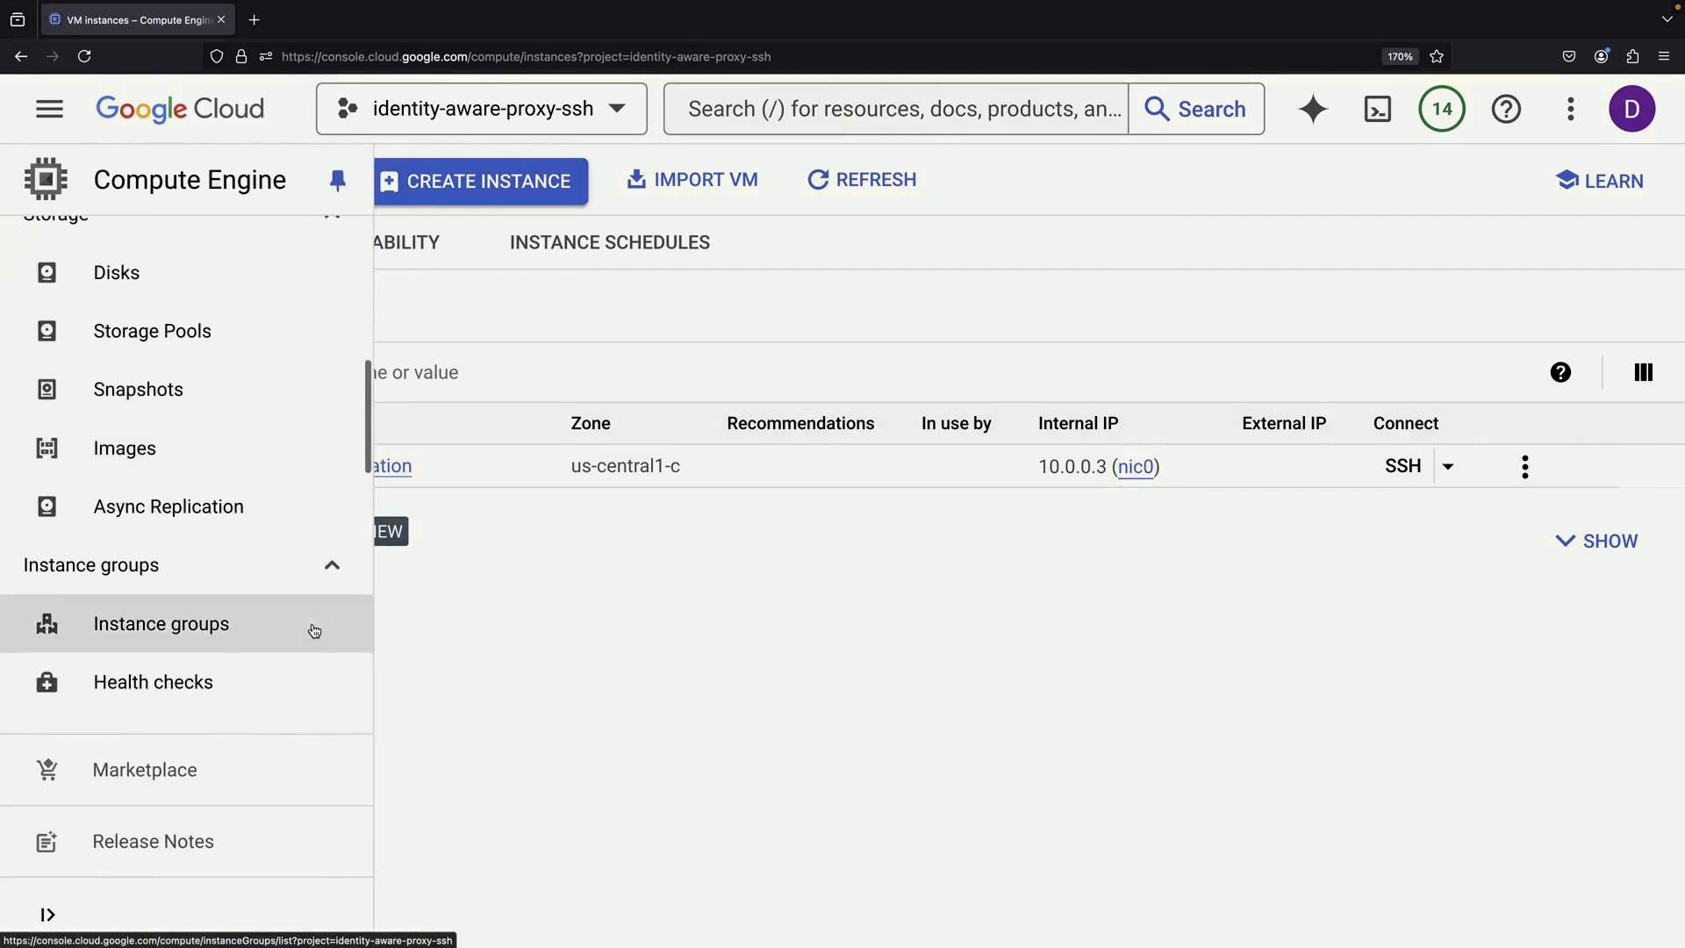
{"action": "left_click", "coordinate": [161, 625]}
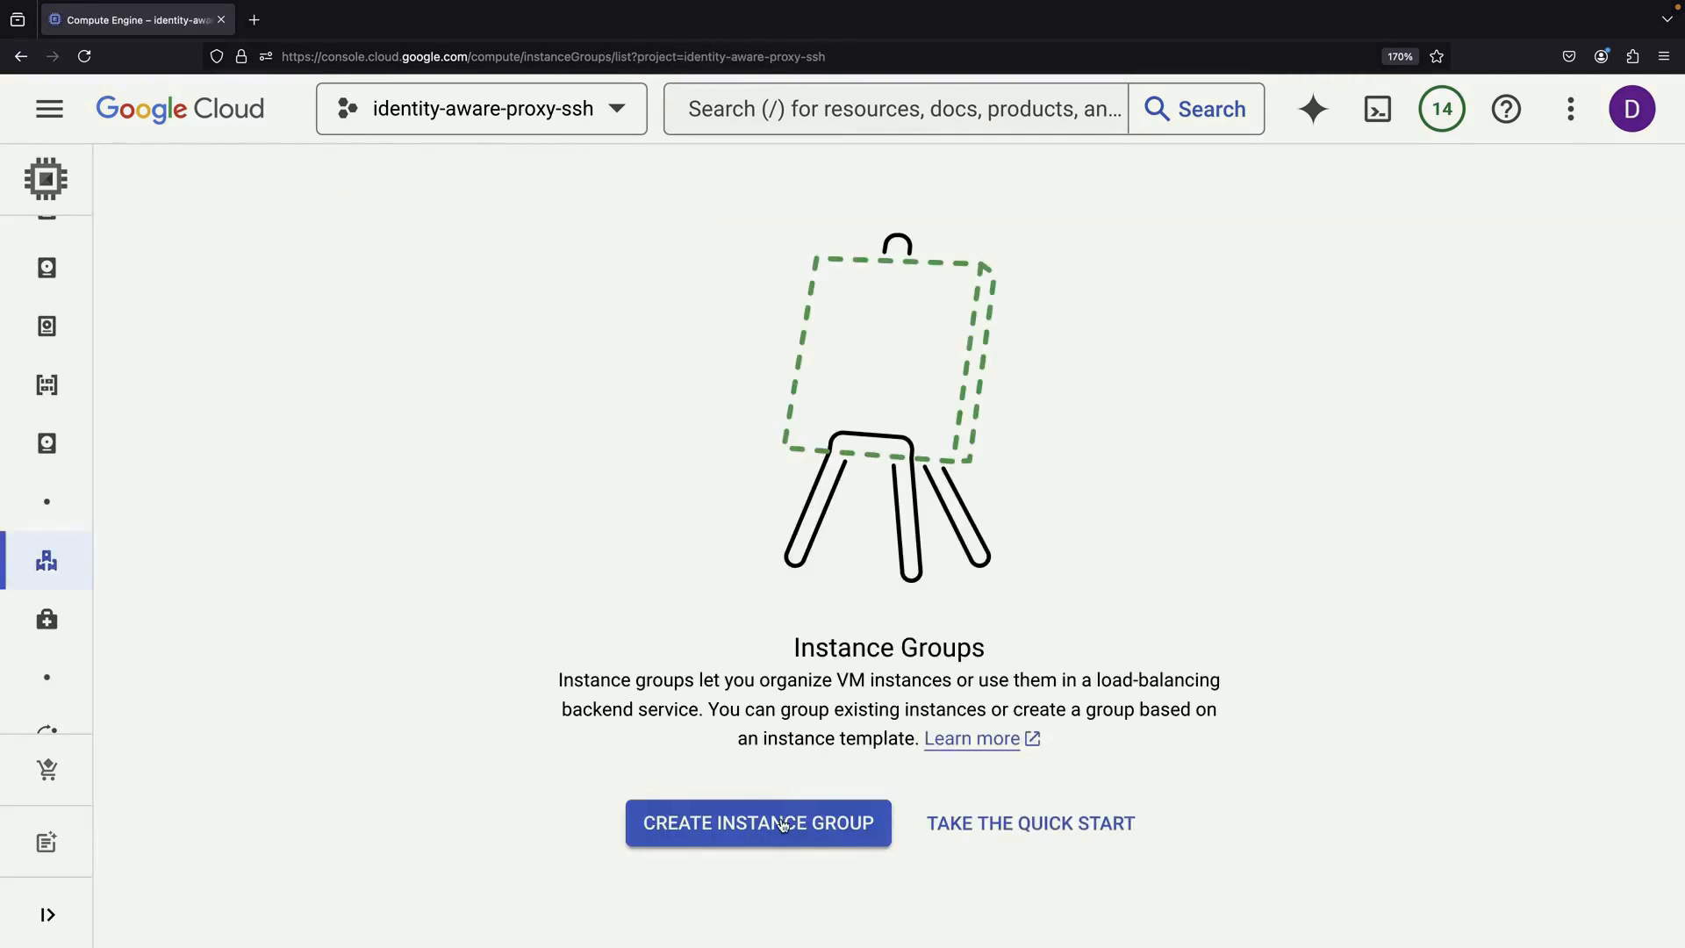
{"action": "left_click", "coordinate": [758, 824]}
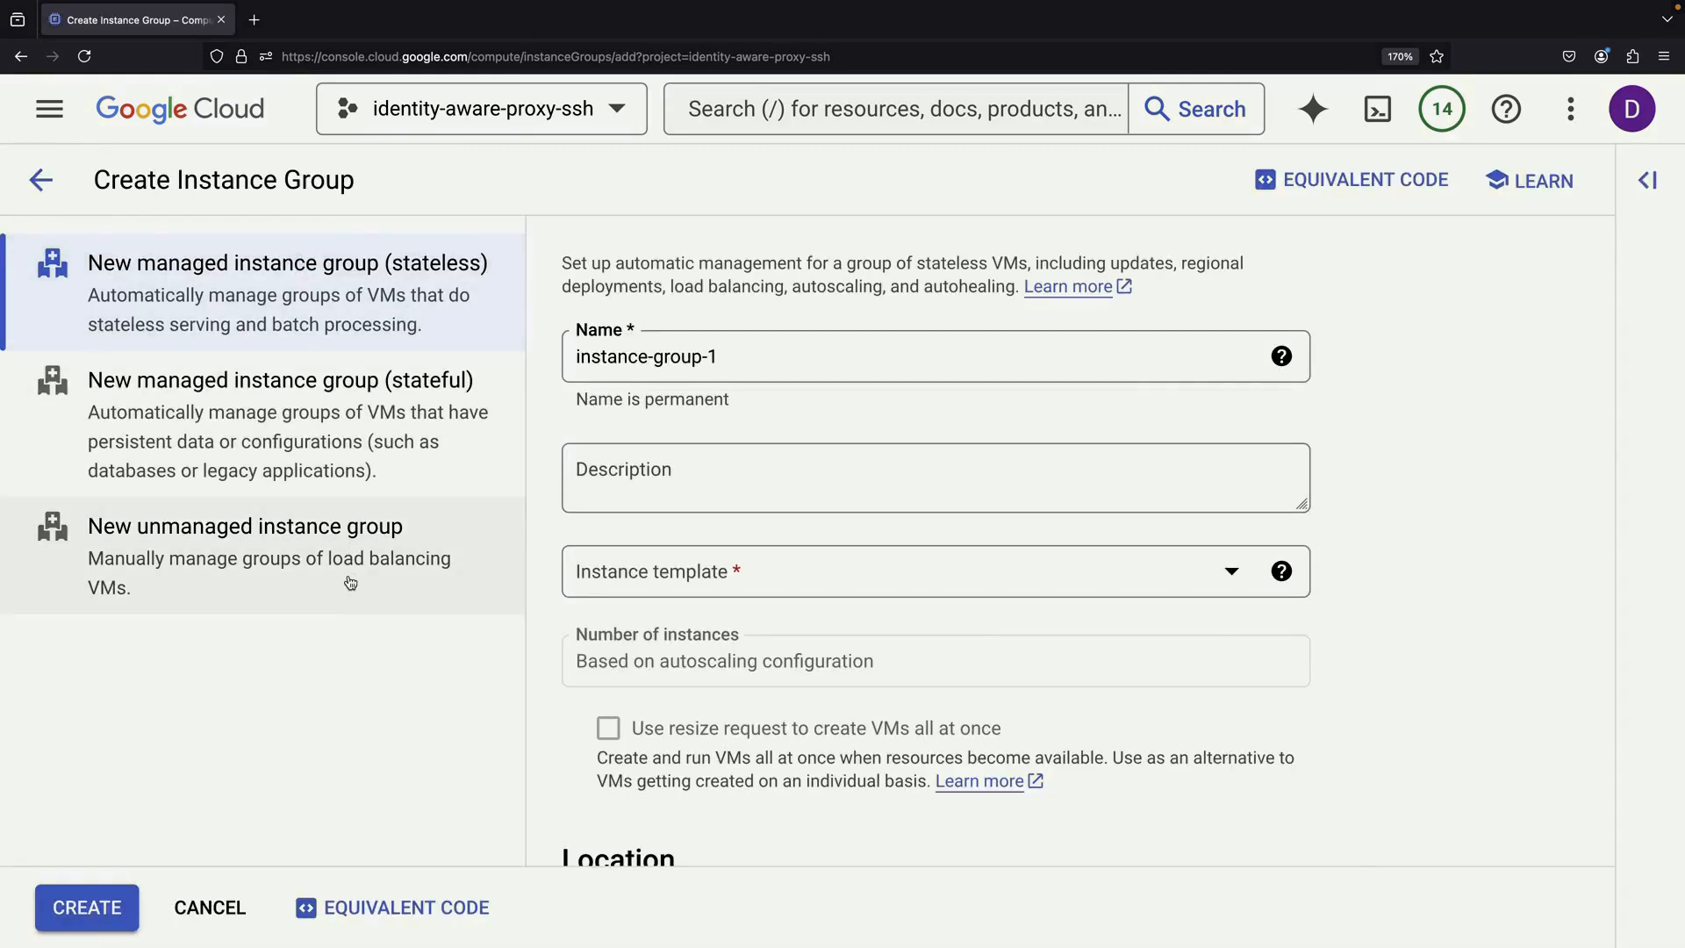
{"action": "left_click", "coordinate": [245, 551]}
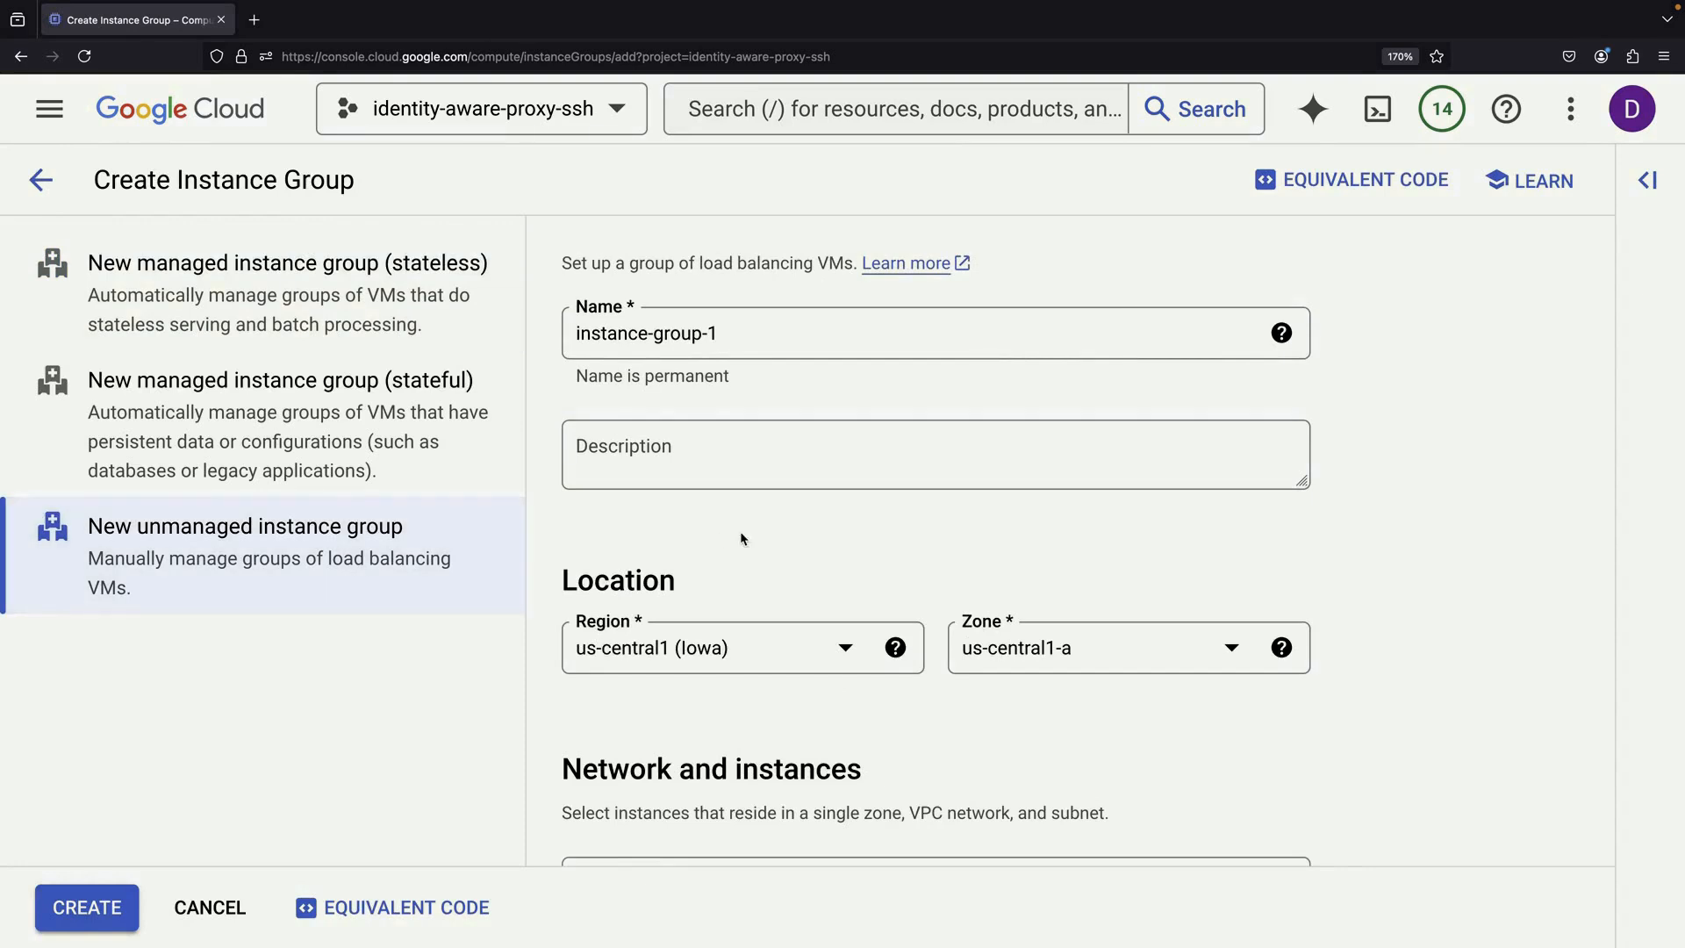
{"action": "left_click", "coordinate": [762, 326]}
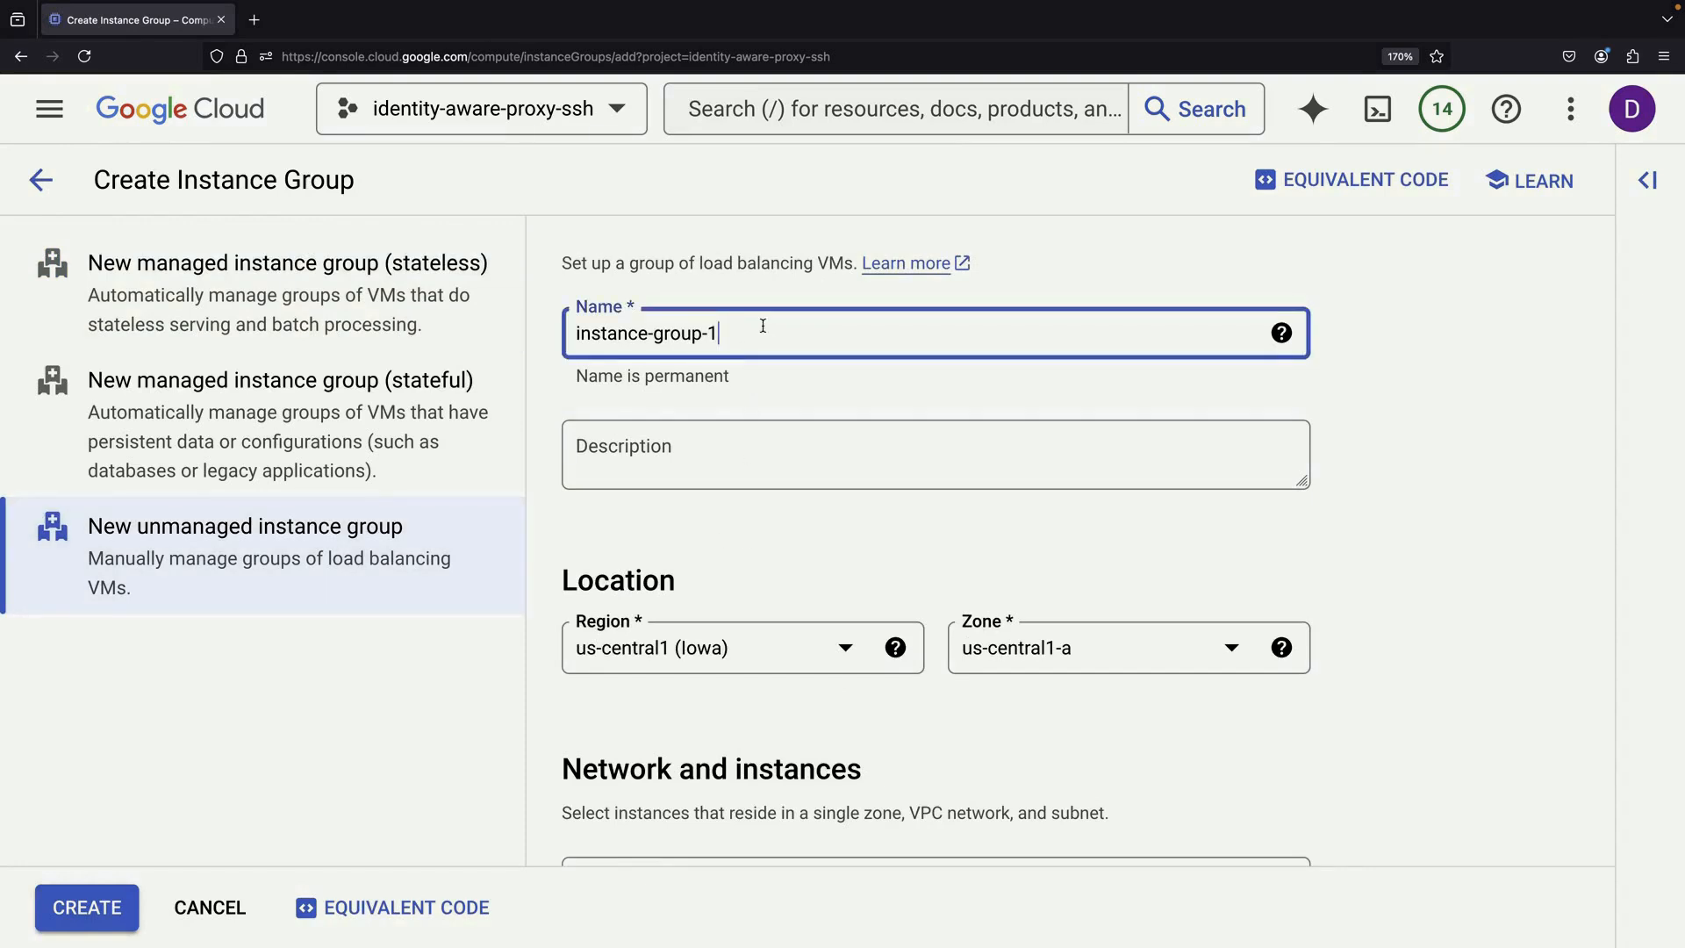
{"action": "type", "text": "web-application"}
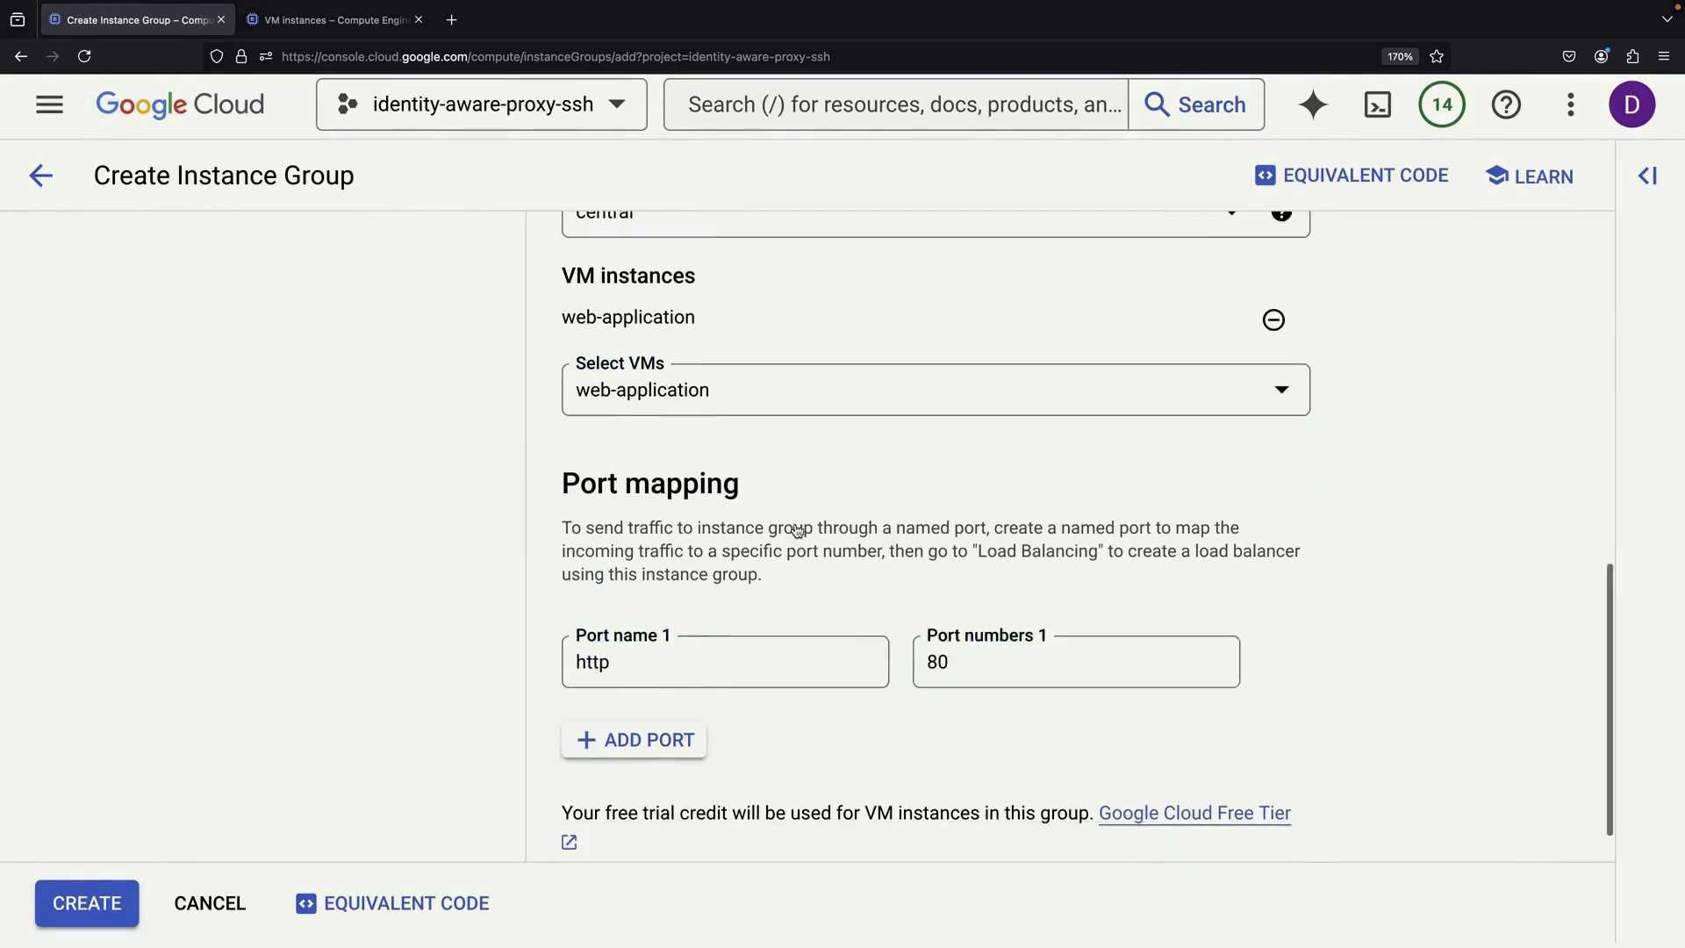
Finish the group with zone us-central1-c, the web-application VM and named port http:80.
{"action": "scroll", "scroll_direction": "down", "scroll_amount": 3}
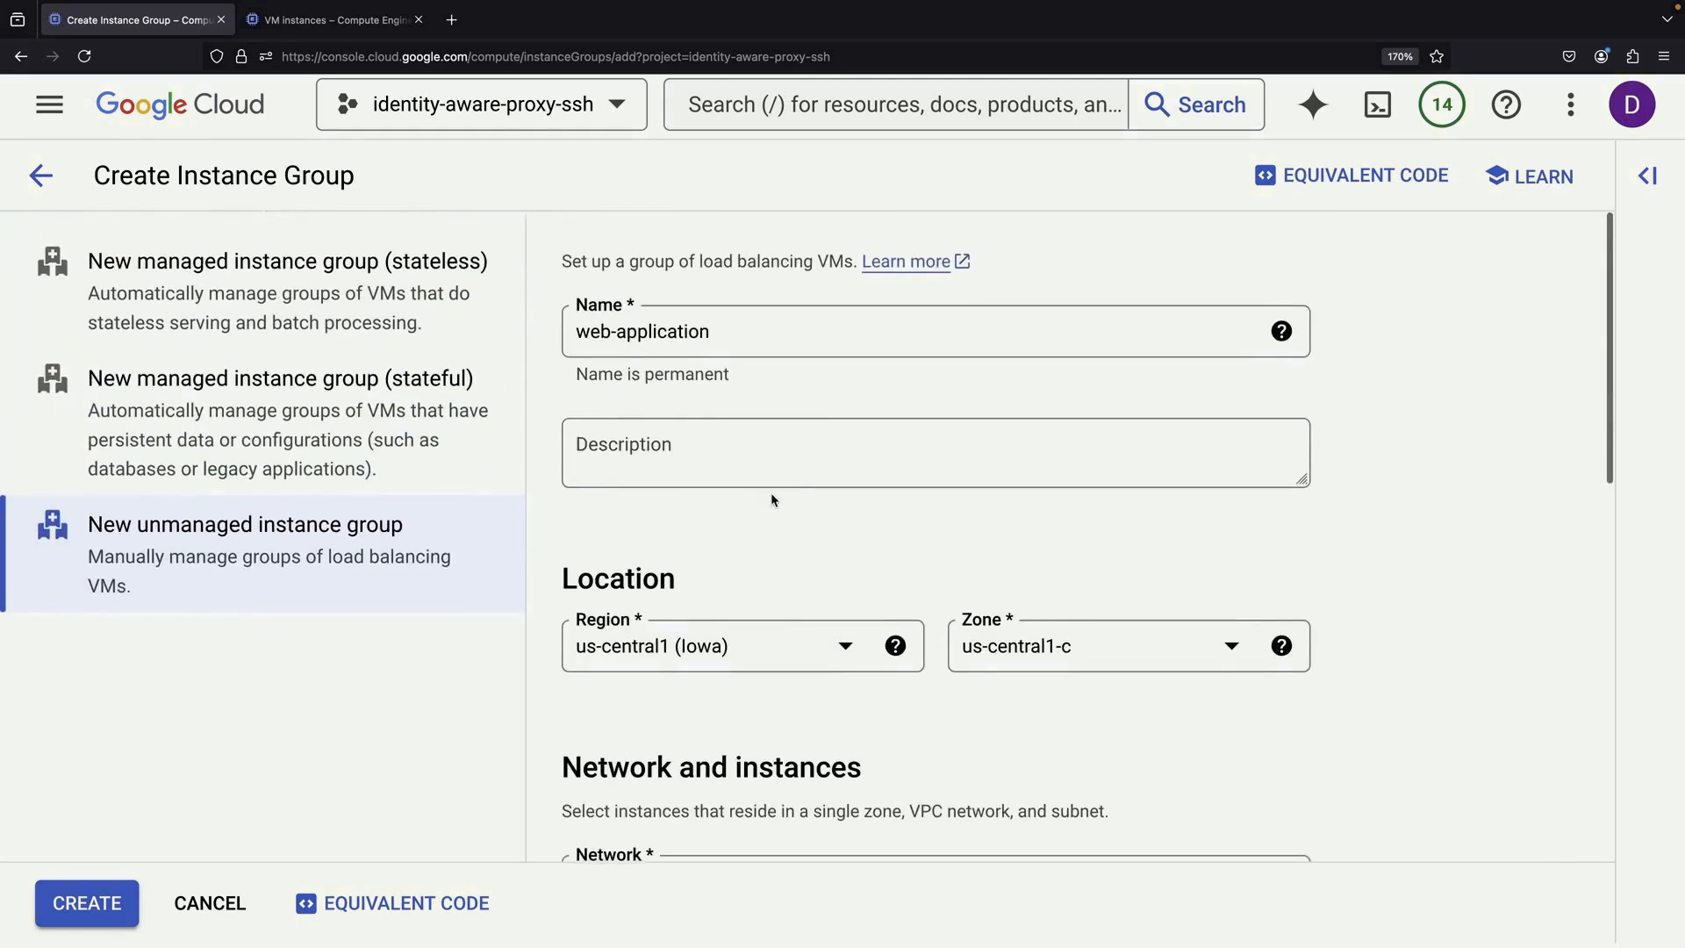
{"action": "left_click", "coordinate": [86, 902]}
{"action": "type", "text": "load balanc"}
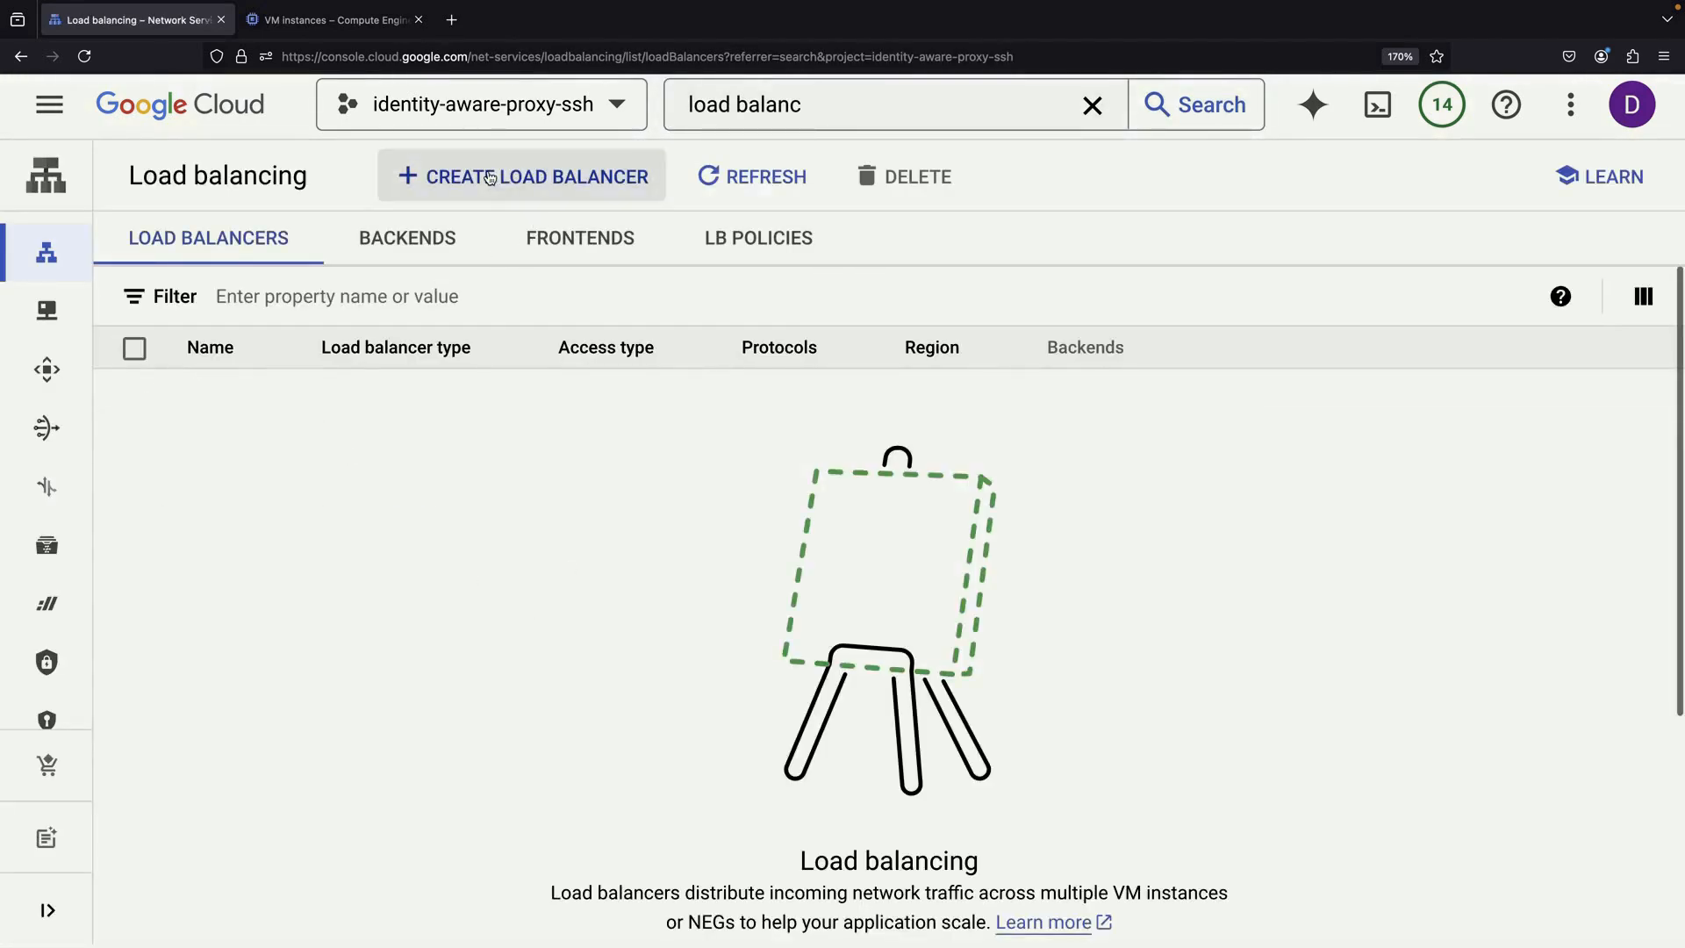
Choose a public-facing, global external Application Load Balancer for global workloads in the creation wizard.
{"action": "left_click", "coordinate": [520, 176]}
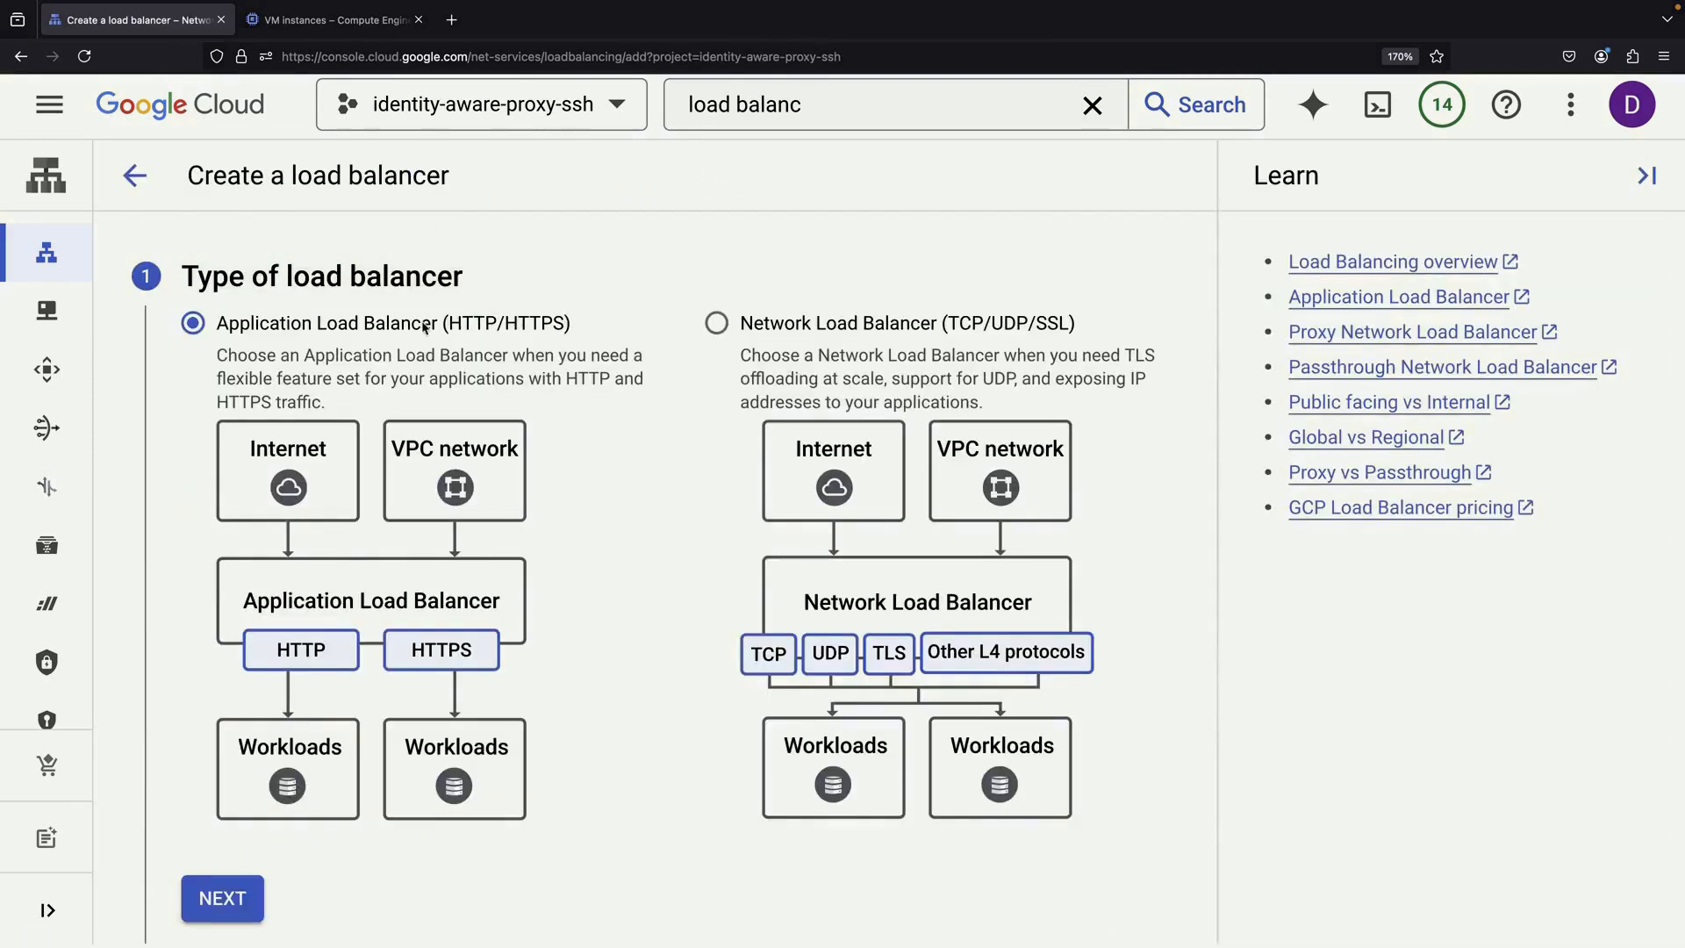
{"action": "left_click", "coordinate": [221, 899]}
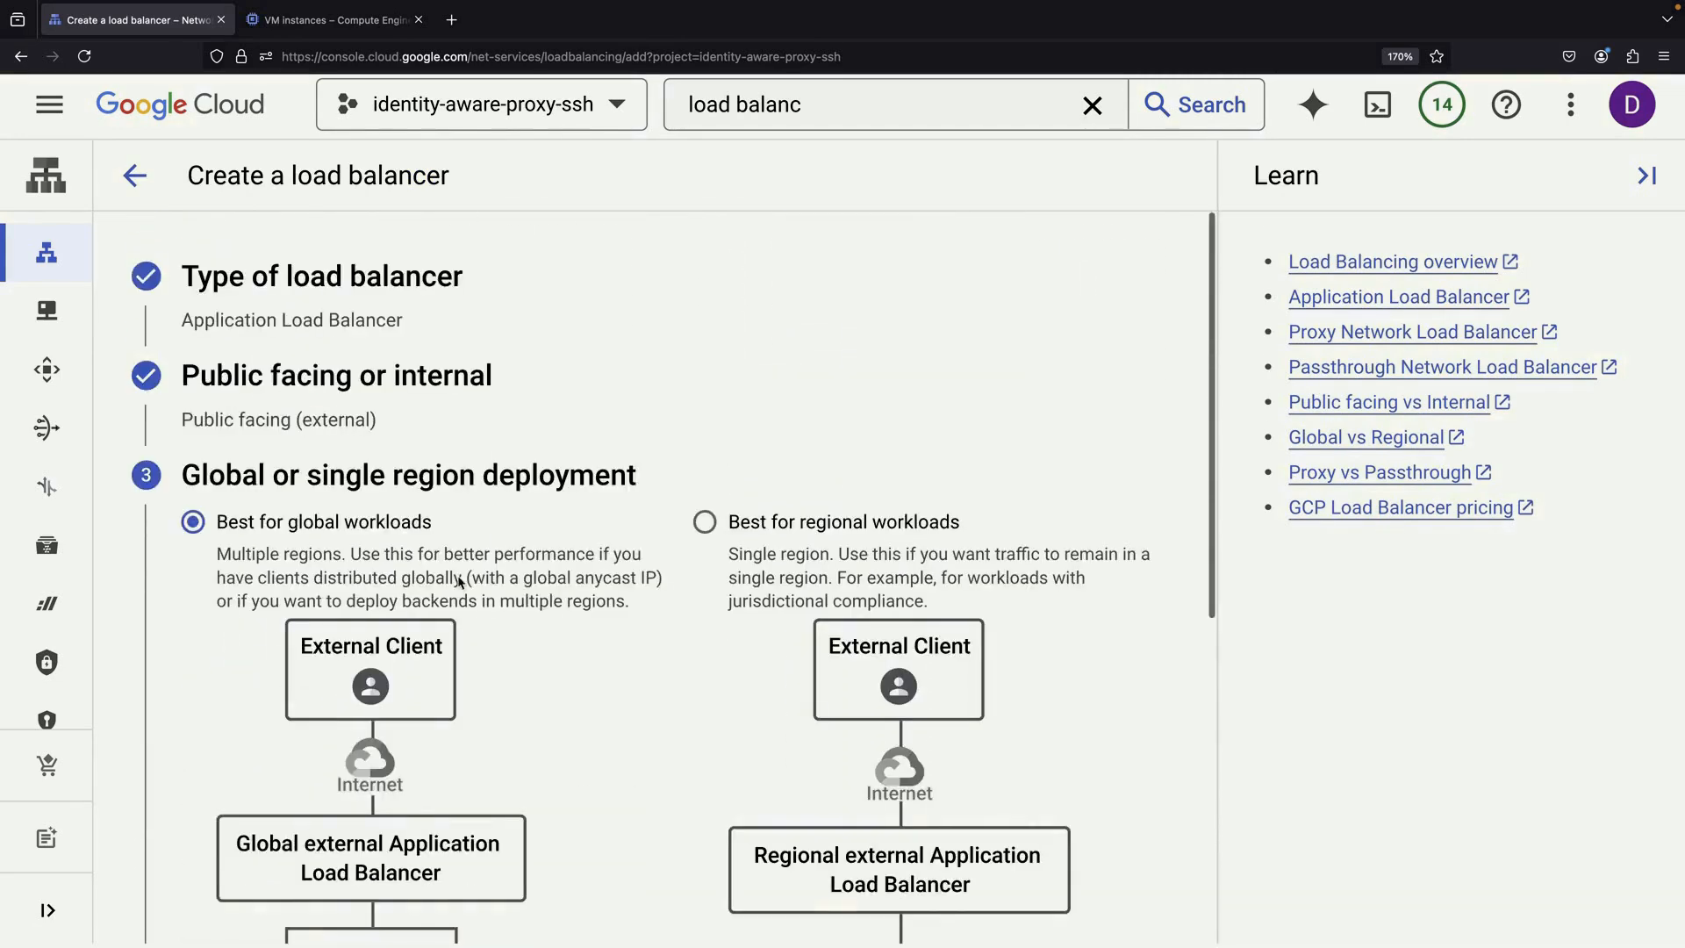
{"action": "scroll", "scroll_direction": "down", "scroll_amount": 3}
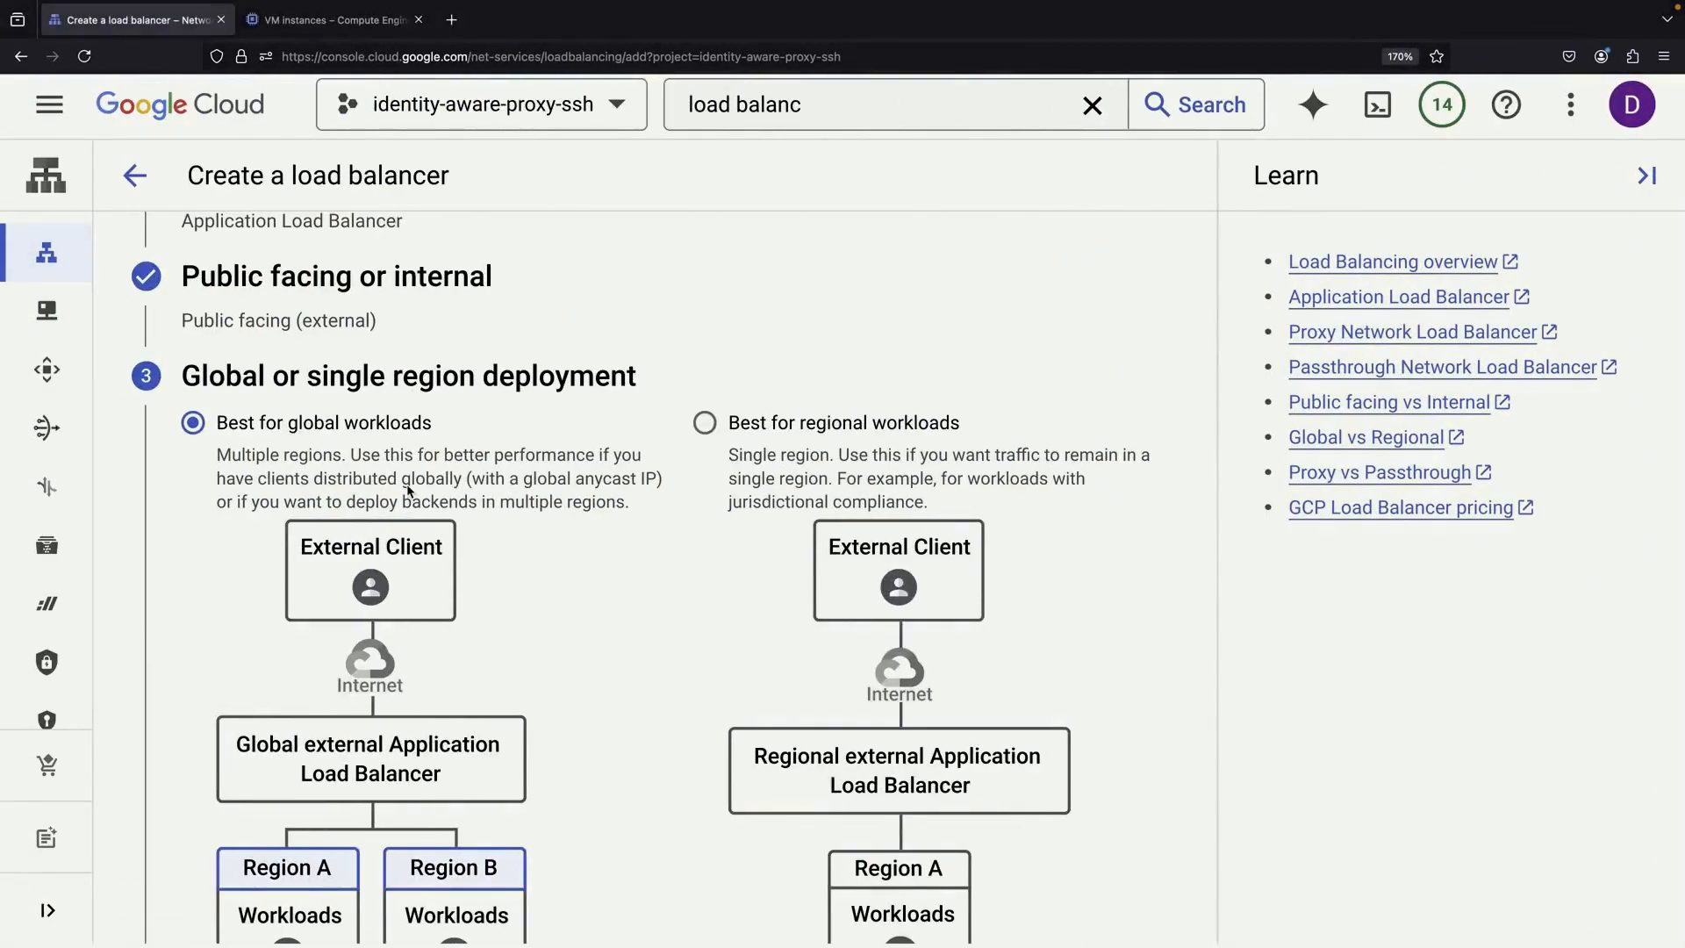
{"action": "left_click", "coordinate": [191, 421]}
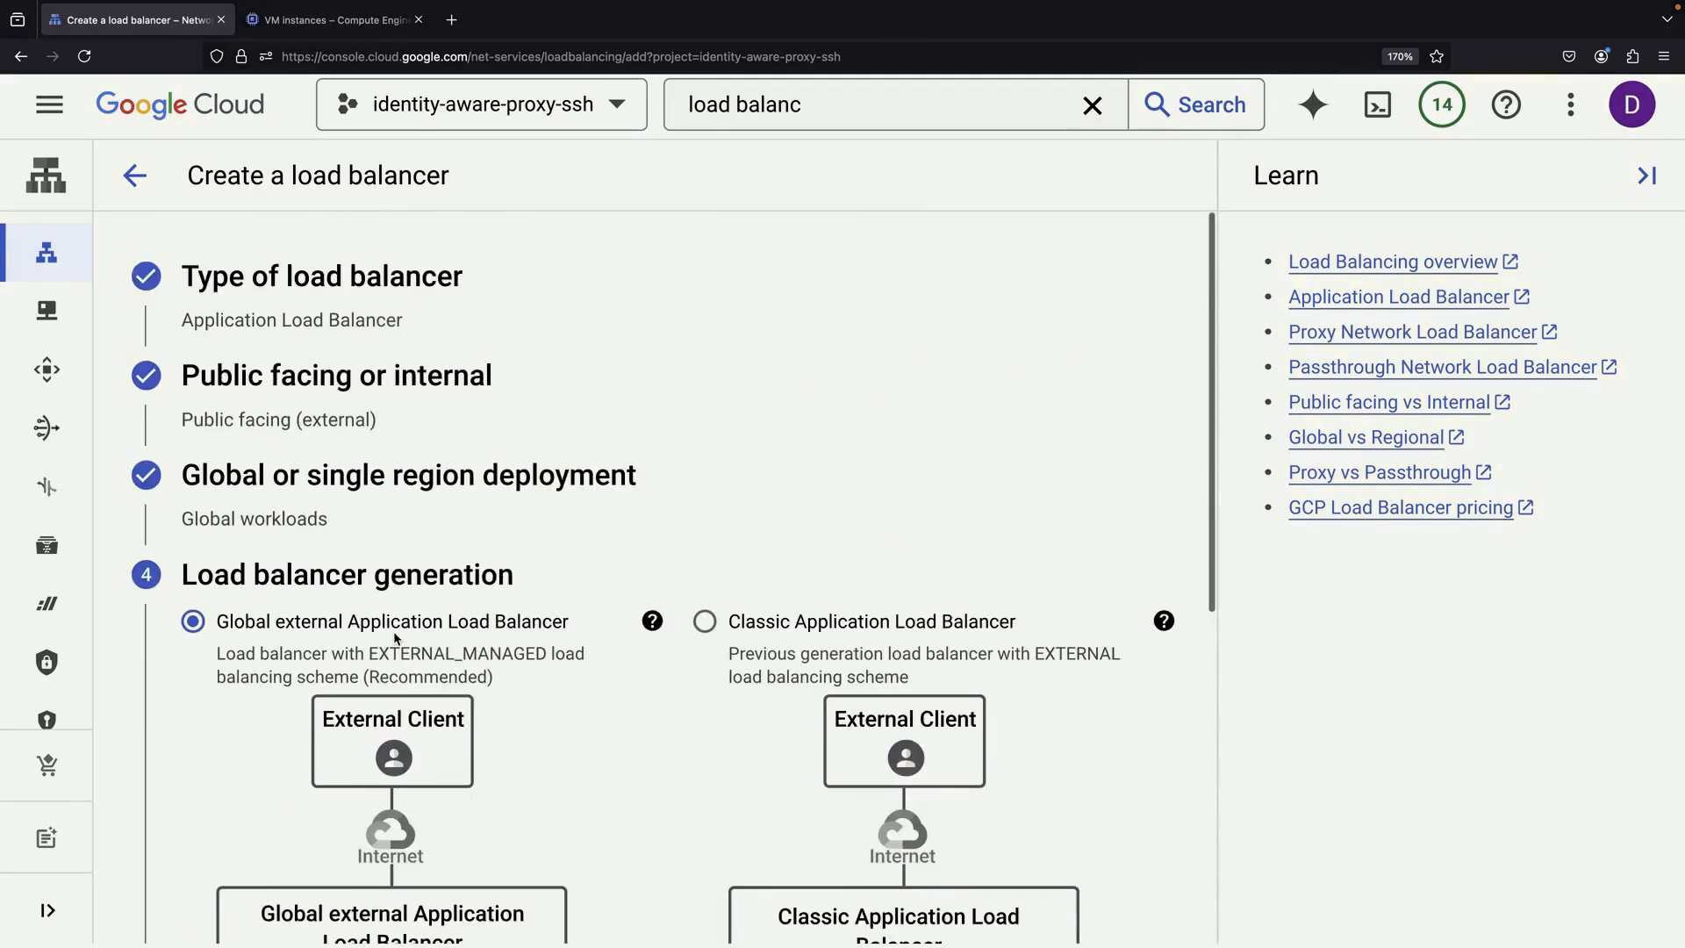
{"action": "scroll", "scroll_direction": "down", "scroll_amount": 3}
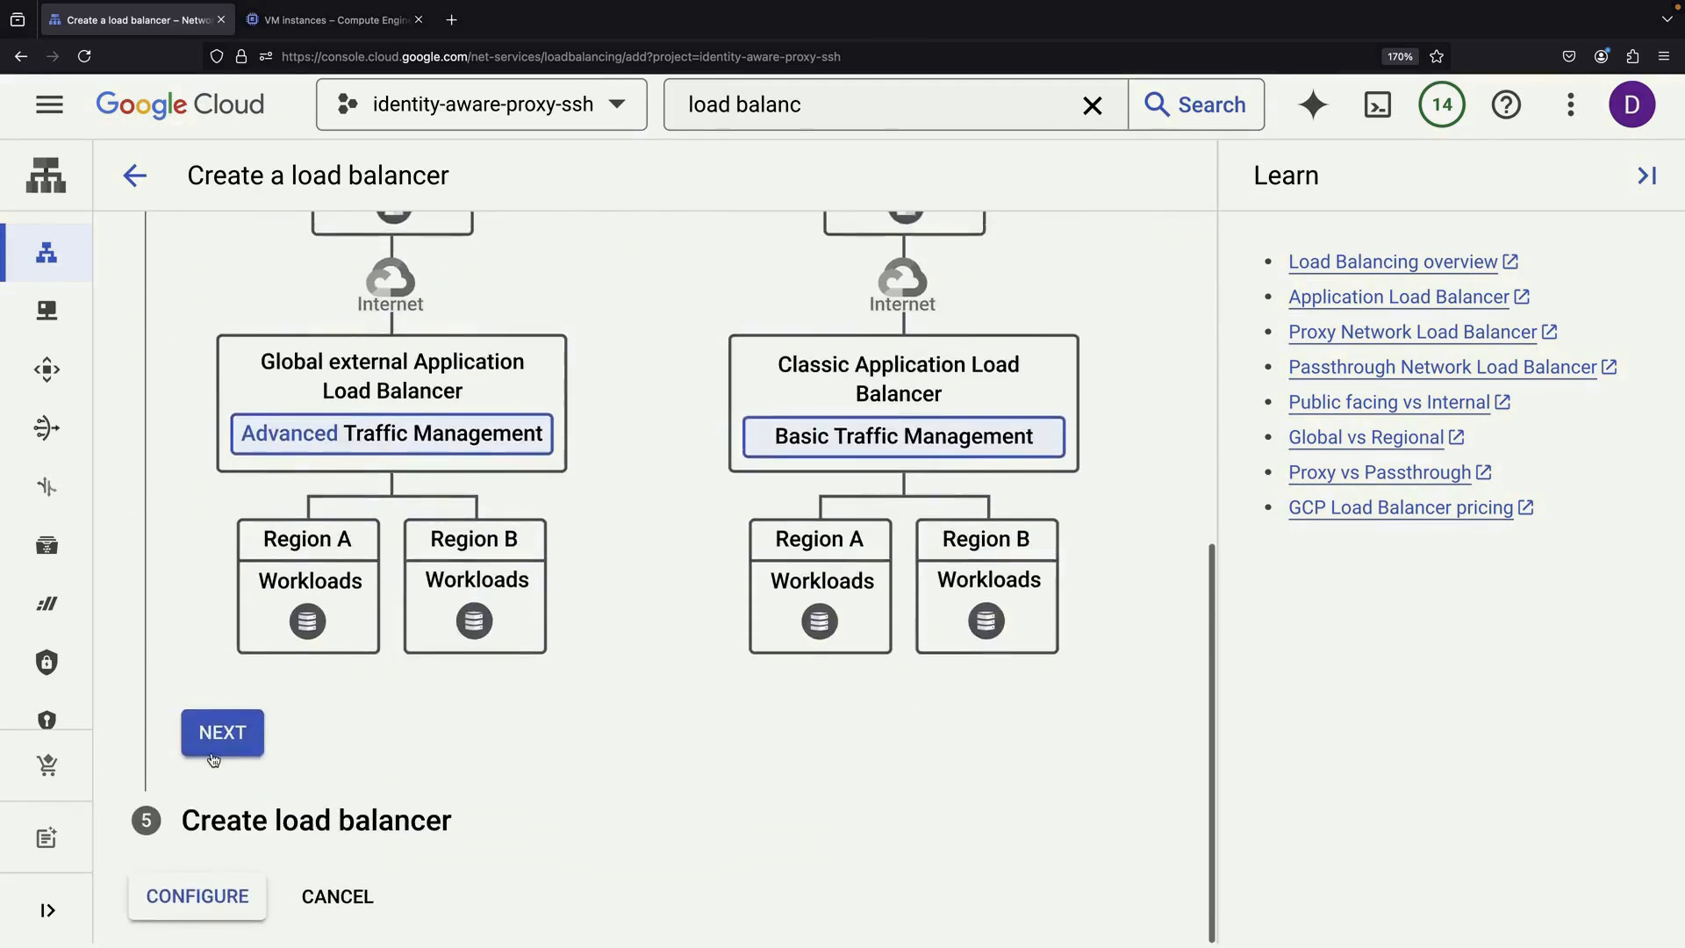
{"action": "left_click", "coordinate": [221, 734]}
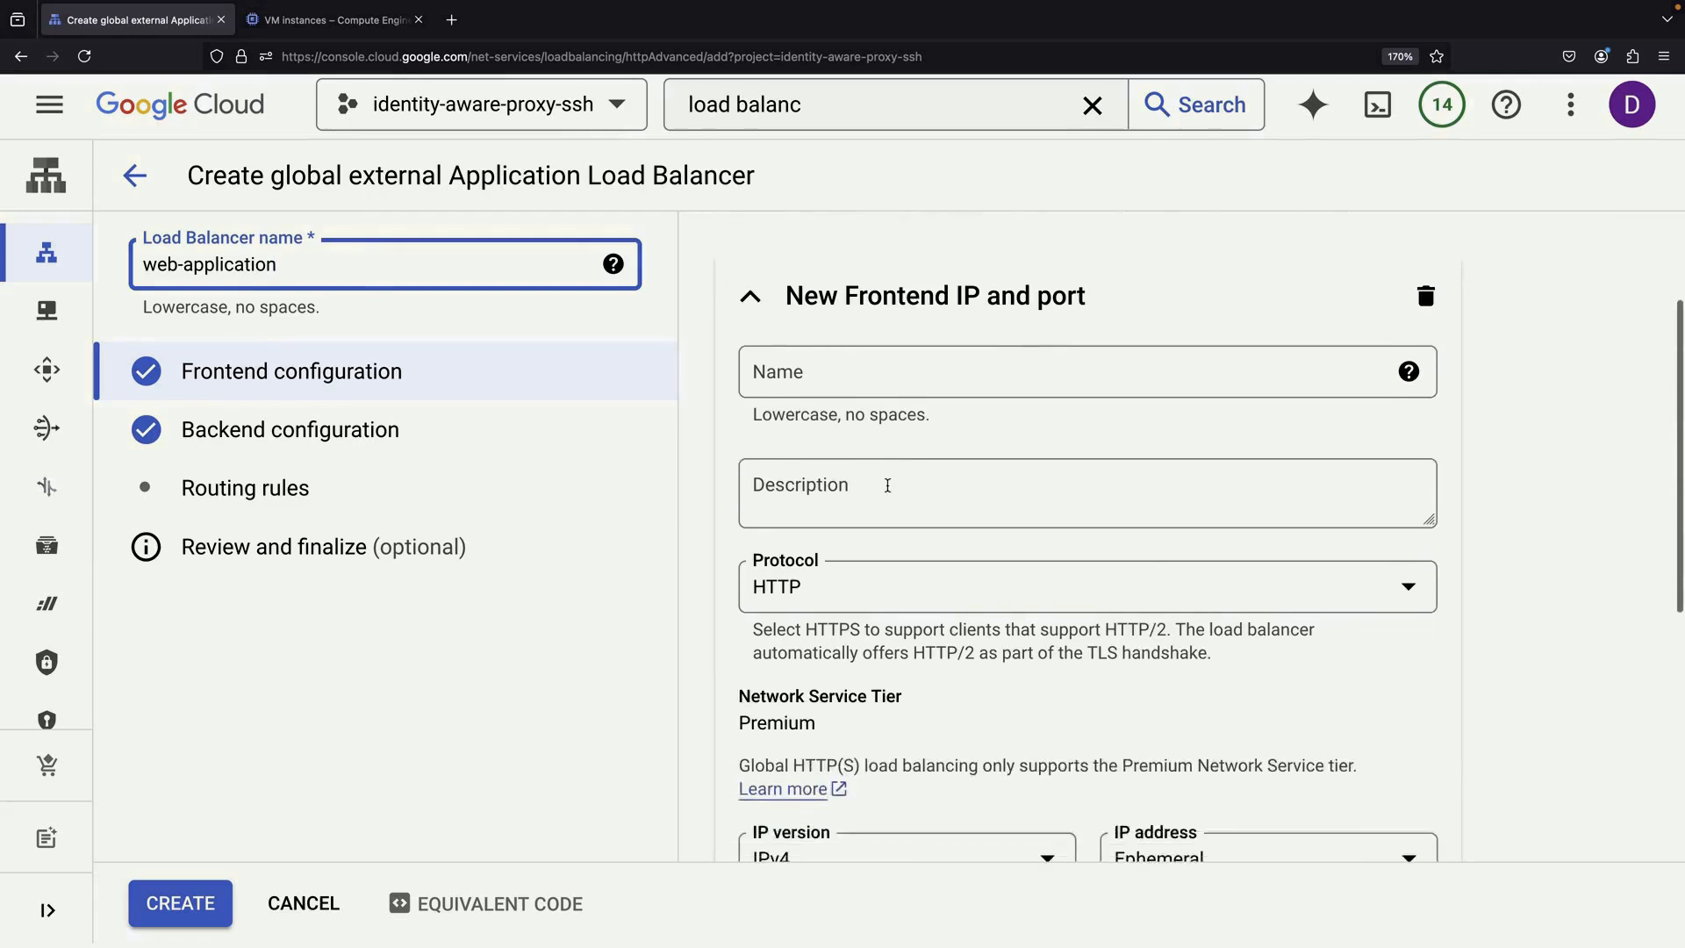
Keep the HTTP port 80 frontend and start a backend service named web-application.
{"action": "scroll", "scroll_direction": "down", "scroll_amount": 3}
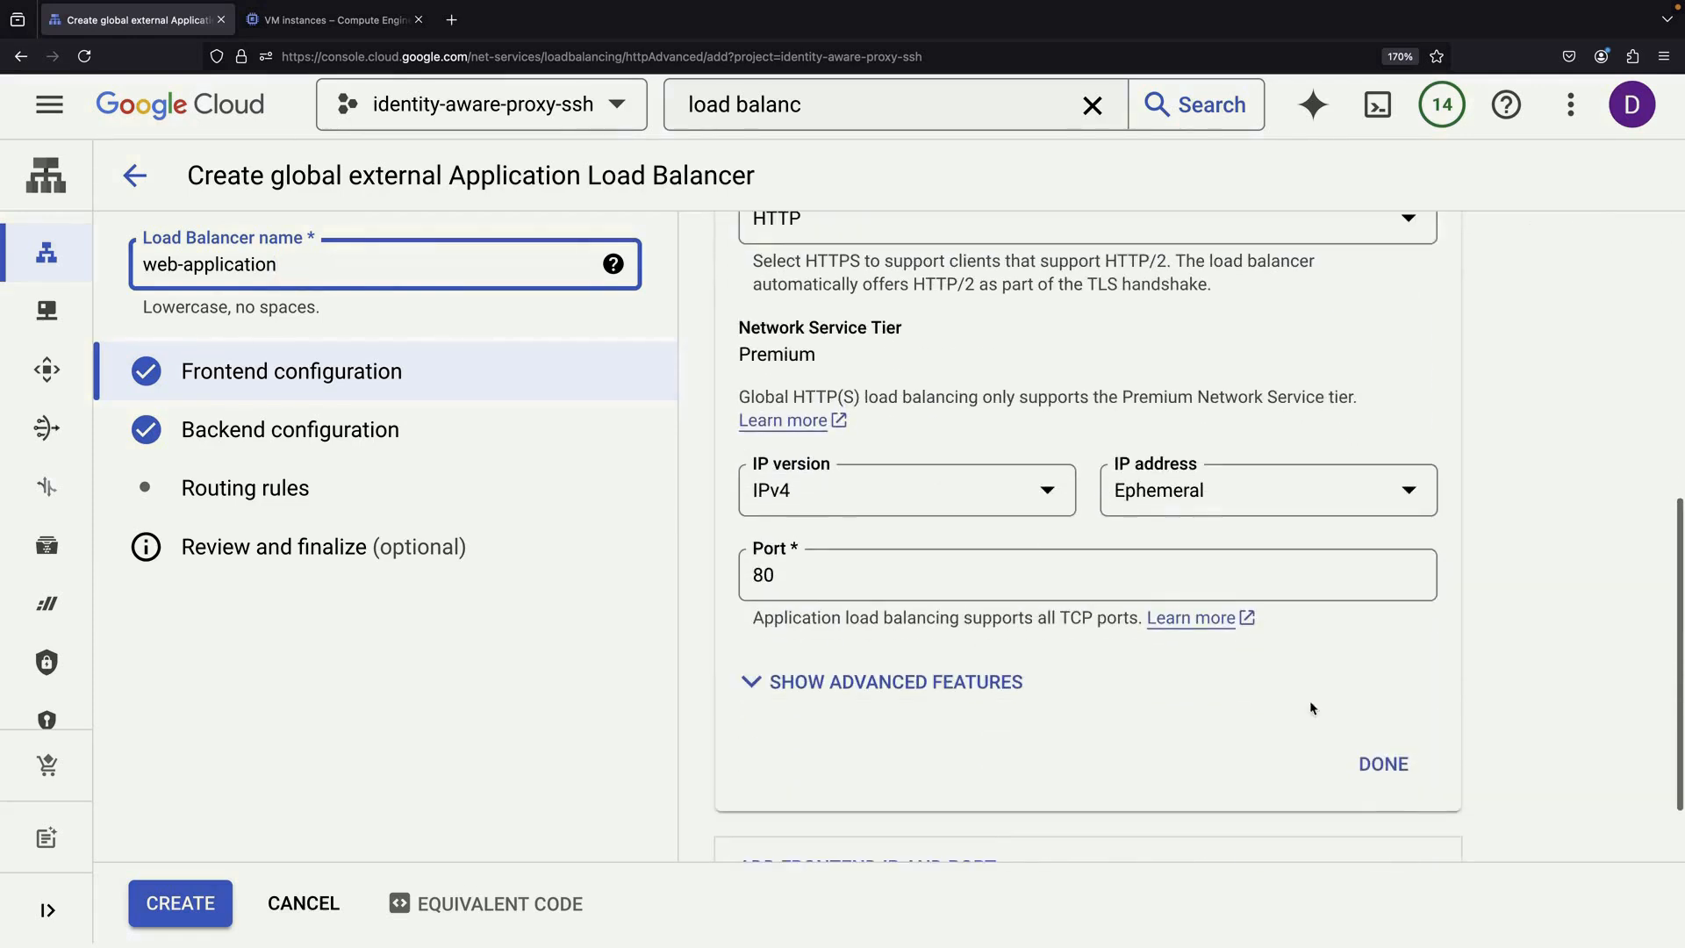
{"action": "left_click", "coordinate": [1383, 764]}
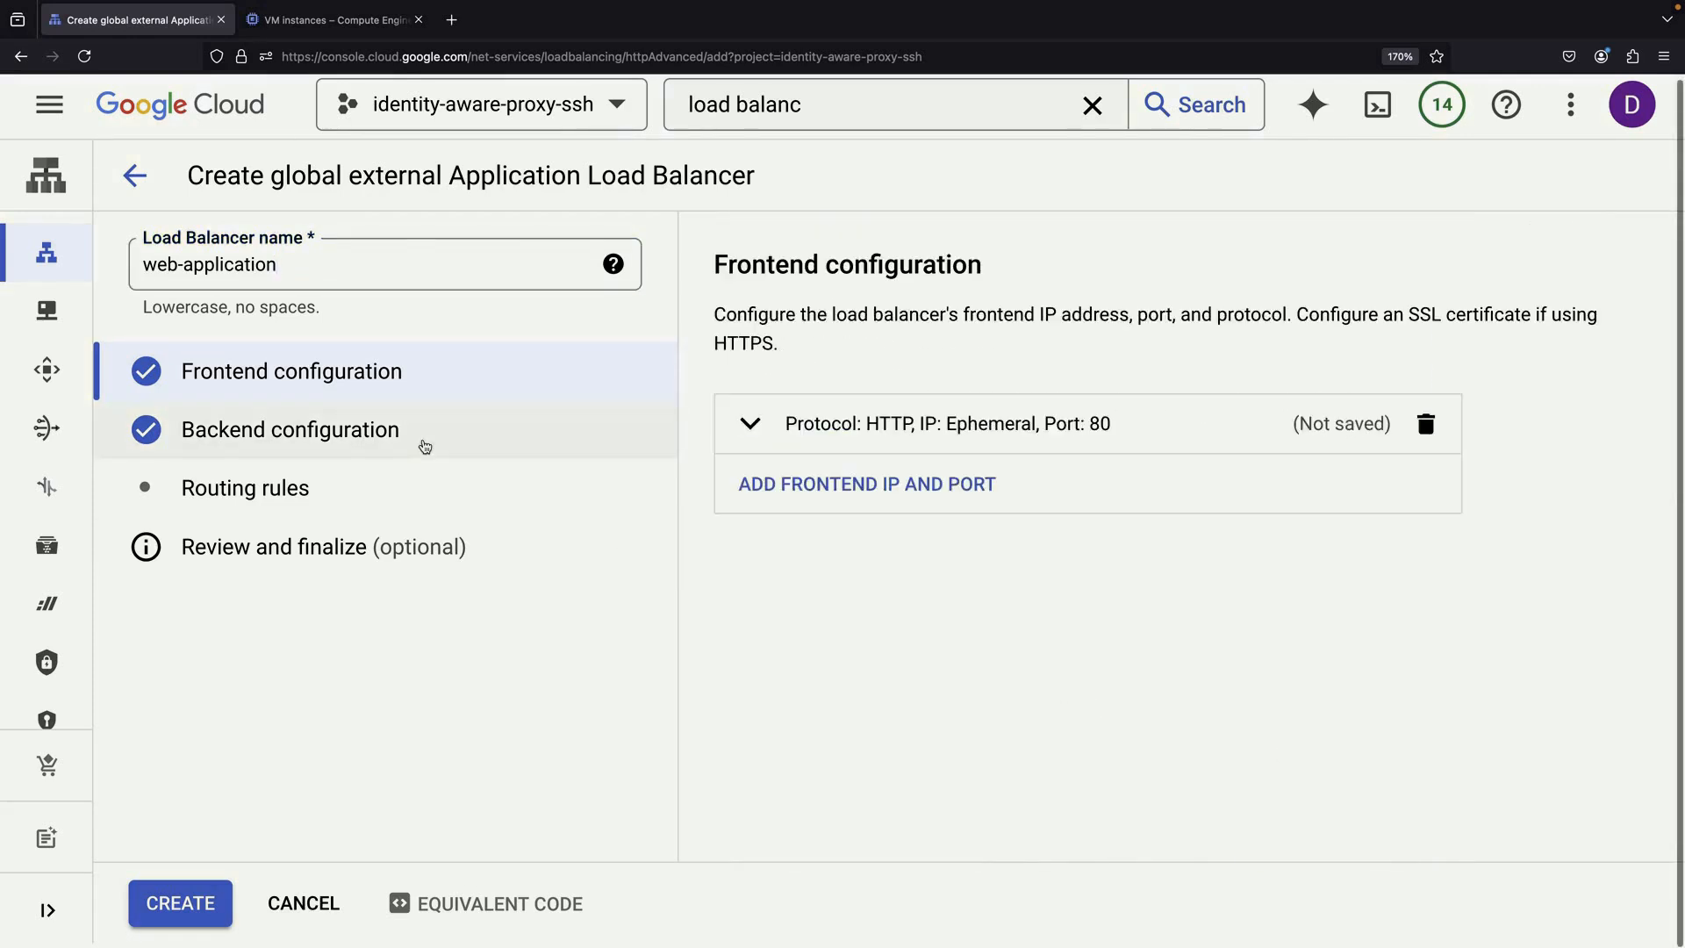
{"action": "left_click", "coordinate": [290, 429]}
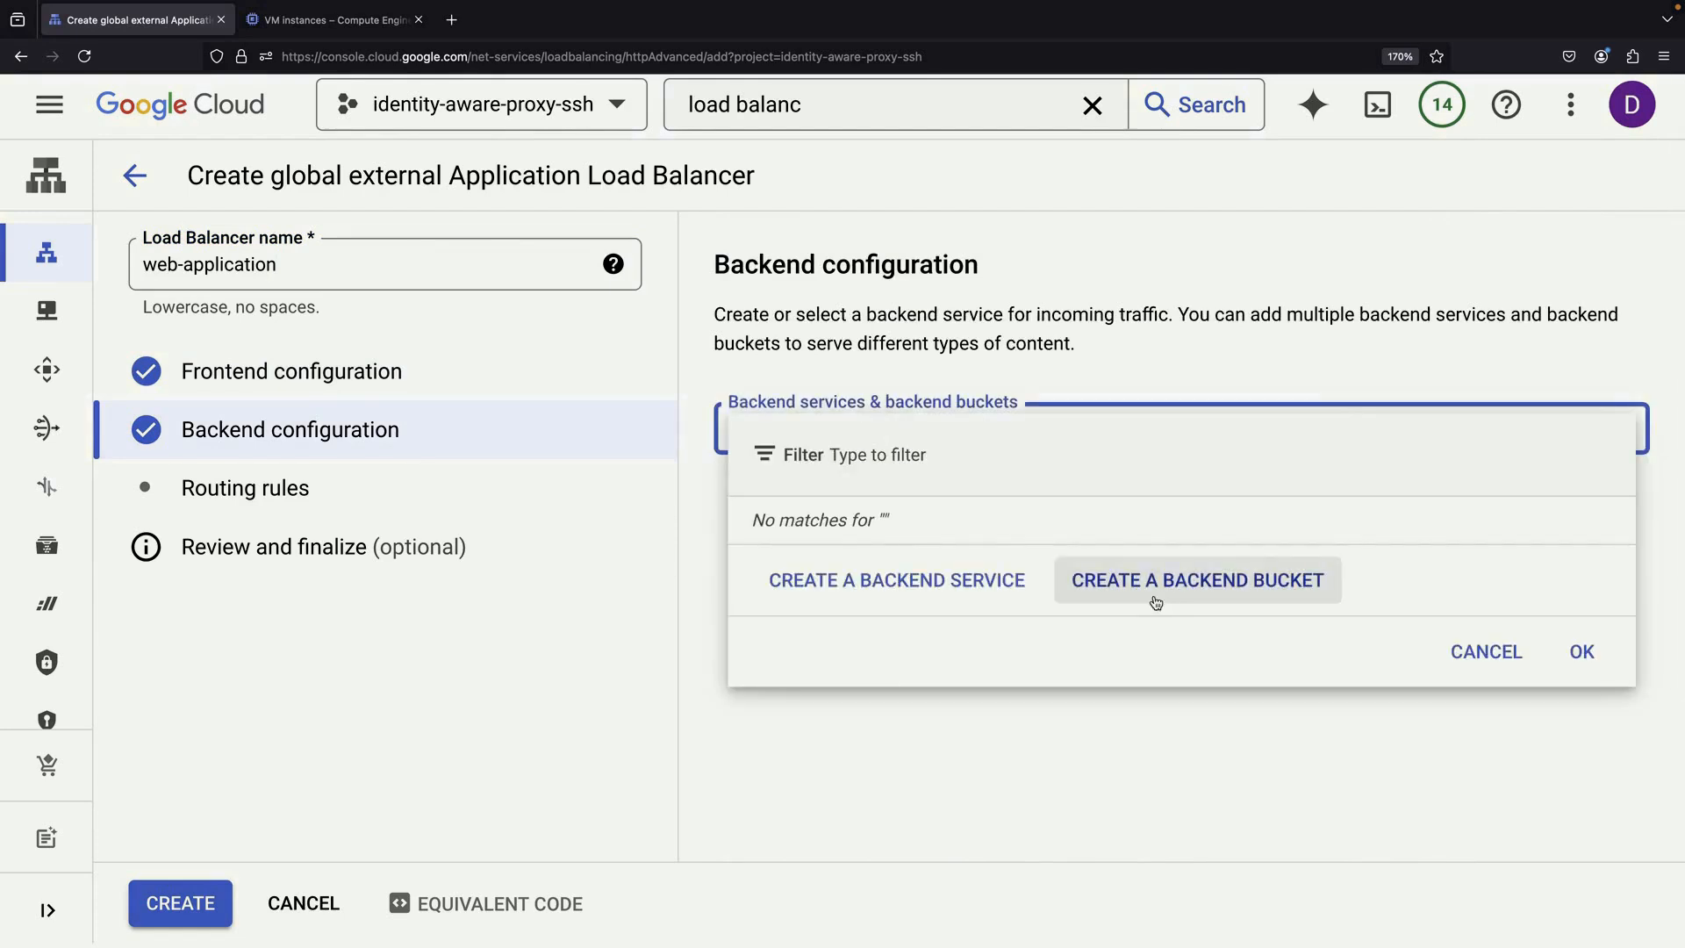
{"action": "left_click", "coordinate": [895, 580]}
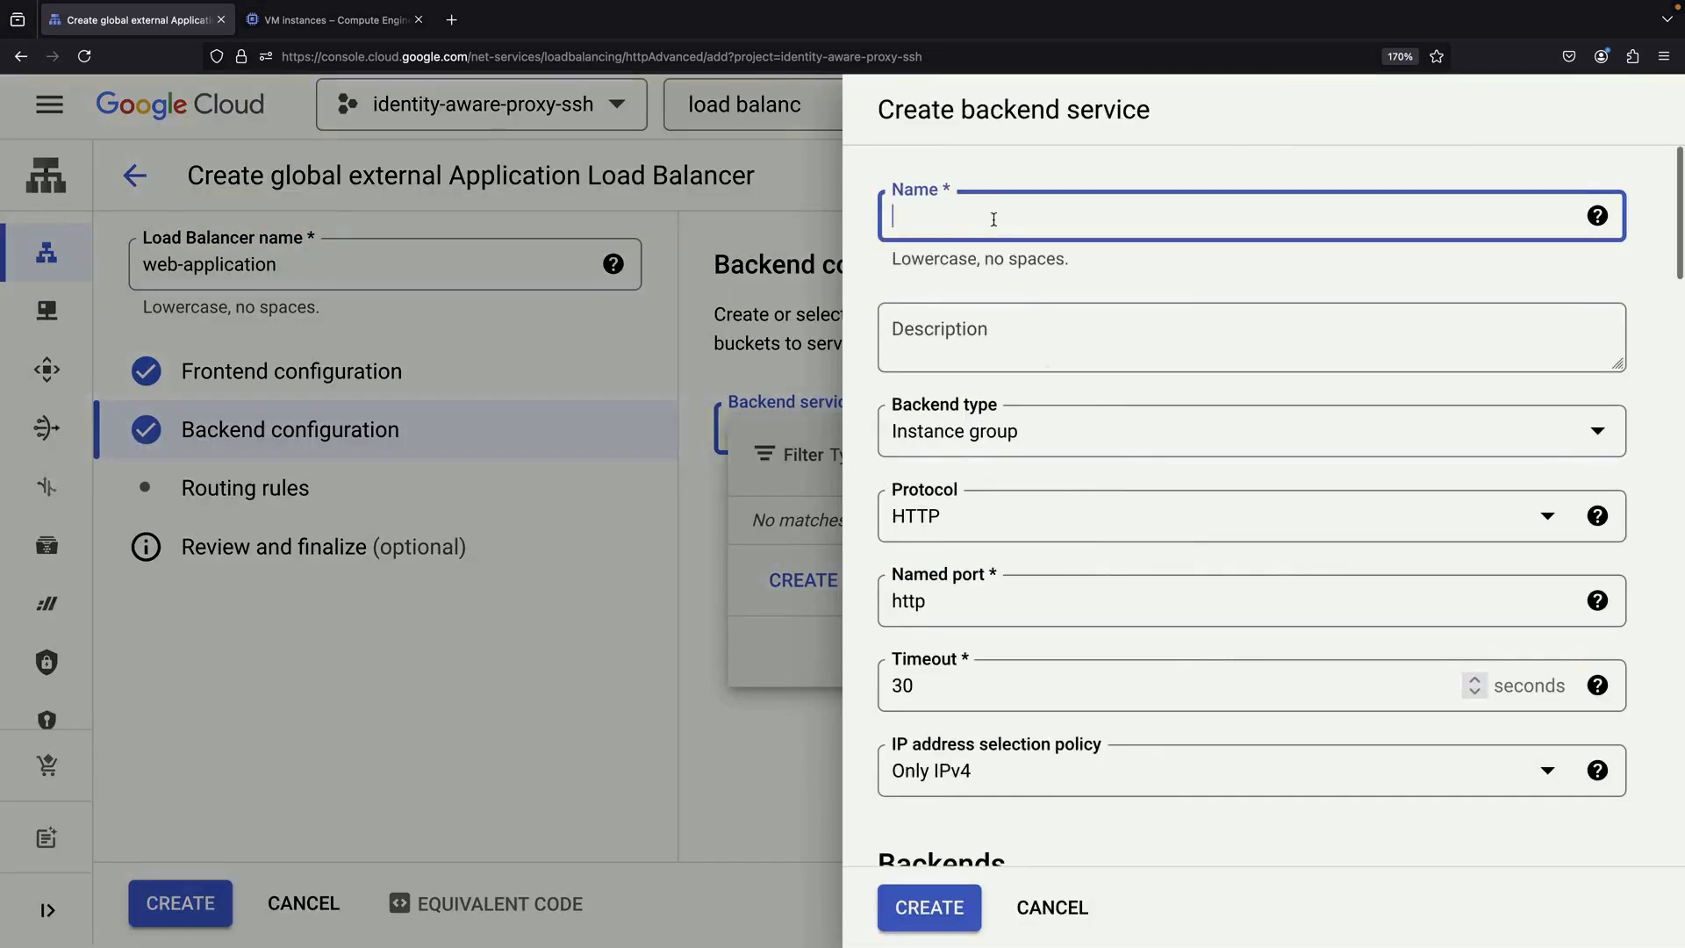
{"action": "type", "text": "web-application"}
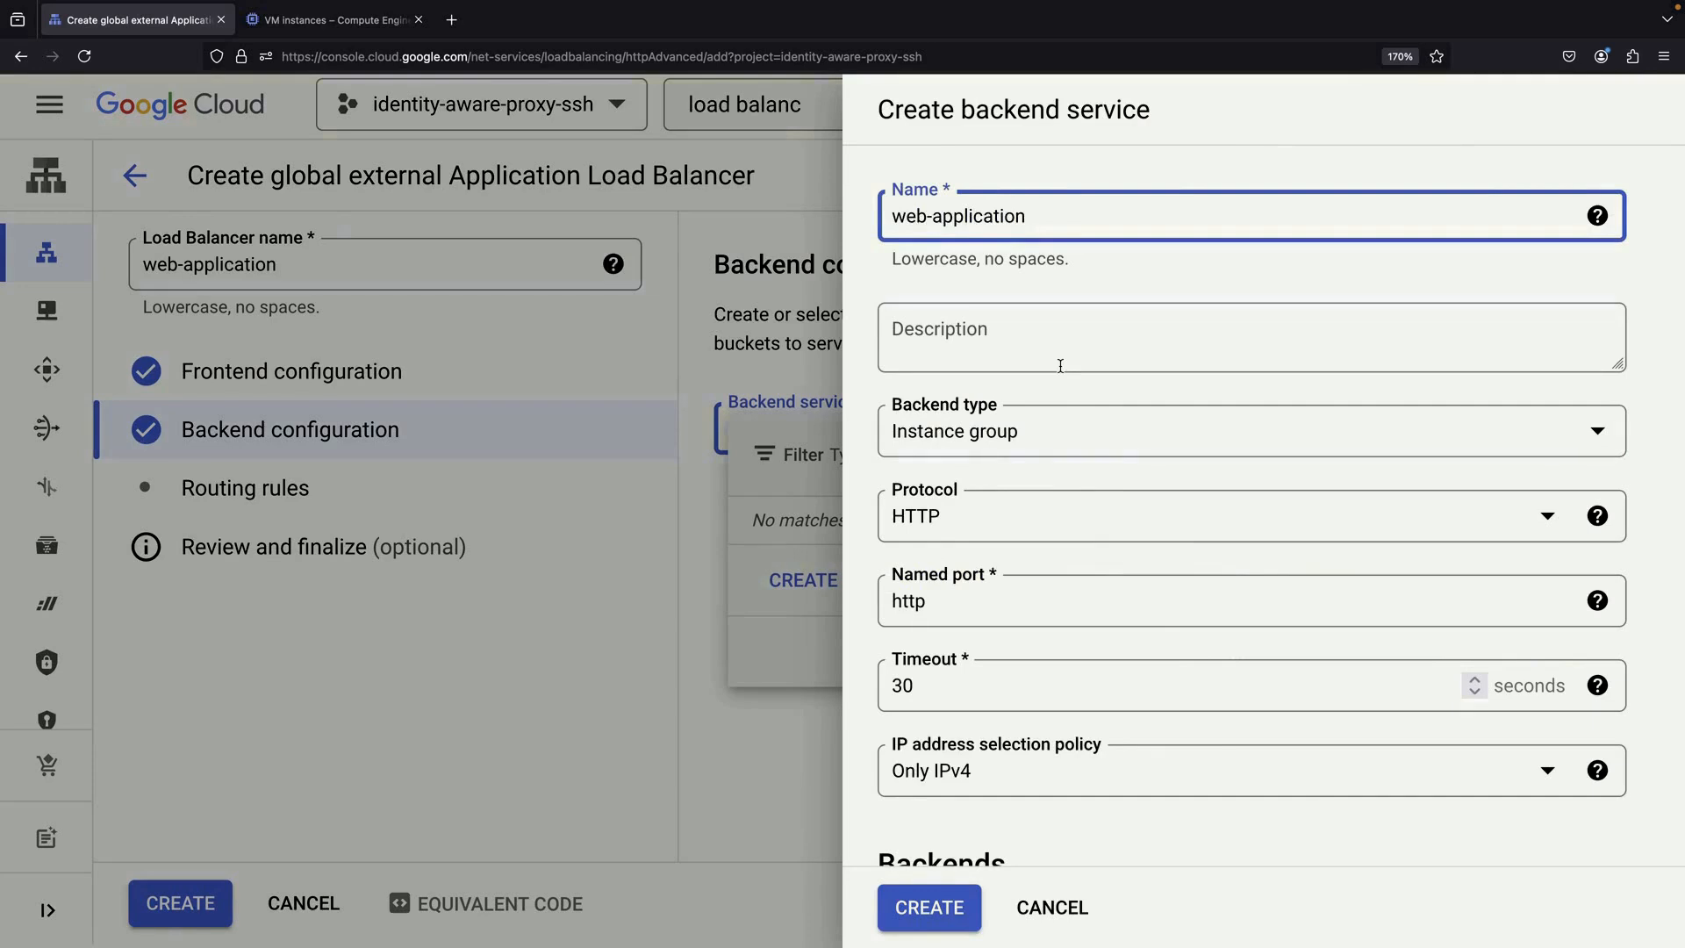
Add the web-application instance group in us-central1-c on port 80 as the backend.
{"action": "scroll", "scroll_direction": "down", "scroll_amount": 3}
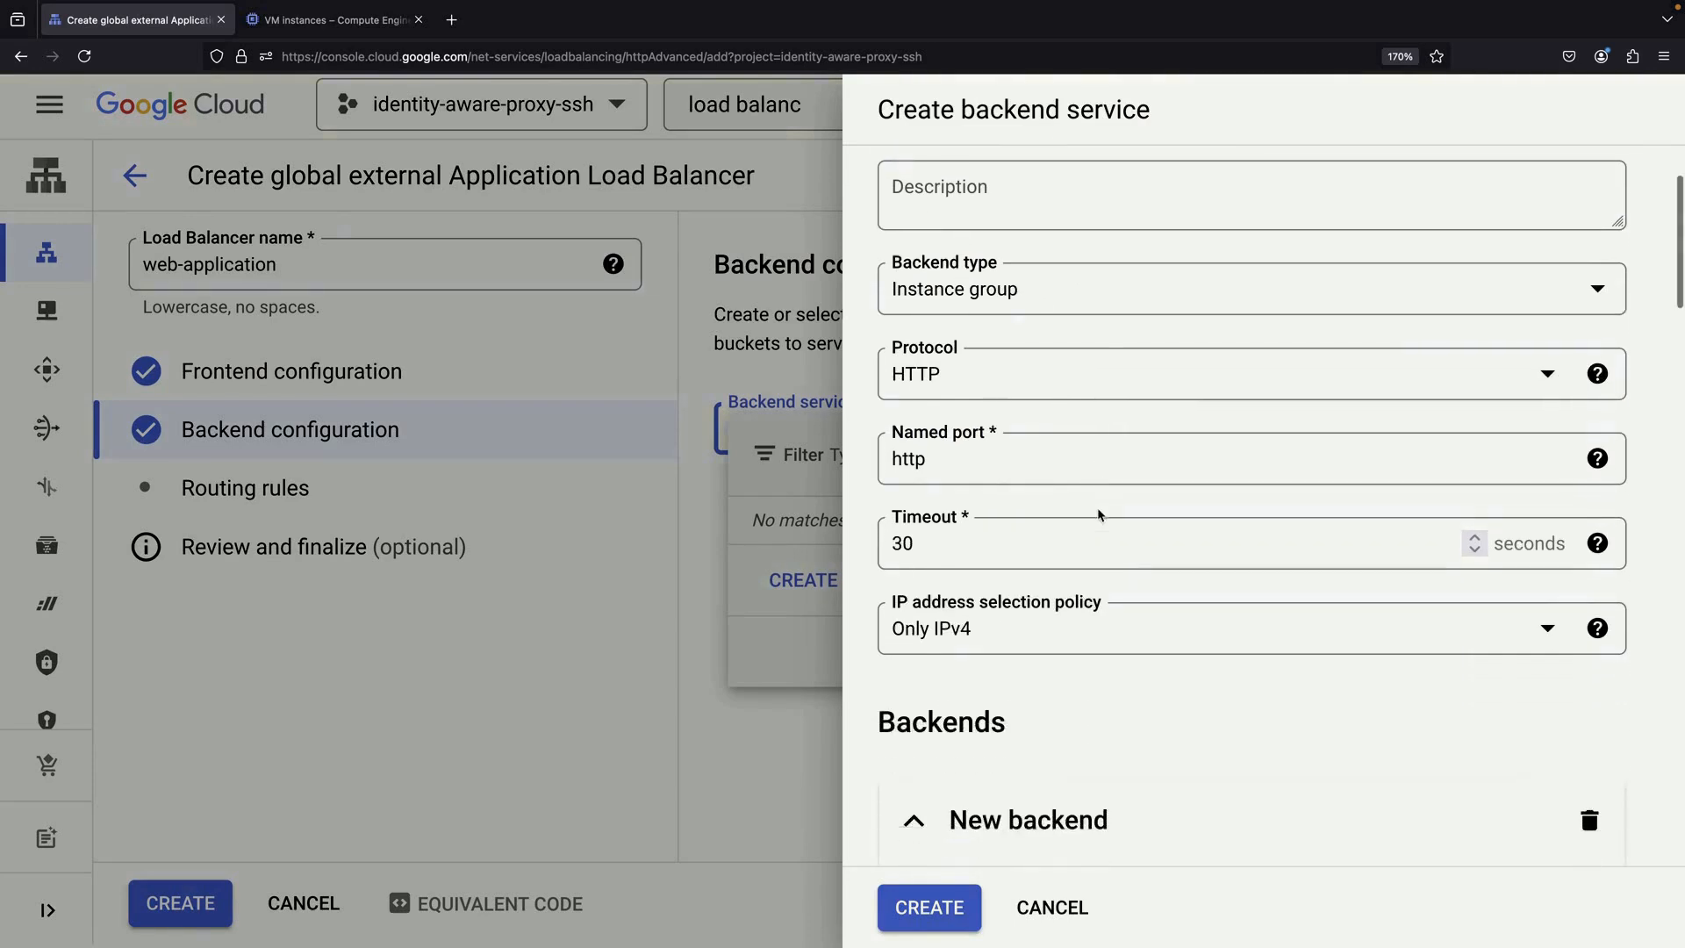
{"action": "scroll", "scroll_direction": "down", "scroll_amount": 3}
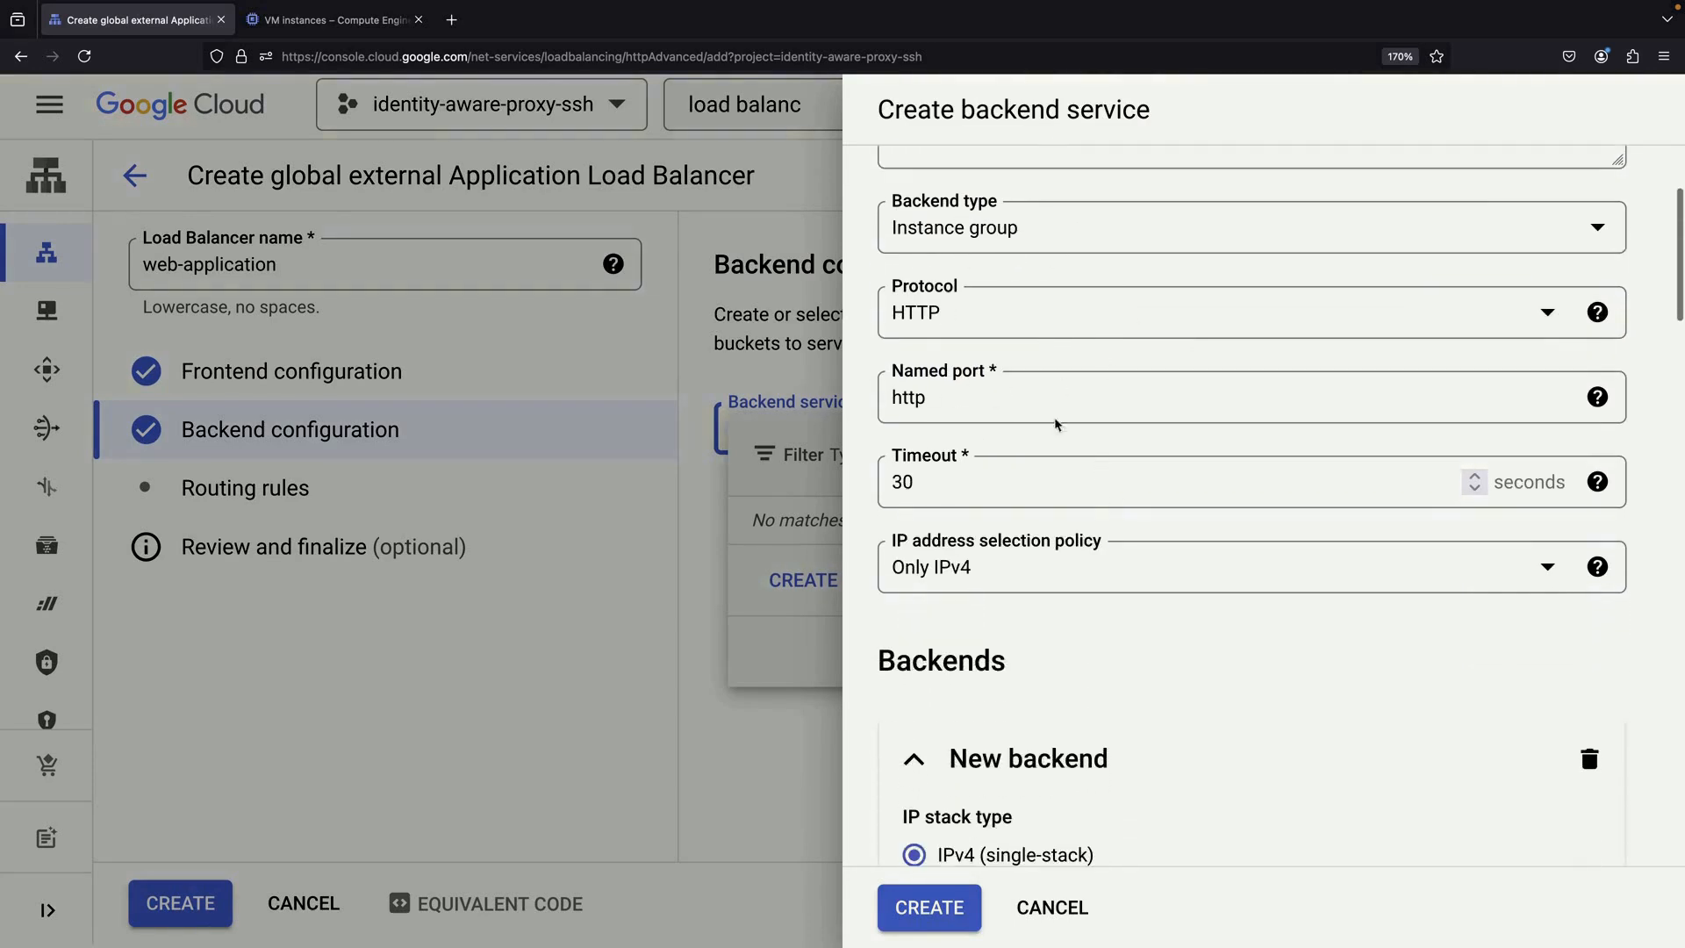
{"action": "scroll", "scroll_direction": "down", "scroll_amount": 3}
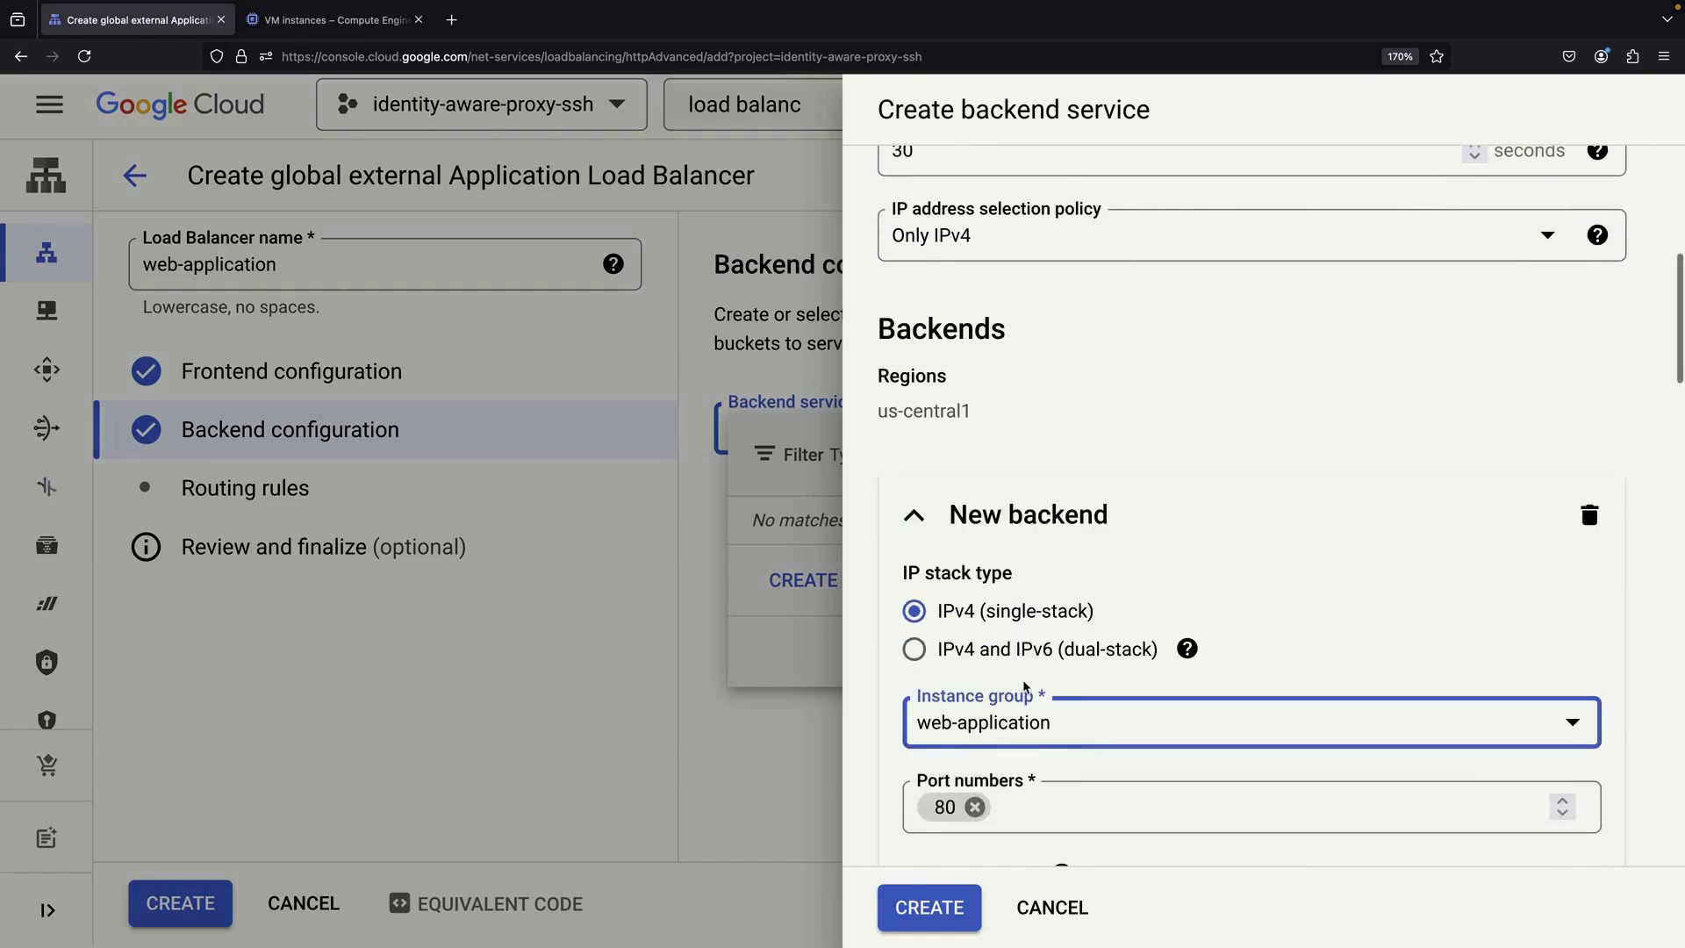
{"action": "scroll", "scroll_direction": "down", "scroll_amount": 3}
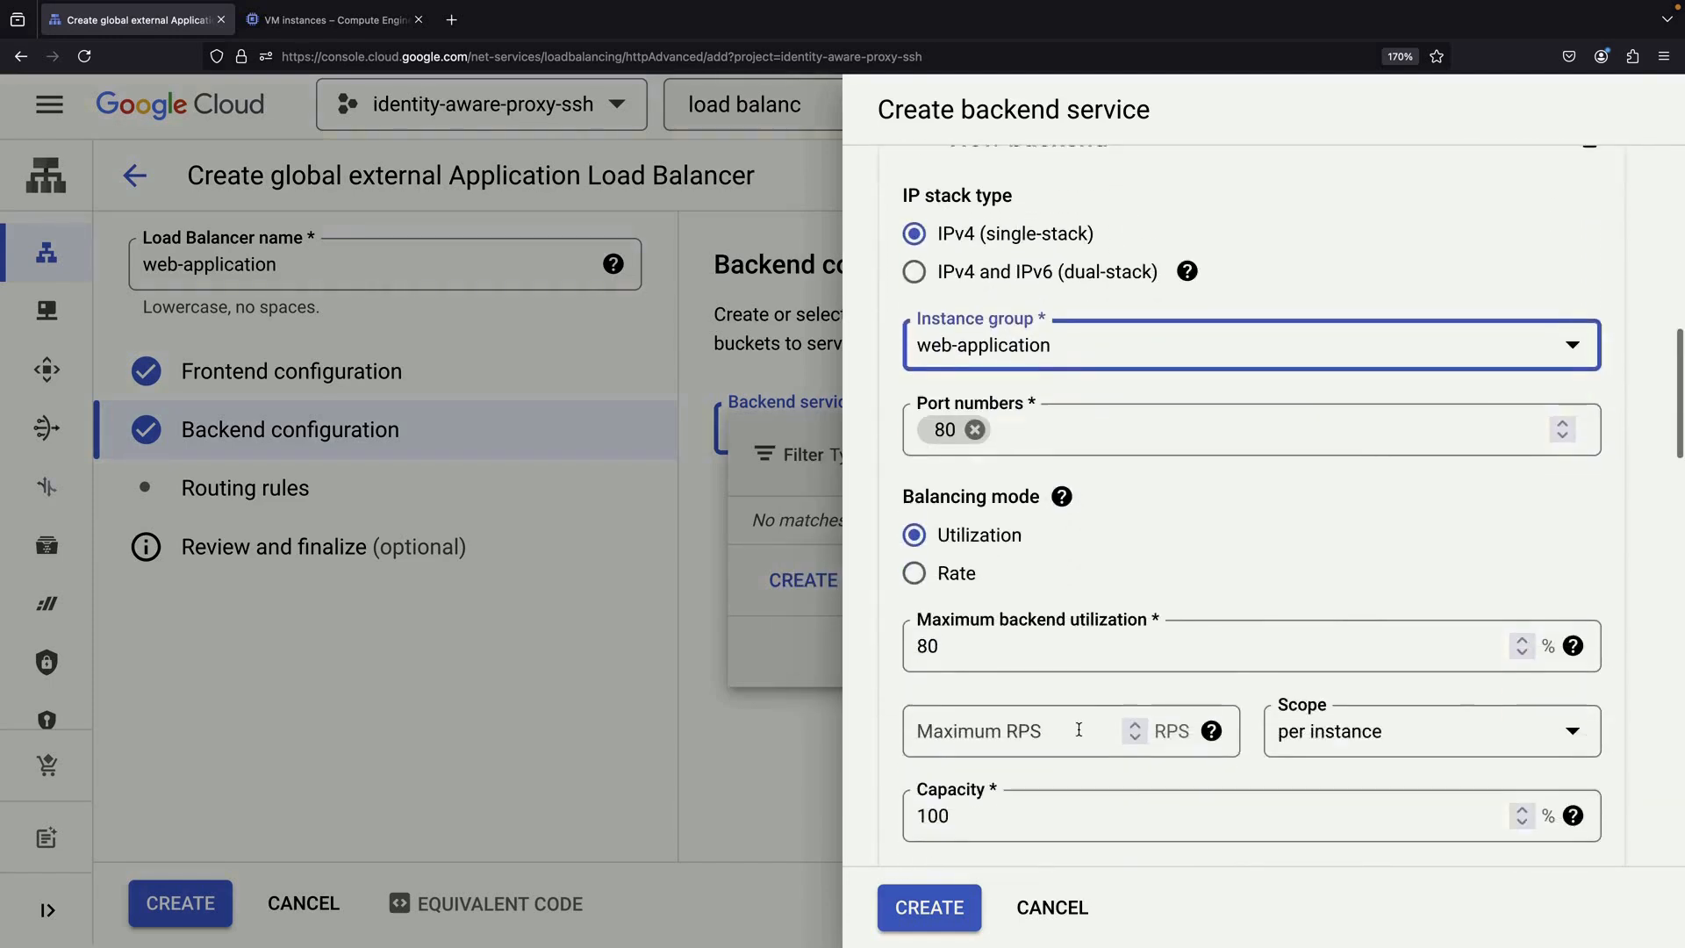
{"action": "scroll", "scroll_direction": "down", "scroll_amount": 3}
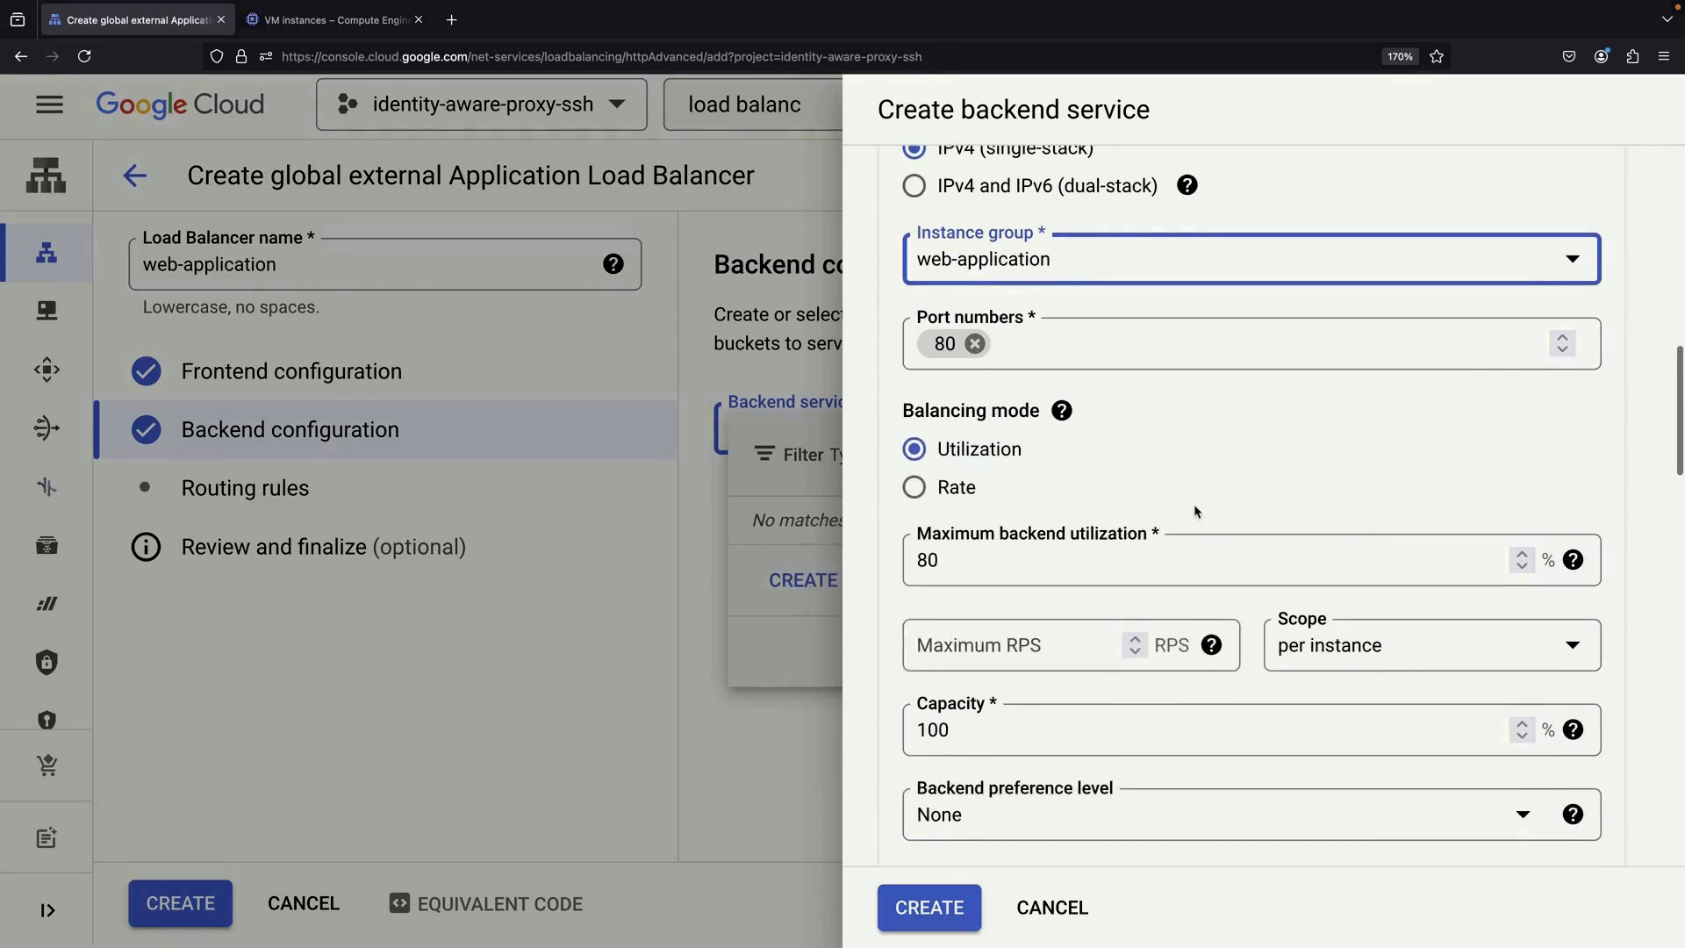
{"action": "scroll", "scroll_direction": "down", "scroll_amount": 3}
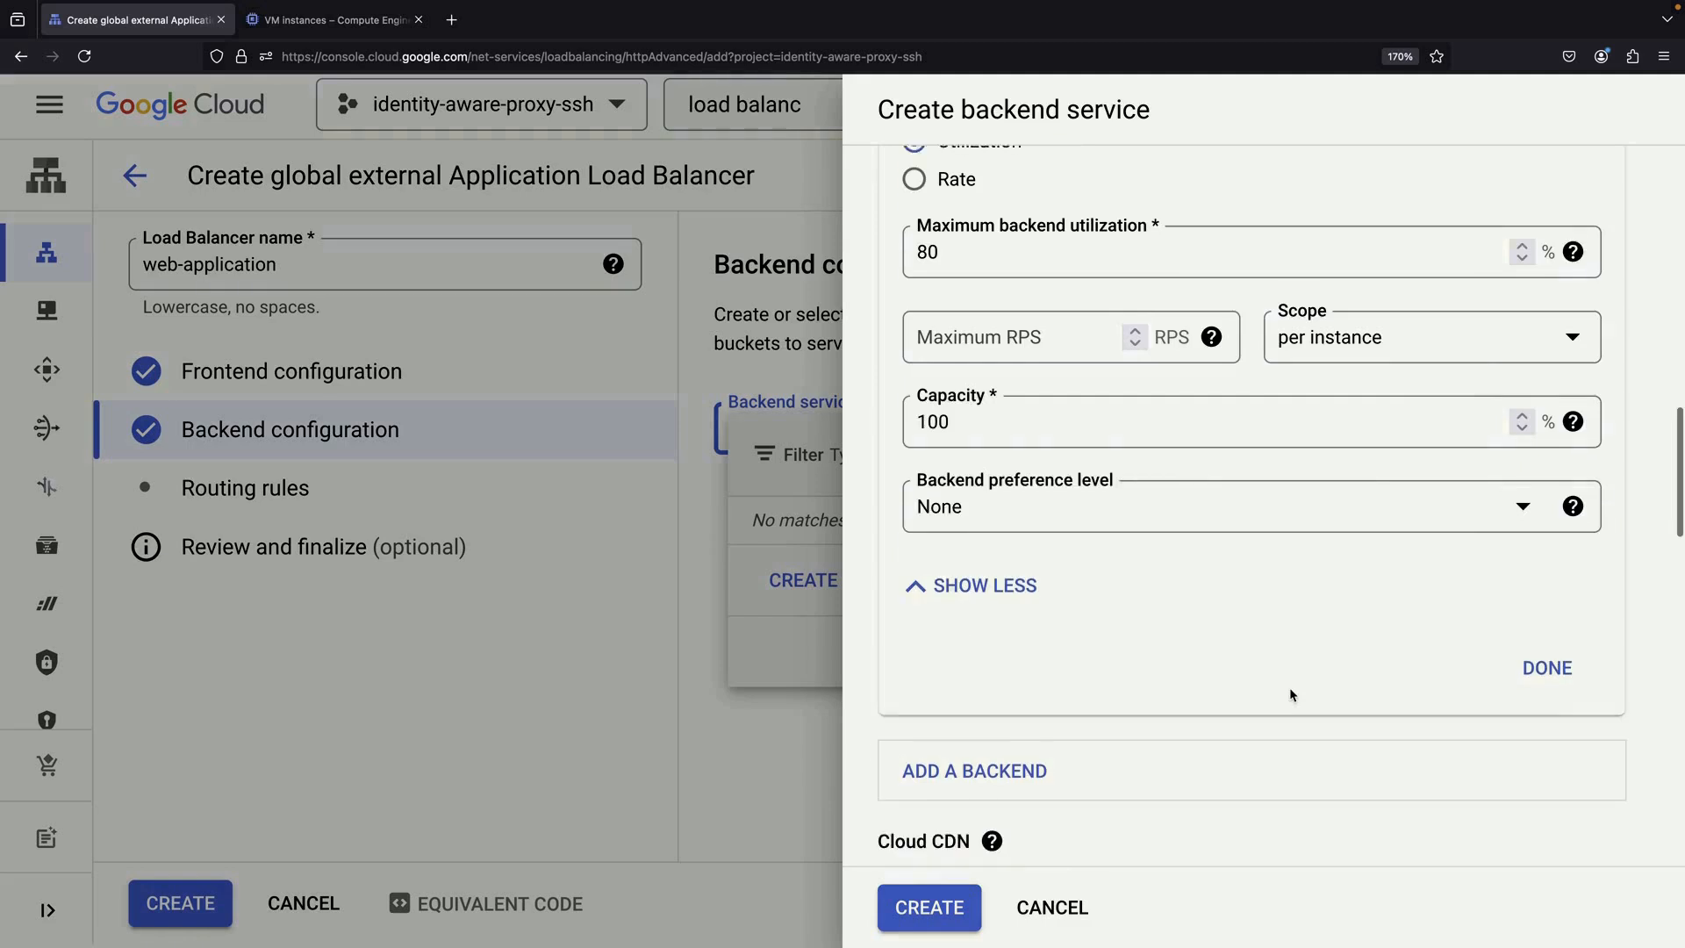
{"action": "scroll", "scroll_direction": "down", "scroll_amount": 3}
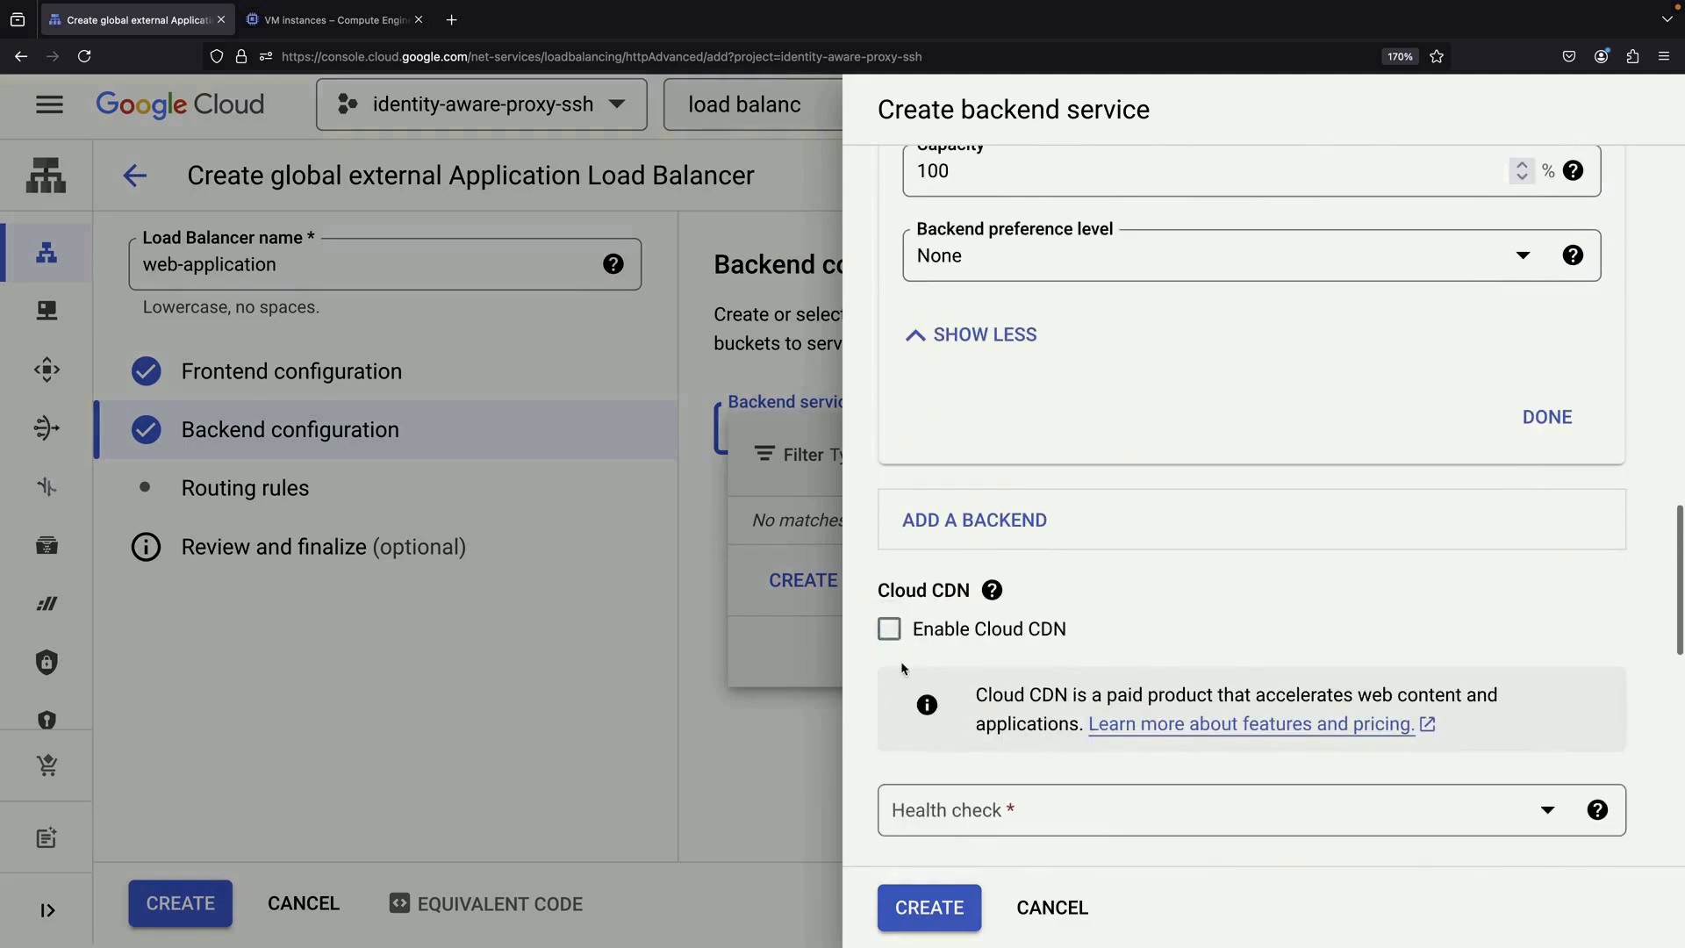
{"action": "left_click", "coordinate": [1236, 811]}
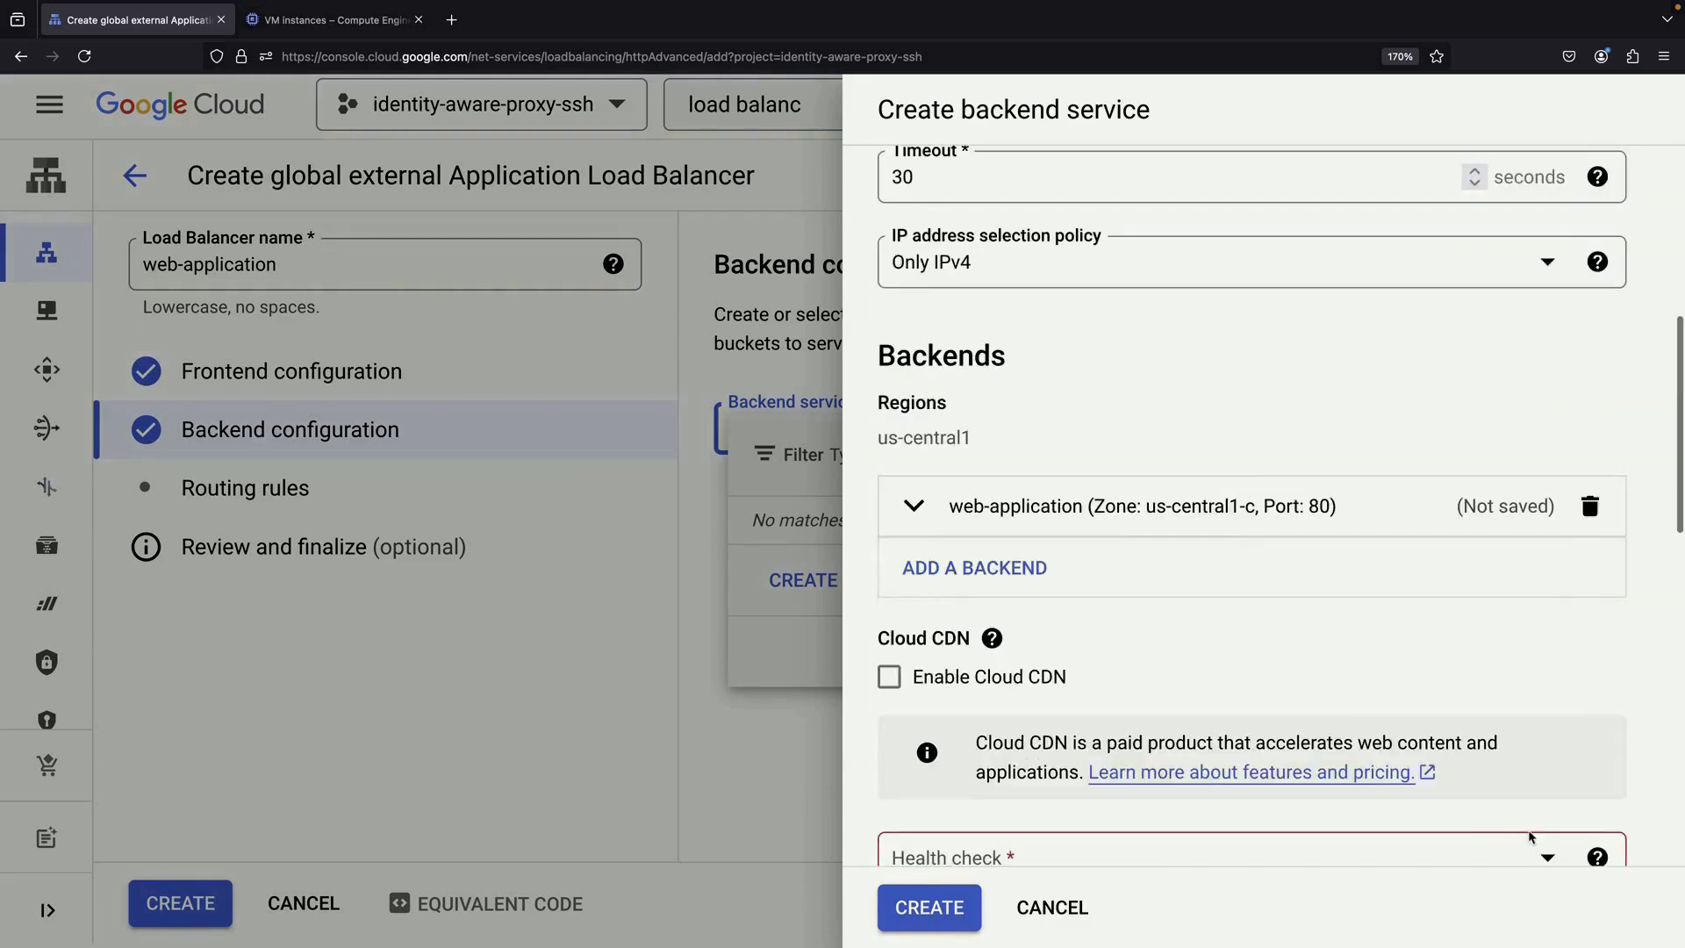
{"action": "scroll", "scroll_direction": "down", "scroll_amount": 3}
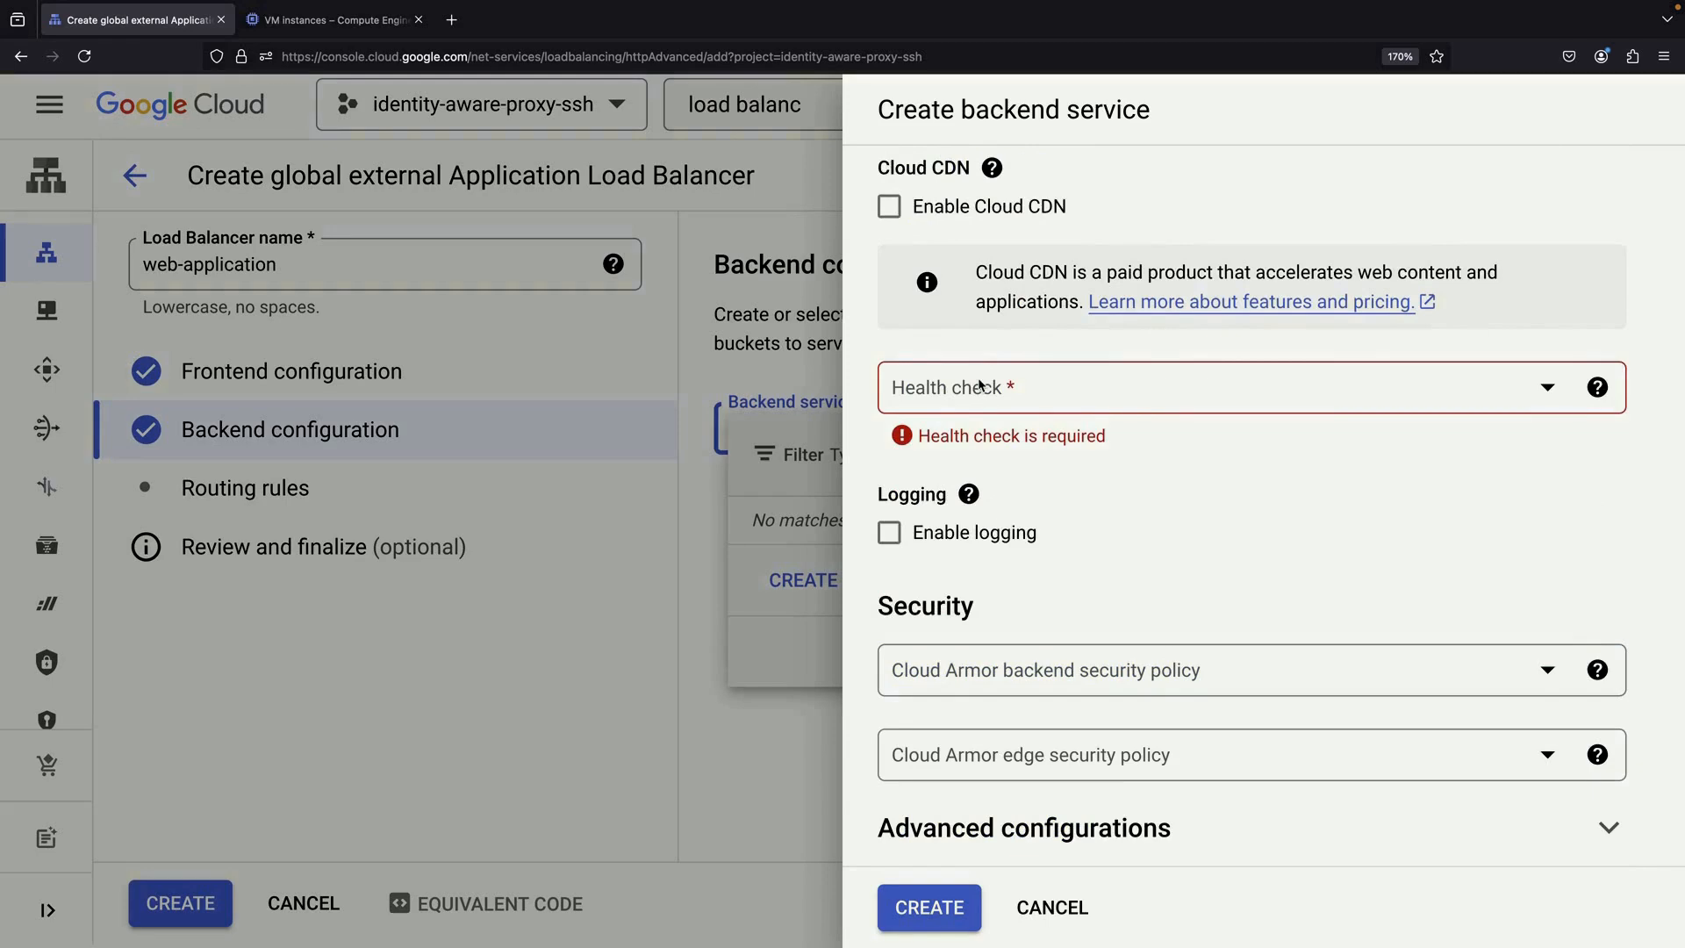
{"action": "mouse_move", "coordinate": [1052, 413]}
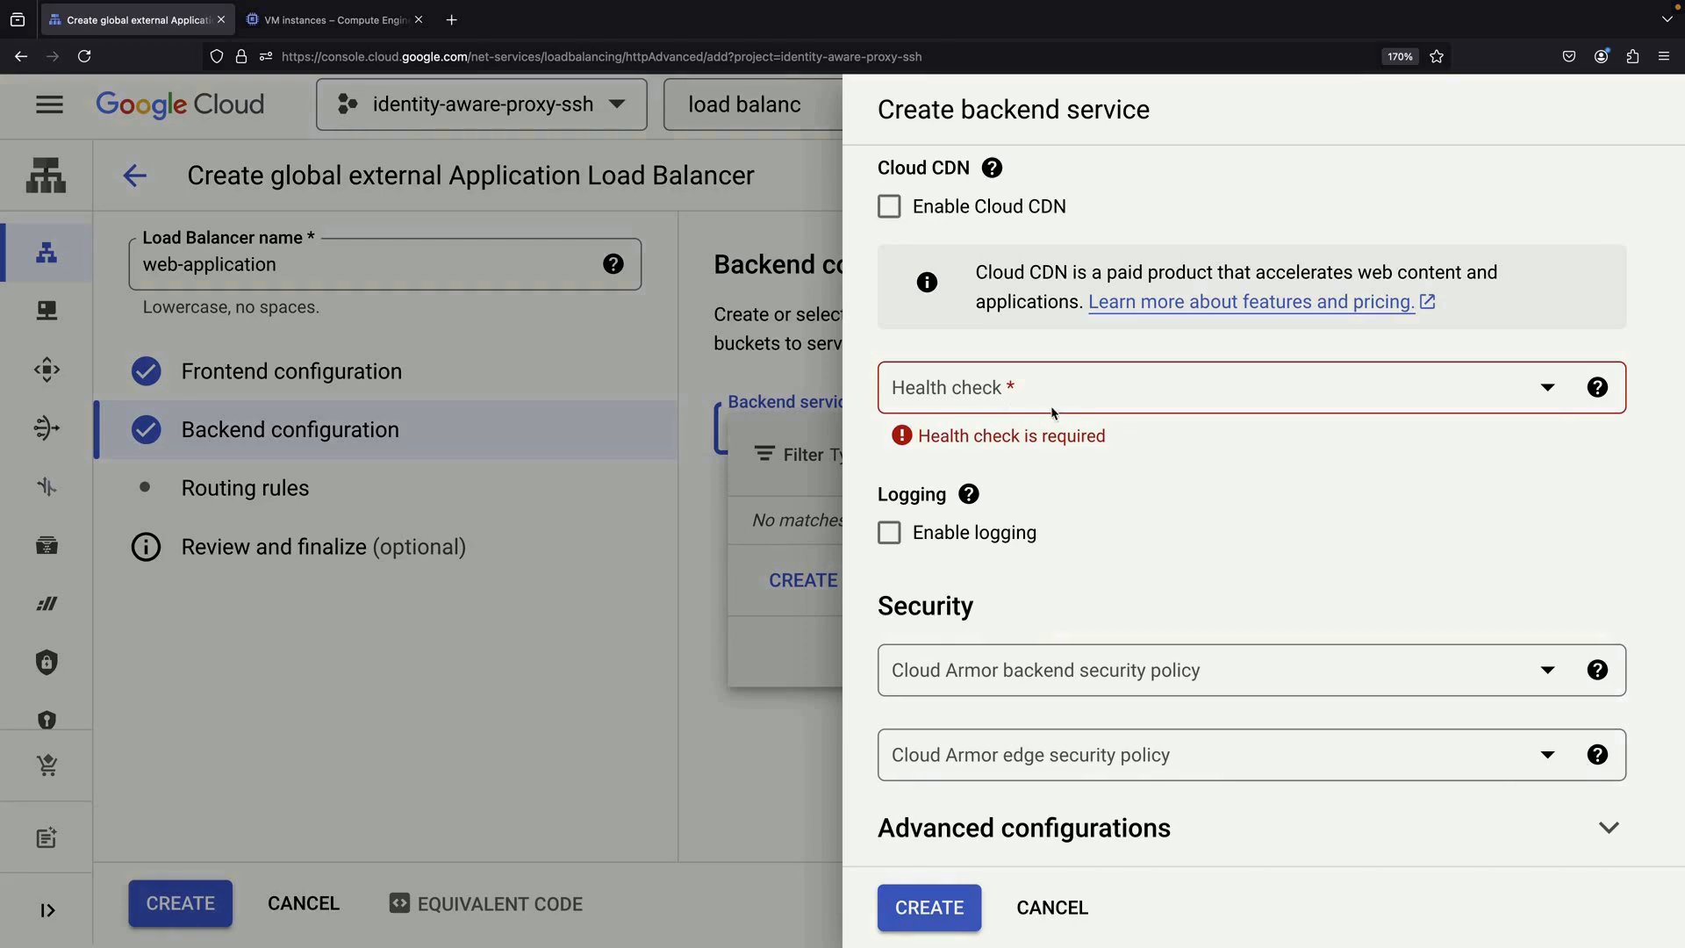
Create and save a TCP port 80 health check named http for the backend service.
{"action": "left_click", "coordinate": [1238, 388]}
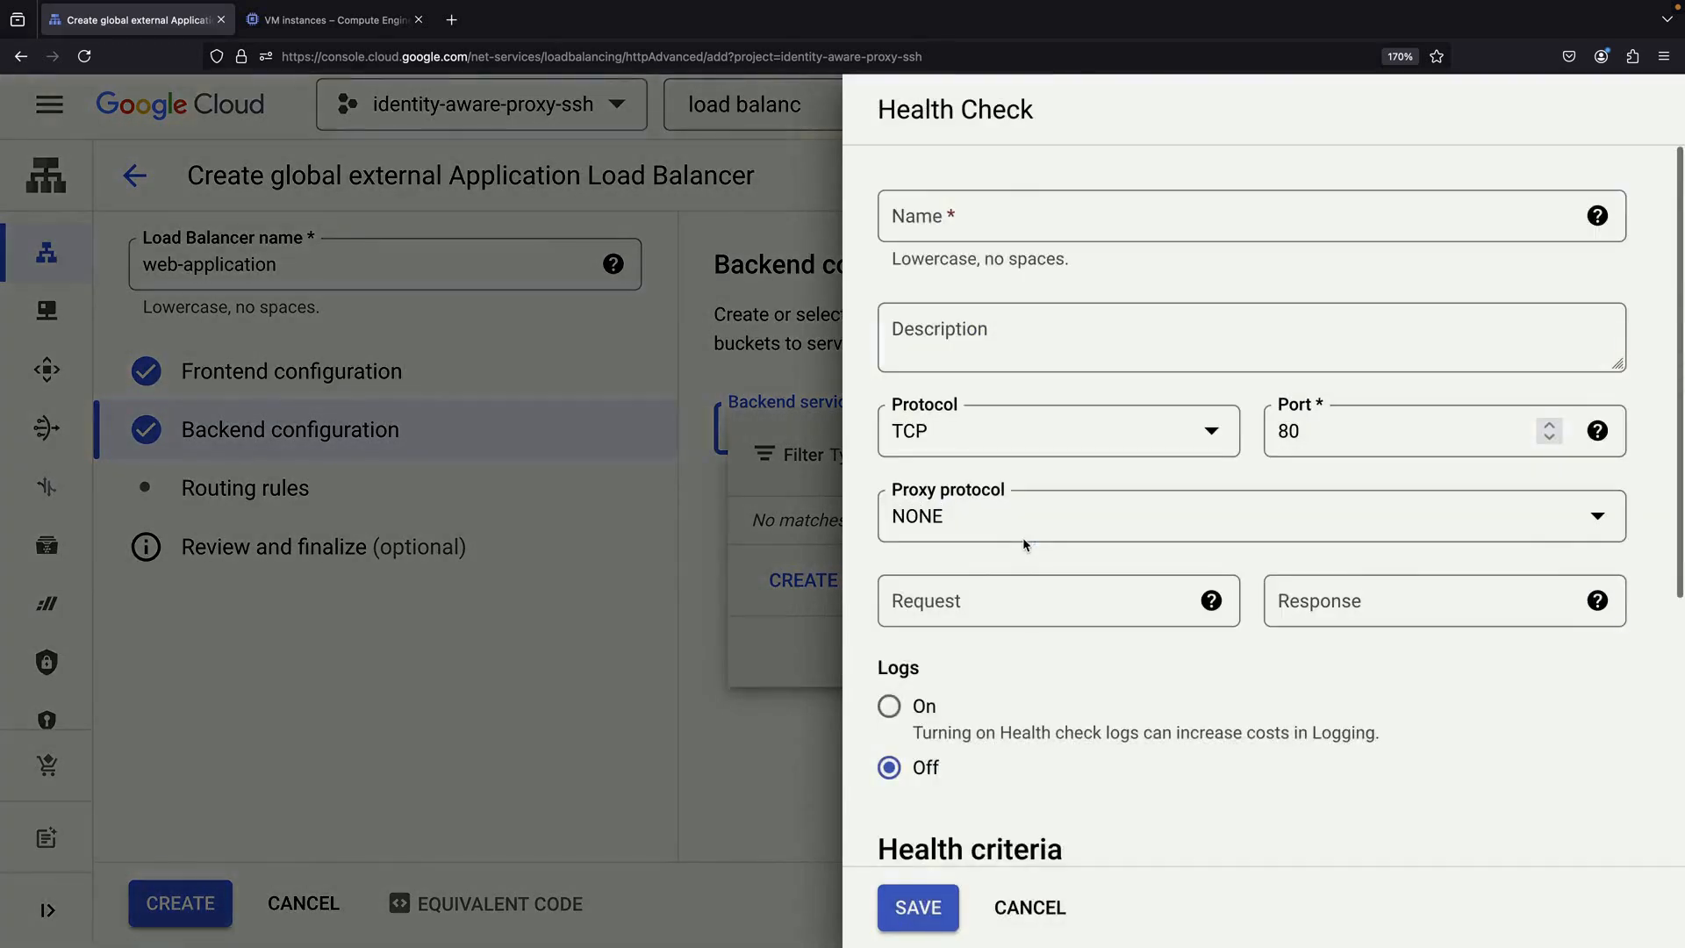
{"action": "type", "text": "http"}
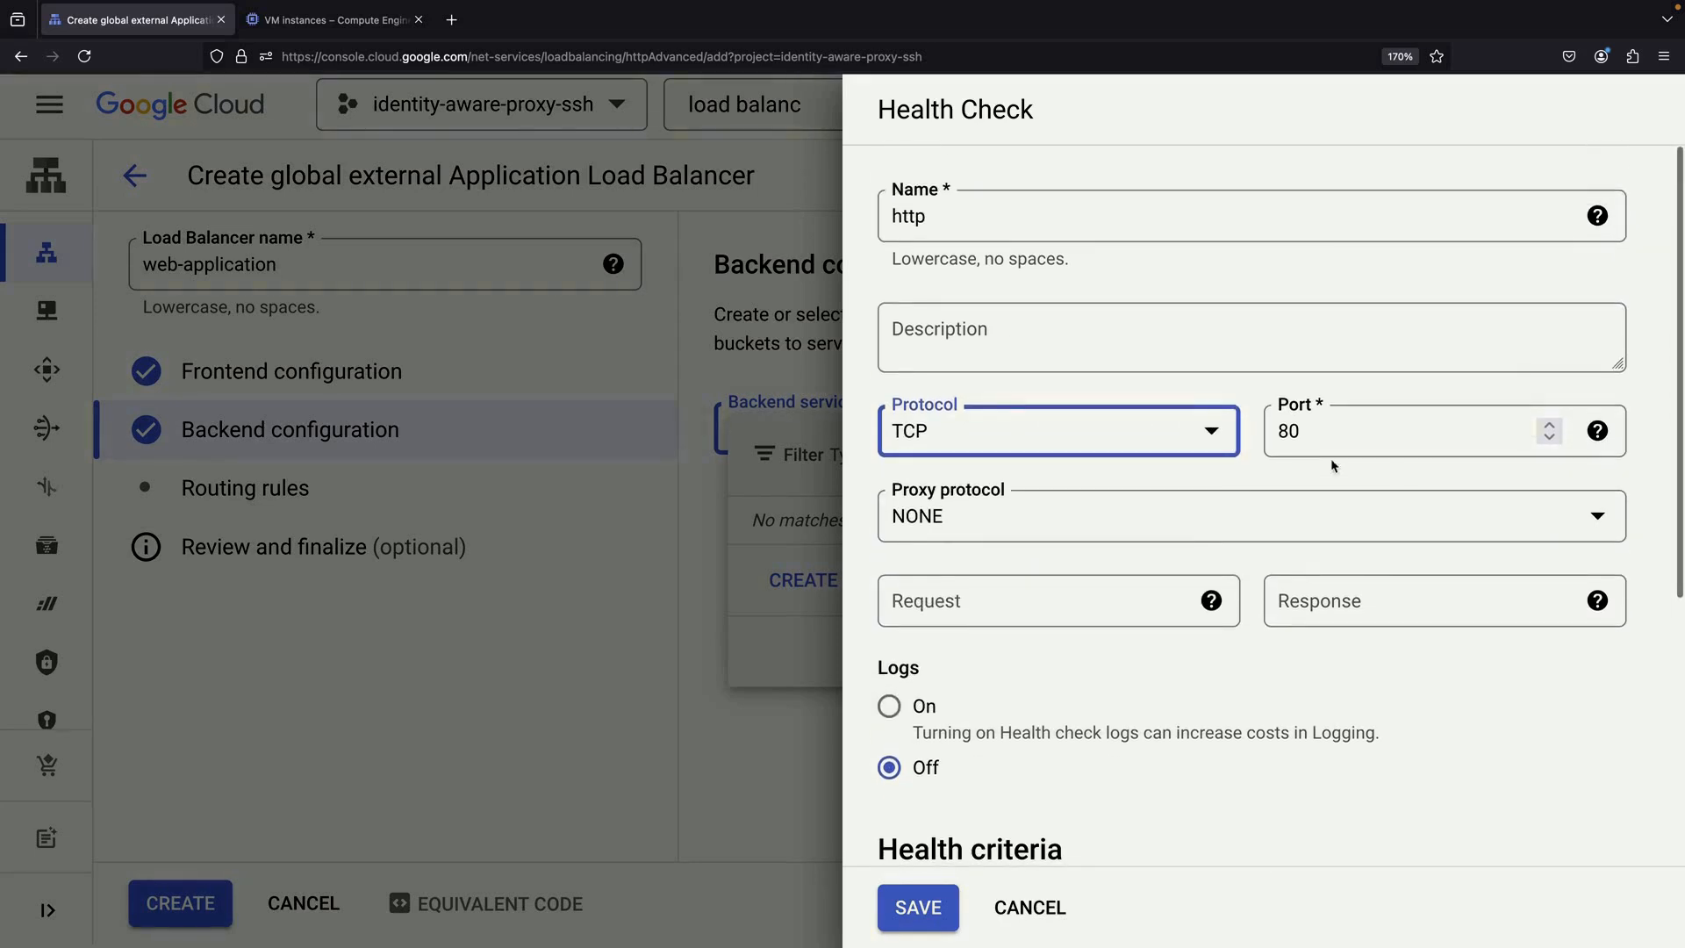
{"action": "scroll", "scroll_direction": "down", "scroll_amount": 3}
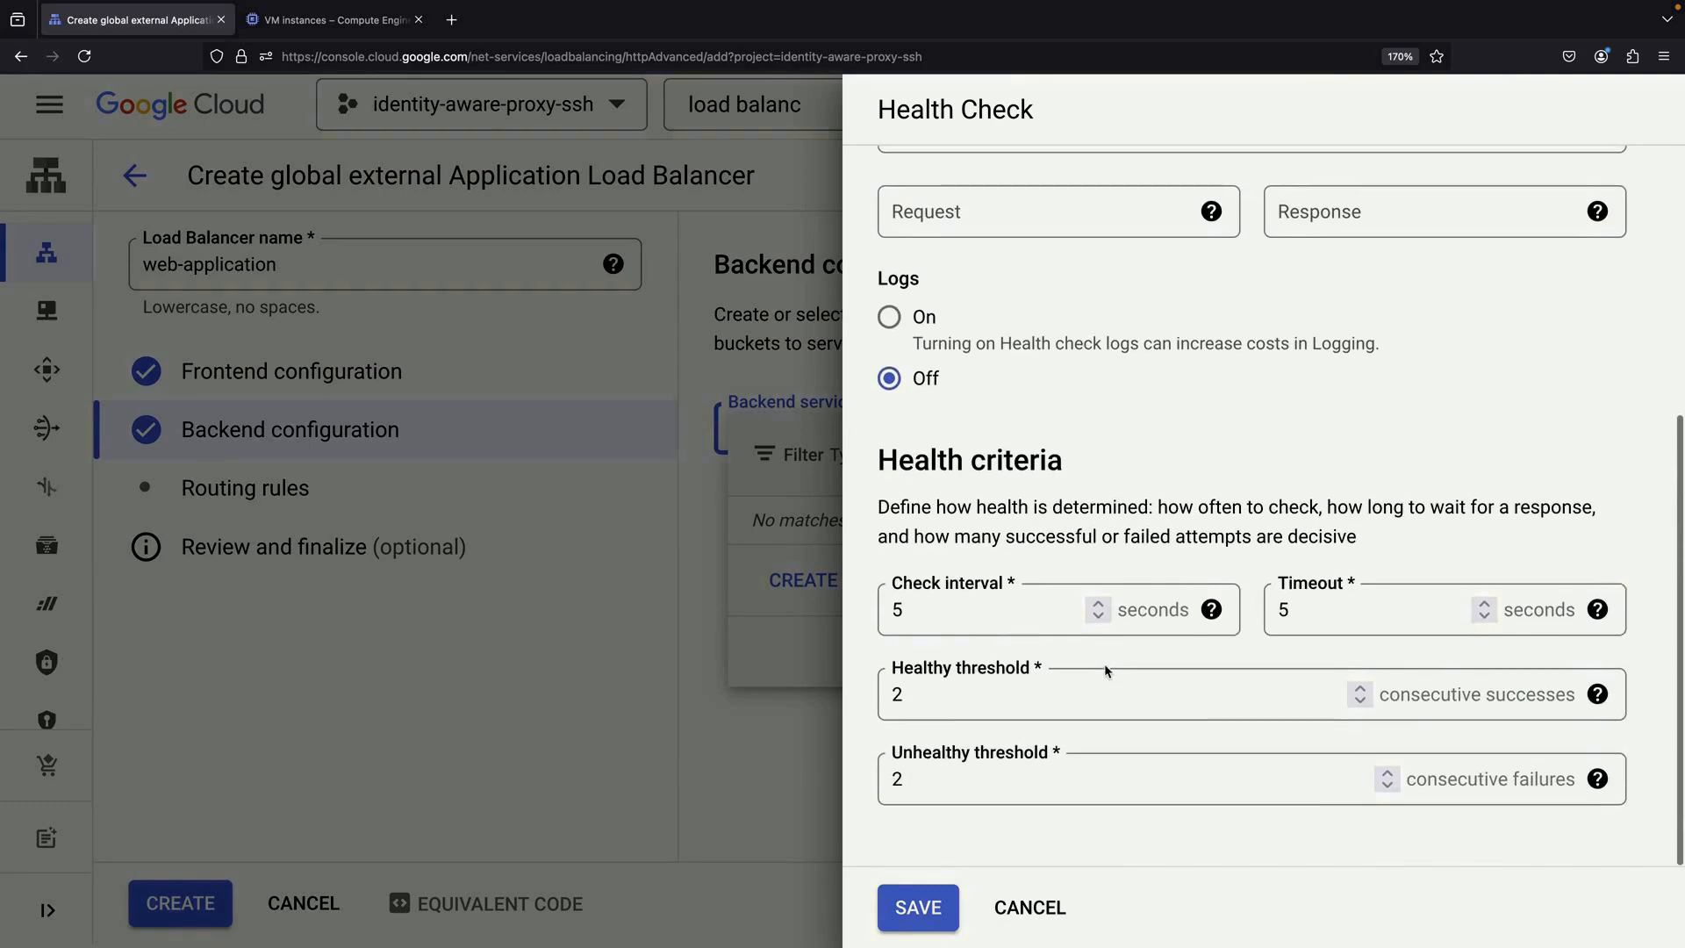
{"action": "left_click", "coordinate": [918, 907]}
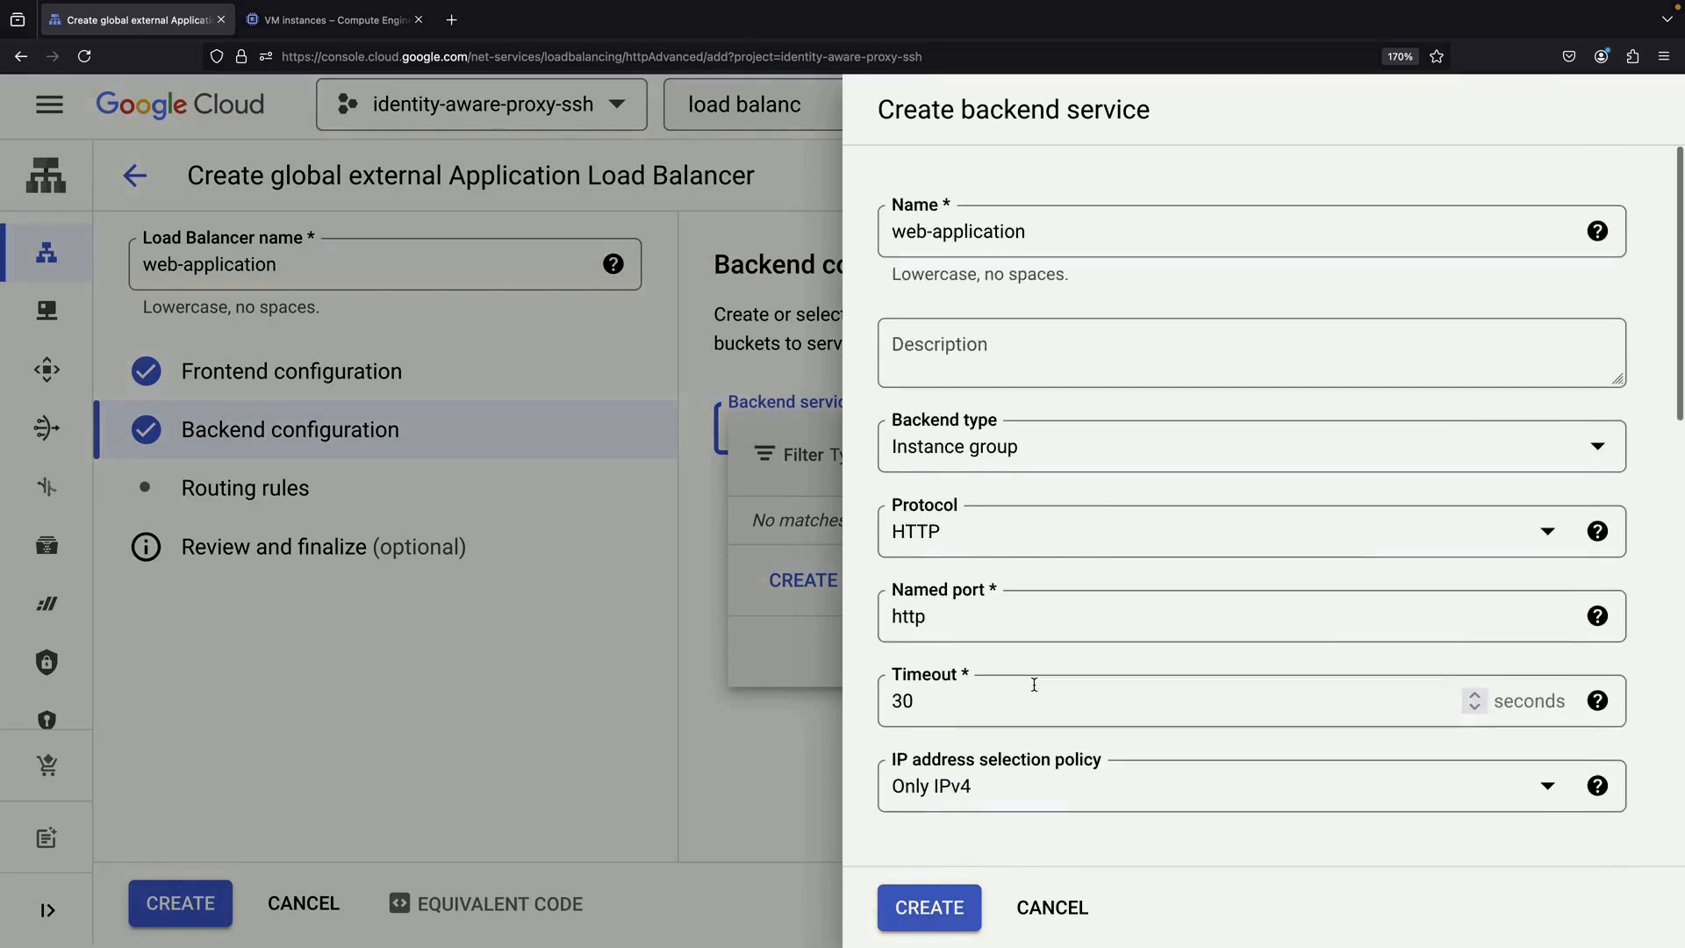
Create the web-application load balancer and view its details showing an unhealthy backend.
{"action": "left_click", "coordinate": [929, 908]}
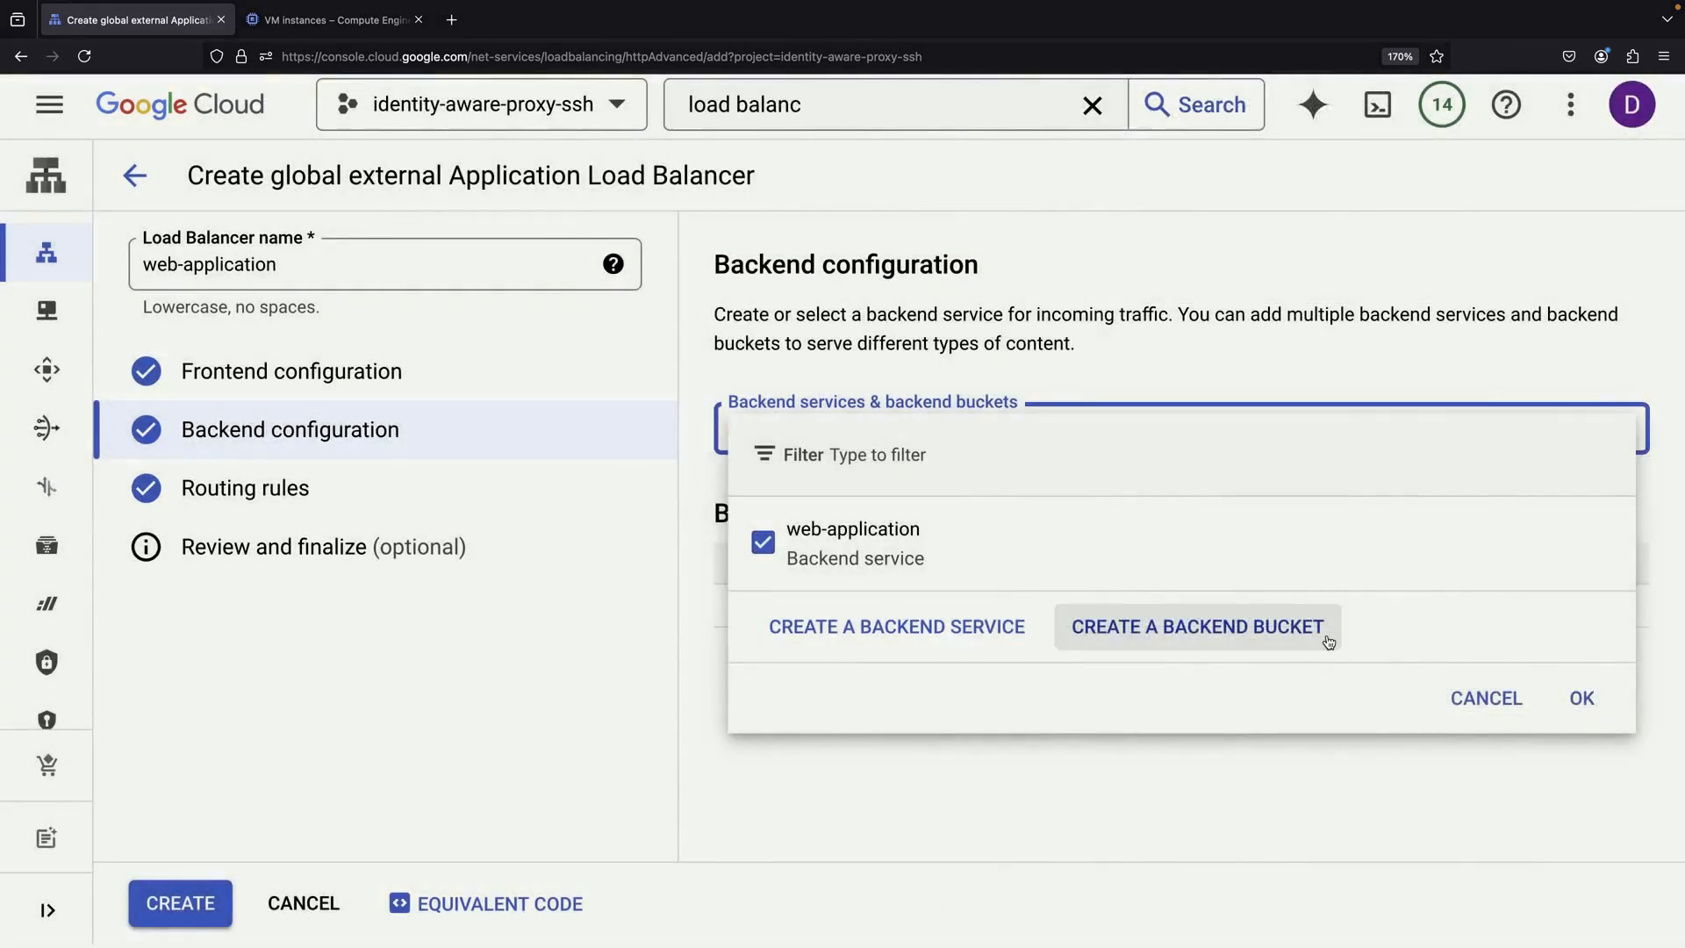
{"action": "left_click", "coordinate": [1583, 699]}
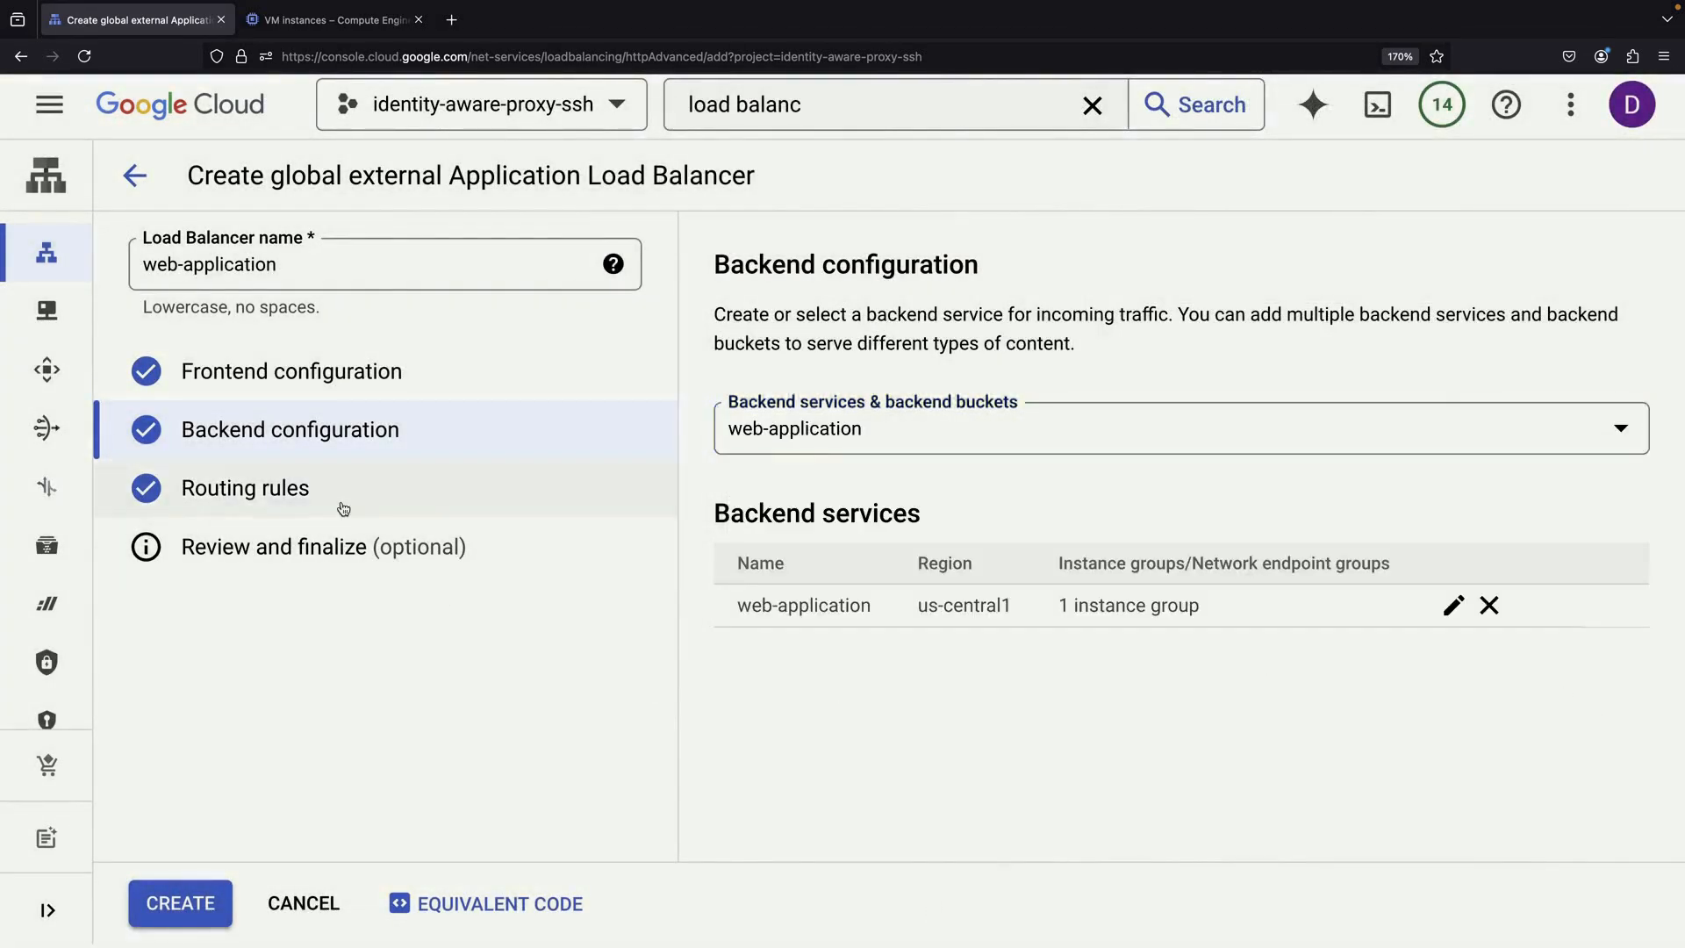
{"action": "left_click", "coordinate": [246, 488]}
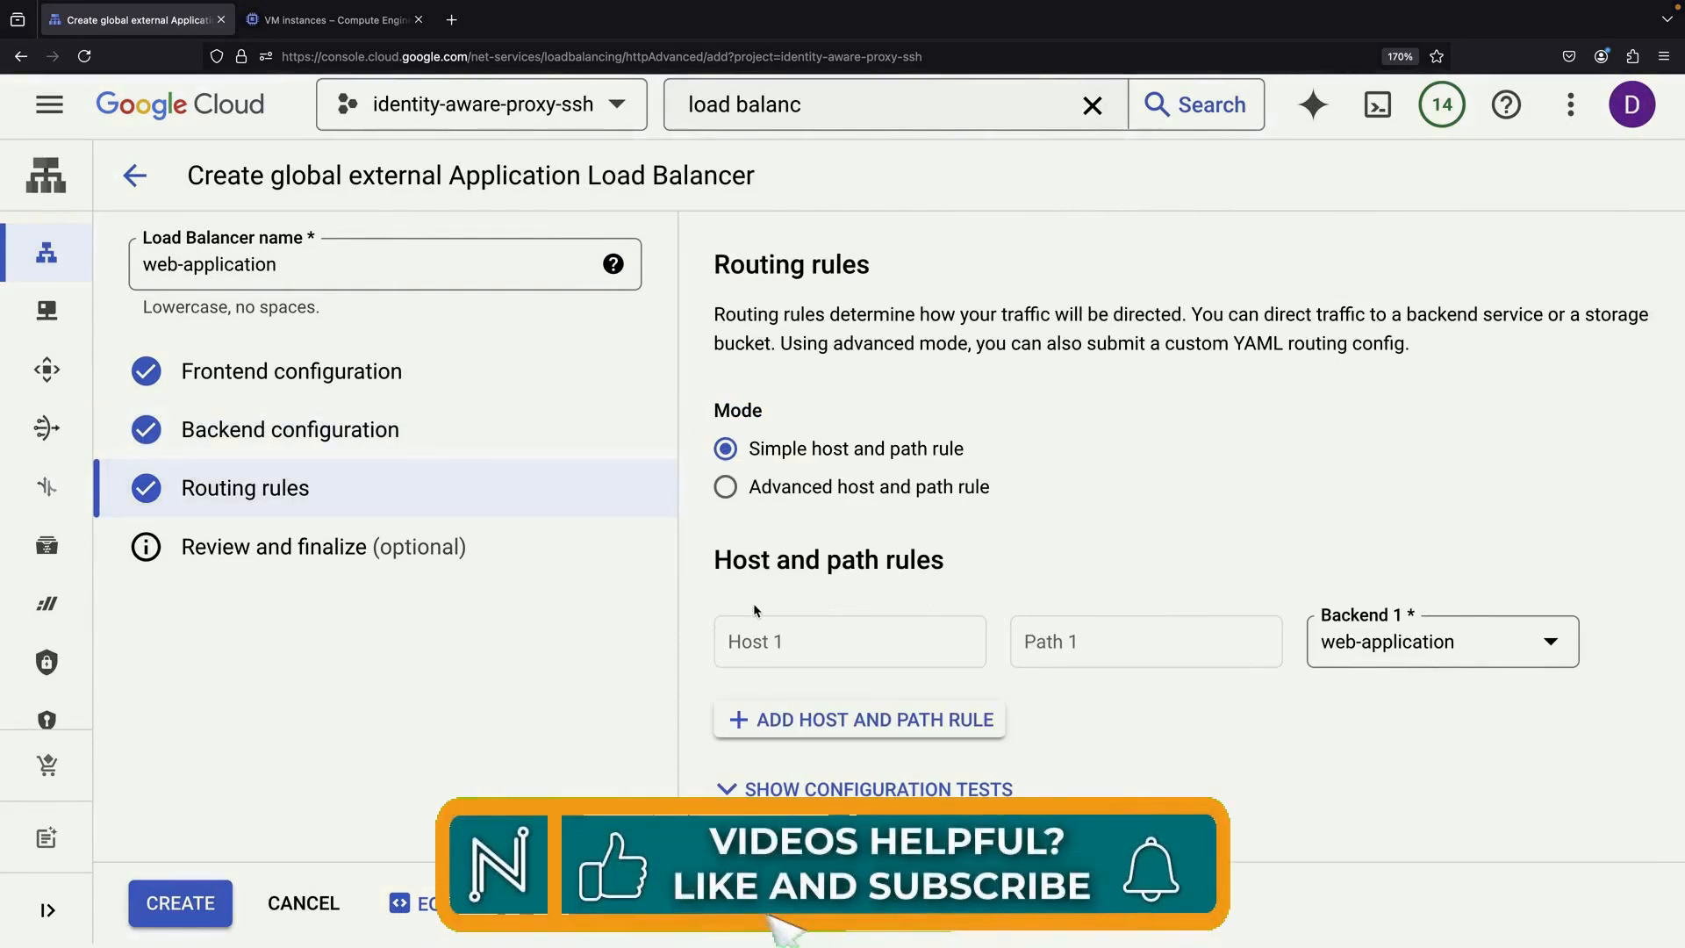
{"action": "left_click", "coordinate": [179, 902]}
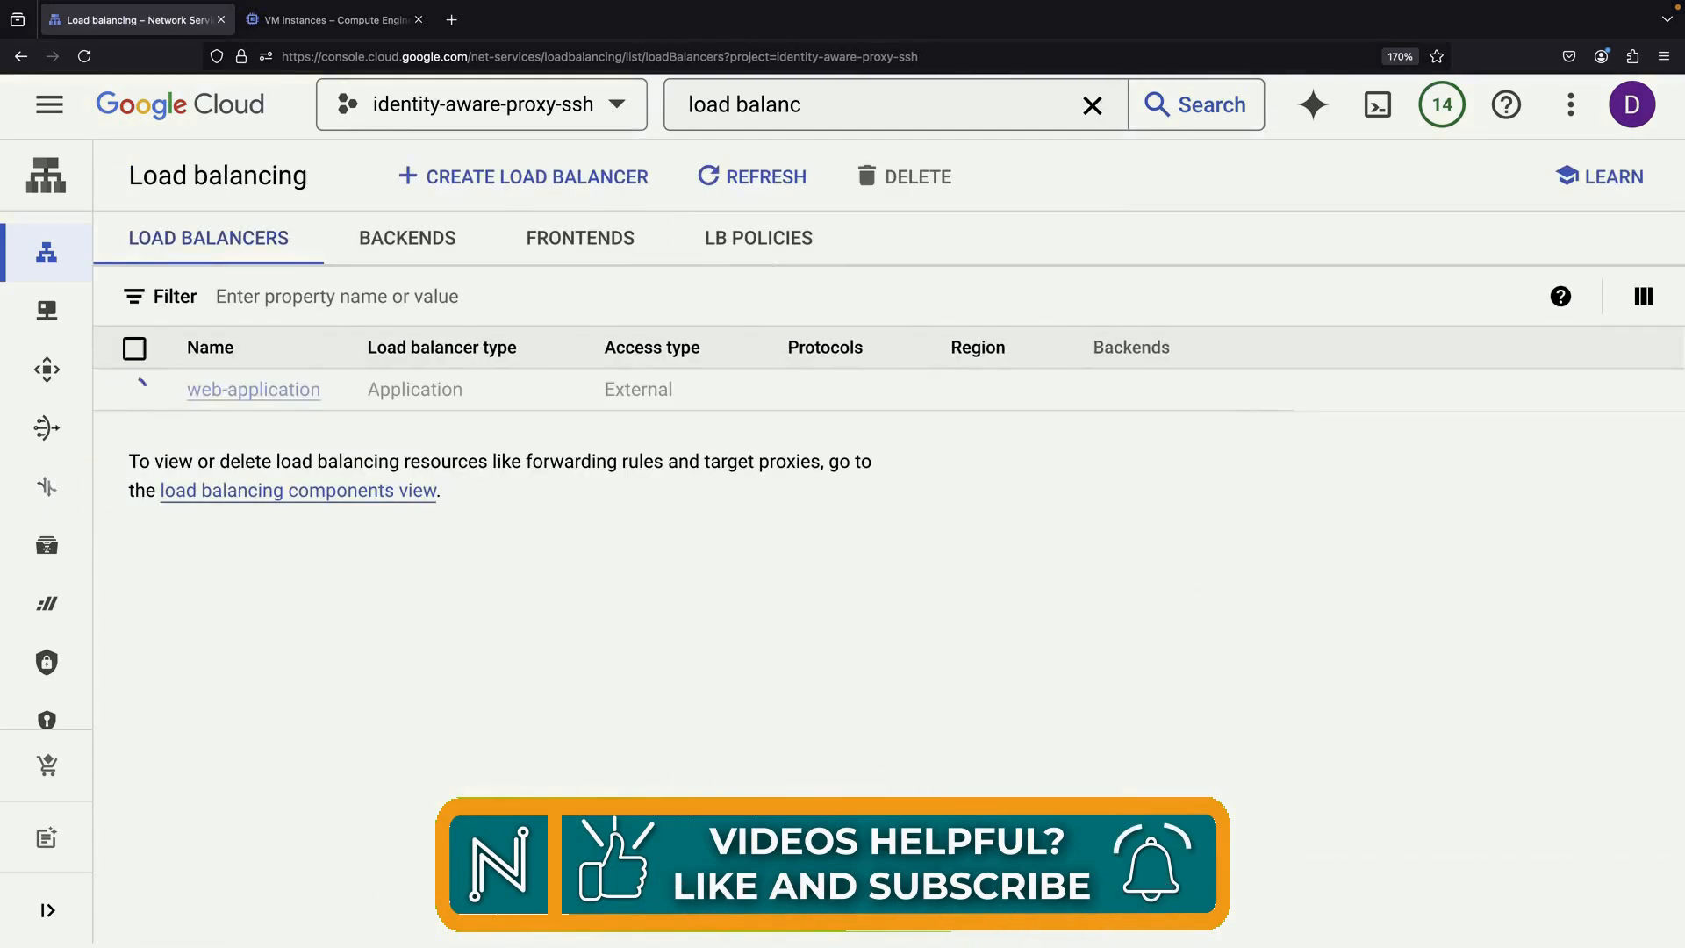
{"action": "left_click", "coordinate": [766, 176]}
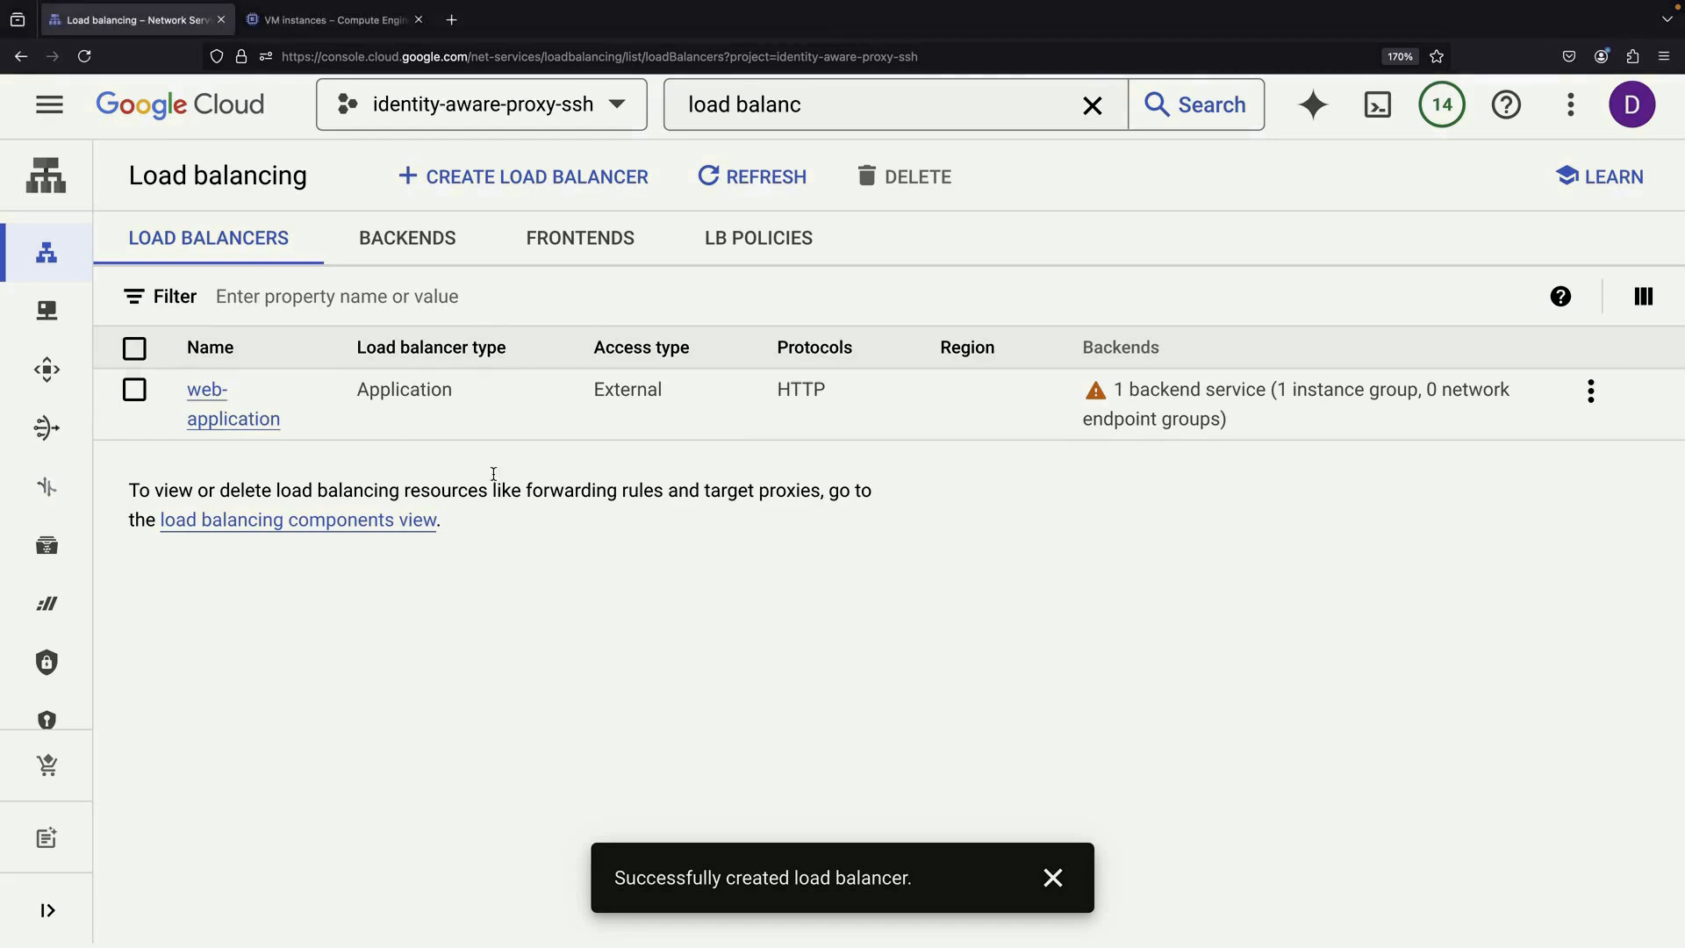
{"action": "mouse_move", "coordinate": [1117, 411]}
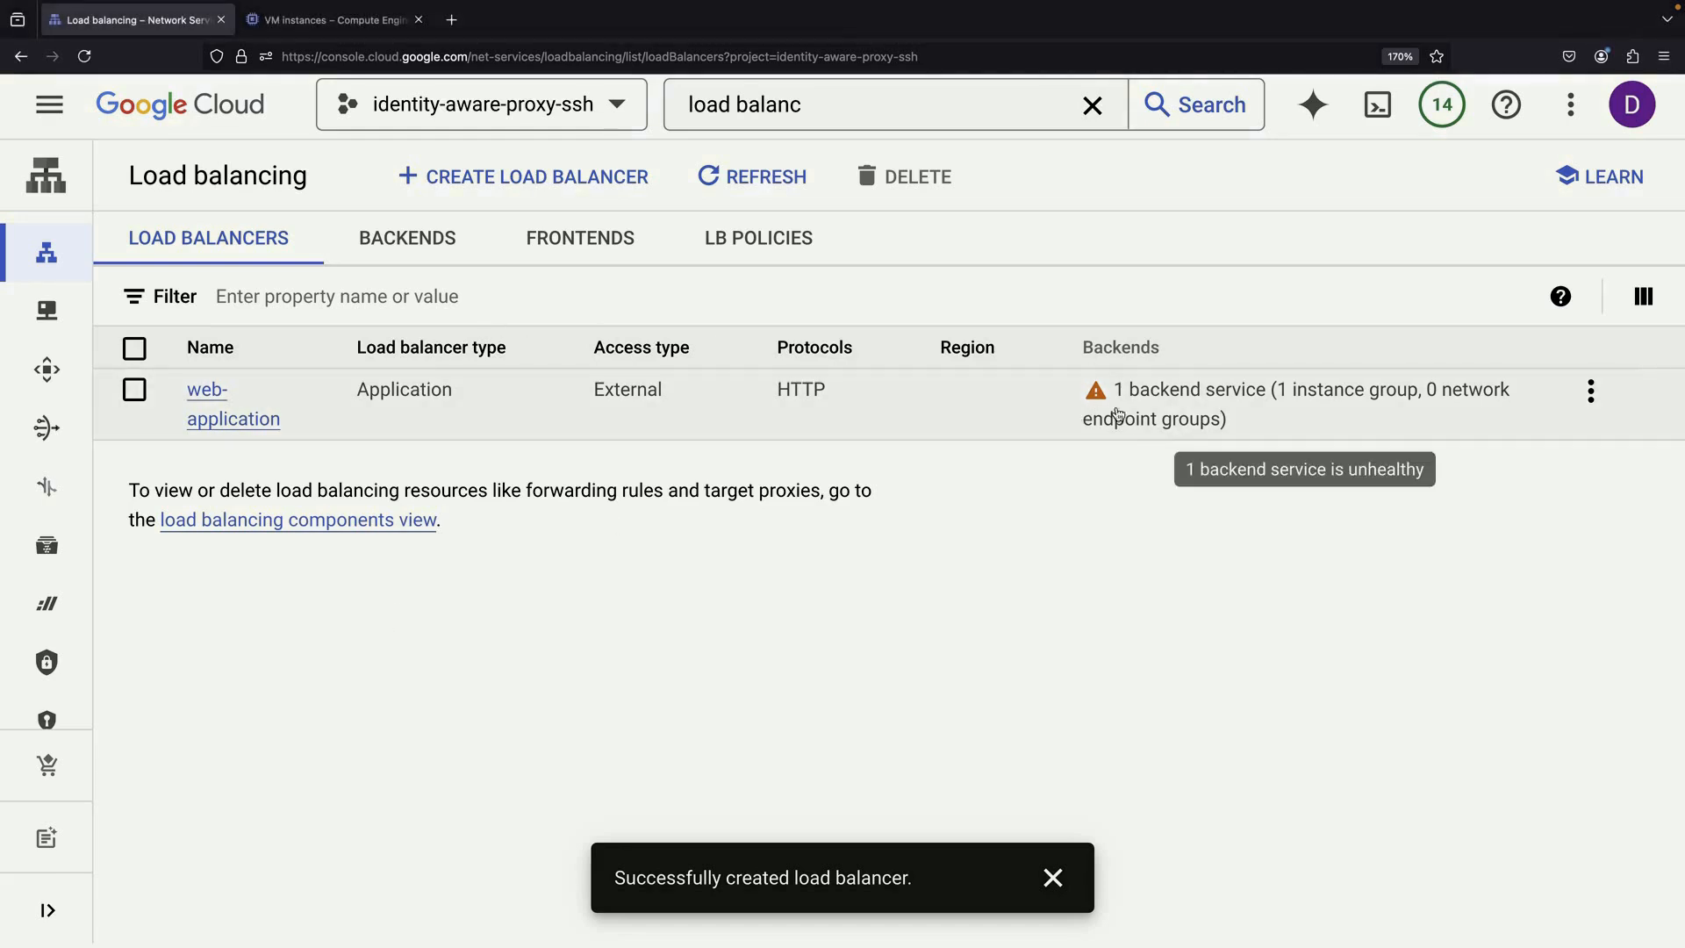
{"action": "left_click", "coordinate": [207, 390]}
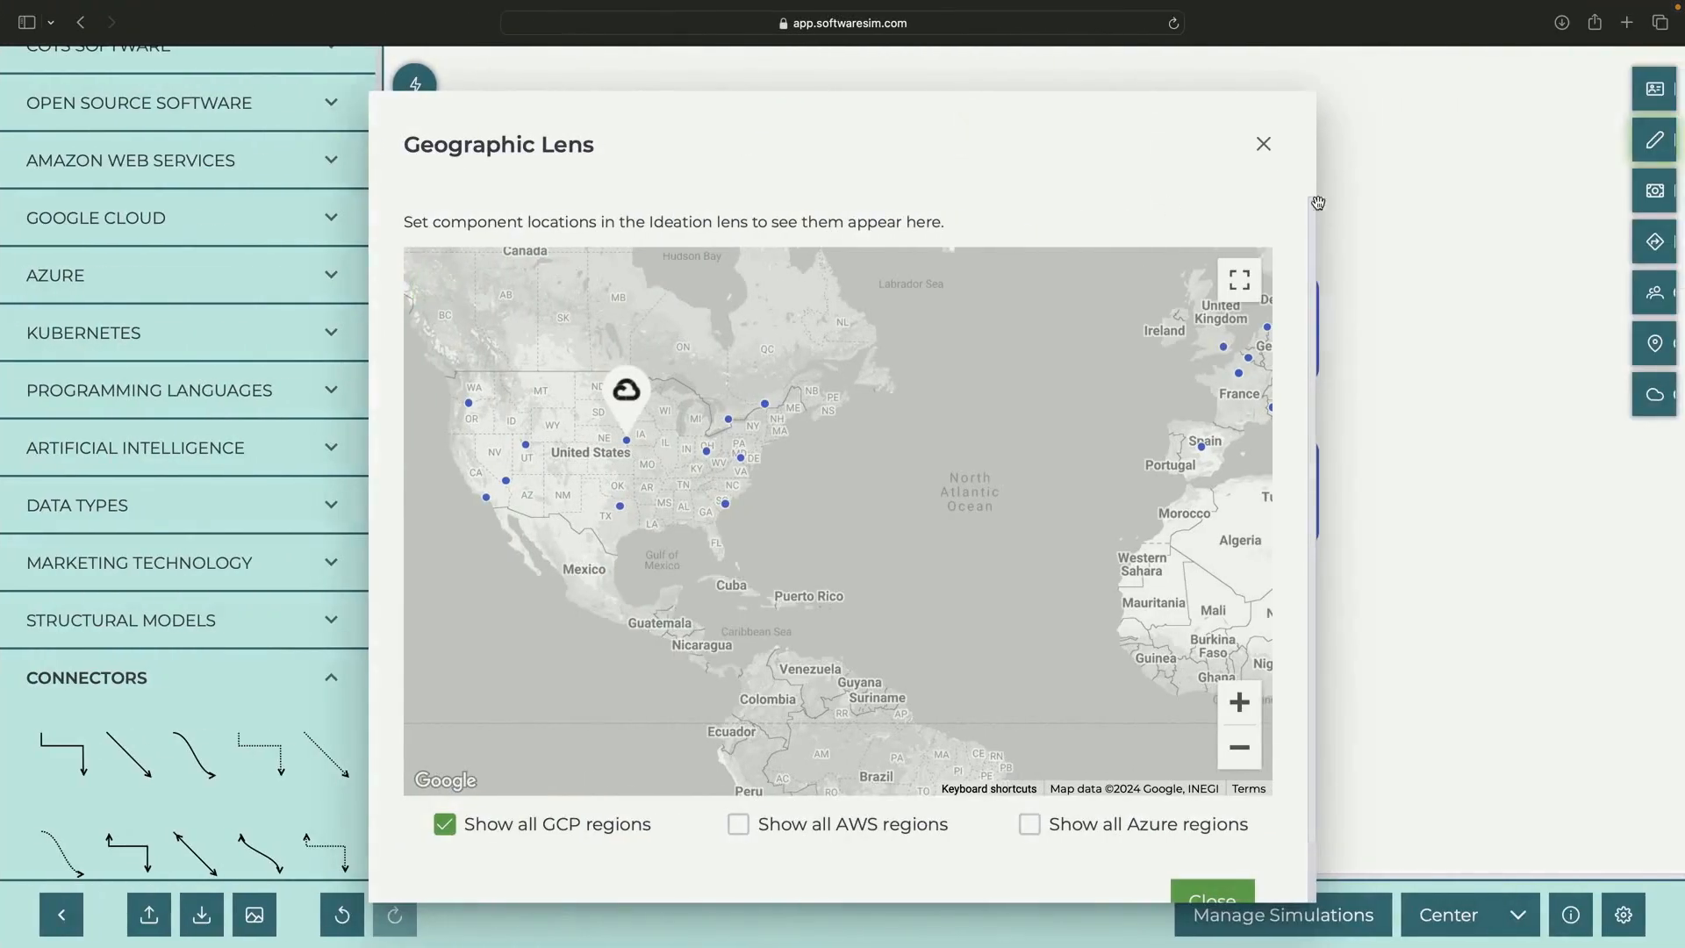
Close the geographic map and go to the Cloud Load Balancing product page.
{"action": "left_click", "coordinate": [1264, 143]}
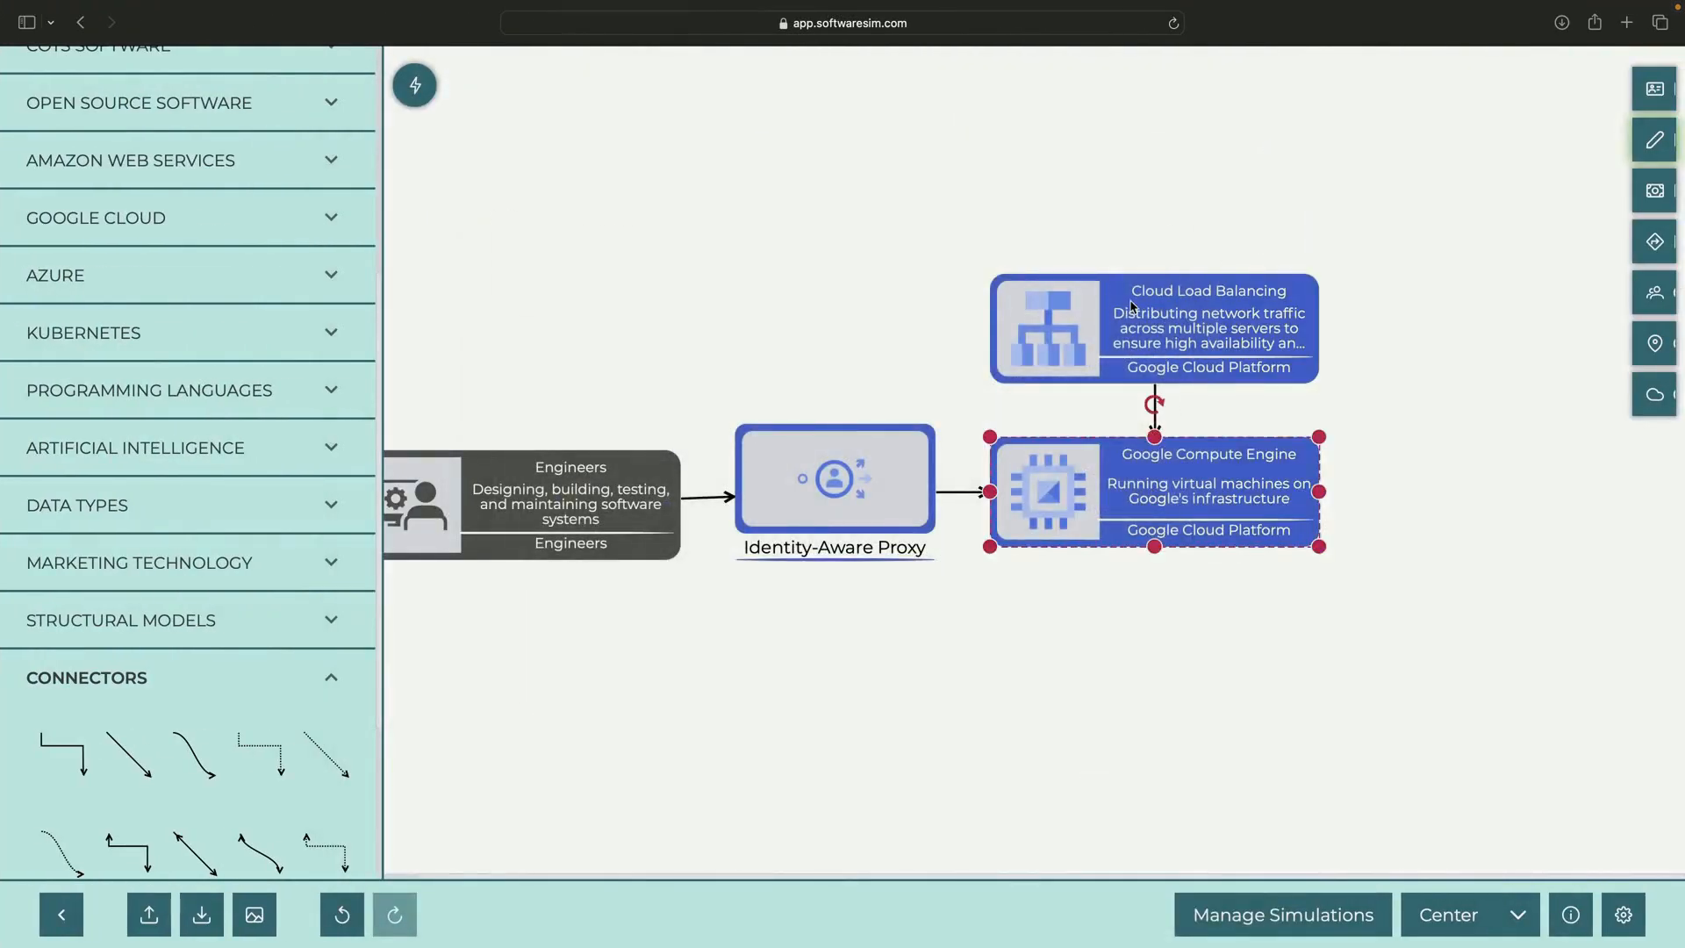
{"action": "double_click", "coordinate": [1155, 326]}
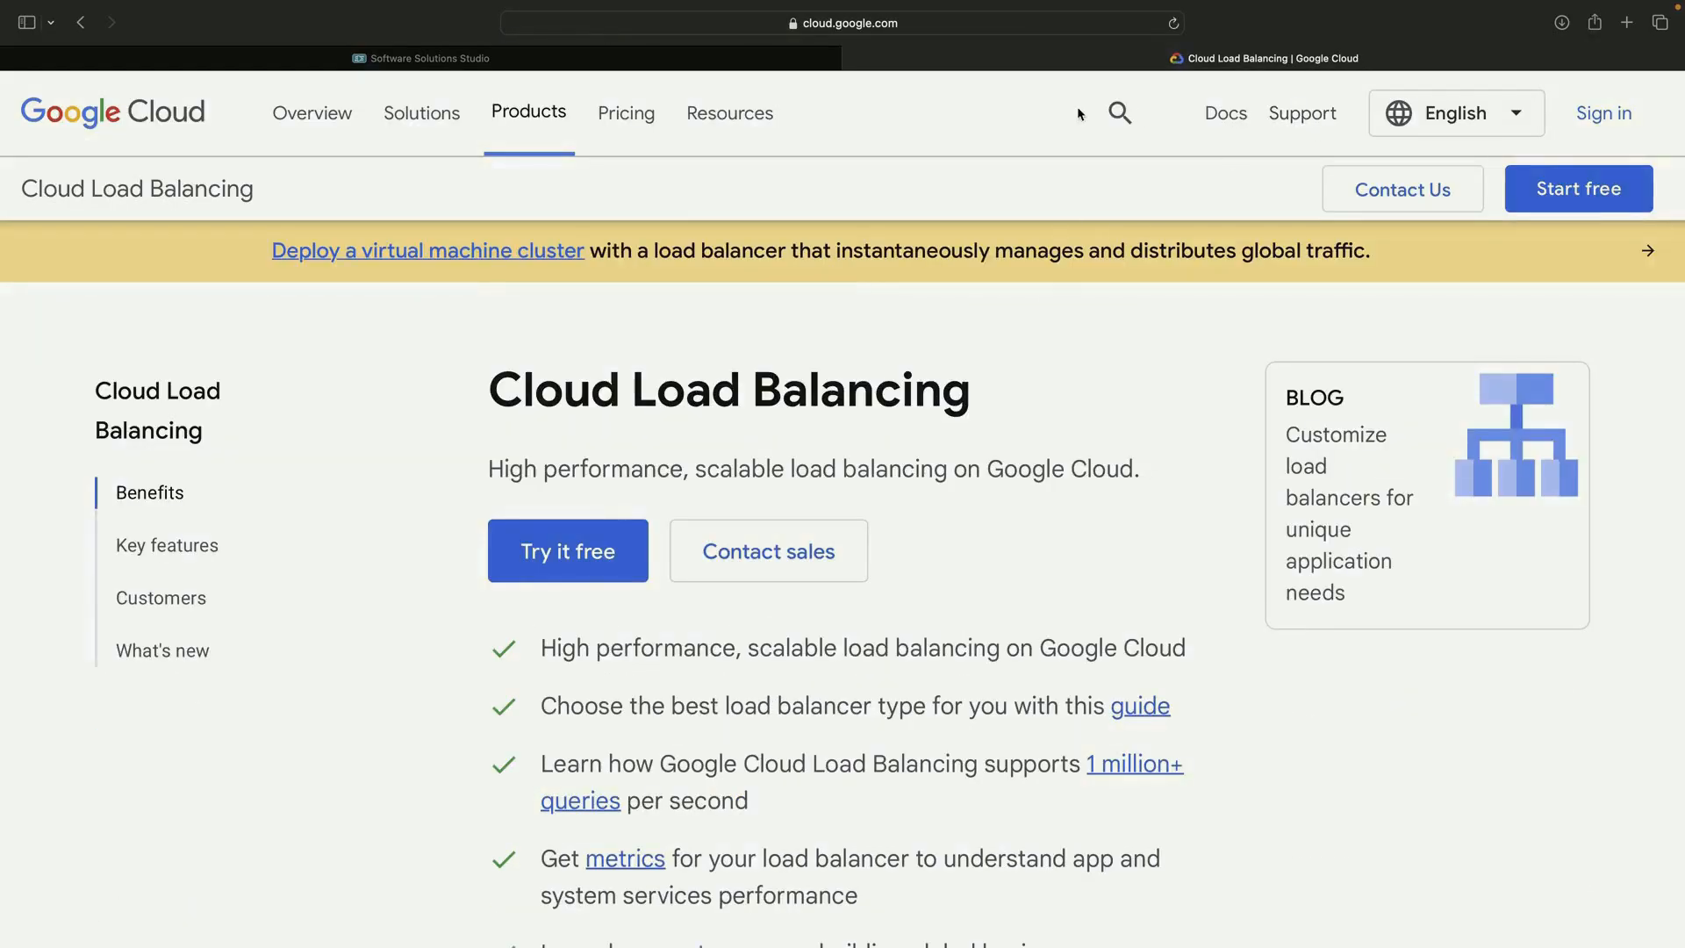
Find the health check probe IP ranges 35.191.0.0/16 and 130.211.0.0/22 in the Health checks overview docs.
{"action": "type", "text": "health probe ip range"}
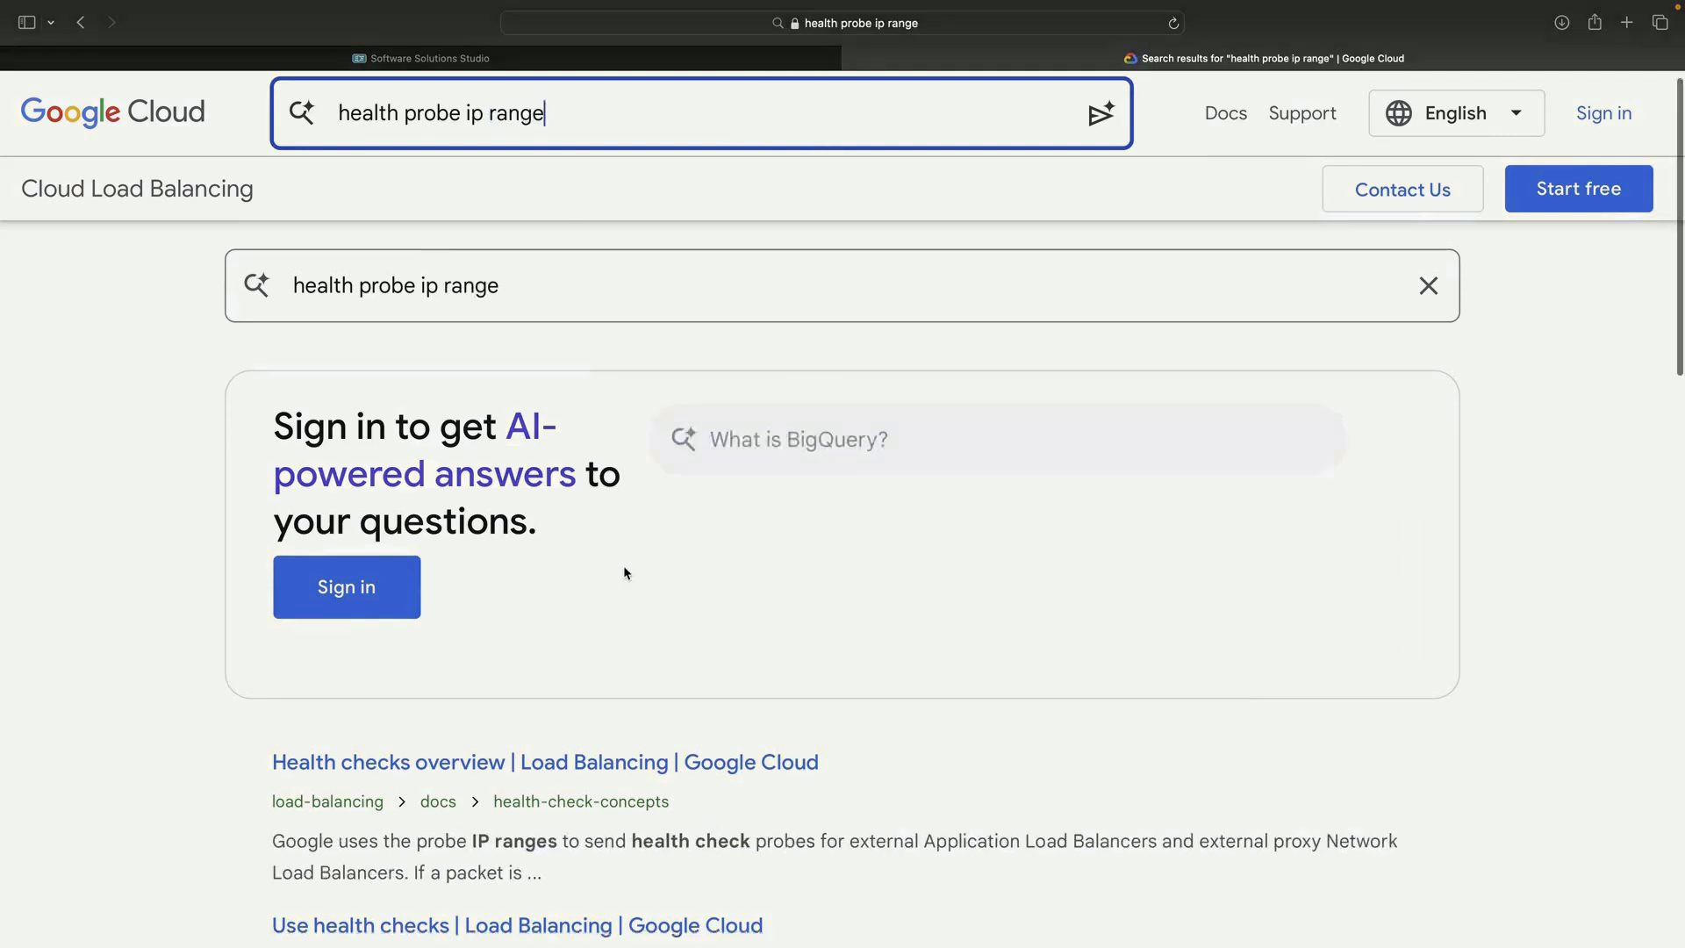
{"action": "left_click", "coordinate": [385, 762]}
{"action": "type", "text": "probe ip"}
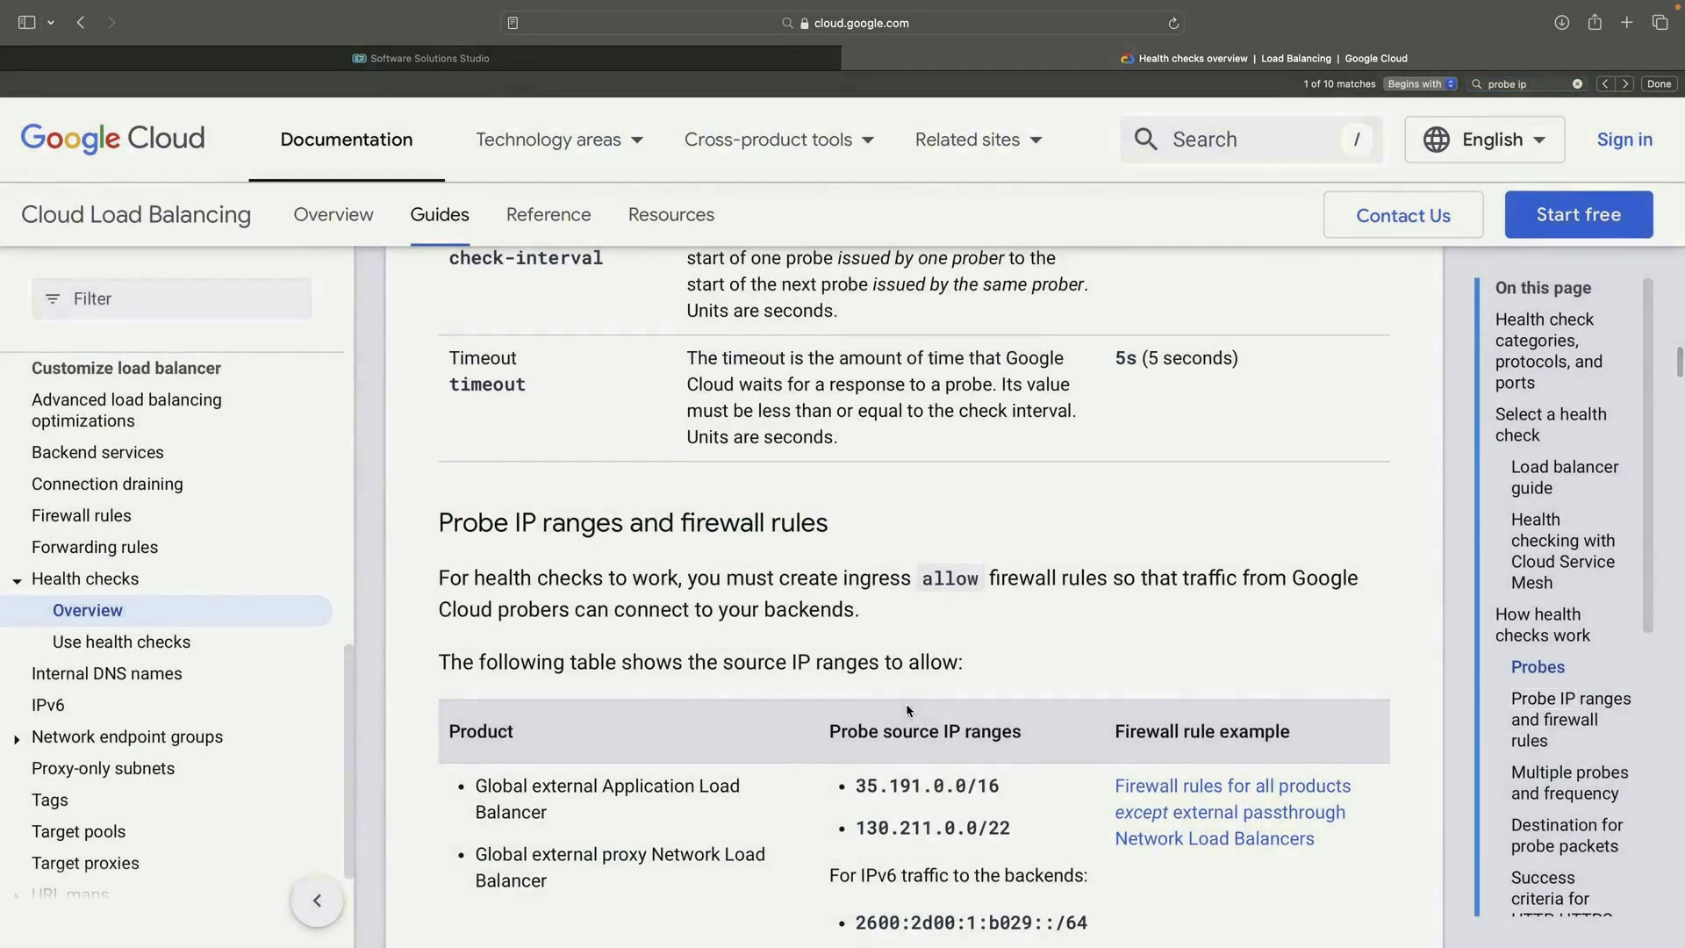
{"action": "scroll", "scroll_direction": "down", "scroll_amount": 3}
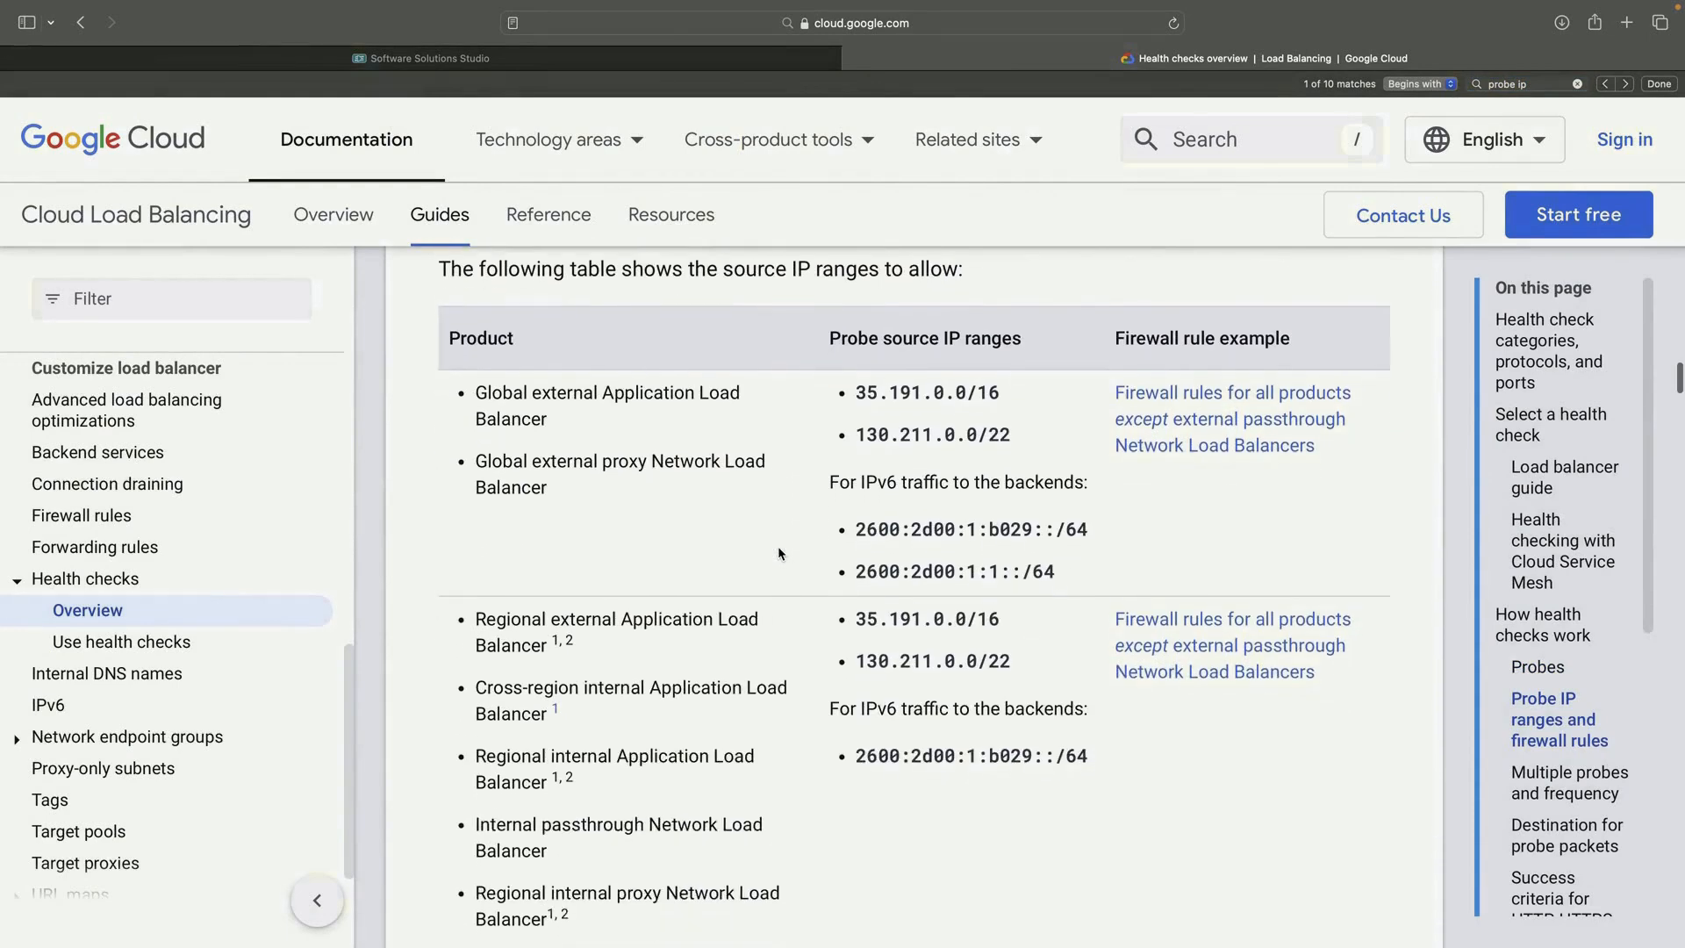
{"action": "scroll", "scroll_direction": "down", "scroll_amount": 3}
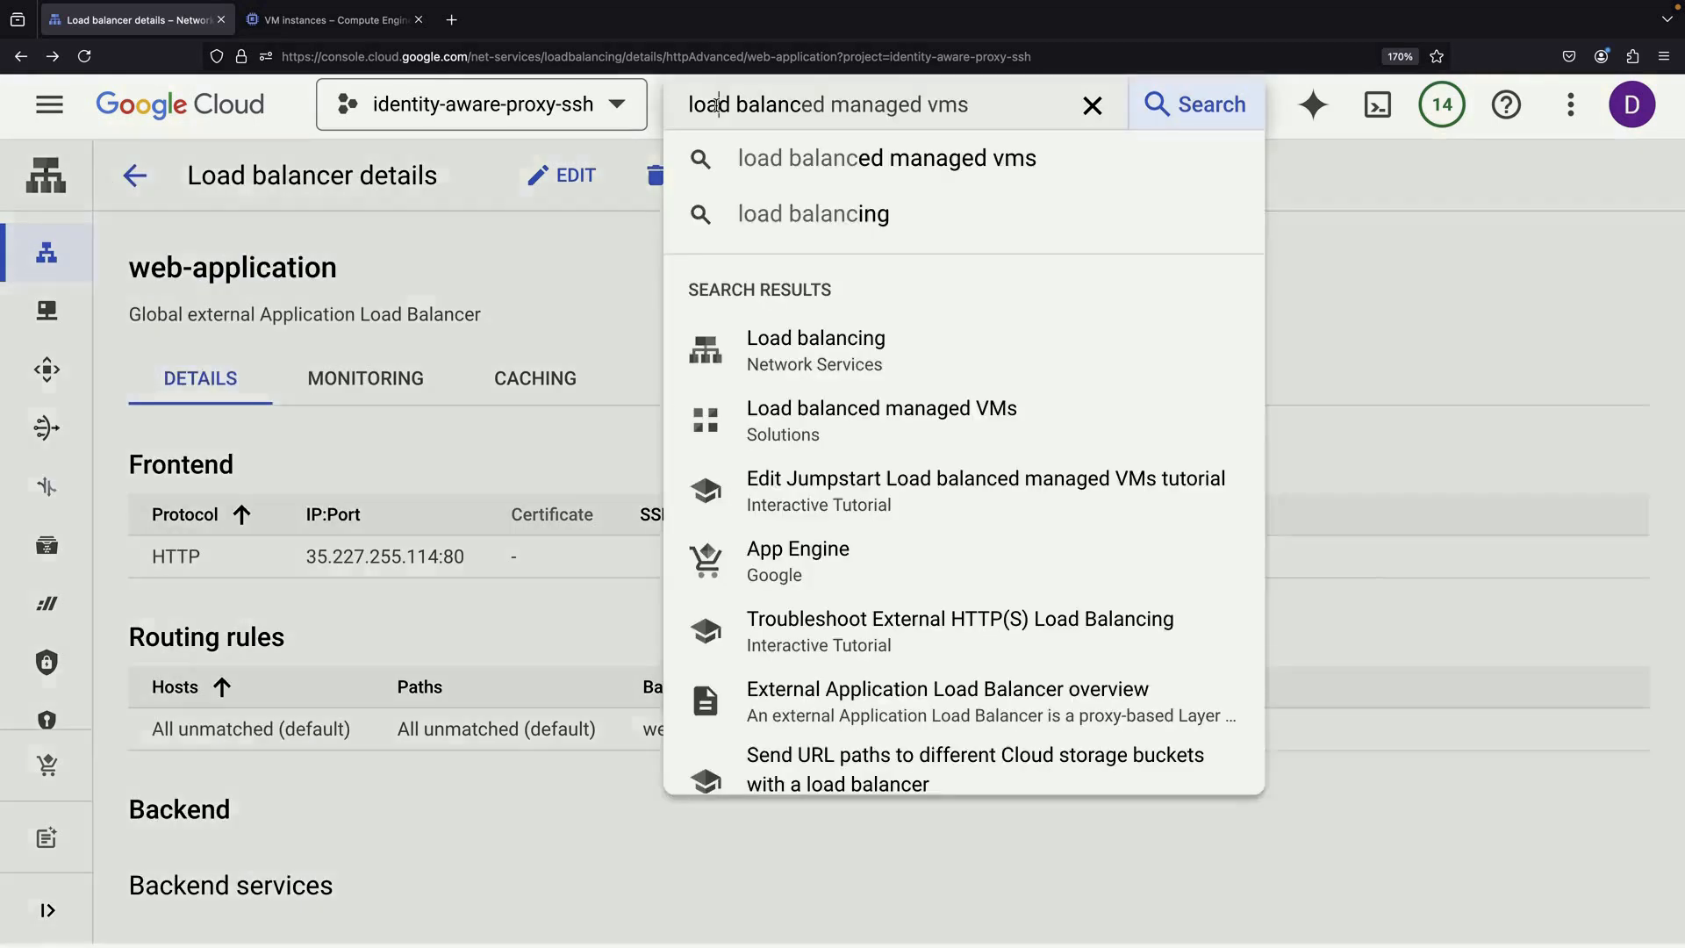
Review the VPC firewall rules list and start a new firewall rule.
{"action": "type", "text": "firewall insights"}
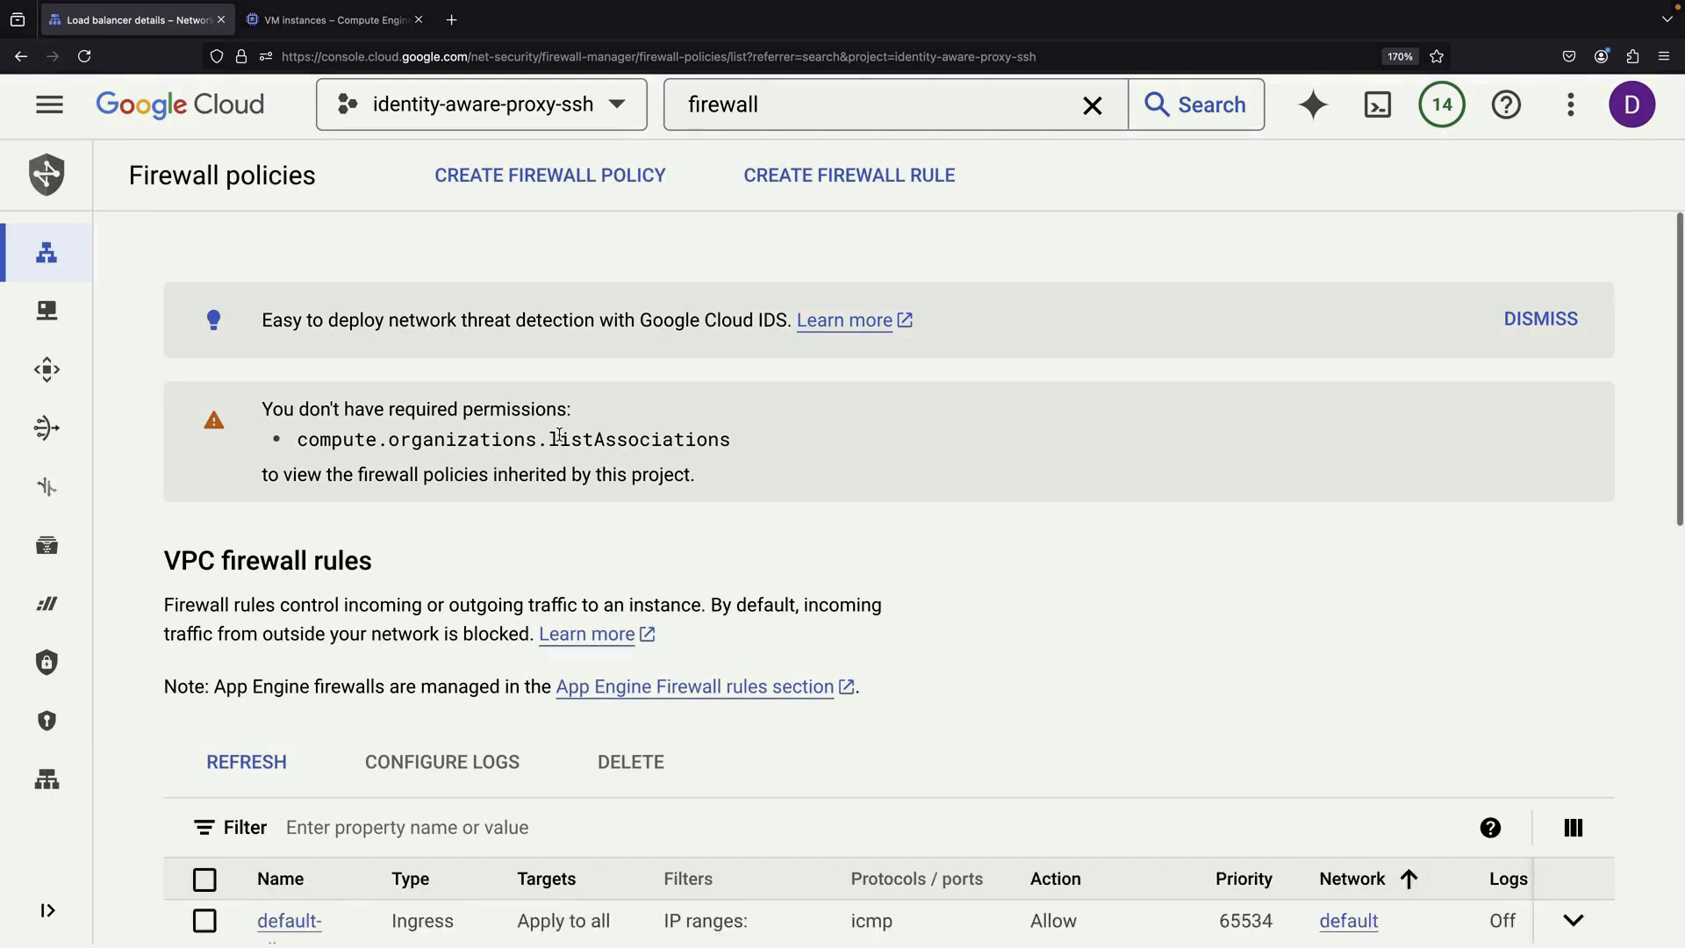
{"action": "scroll", "scroll_direction": "down", "scroll_amount": 3}
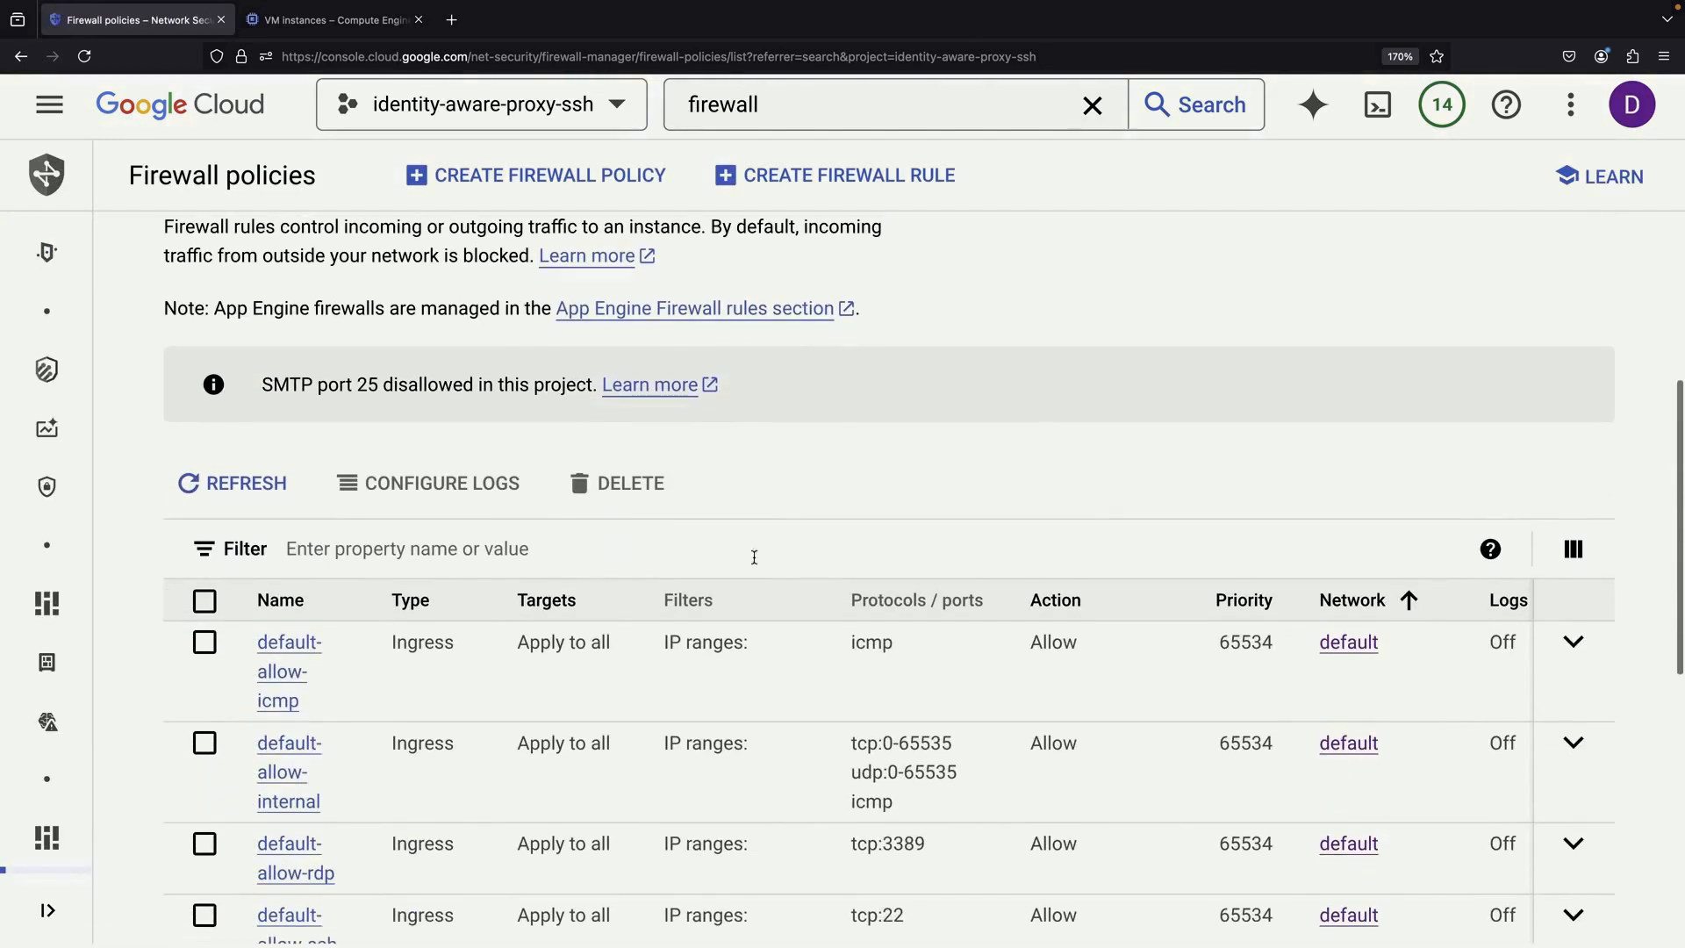
{"action": "scroll", "scroll_direction": "down", "scroll_amount": 3}
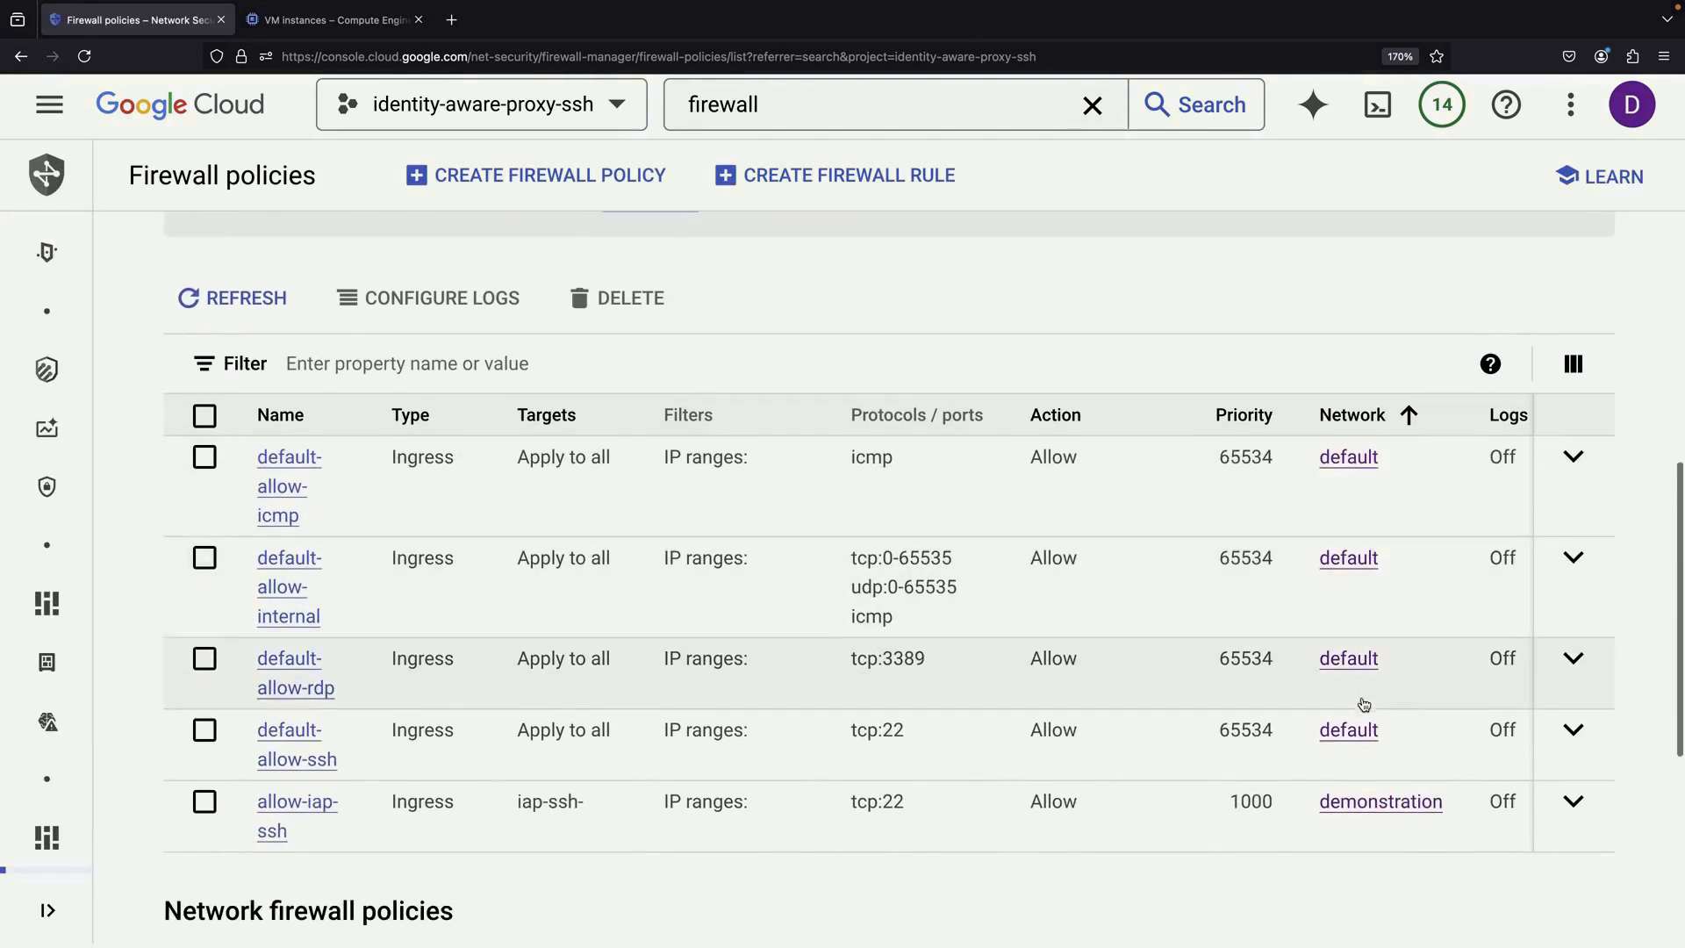
{"action": "mouse_move", "coordinate": [1369, 806]}
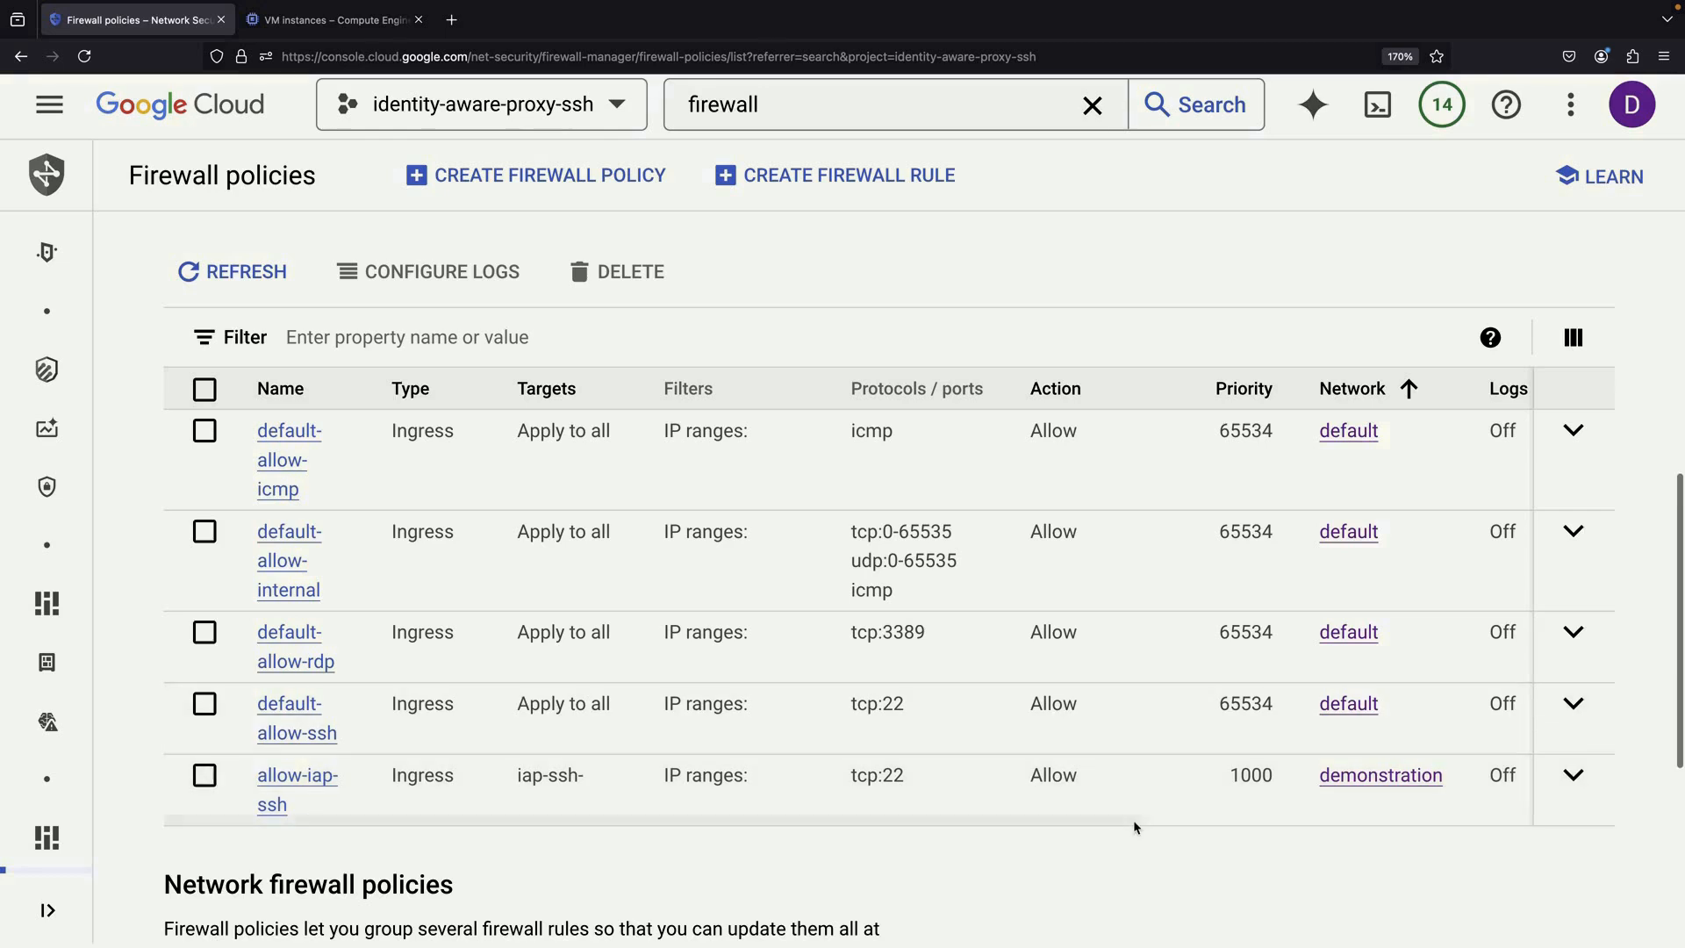
{"action": "mouse_move", "coordinate": [253, 806]}
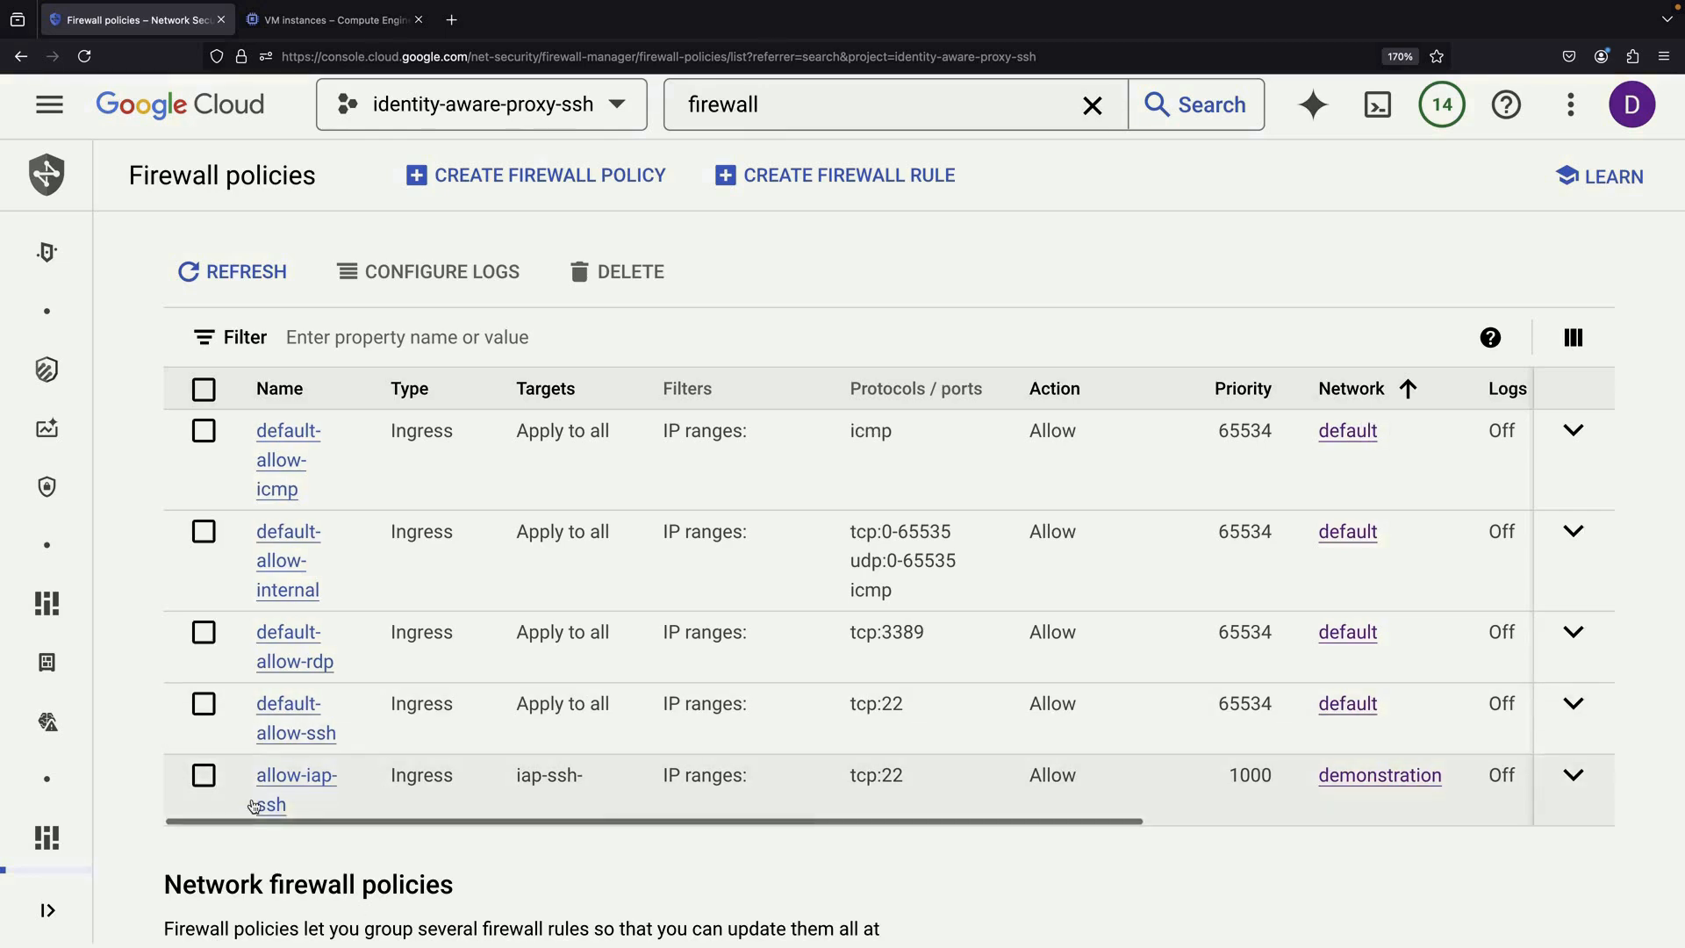
{"action": "mouse_move", "coordinate": [614, 780]}
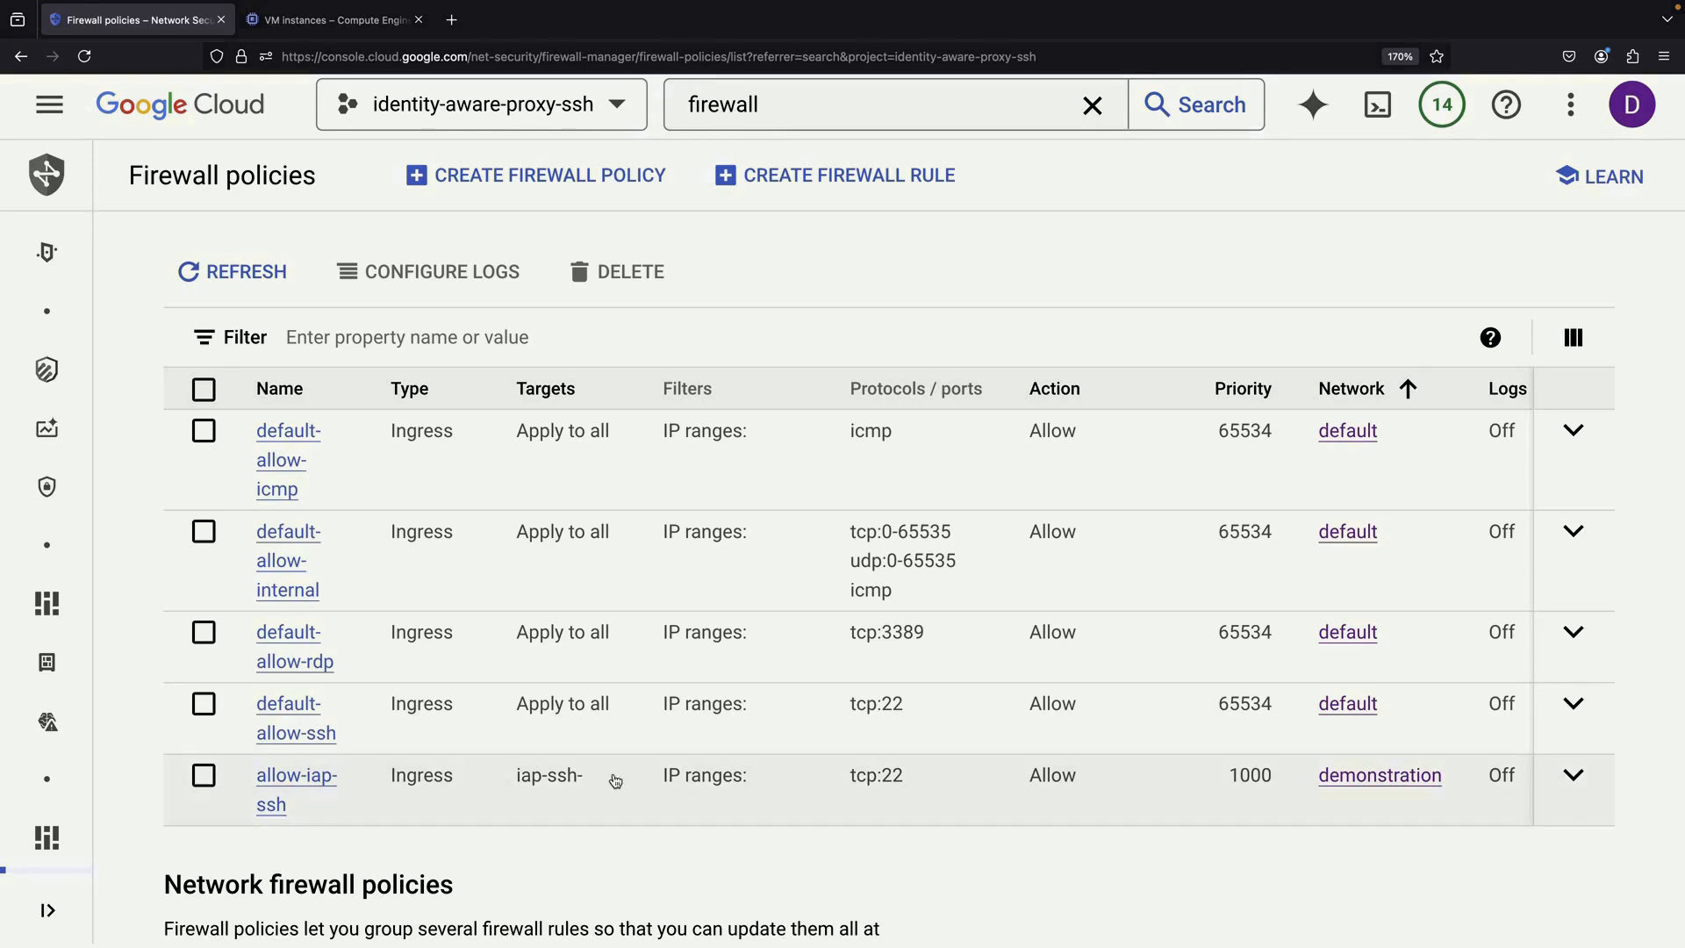
{"action": "mouse_move", "coordinate": [702, 857]}
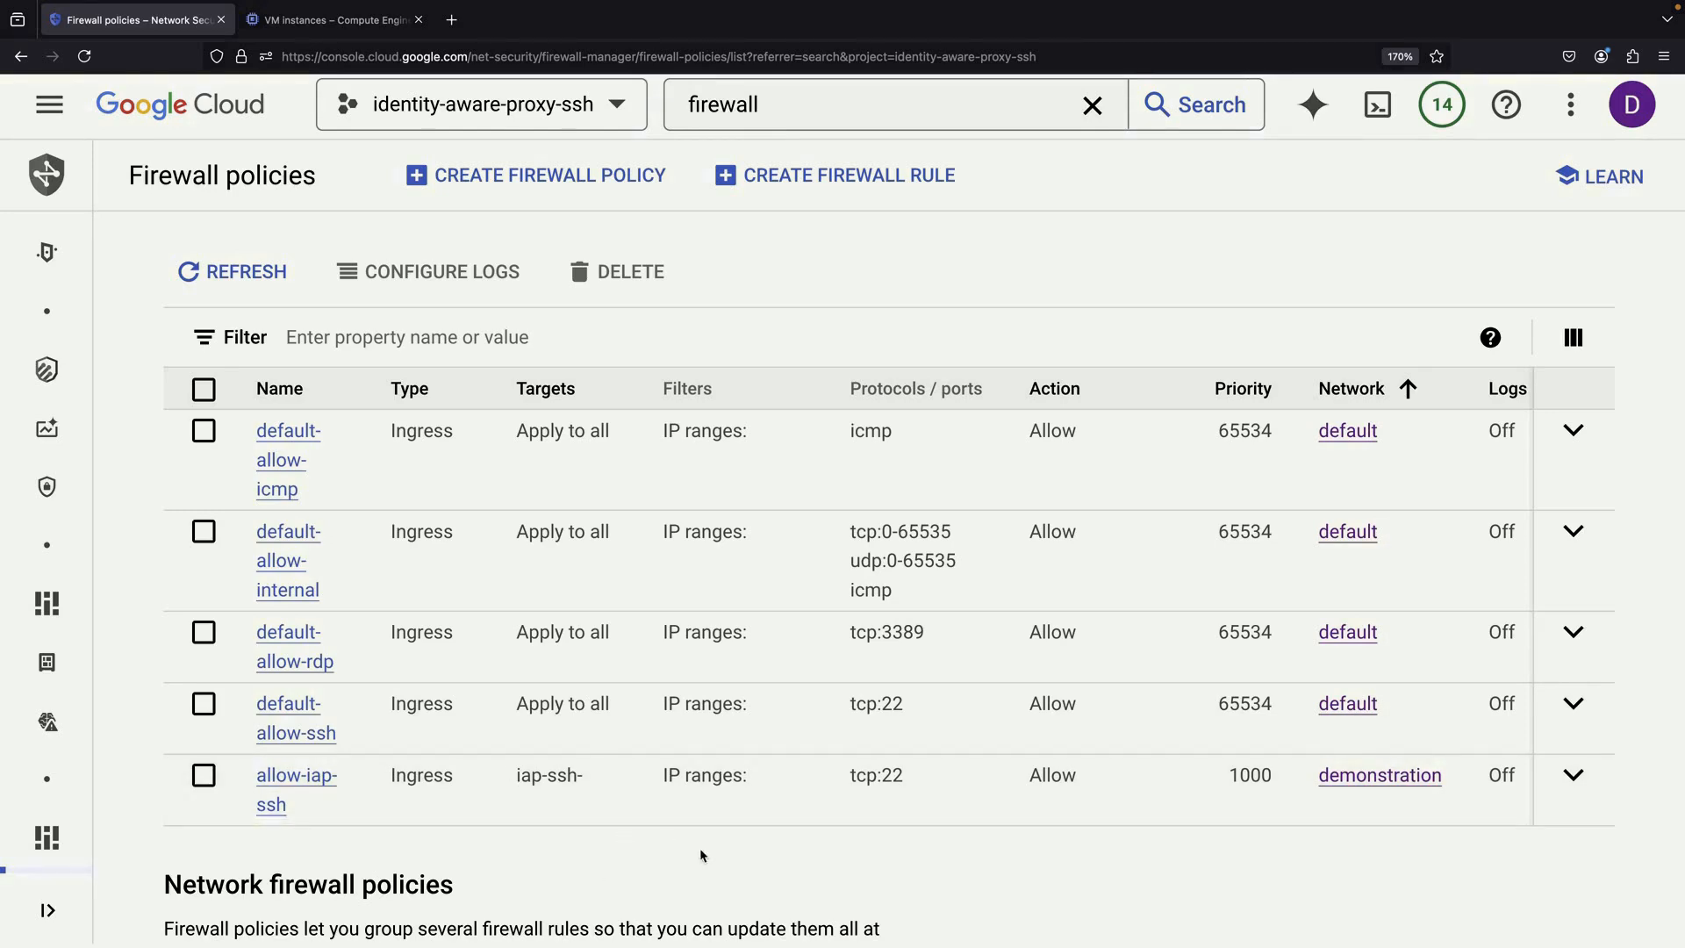
{"action": "scroll", "scroll_direction": "down", "scroll_amount": 3}
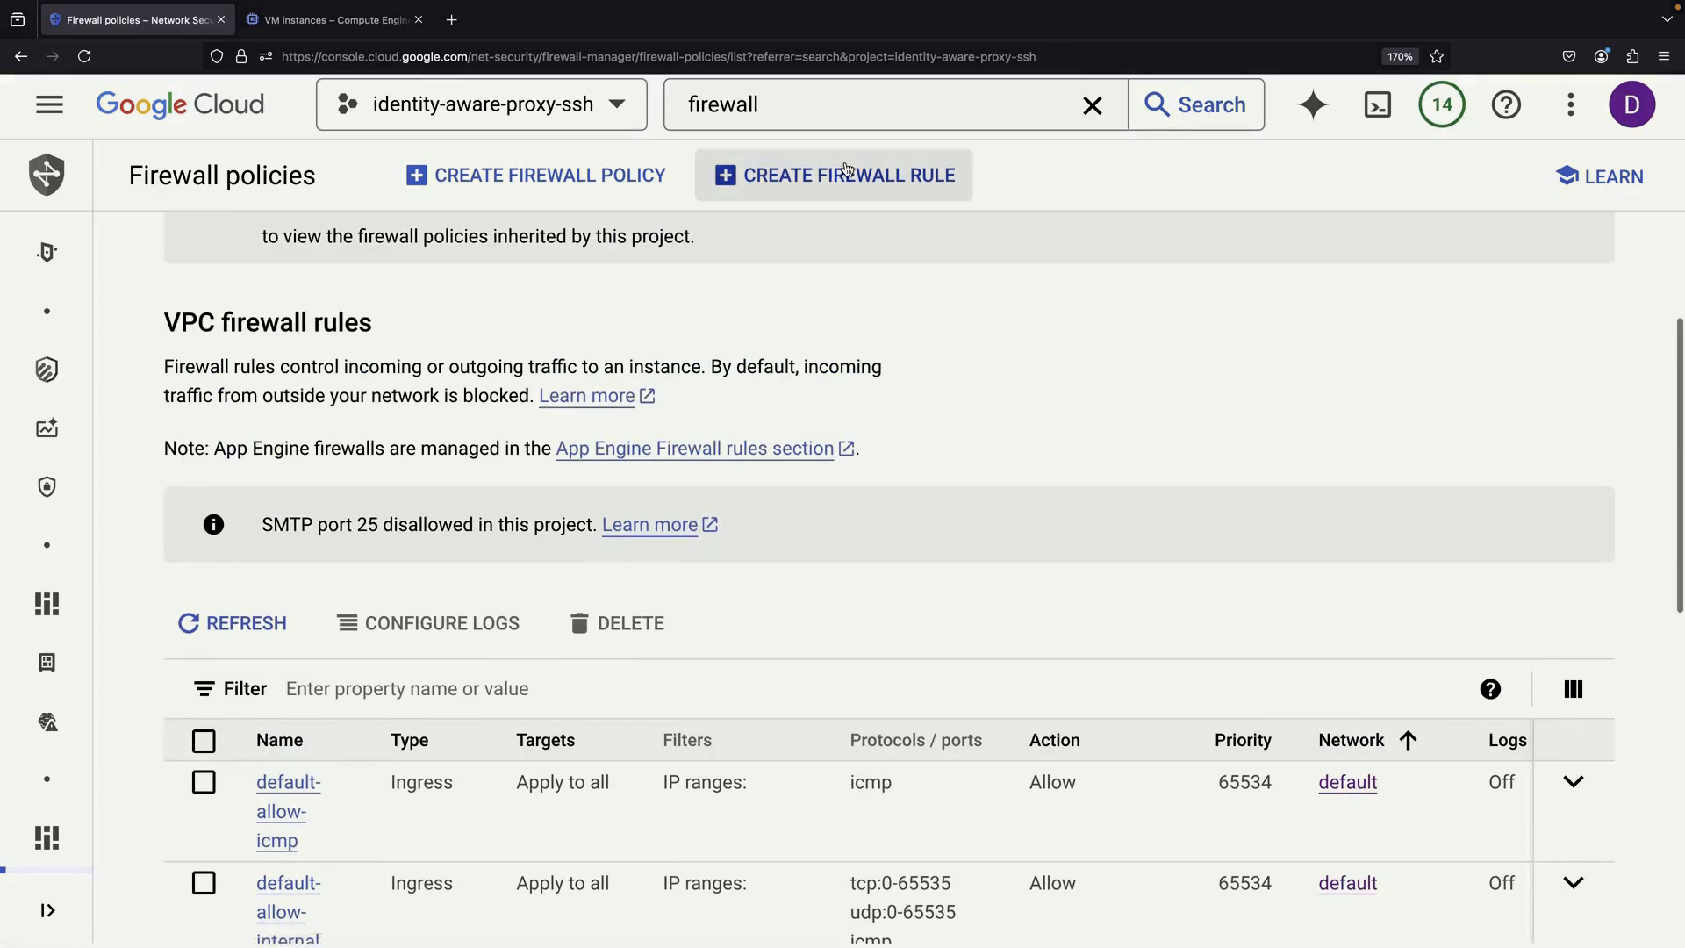
{"action": "left_click", "coordinate": [832, 174]}
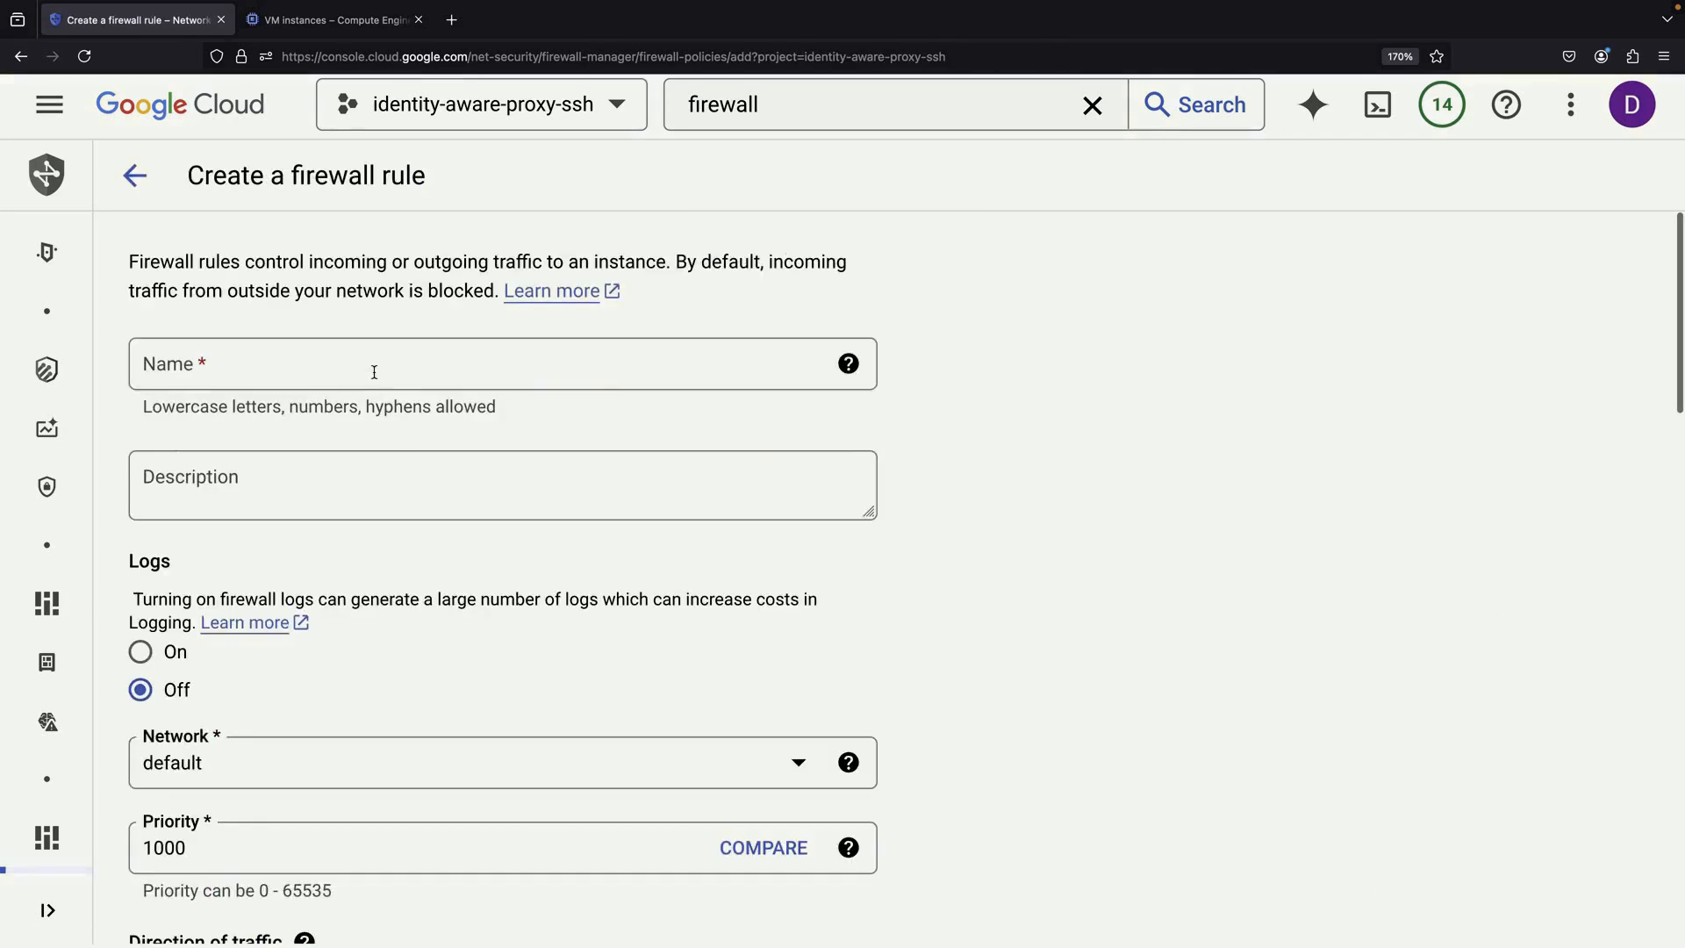
Name the rule allow-health-probes on the demonstration network, targeting the http-server tag.
{"action": "type", "text": "allow-health-probes"}
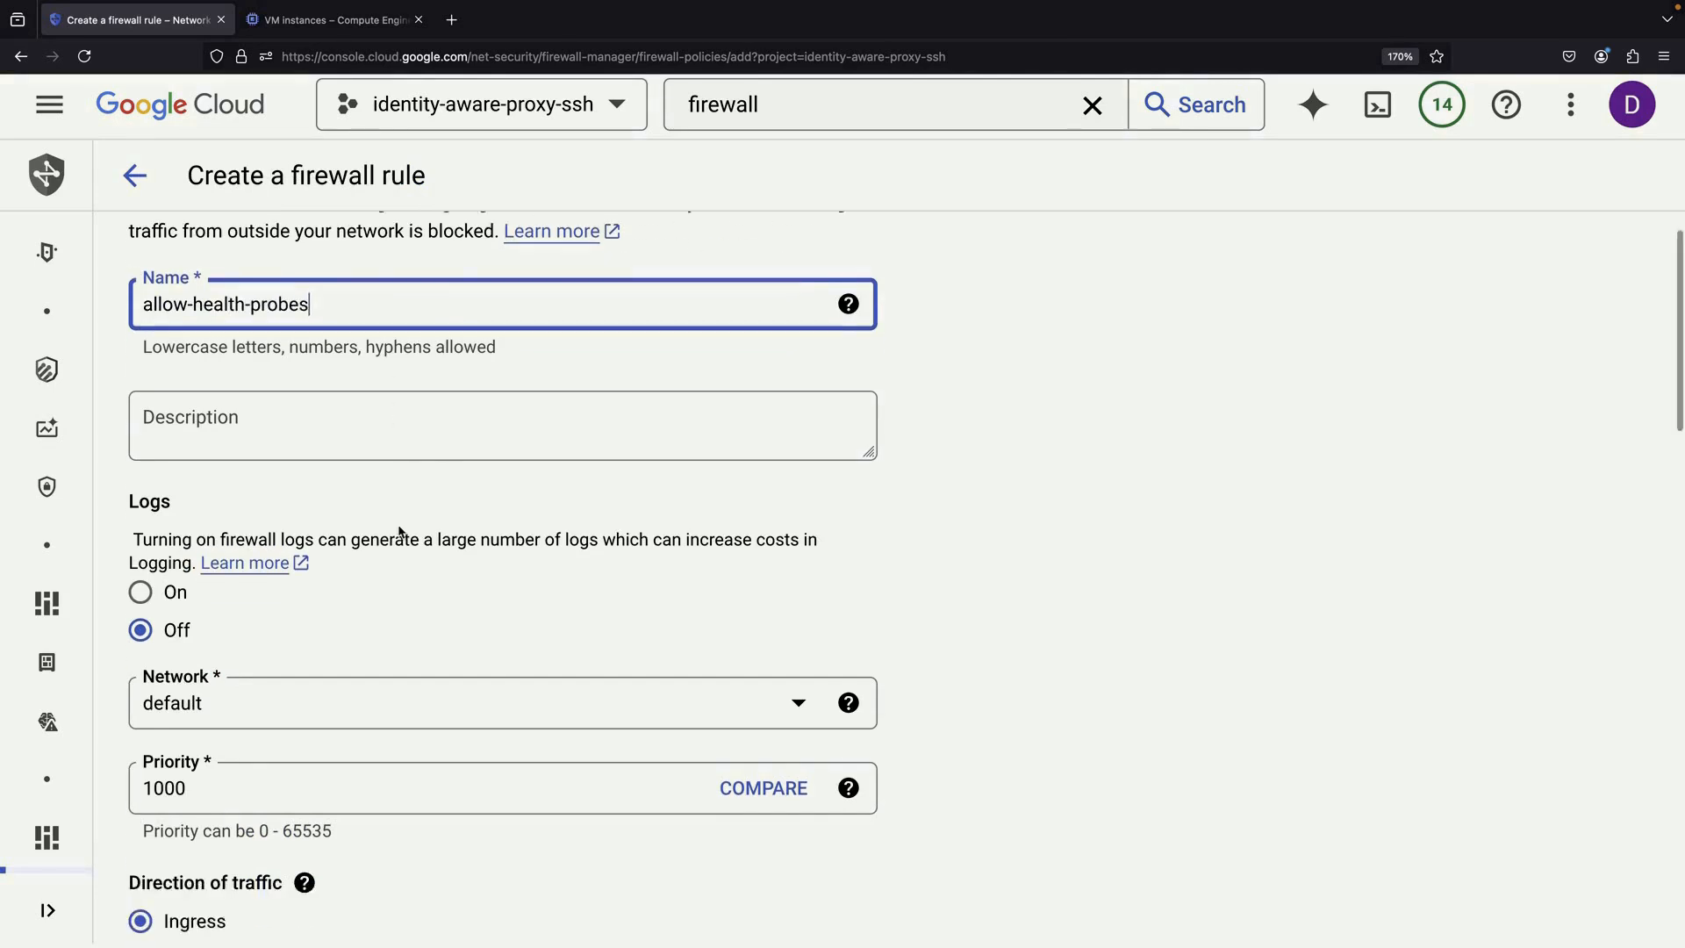
{"action": "scroll", "scroll_direction": "down", "scroll_amount": 3}
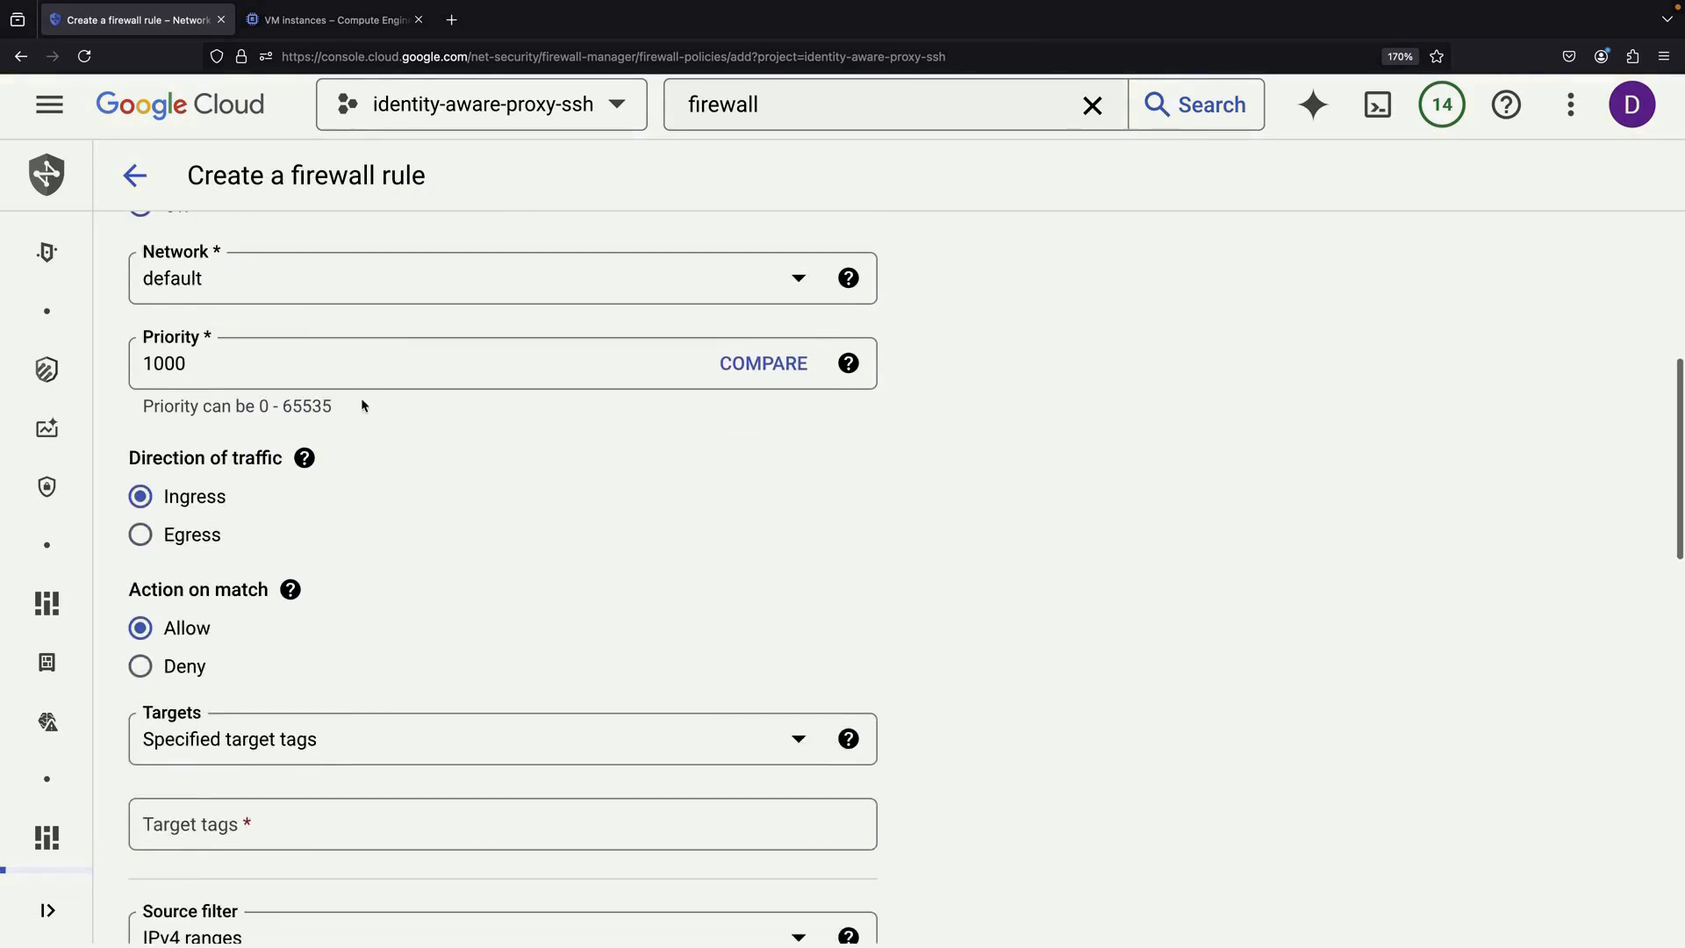
{"action": "left_click", "coordinate": [485, 277]}
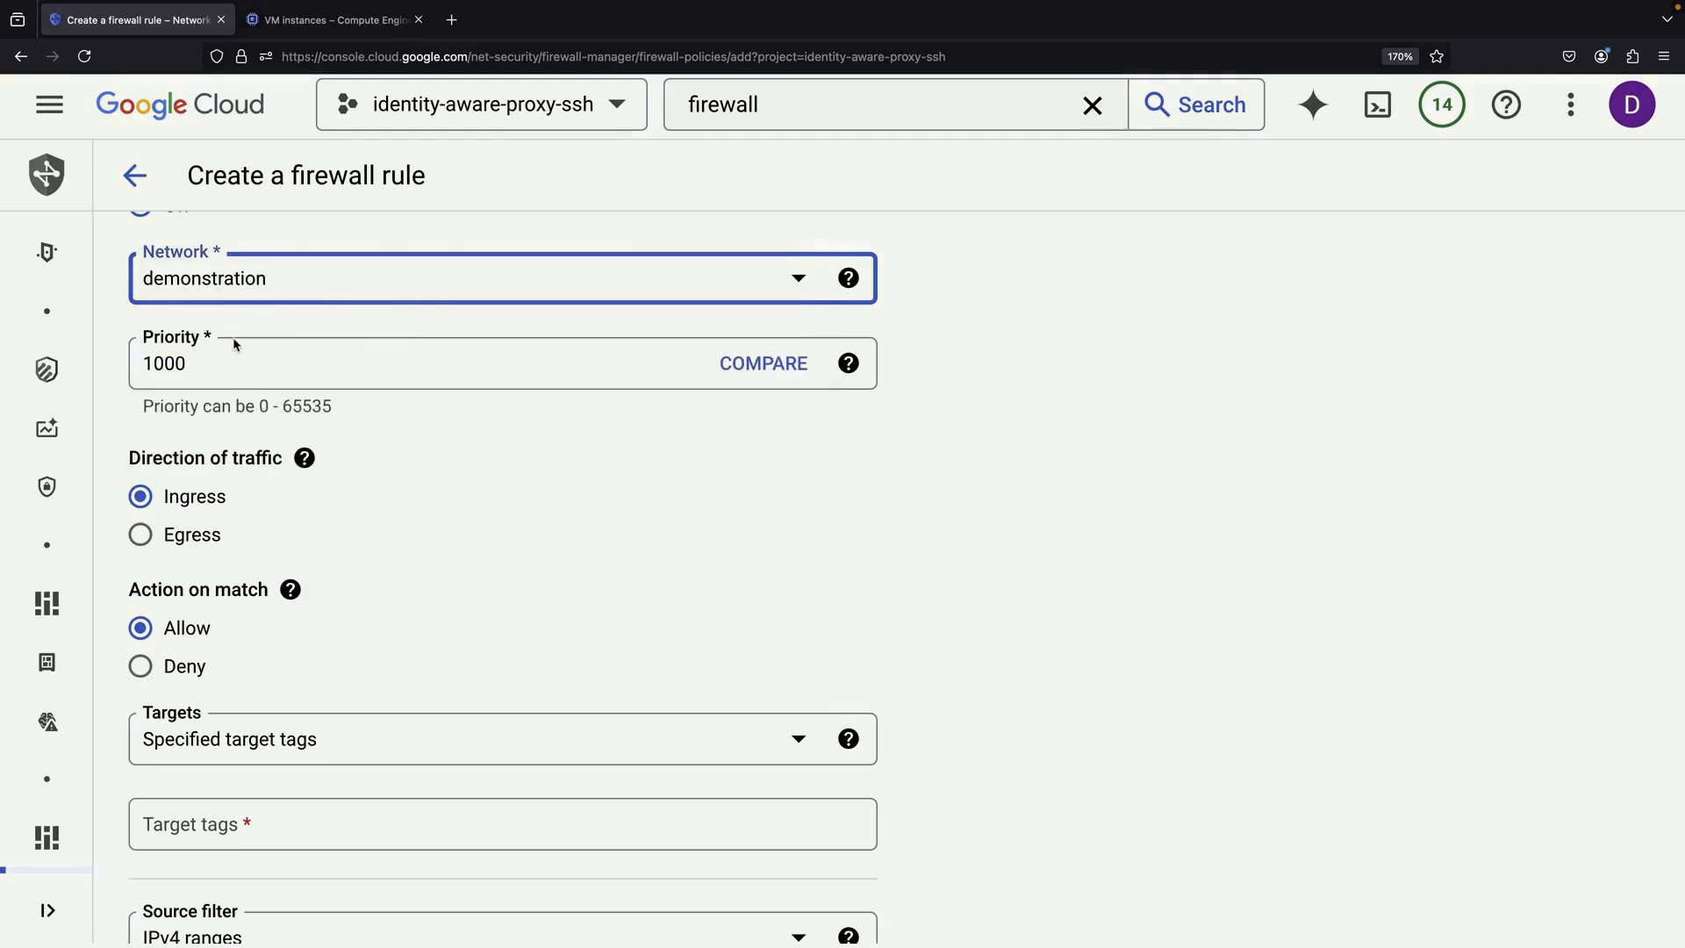
{"action": "scroll", "scroll_direction": "down", "scroll_amount": 3}
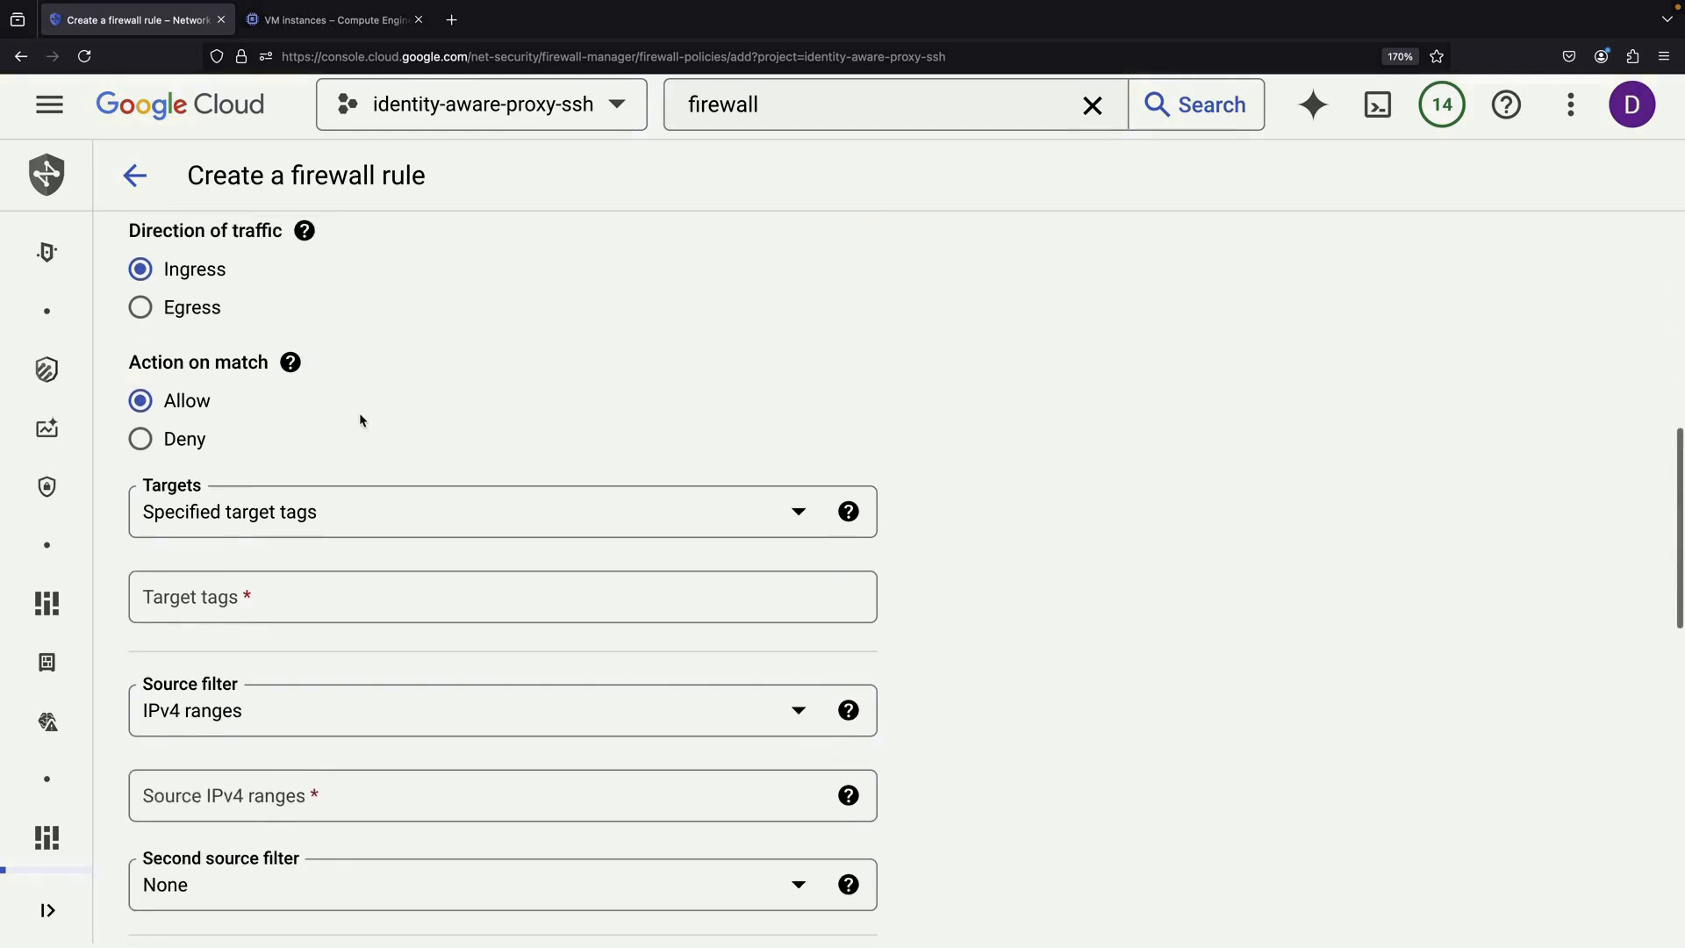
{"action": "left_click", "coordinate": [499, 512]}
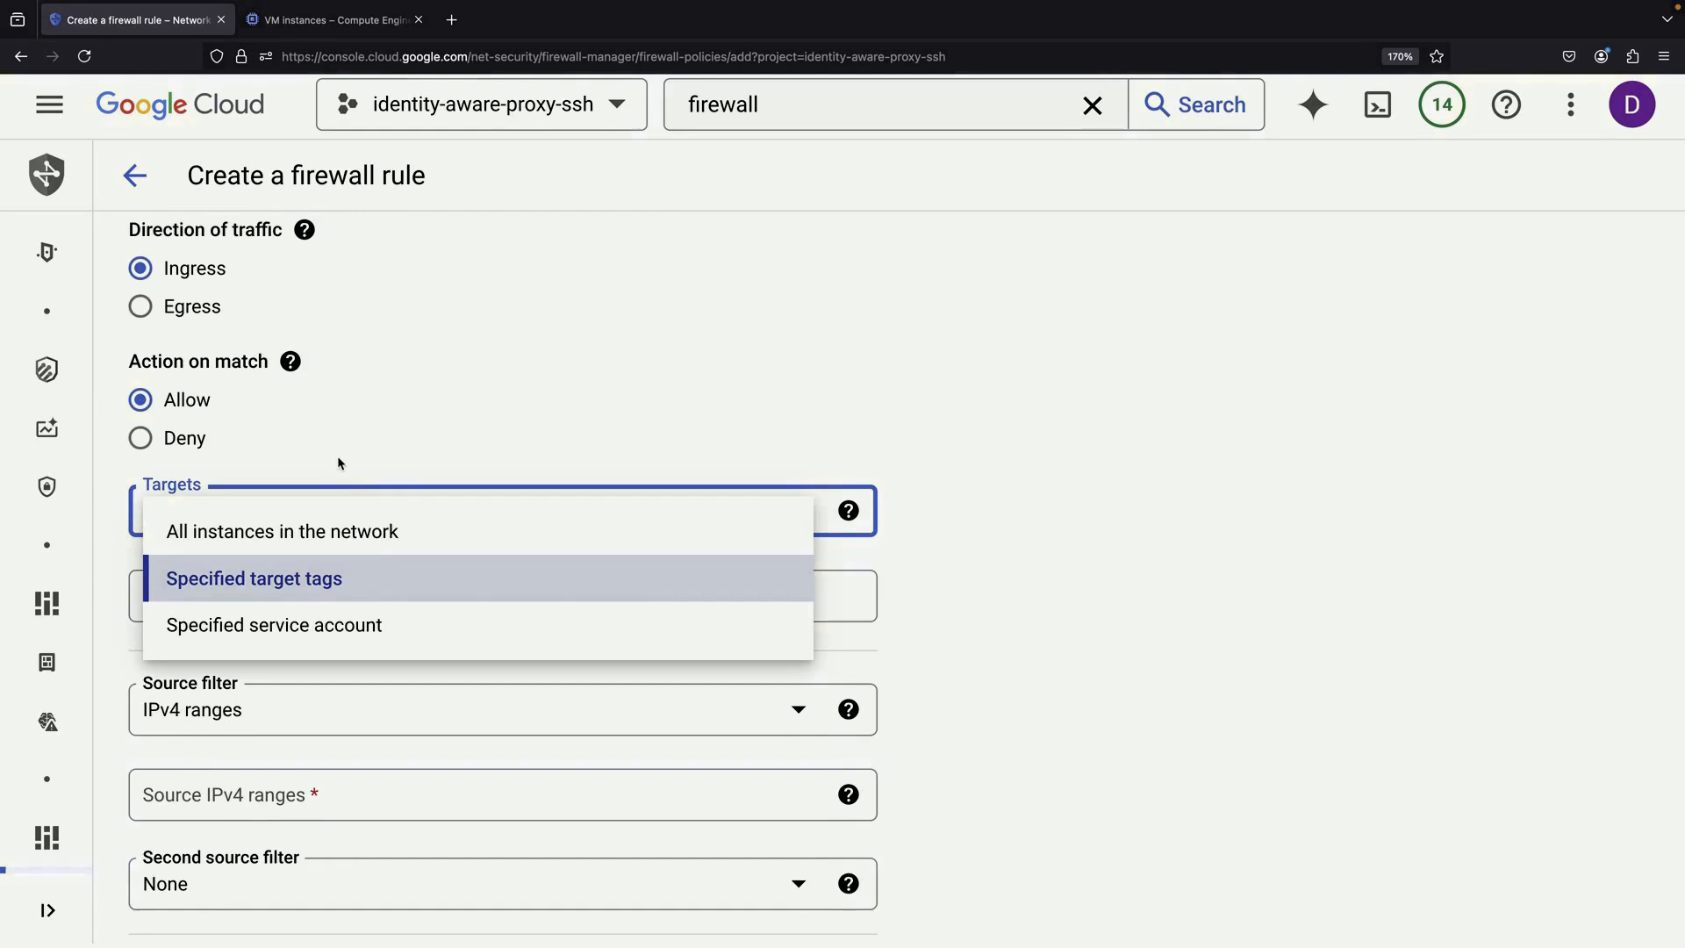
{"action": "mouse_move", "coordinate": [464, 439]}
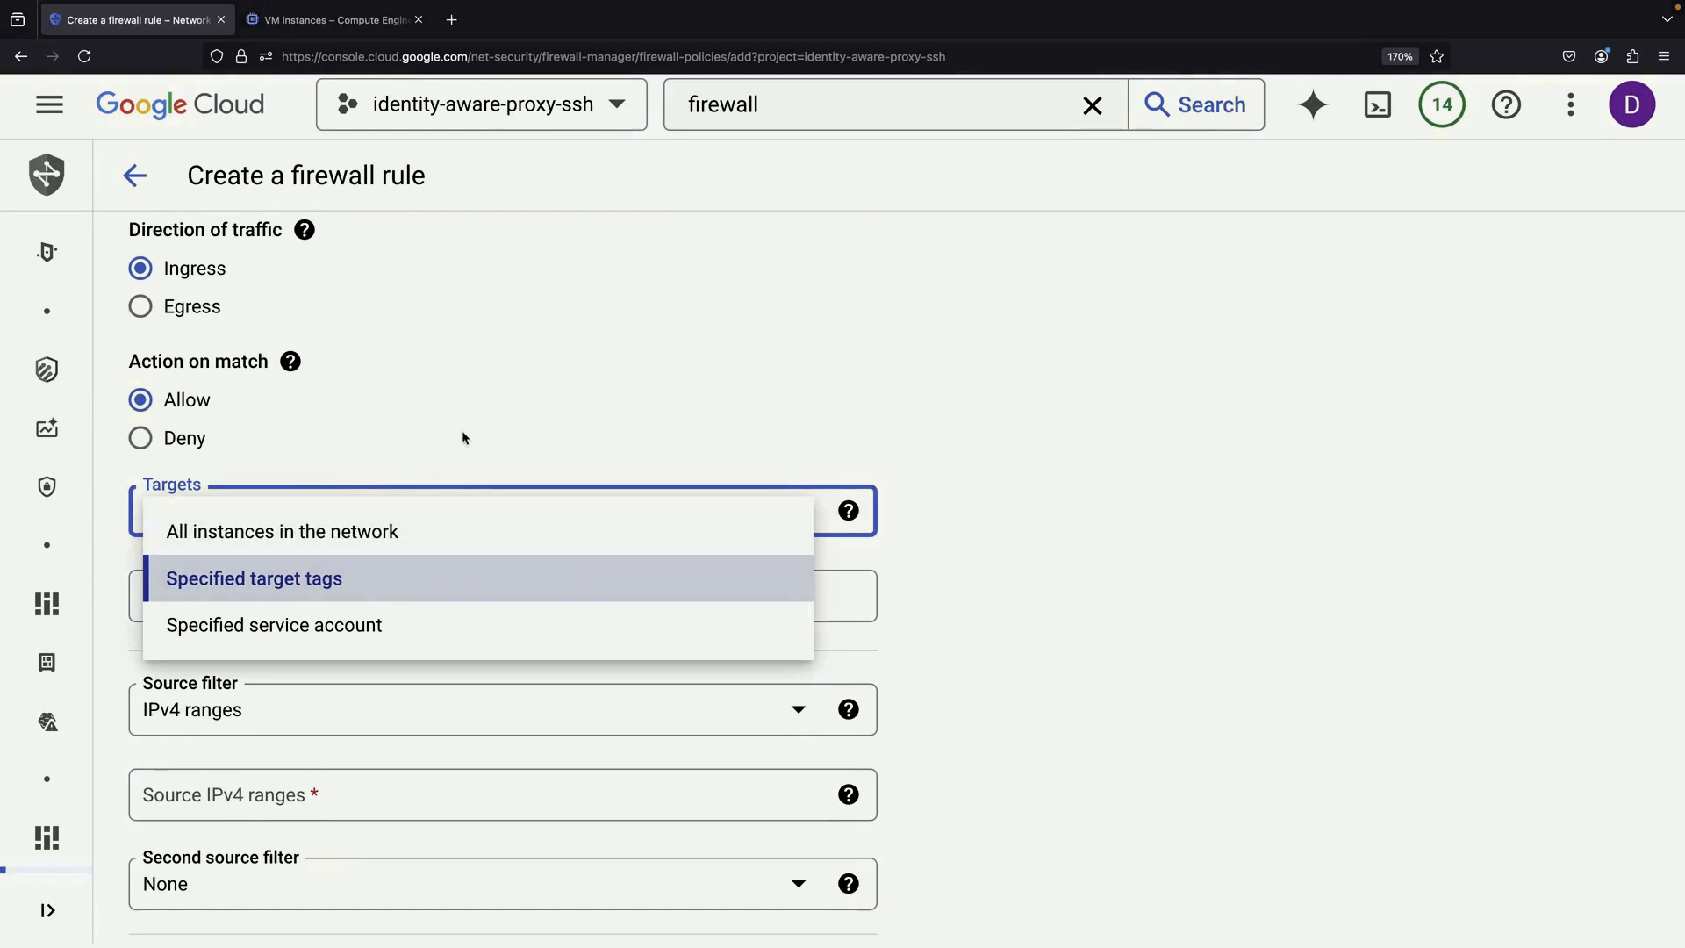
{"action": "mouse_move", "coordinate": [393, 565]}
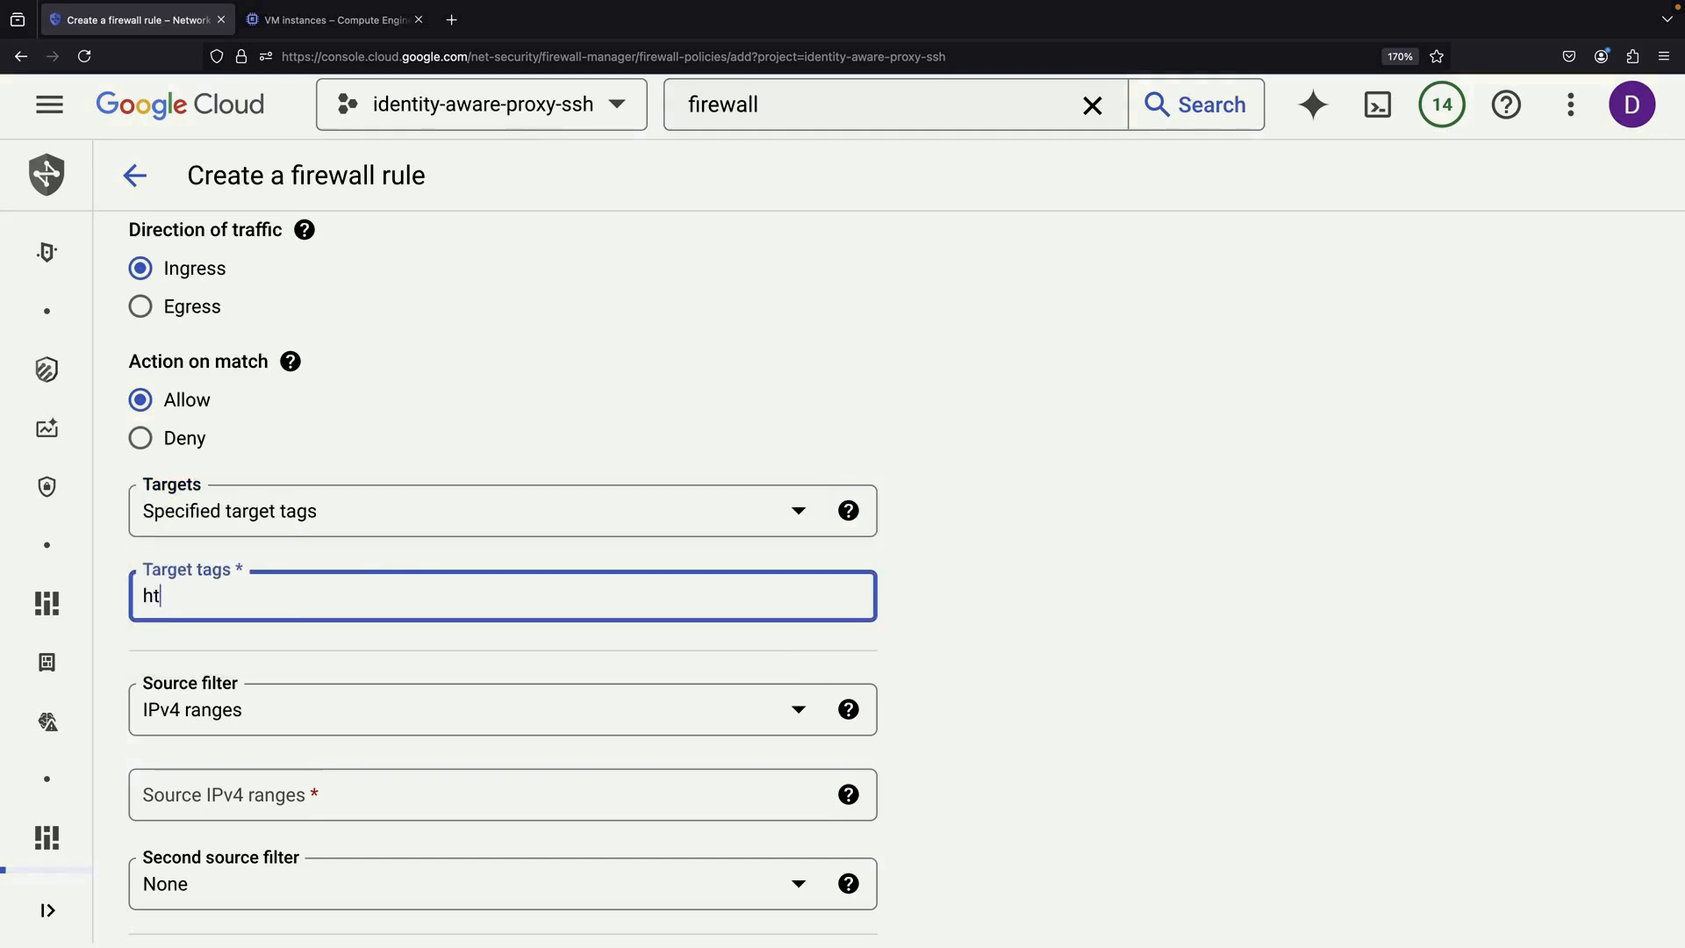
{"action": "type", "text": "http-server"}
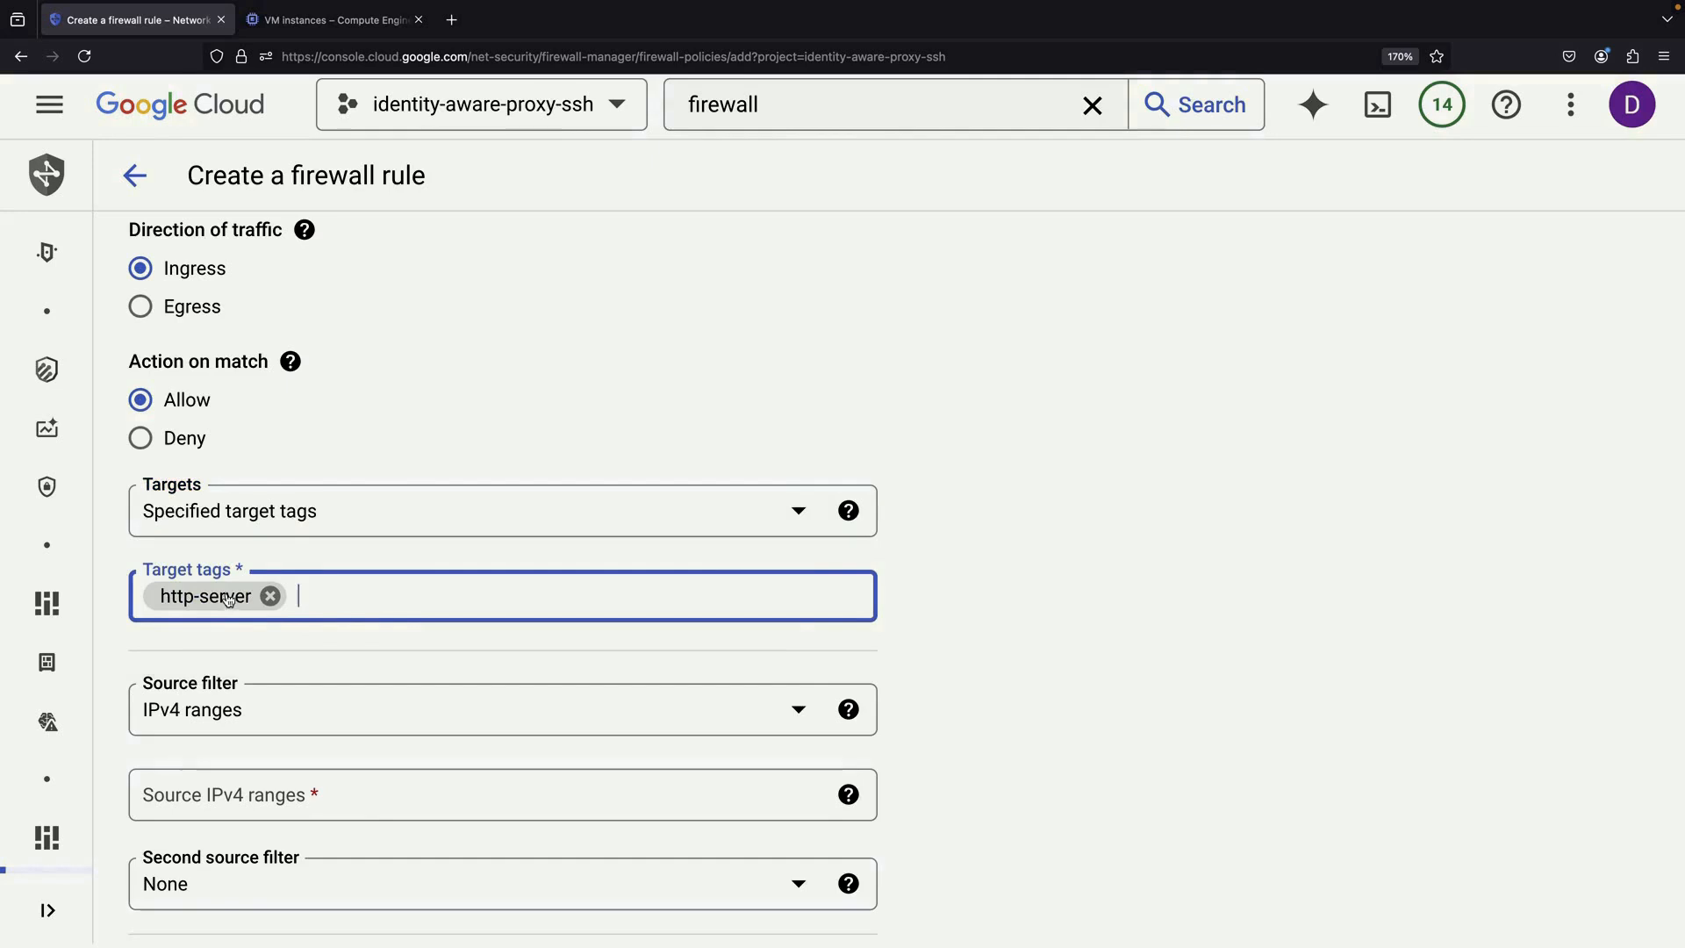
Allow ingress from 35.191.0.0/16 and 130.211.0.0/22 to private-http-server targets and create the rule.
{"action": "scroll", "scroll_direction": "down", "scroll_amount": 3}
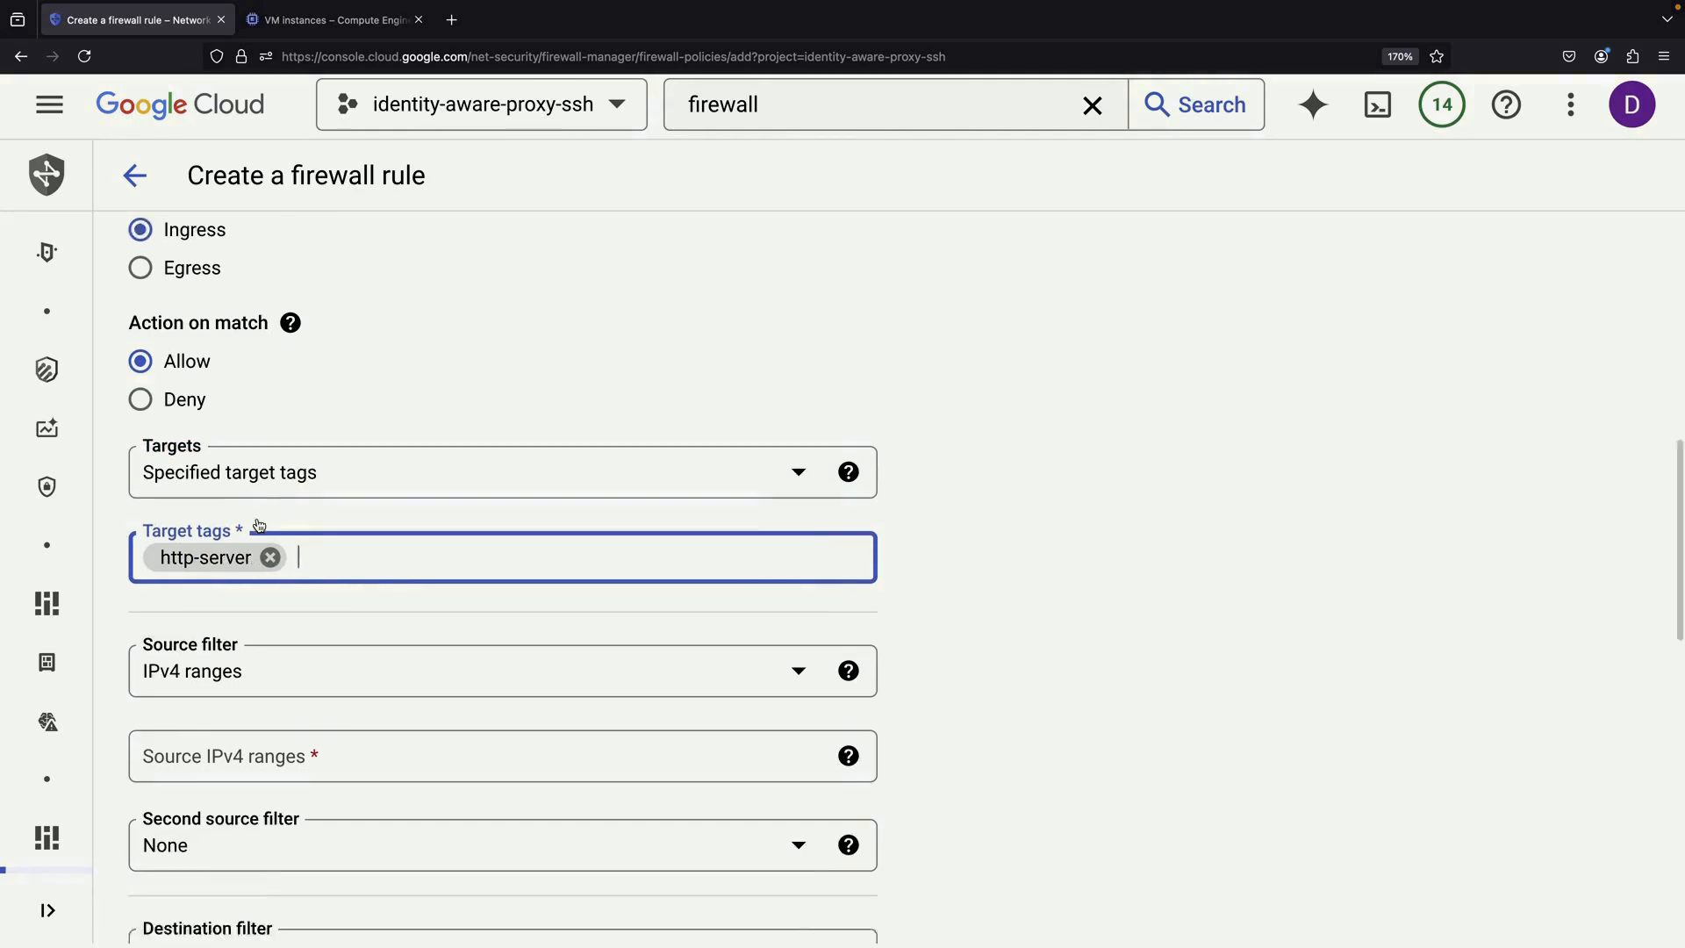
{"action": "type", "text": "35.191.0.0/16"}
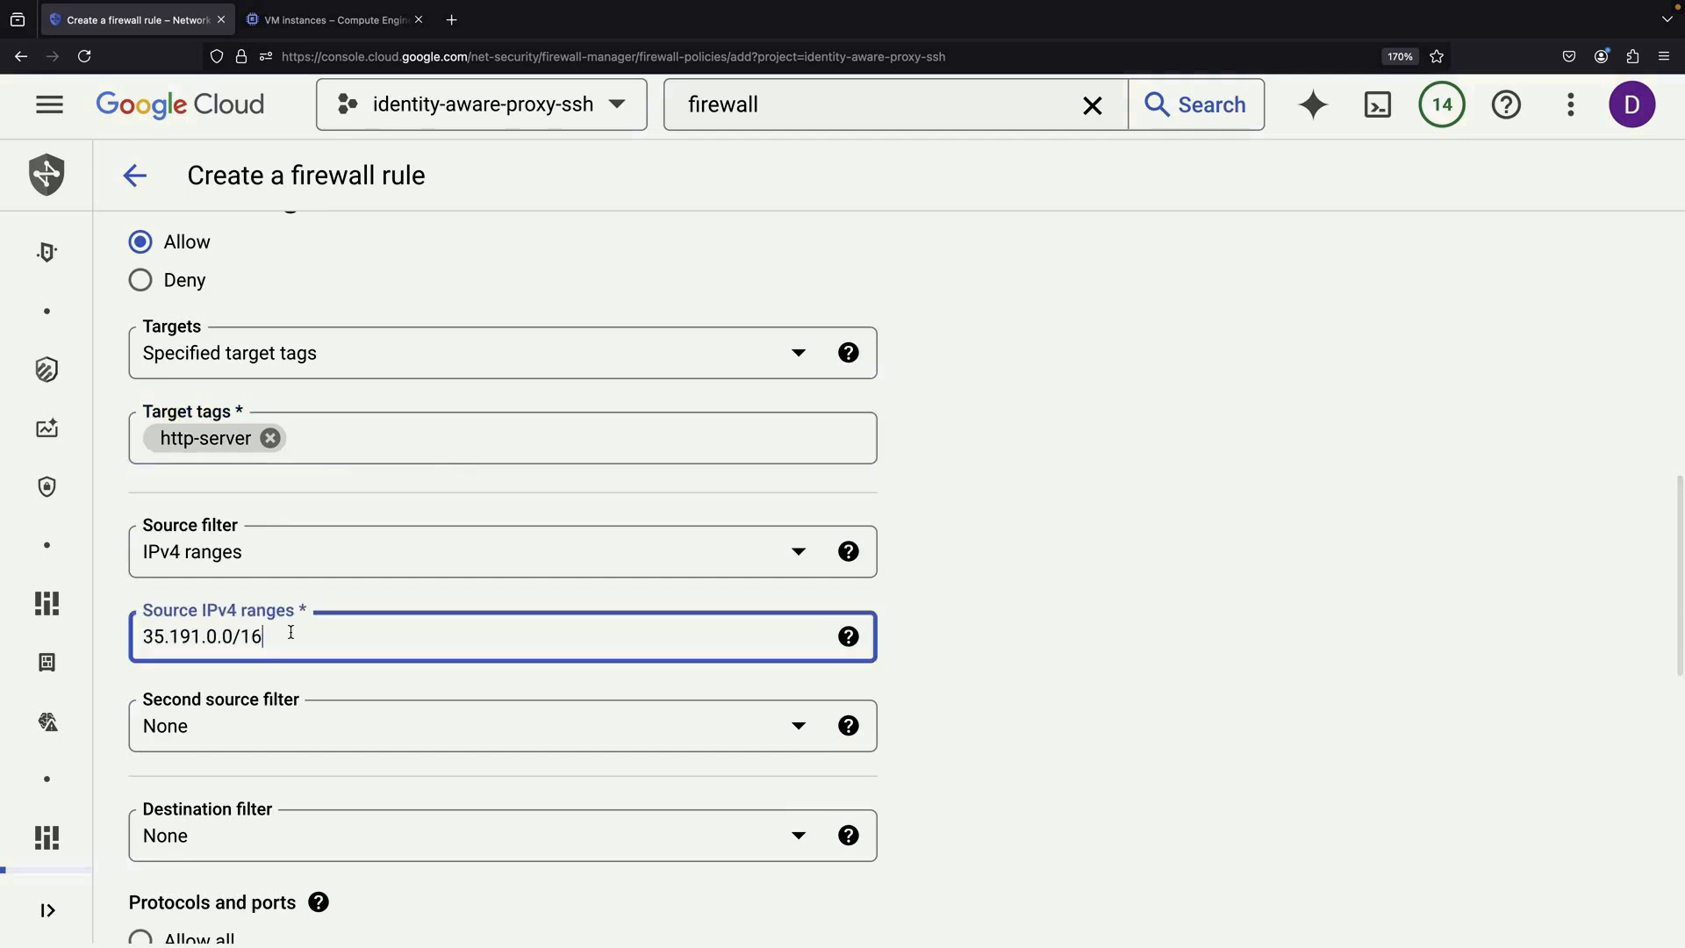
{"action": "scroll", "scroll_direction": "down", "scroll_amount": 3}
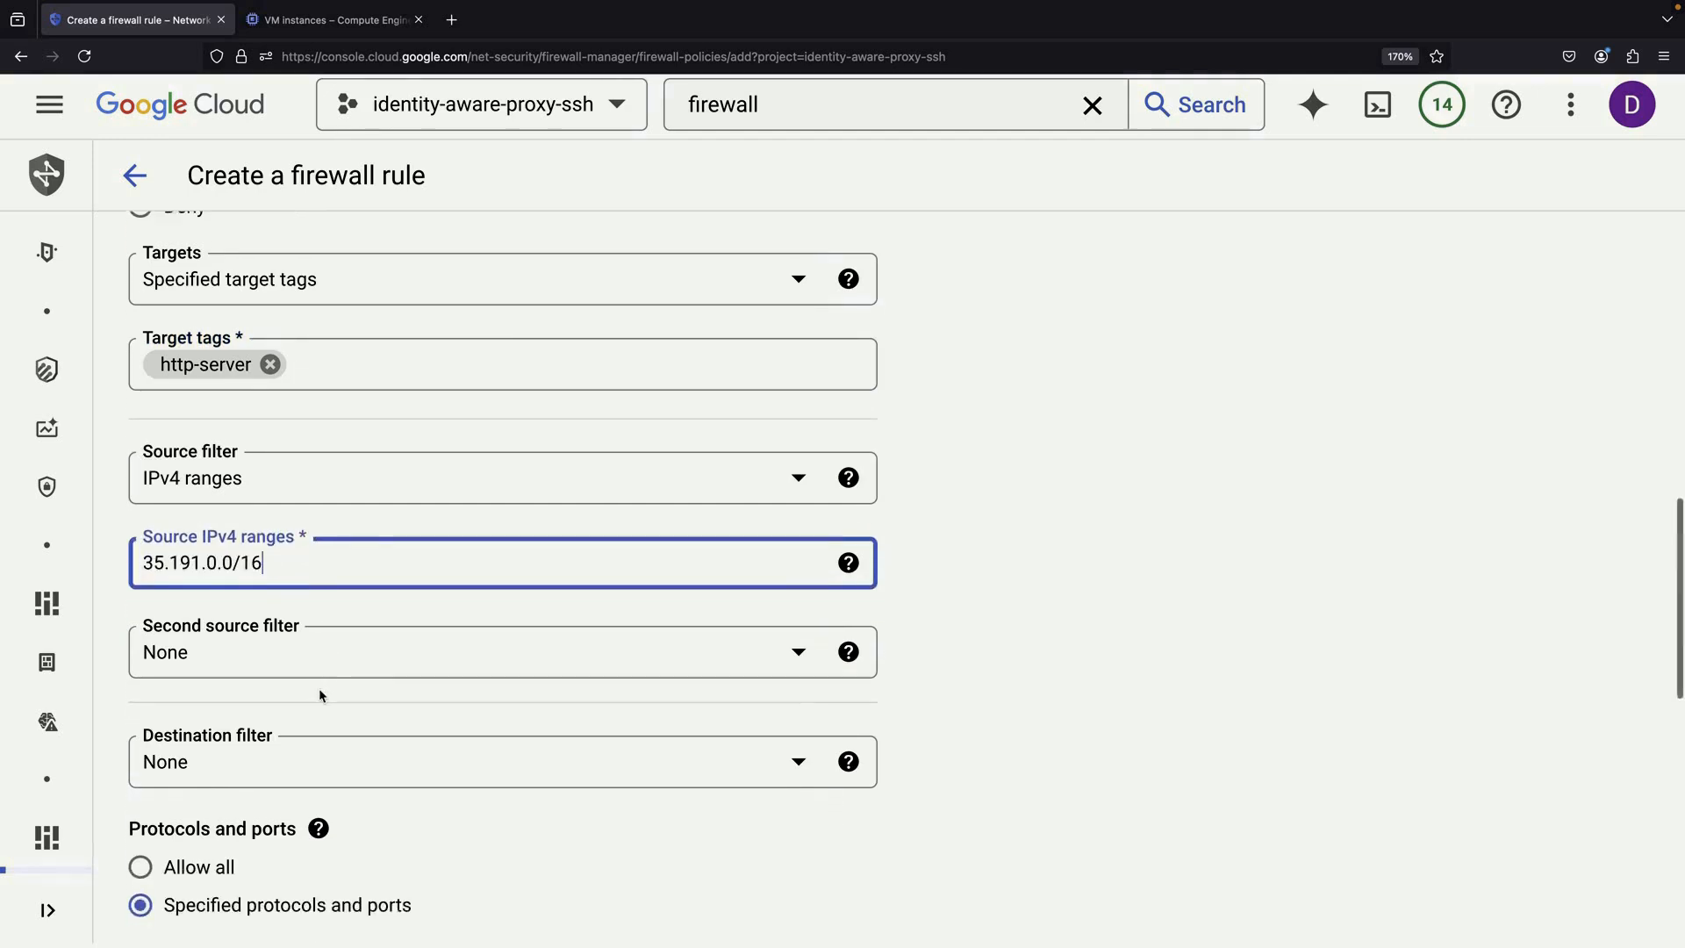
{"action": "scroll", "scroll_direction": "down", "scroll_amount": 3}
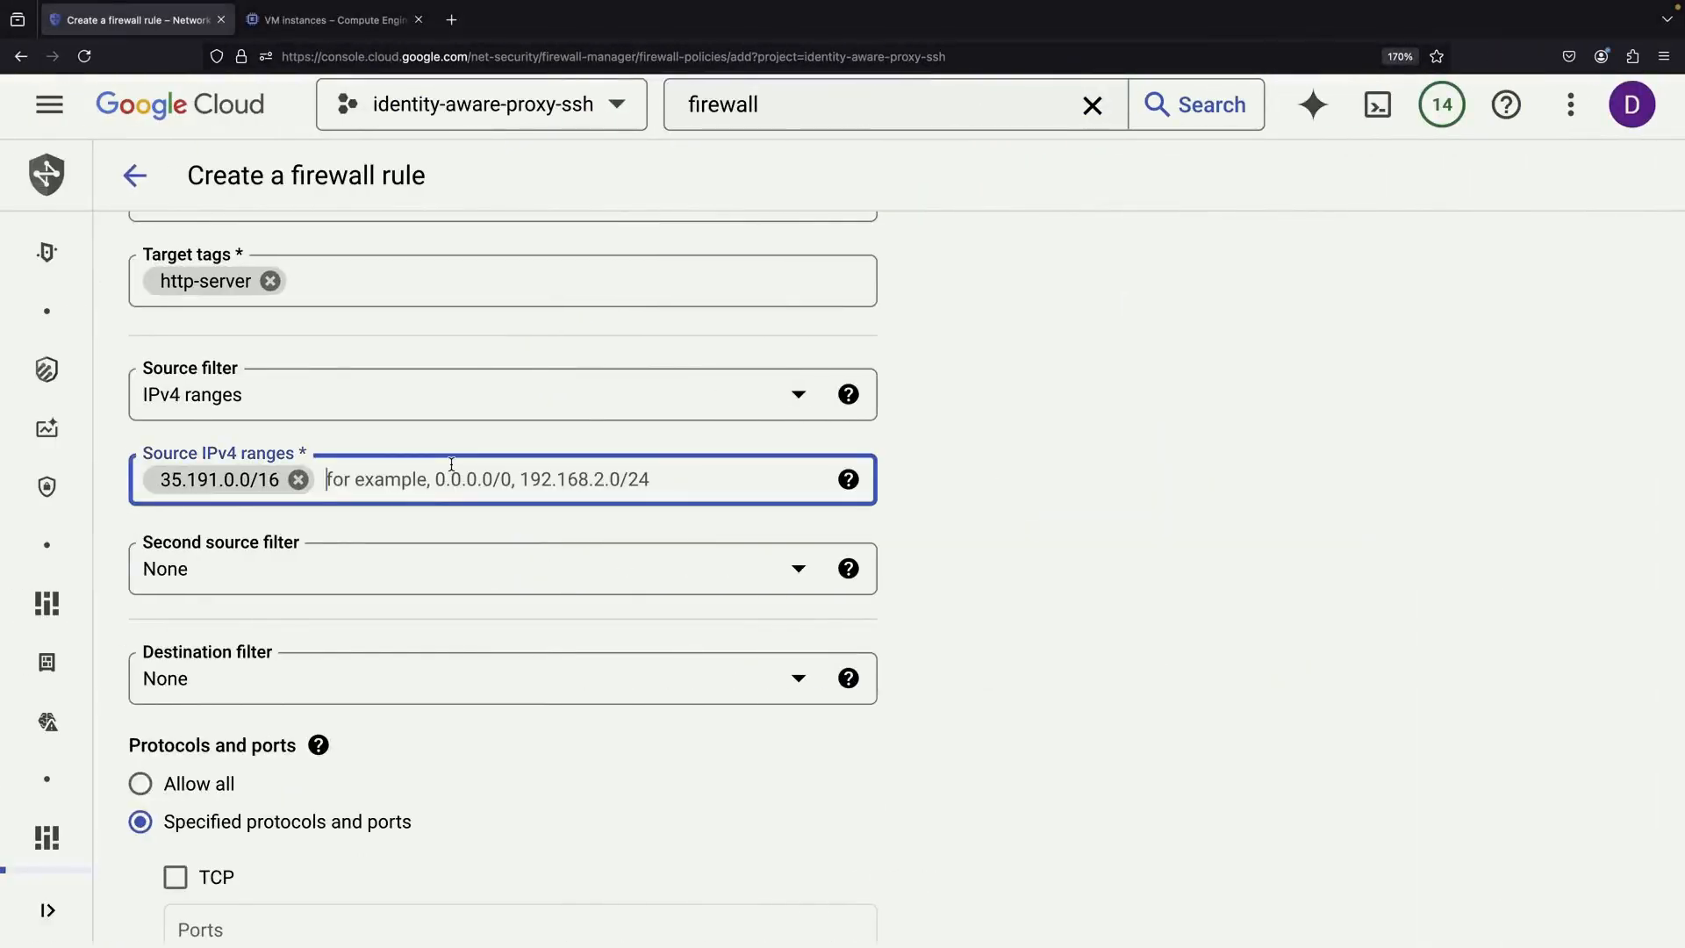
{"action": "type", "text": "130.211.0.0/22"}
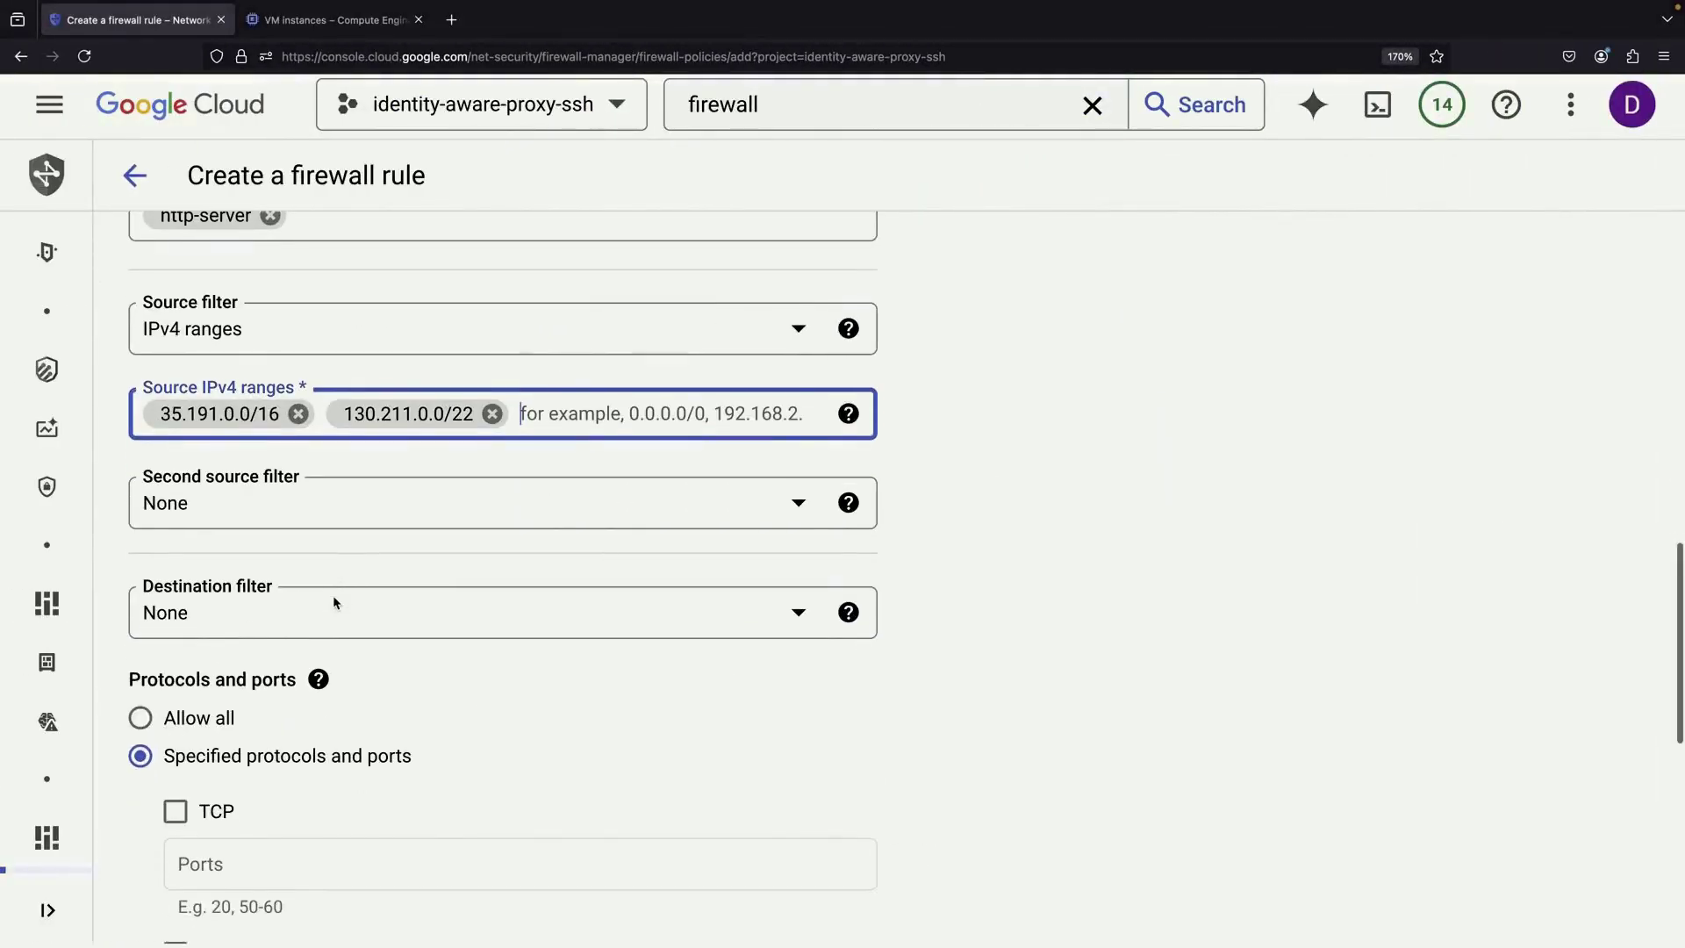
{"action": "scroll", "scroll_direction": "down", "scroll_amount": 3}
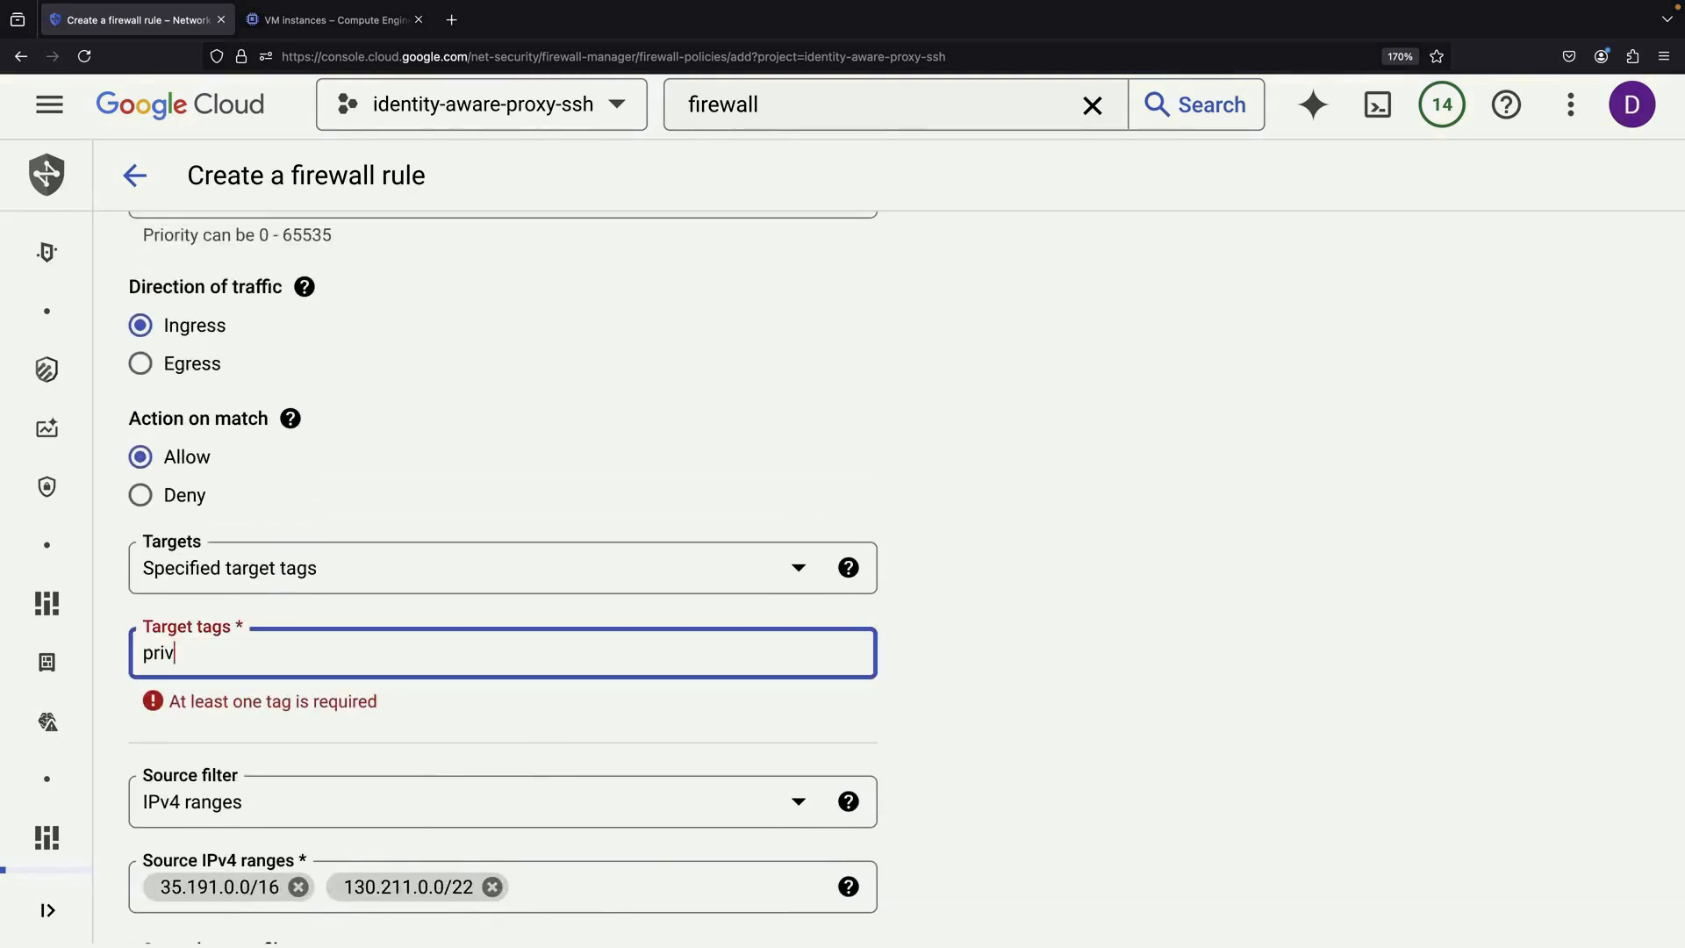
{"action": "type", "text": "private-http-server"}
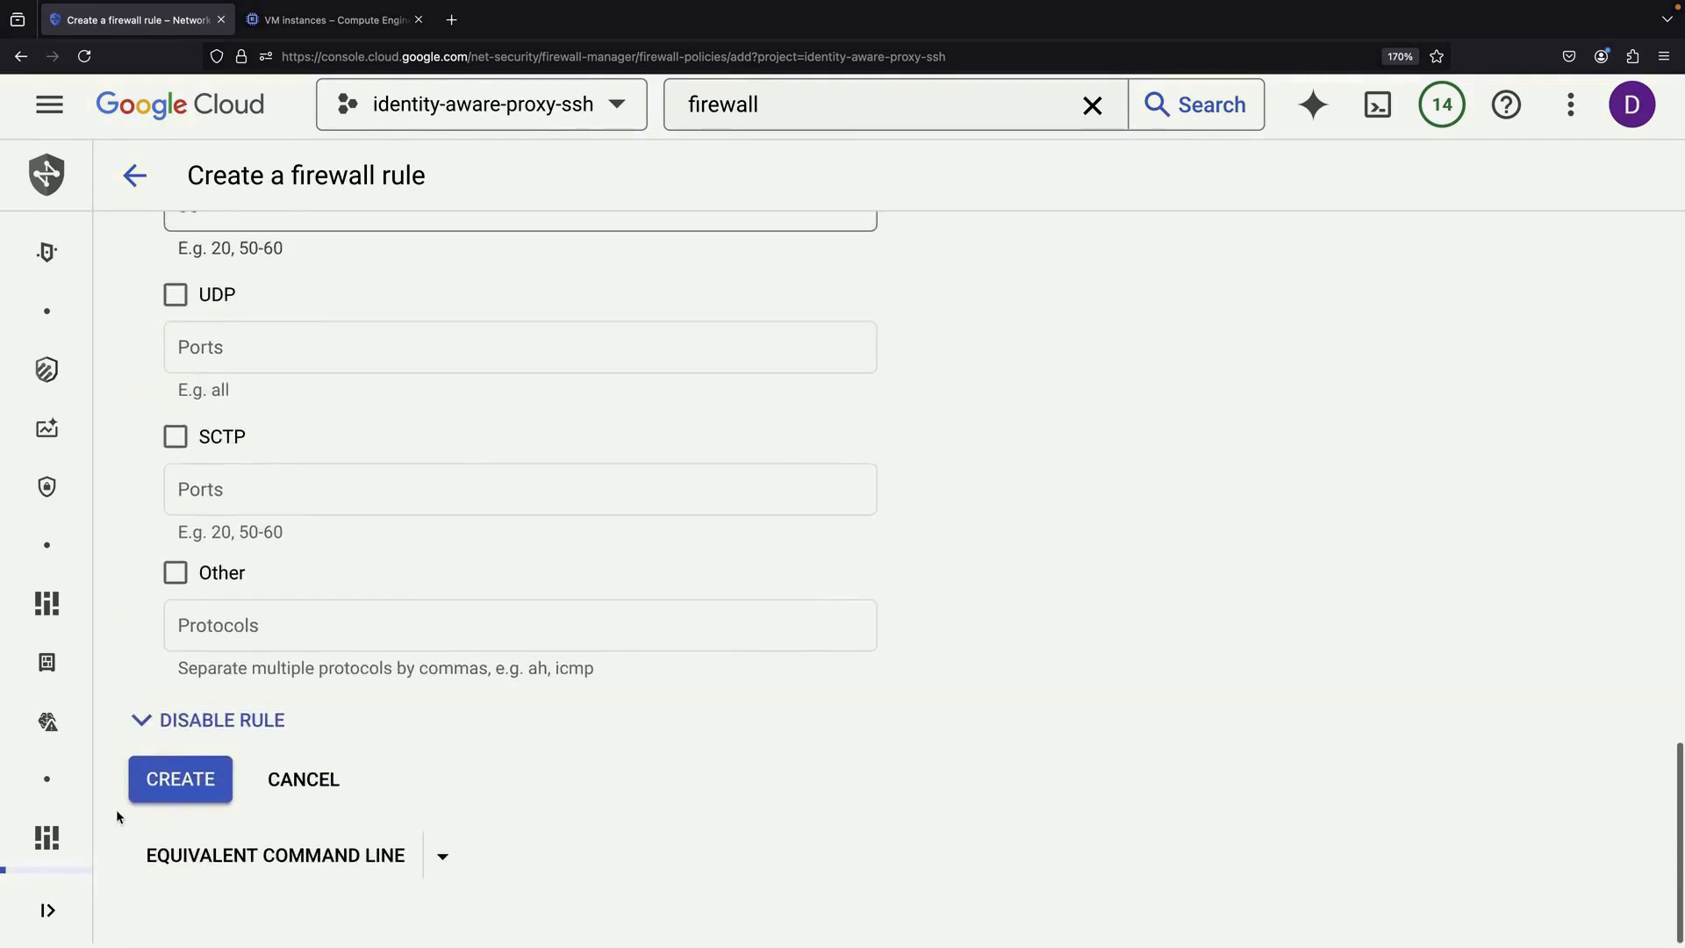
{"action": "left_click", "coordinate": [179, 779]}
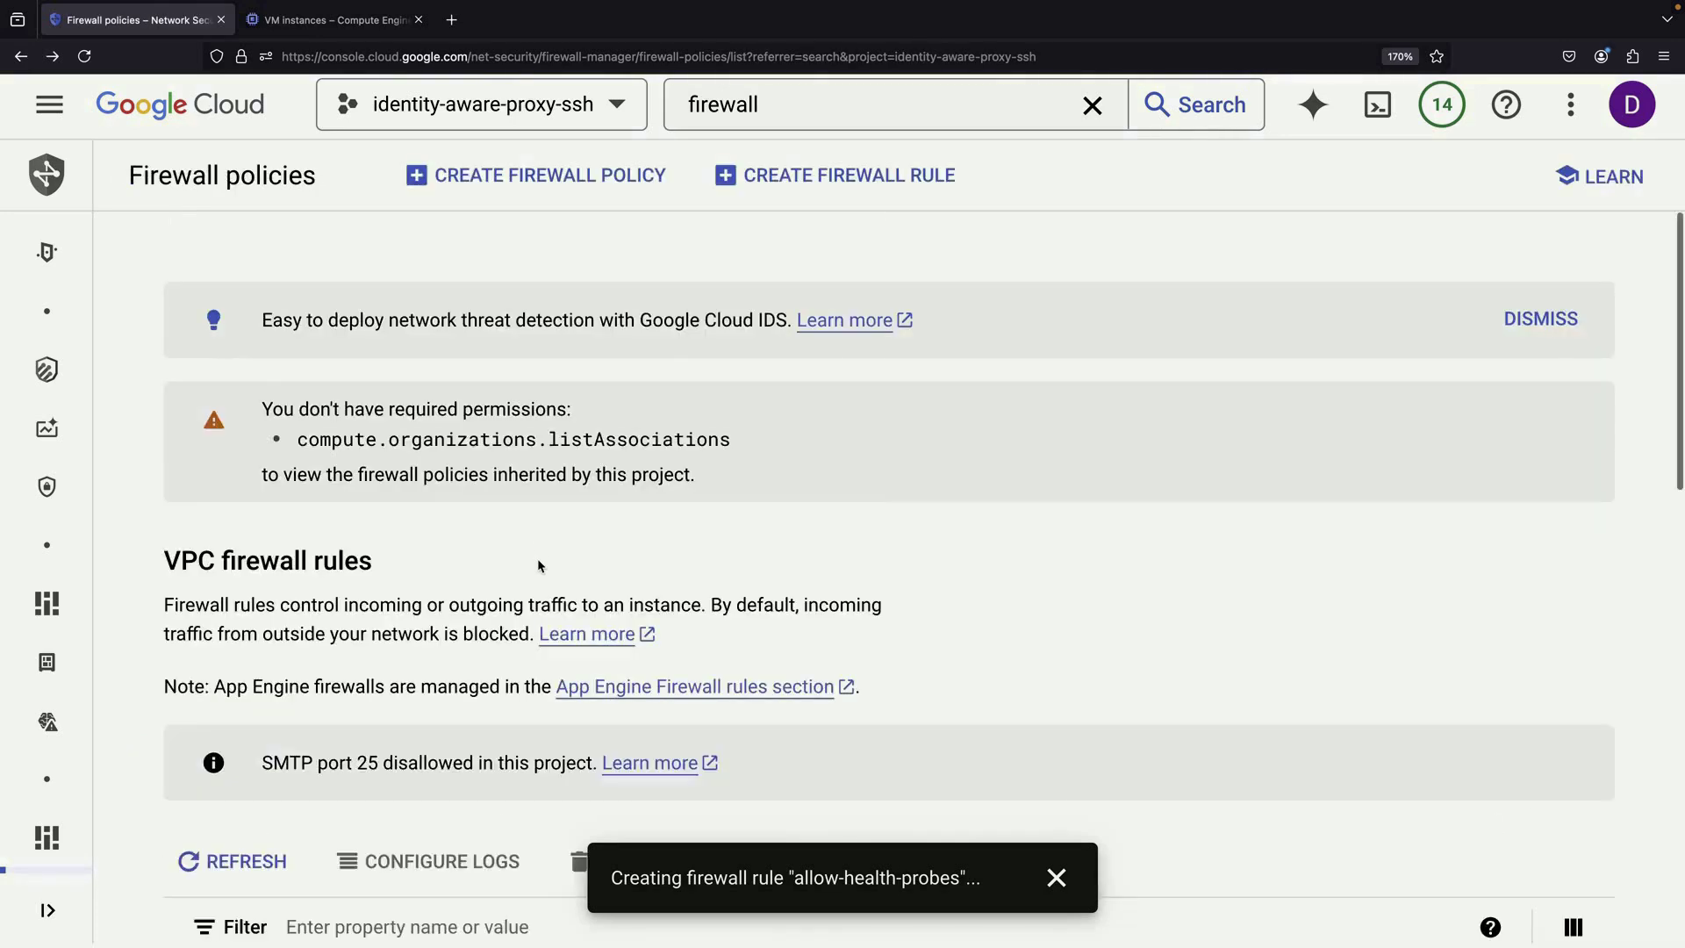
Confirm allow-health-probes appears in the rules list, then go to Compute Engine VM instances.
{"action": "scroll", "scroll_direction": "down", "scroll_amount": 3}
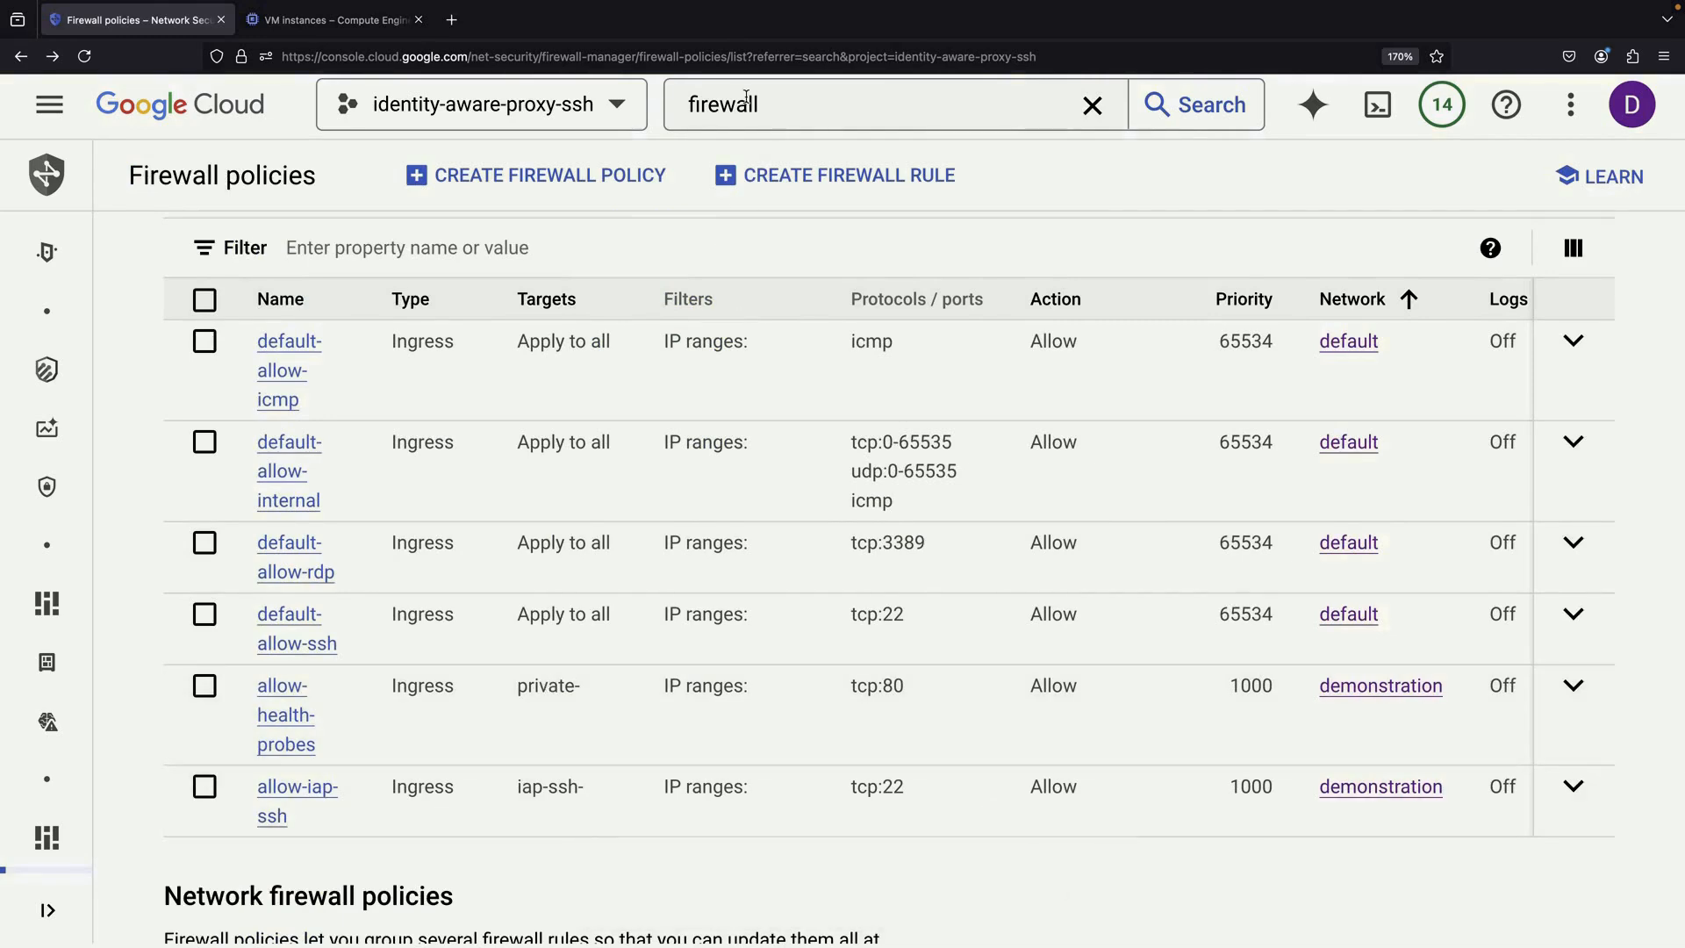
{"action": "type", "text": "compute"}
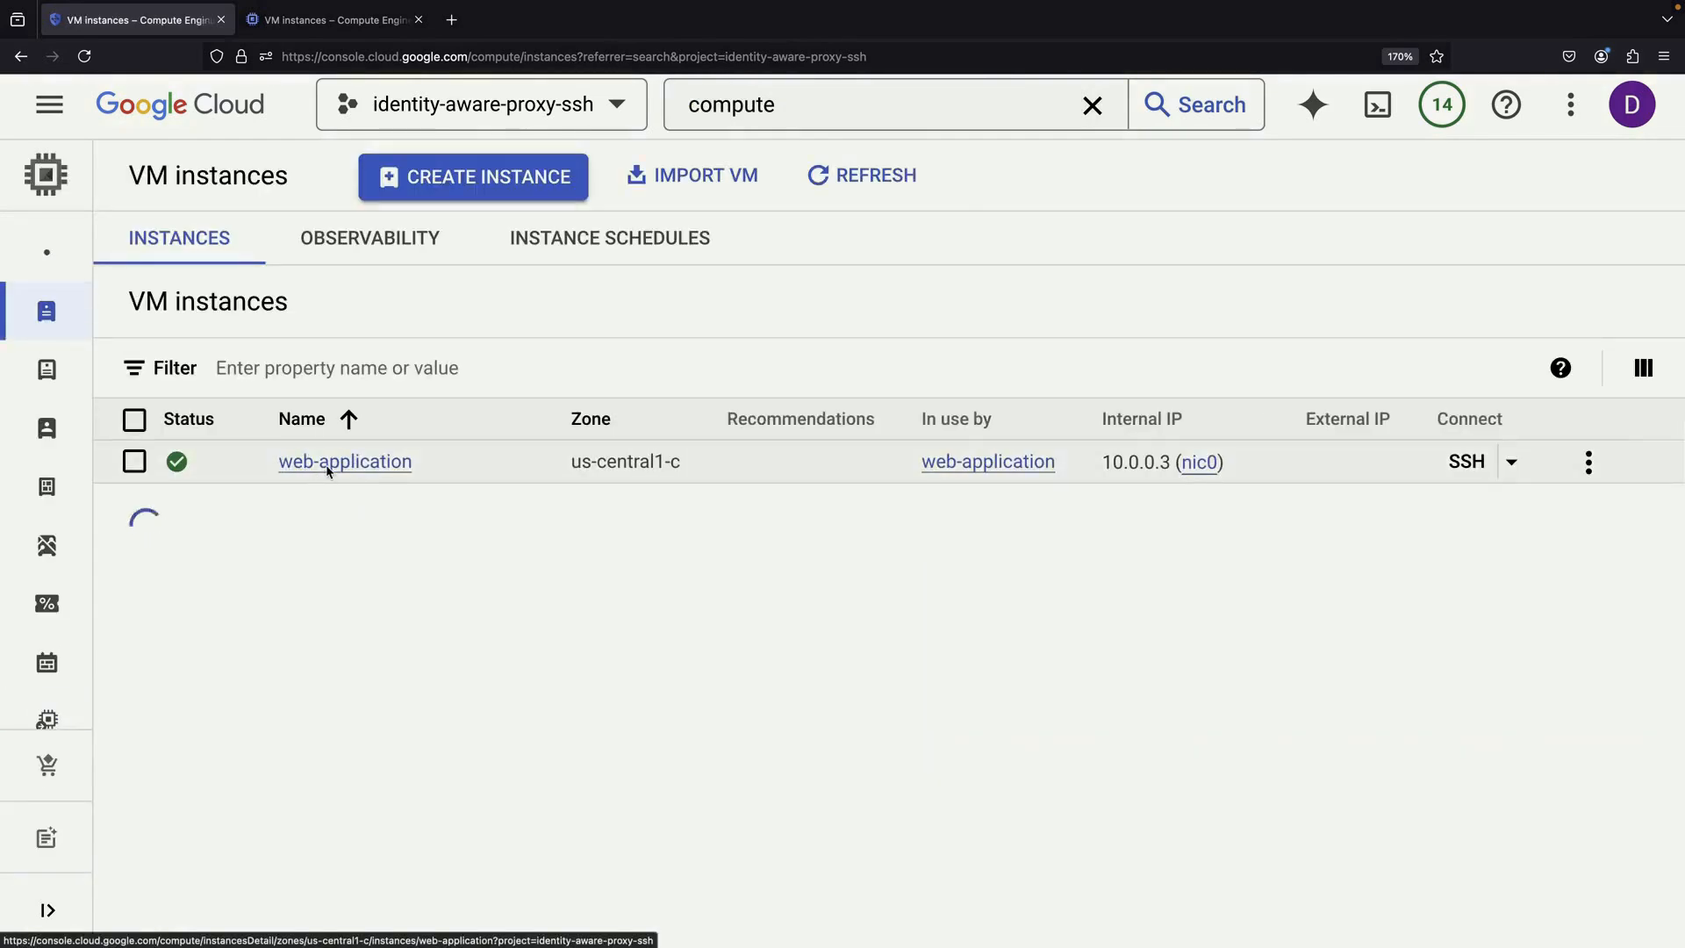
Edit the web-application VM and add the private-http-server network tag beside iap-ssh-server.
{"action": "left_click", "coordinate": [345, 462]}
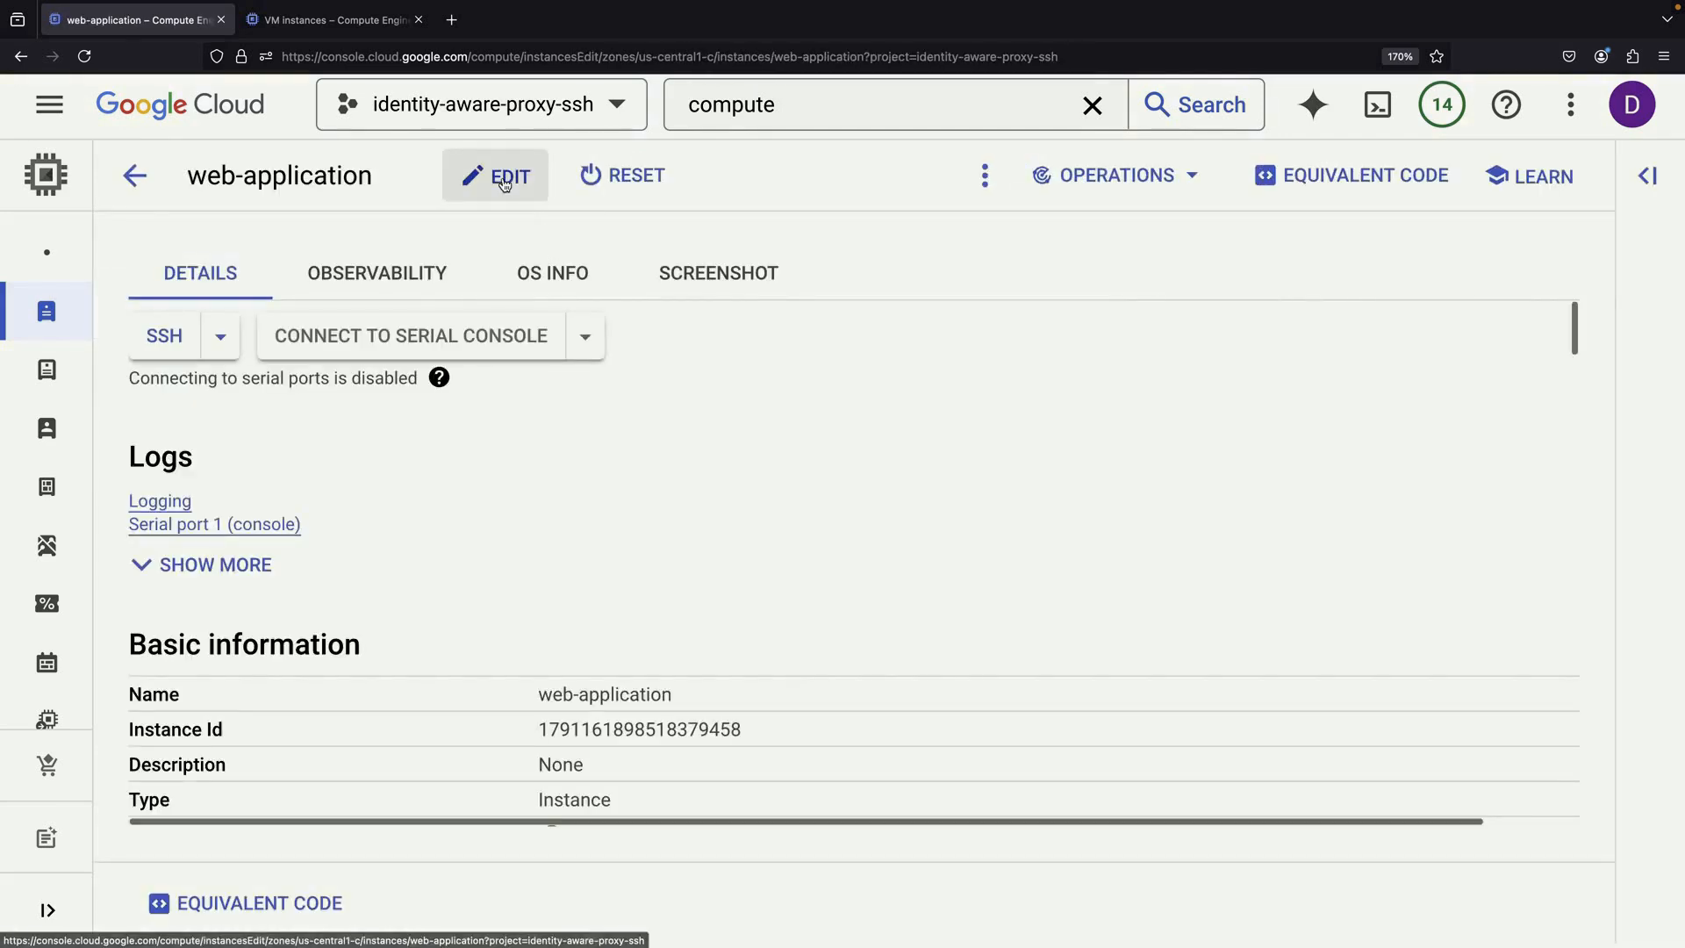
{"action": "left_click", "coordinate": [502, 176]}
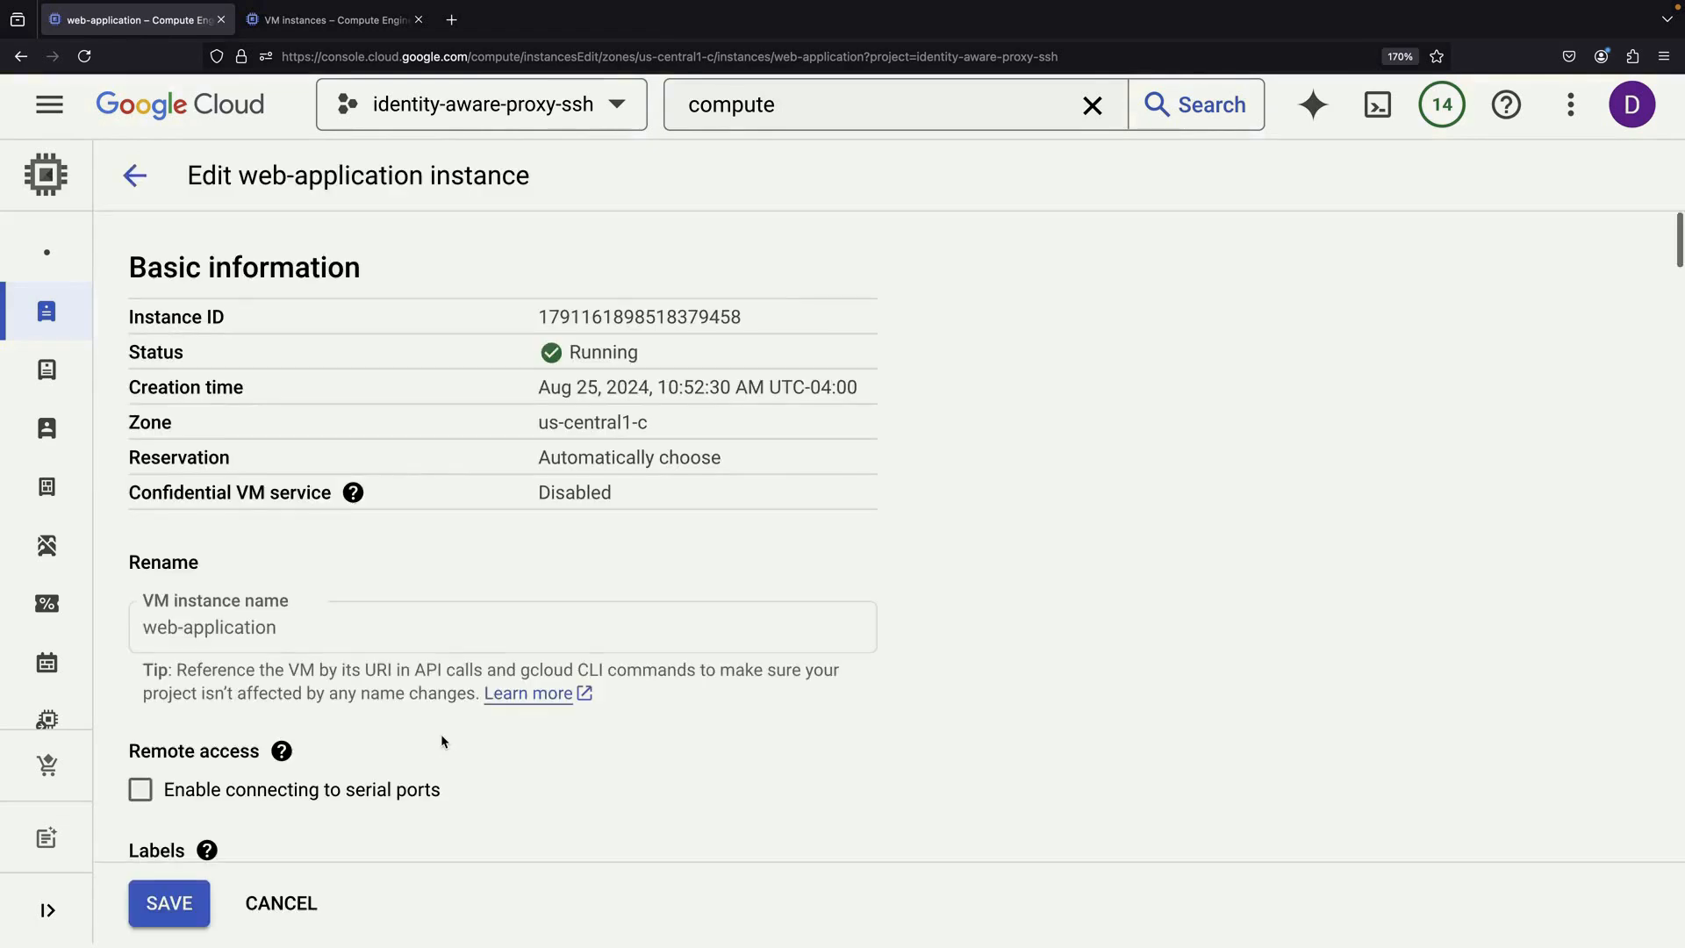
{"action": "scroll", "scroll_direction": "down", "scroll_amount": 3}
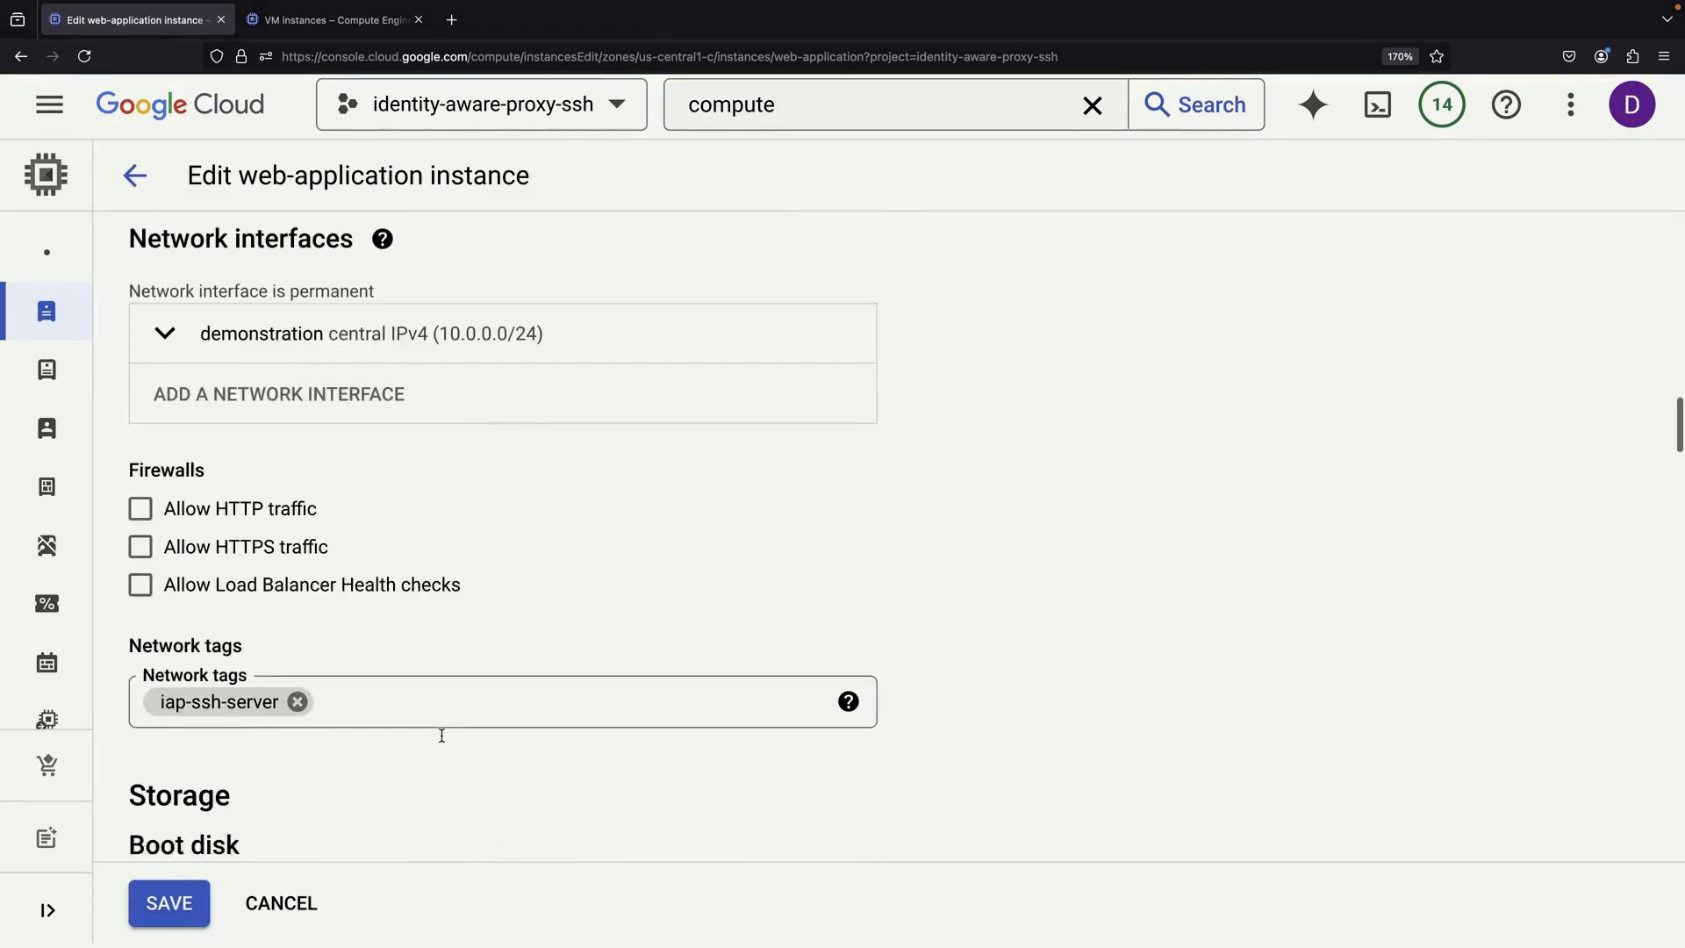
{"action": "type", "text": "priva"}
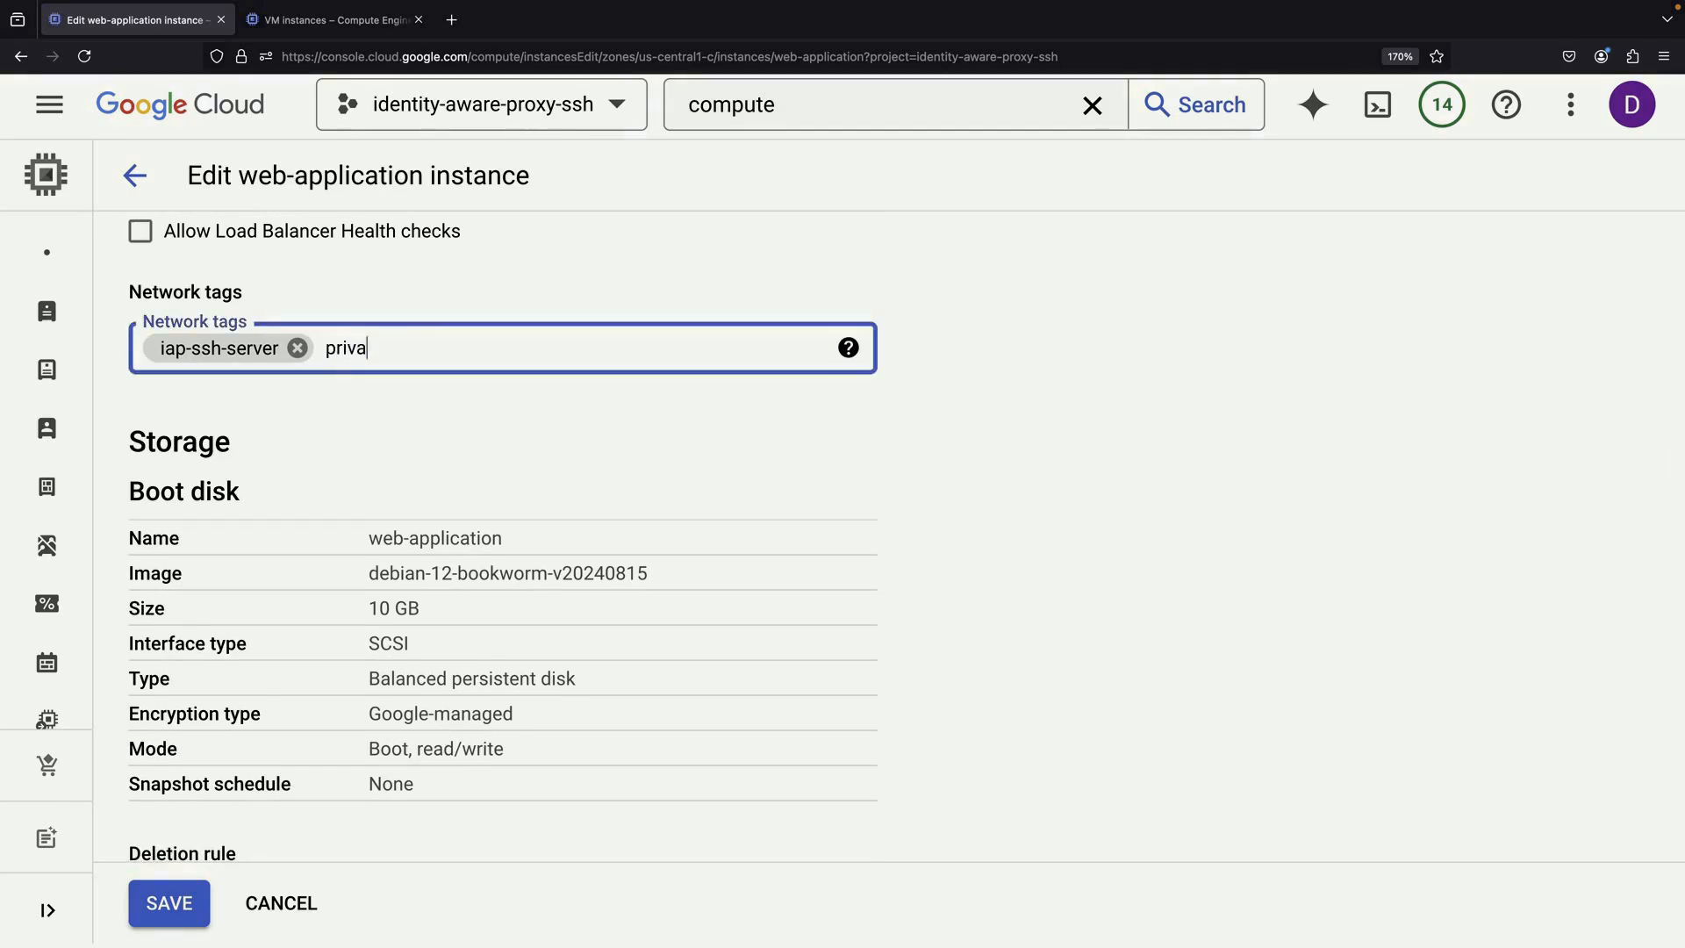
{"action": "left_click", "coordinate": [169, 902]}
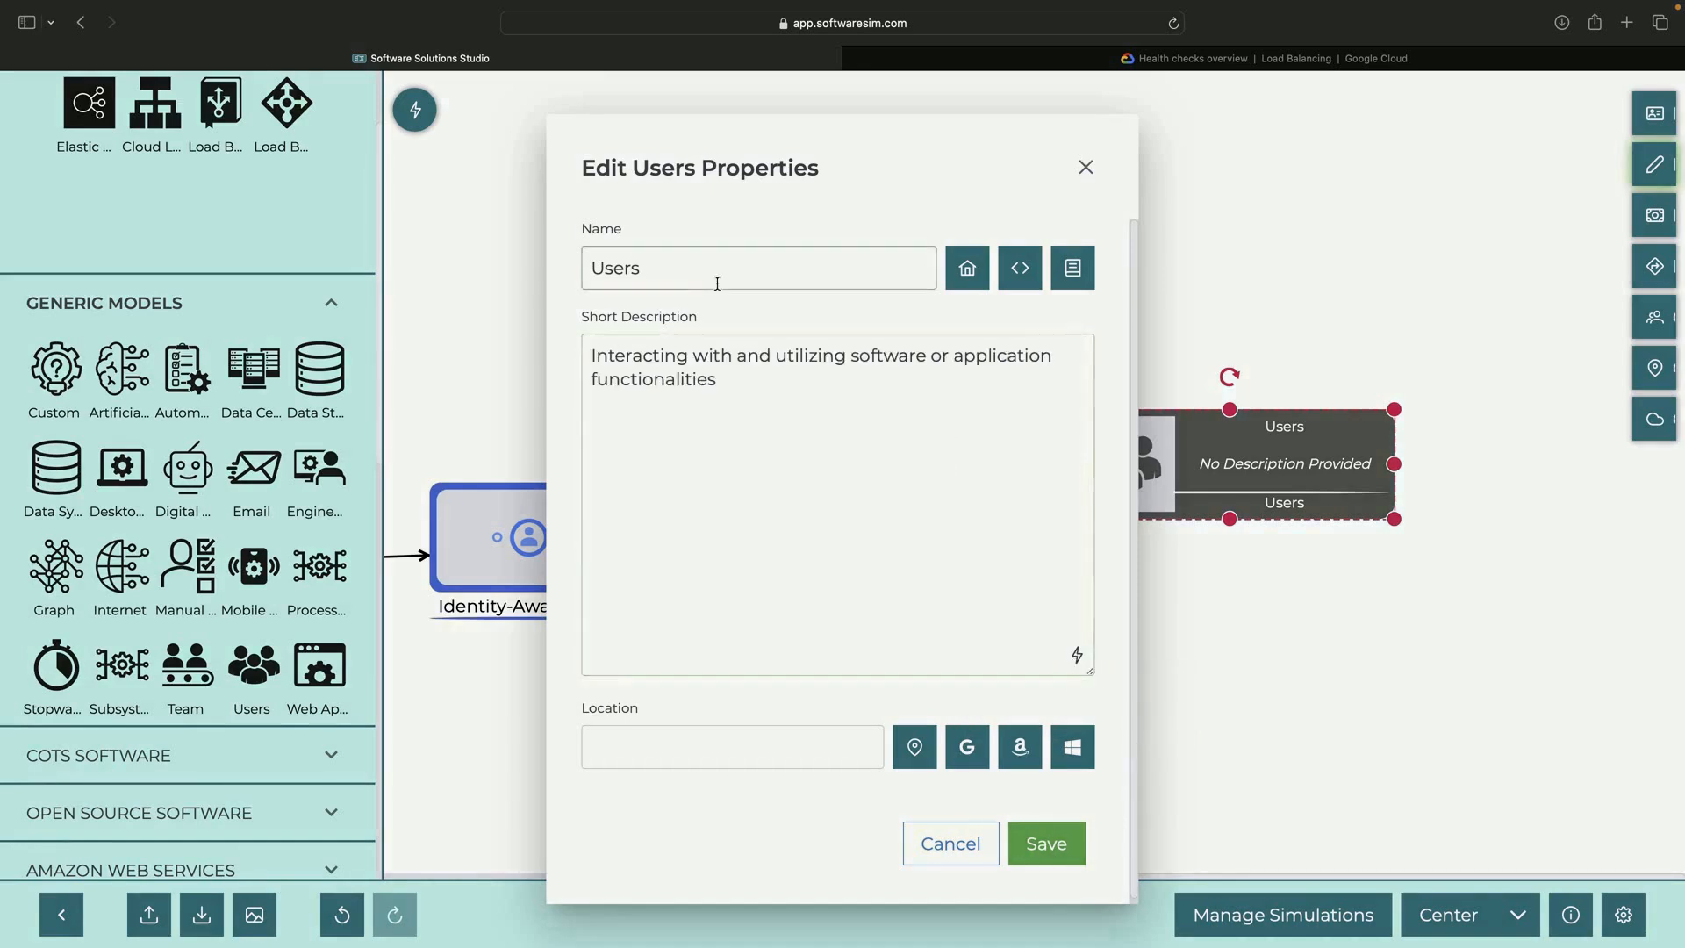
Rename the Users node to 'Users (and Bad Actors)', save, and connect it onward.
{"action": "type", "text": "(and Bad Actors"}
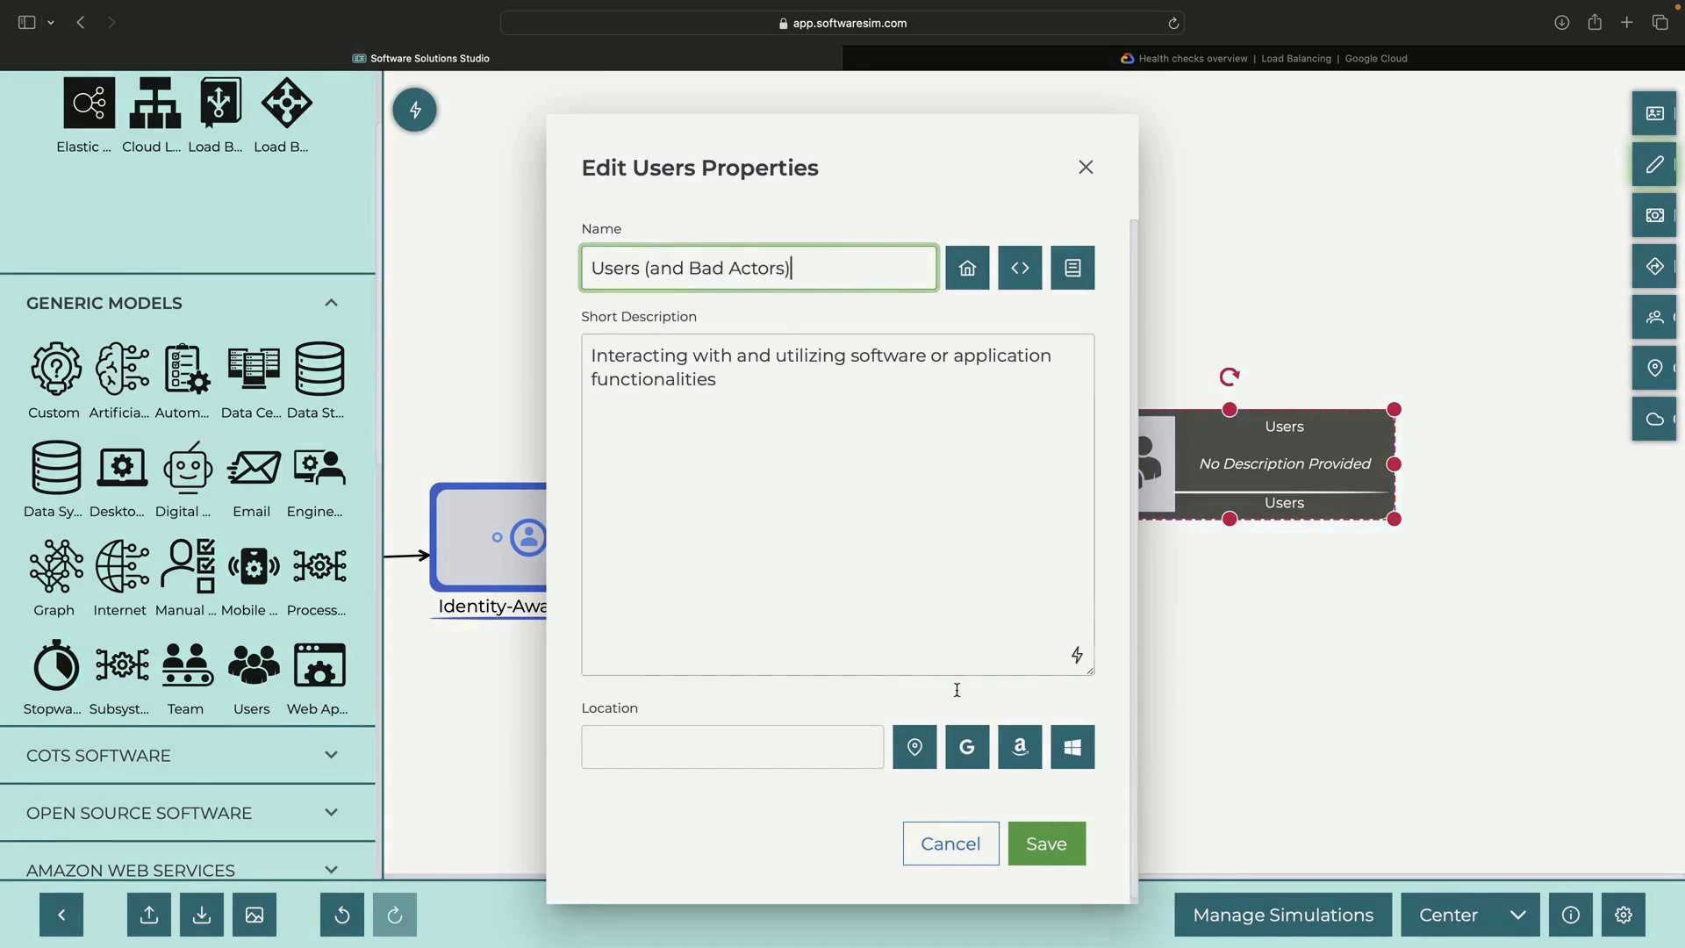
{"action": "left_click", "coordinate": [1046, 843]}
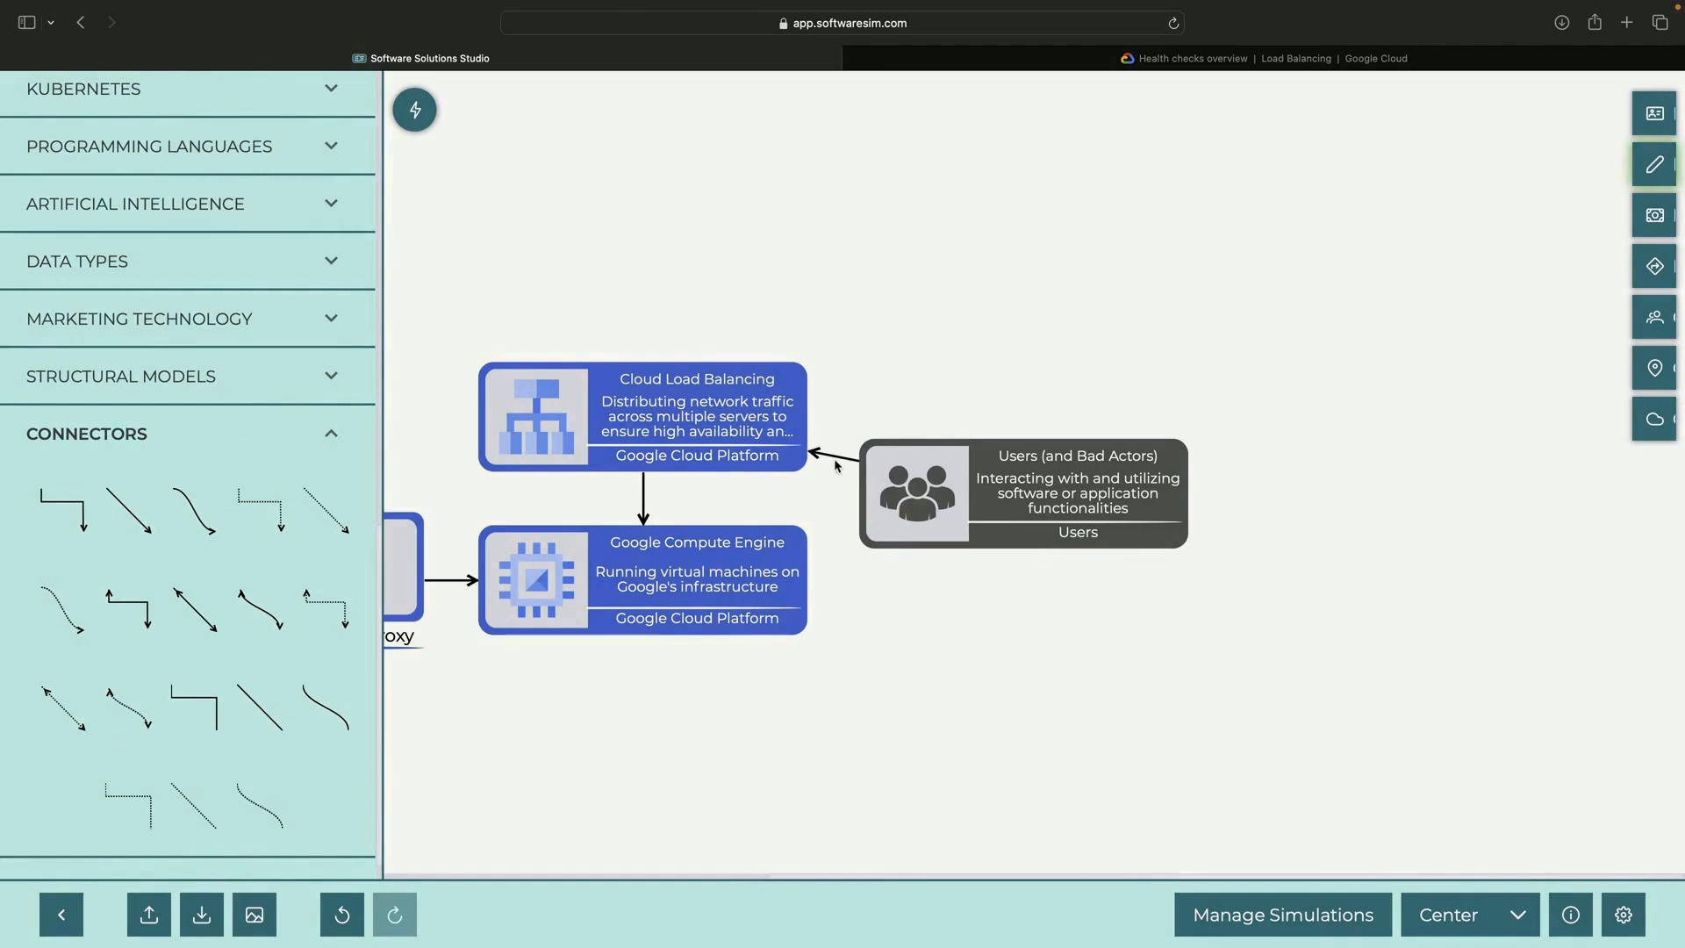
{"action": "left_click_drag", "start_coordinate": [807, 633], "coordinate": [918, 669]}
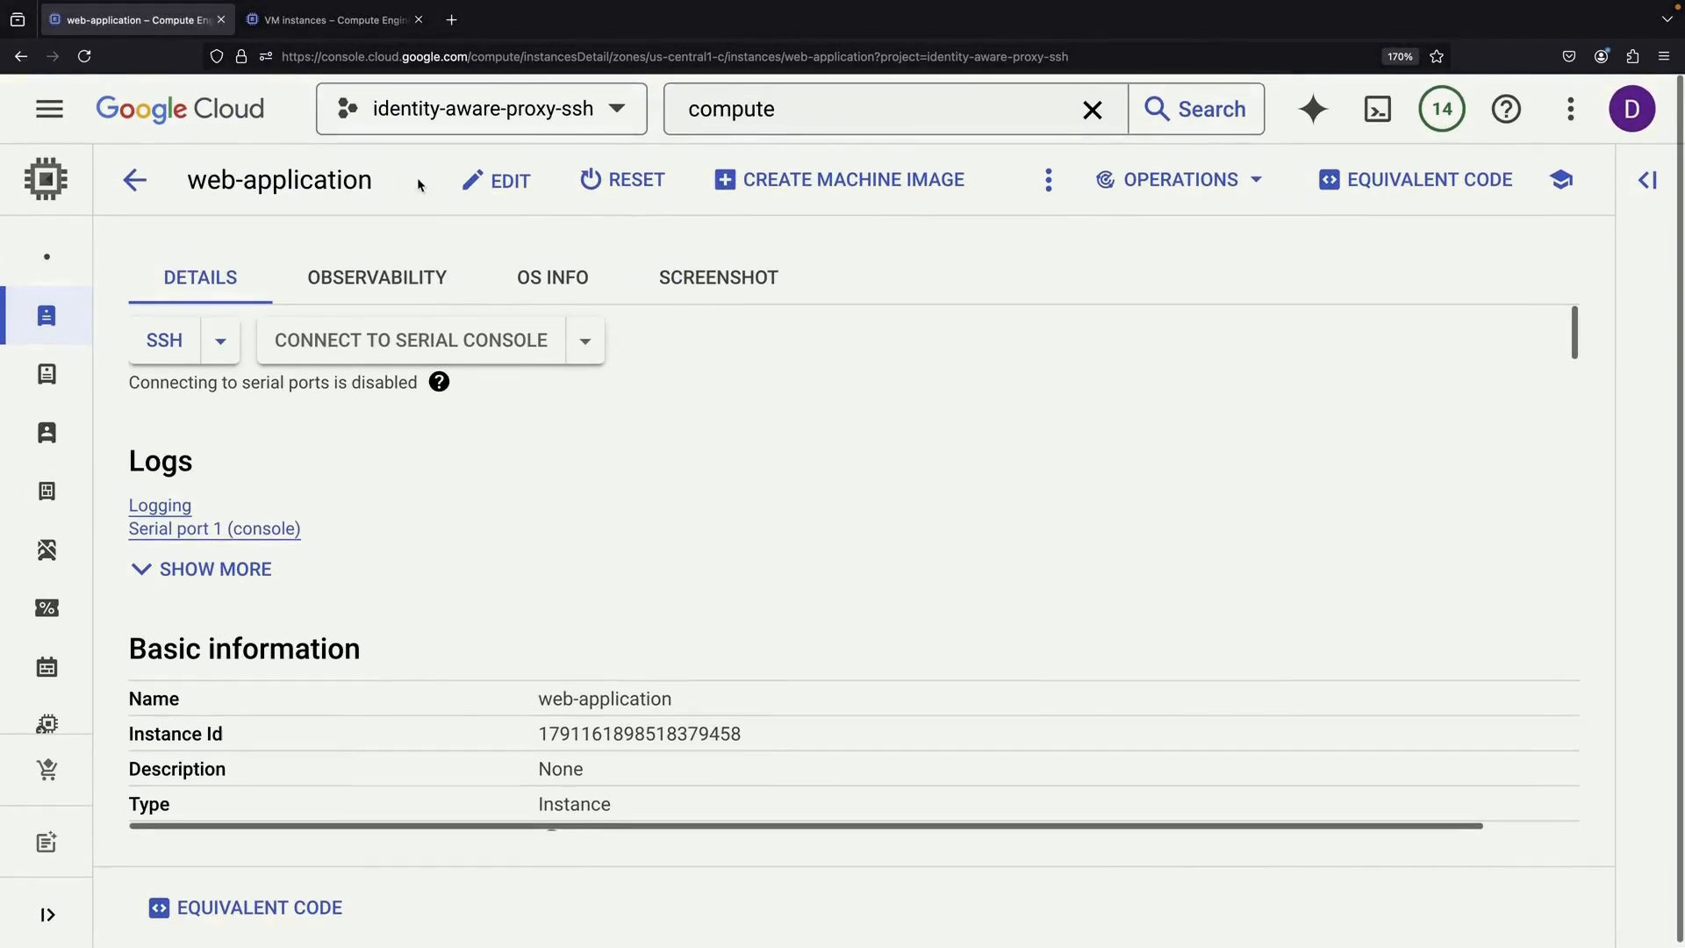
Find Load balancing and view the web-application load balancer's details.
{"action": "left_click", "coordinate": [509, 179]}
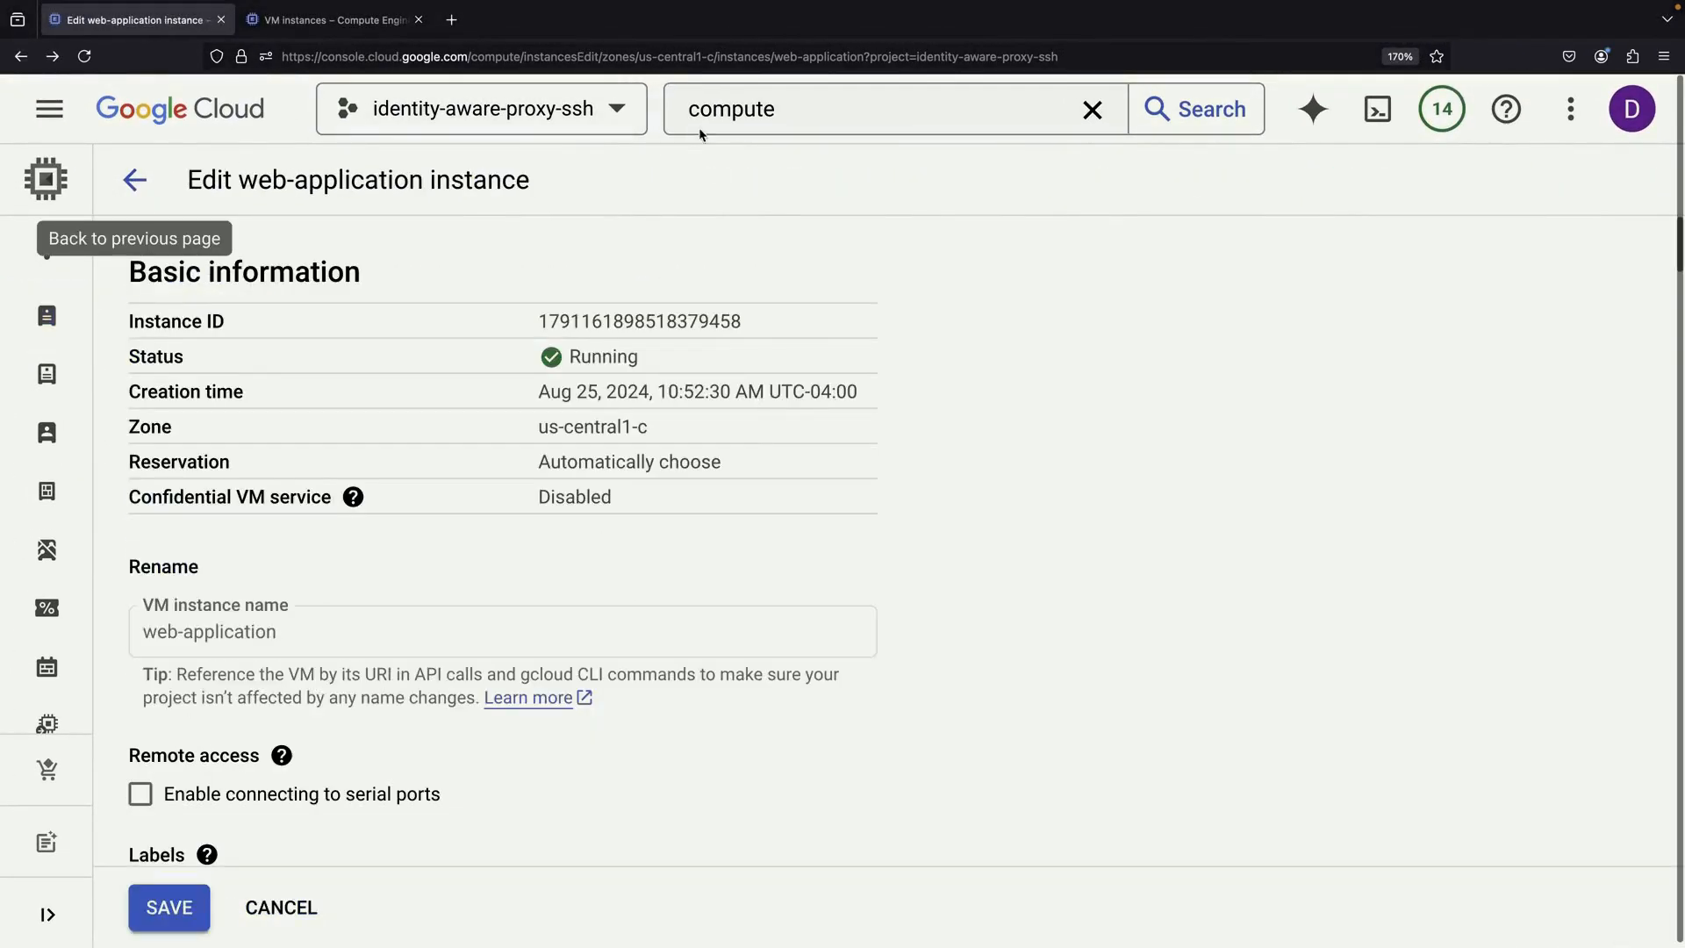
{"action": "type", "text": "load balancer"}
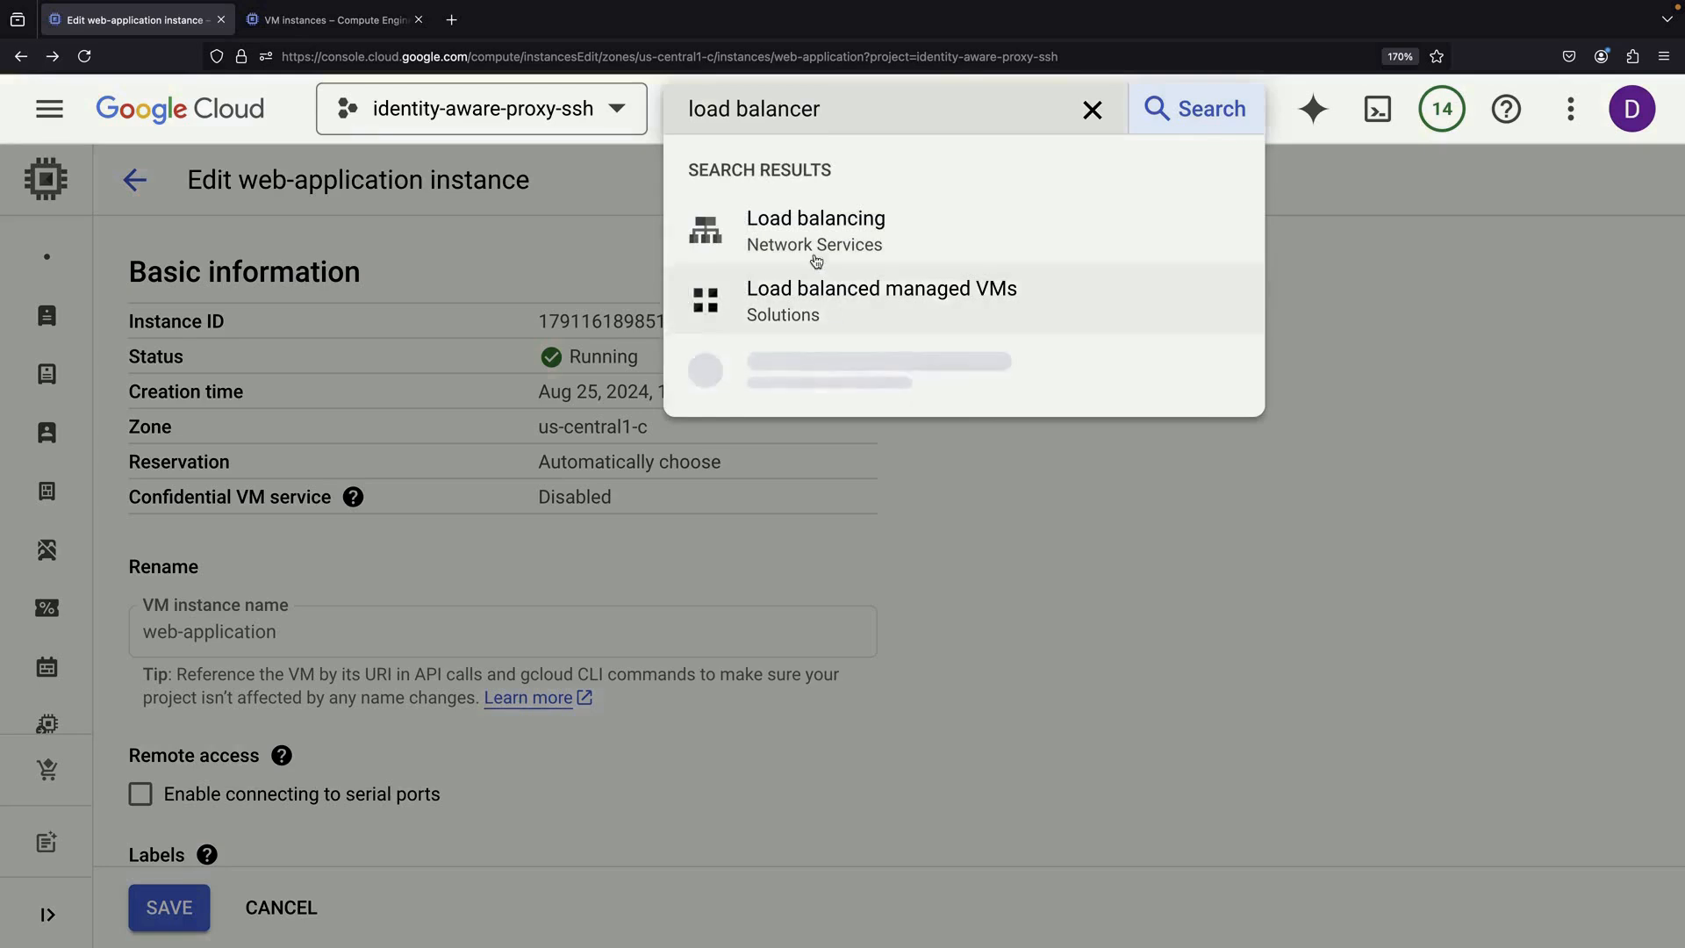
{"action": "left_click", "coordinate": [815, 218]}
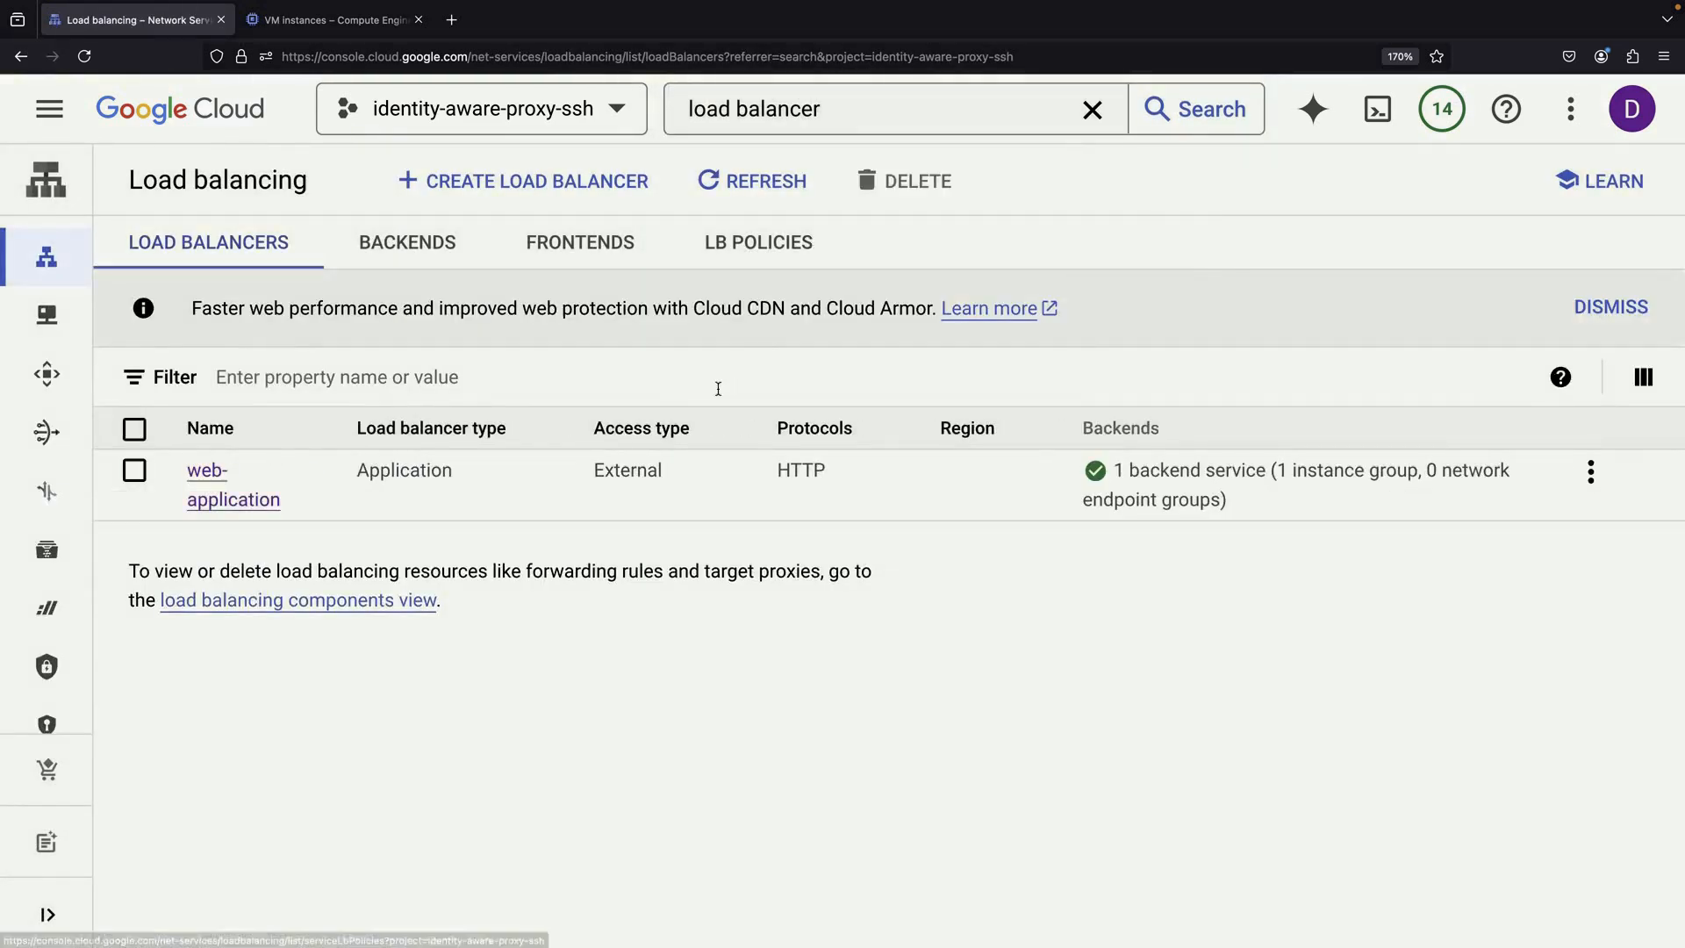
{"action": "mouse_move", "coordinate": [1095, 471]}
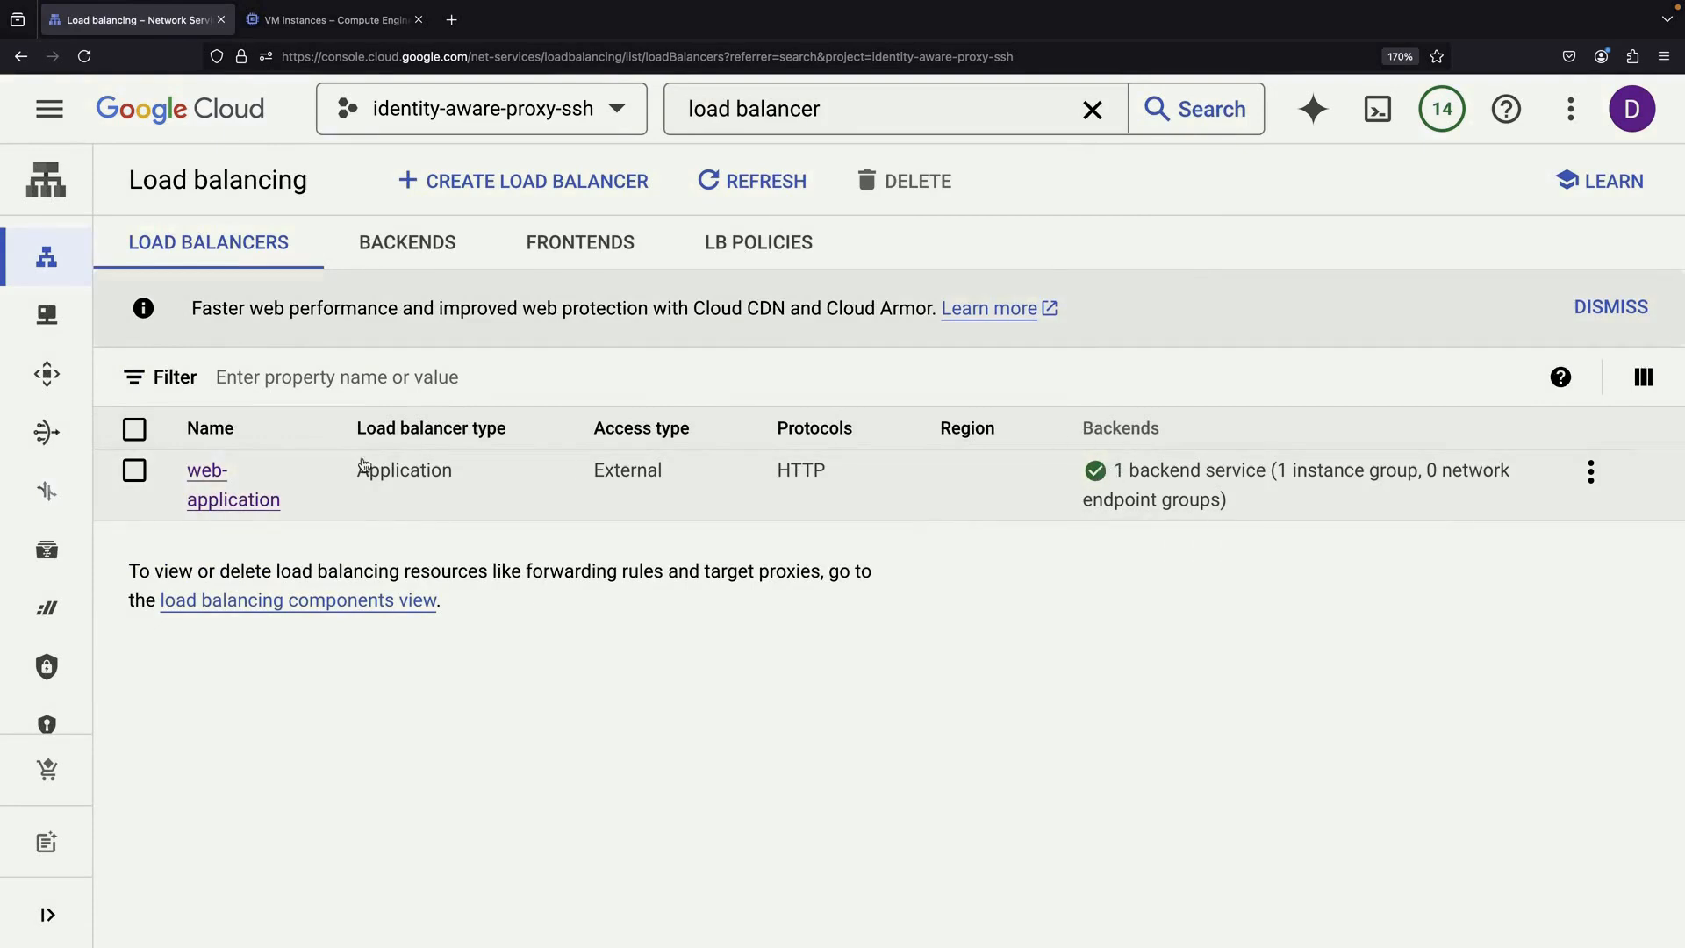
{"action": "left_click", "coordinate": [207, 471]}
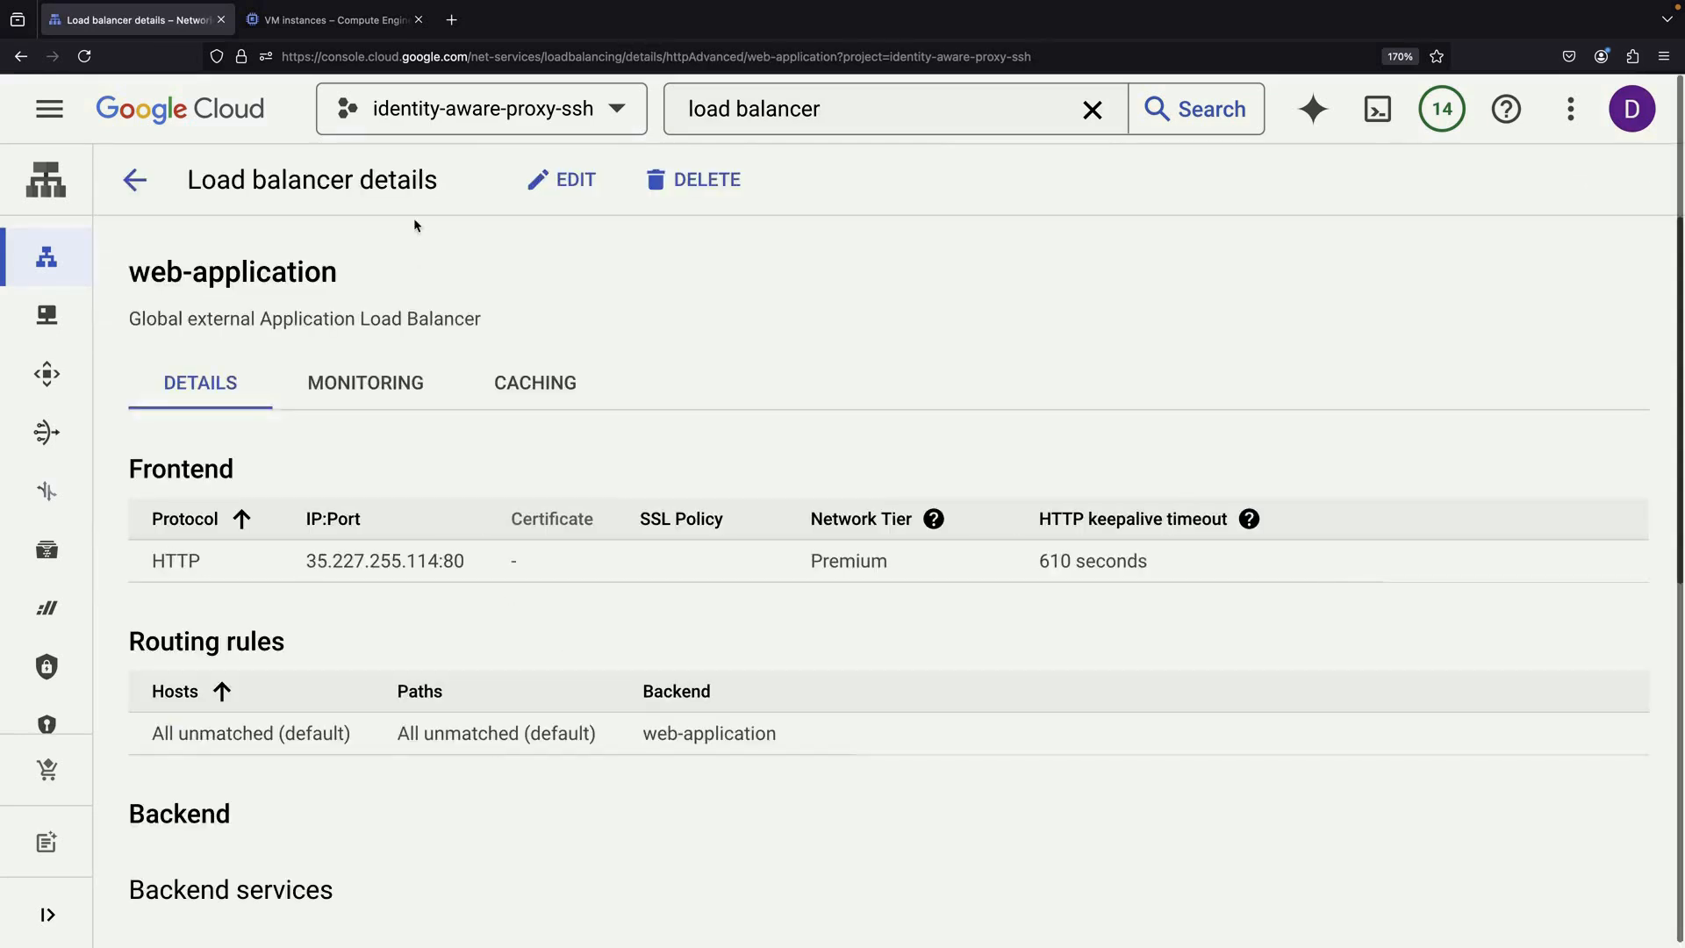
{"action": "mouse_move", "coordinate": [348, 561]}
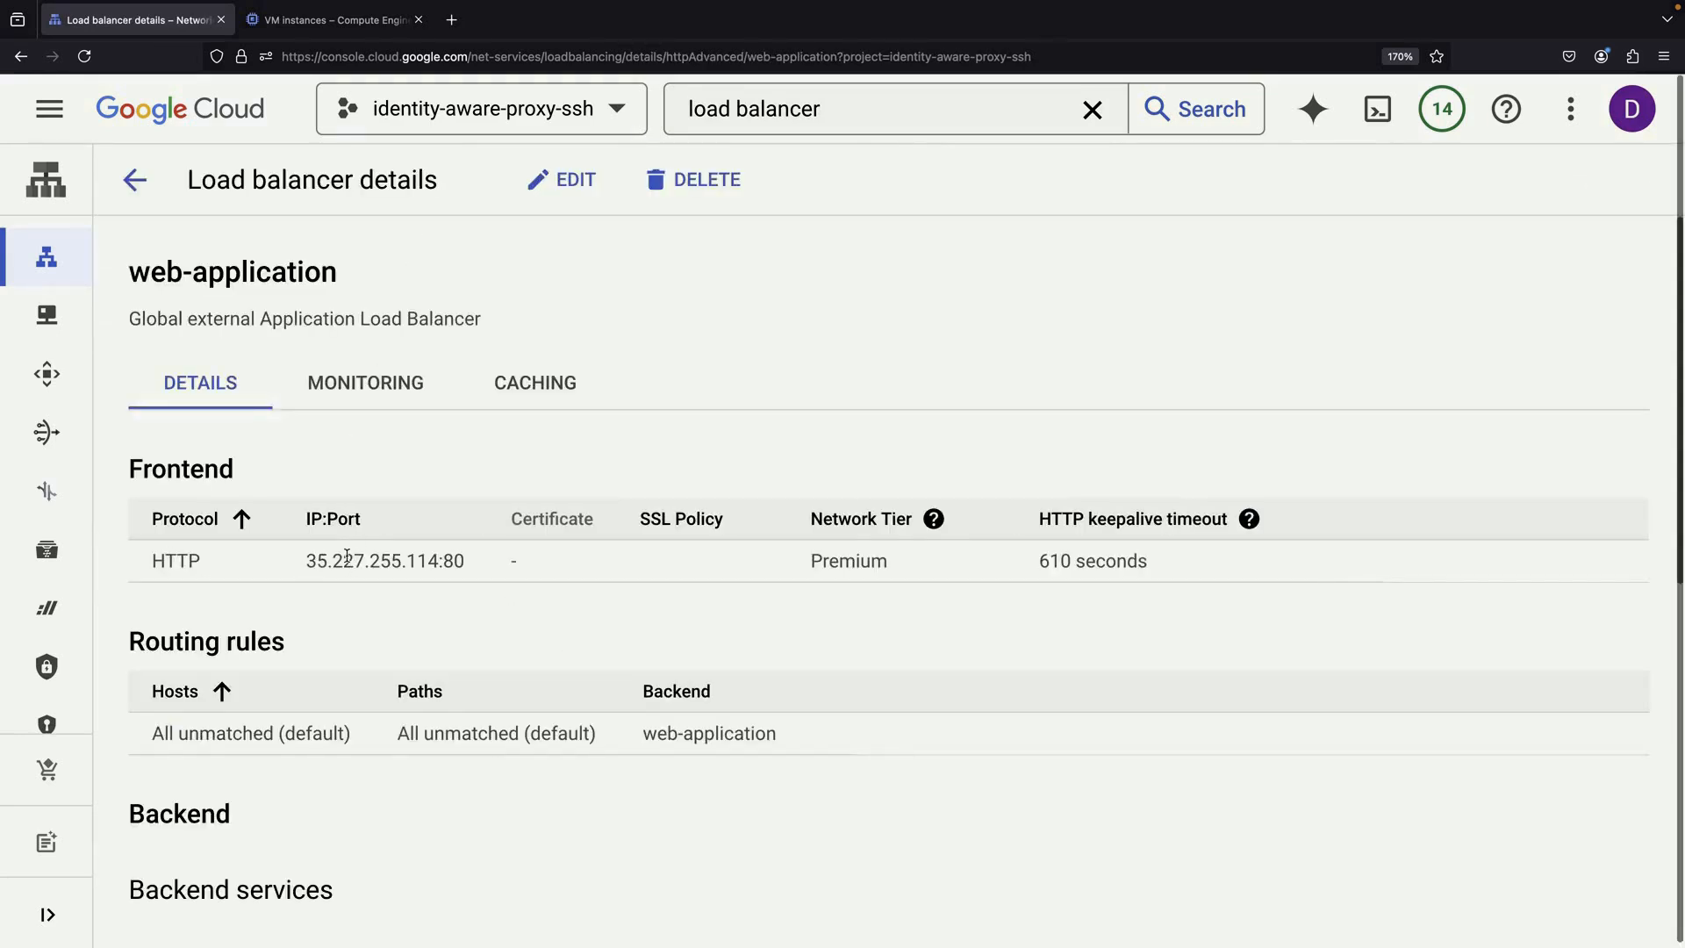
Copy the frontend IP 35.227.255.114 into a new browser tab.
{"action": "double_click", "coordinate": [382, 562]}
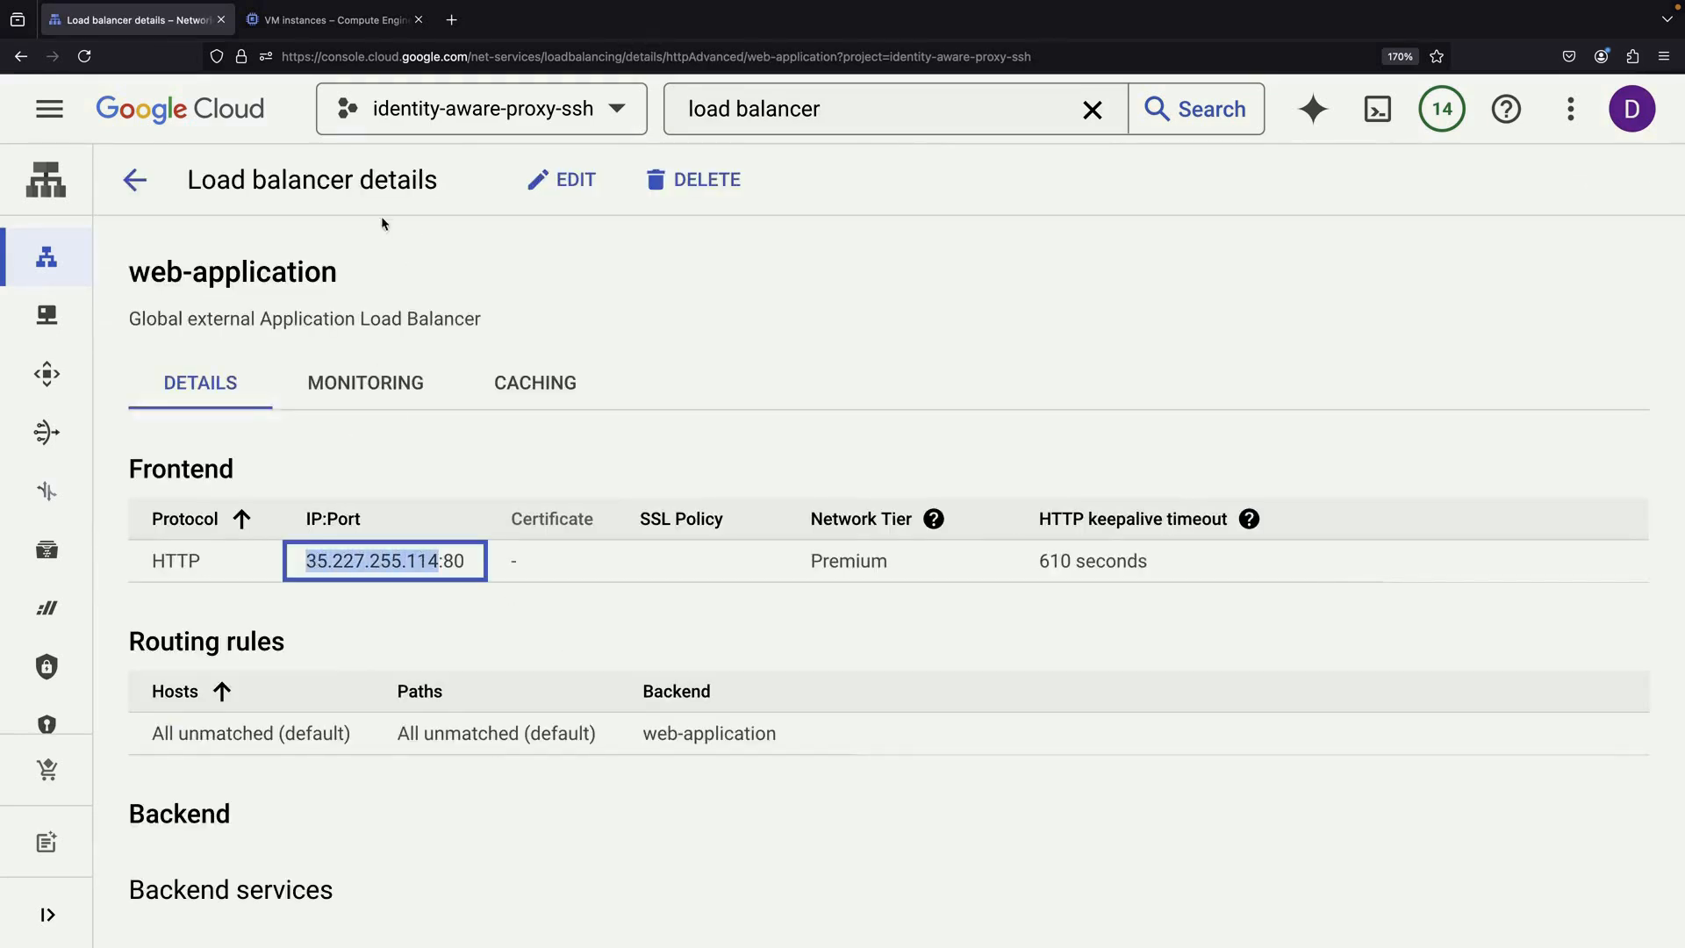
{"action": "left_click", "coordinate": [650, 17]}
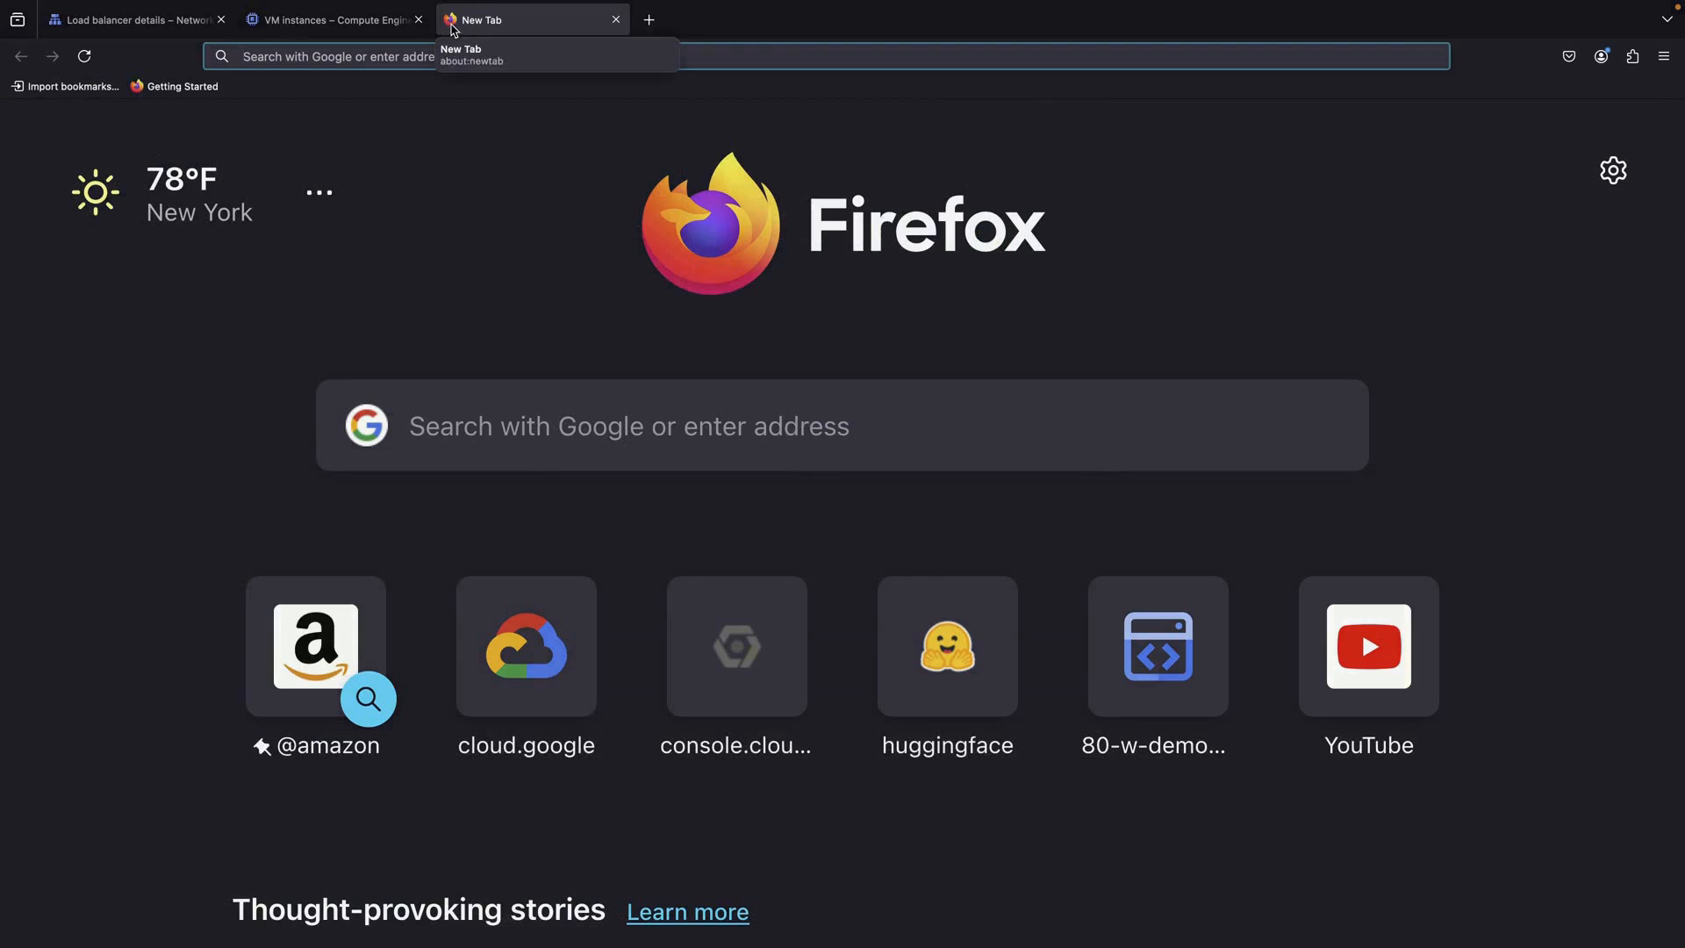
{"action": "type", "text": "35.227.255.114"}
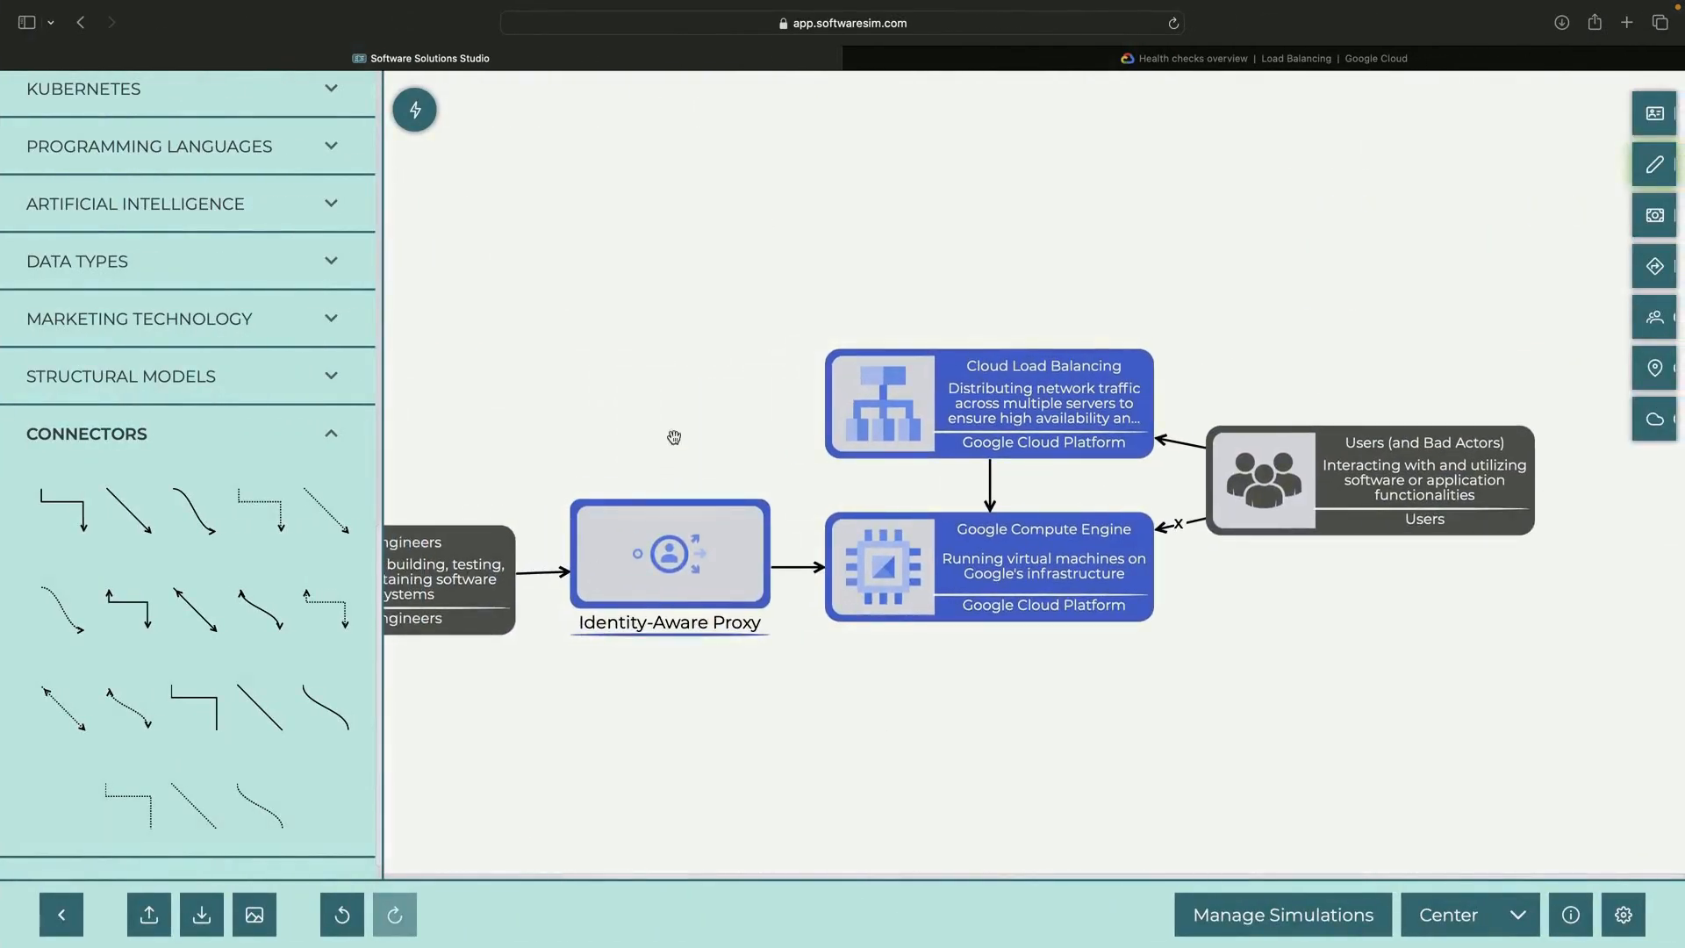
{"action": "mouse_move", "coordinate": [983, 748]}
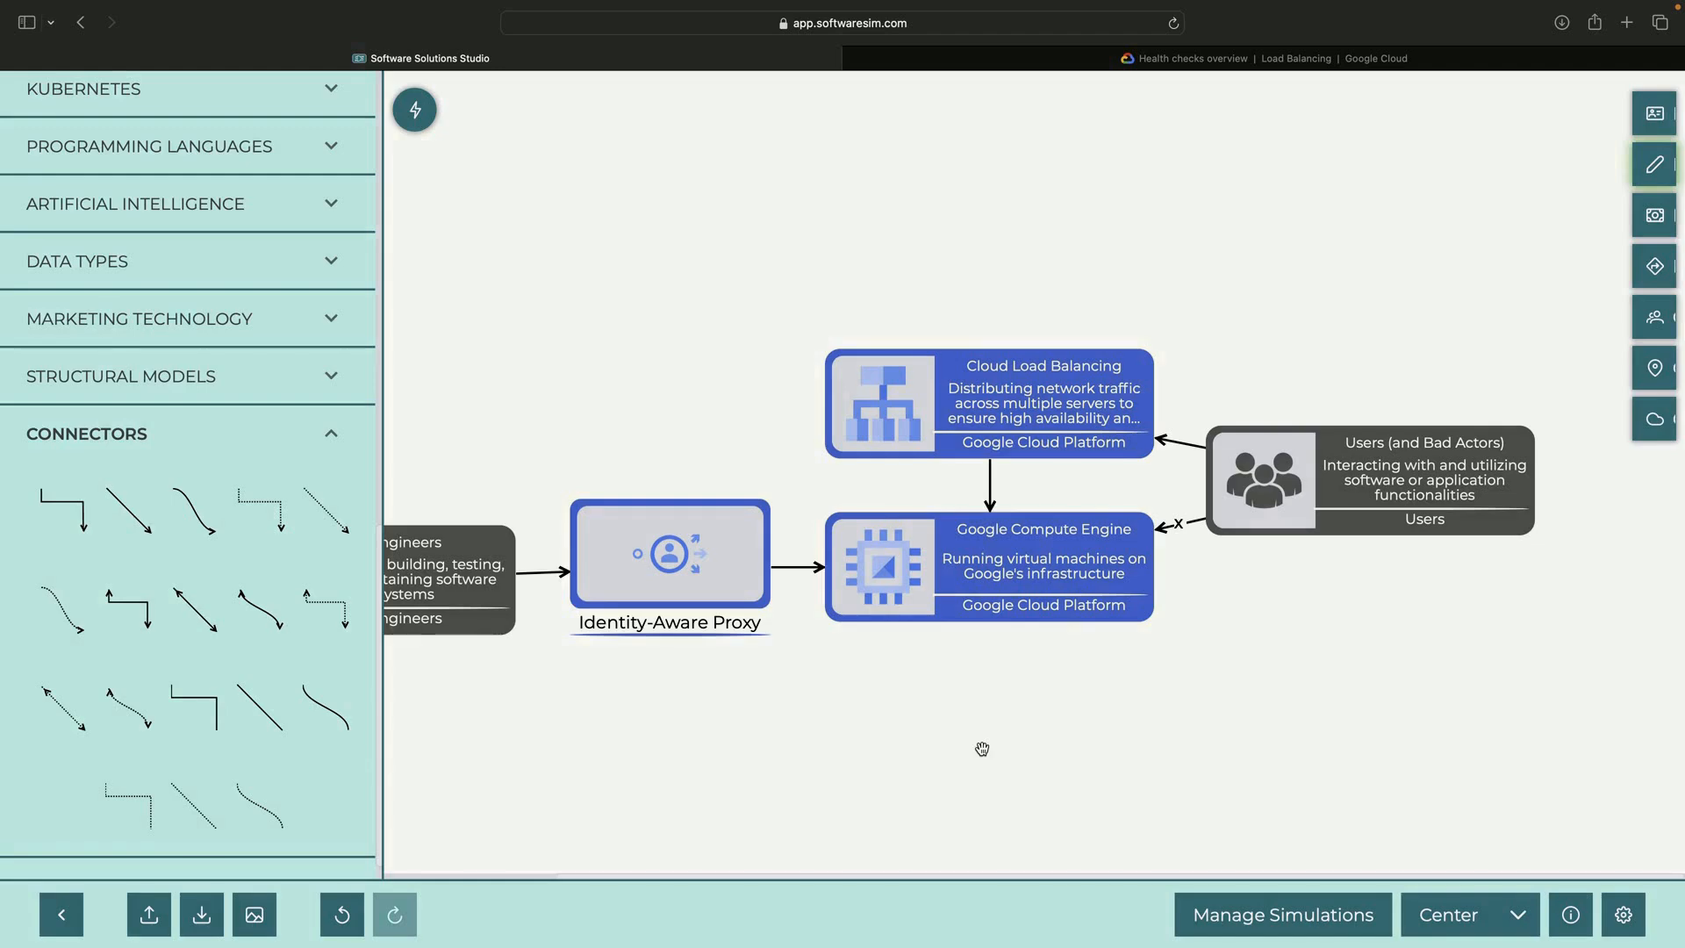